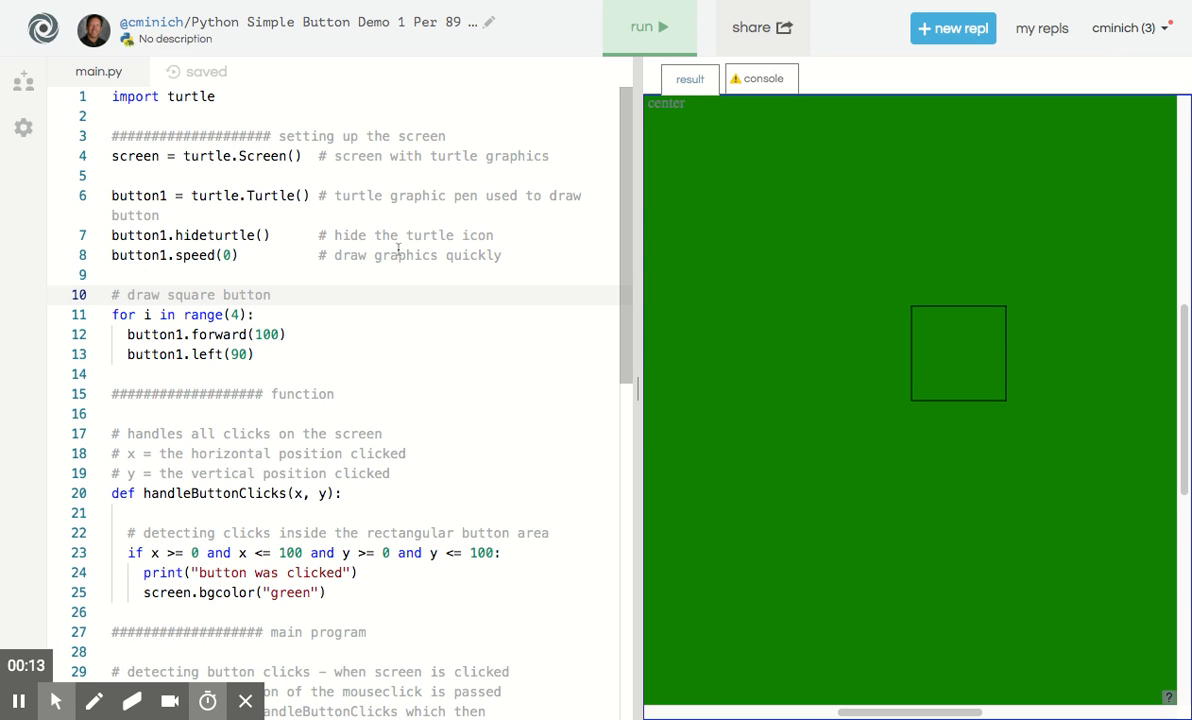
mouse_move(568, 250)
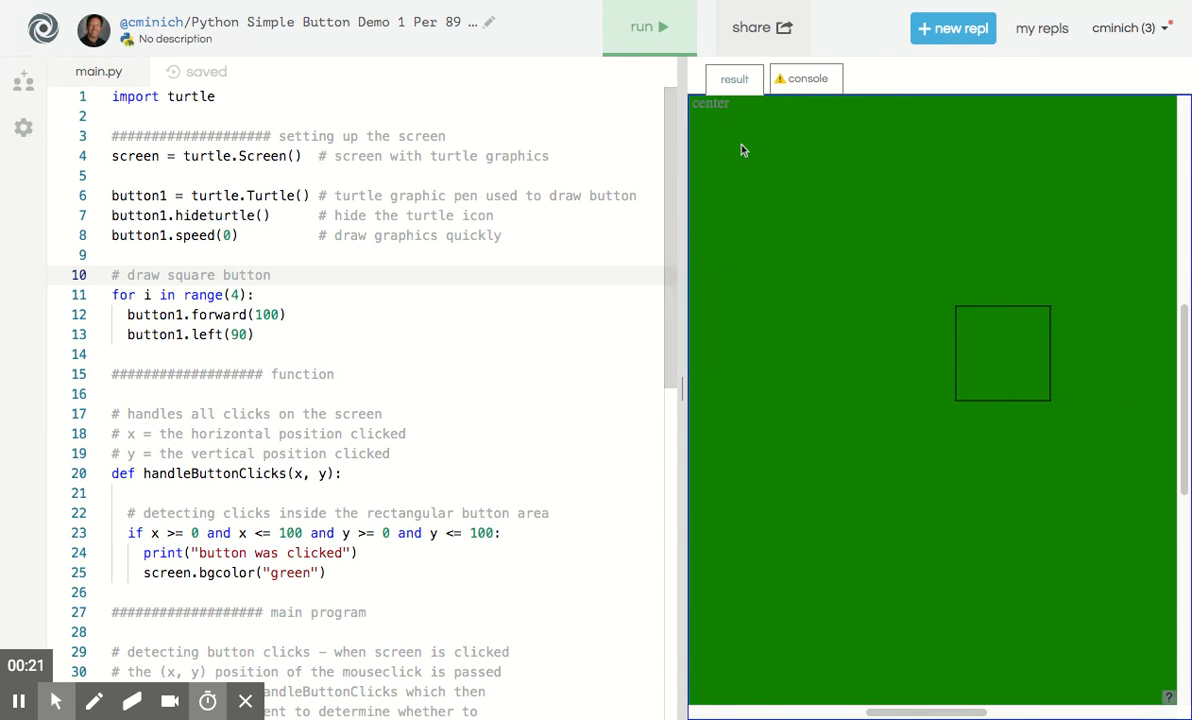
Restart the program, confirm a click inside the square turns the canvas green, then rerun to reset it
left_click(648, 28)
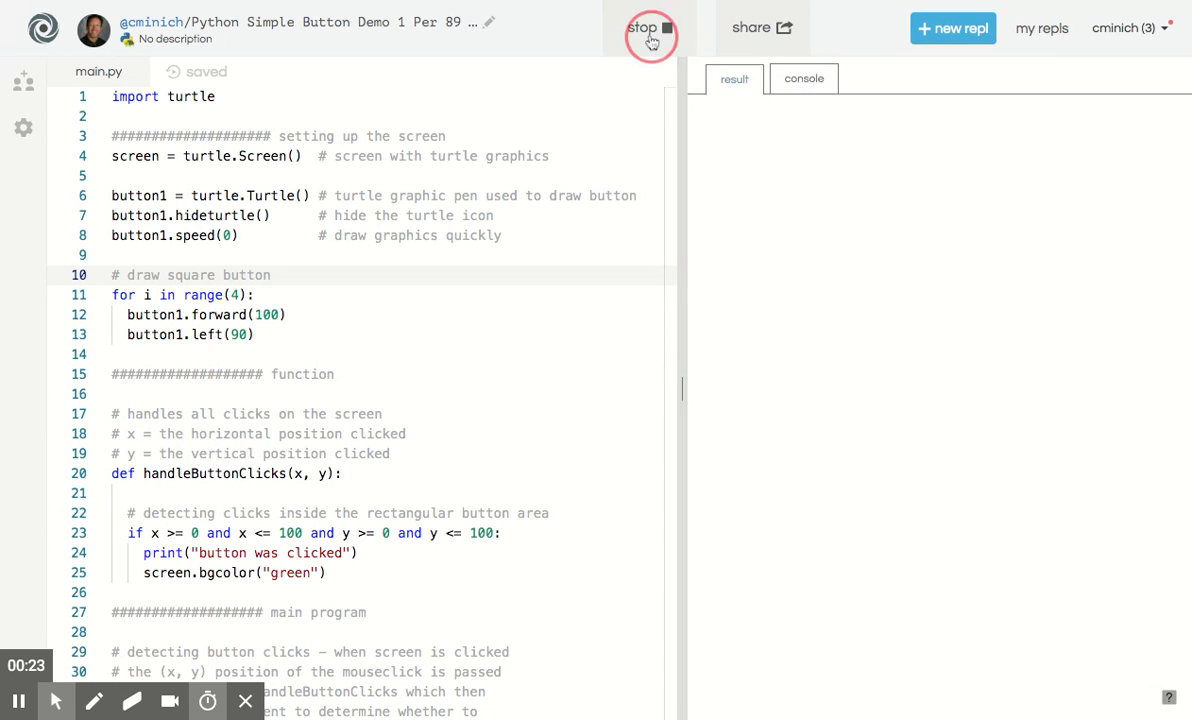
left_click(644, 28)
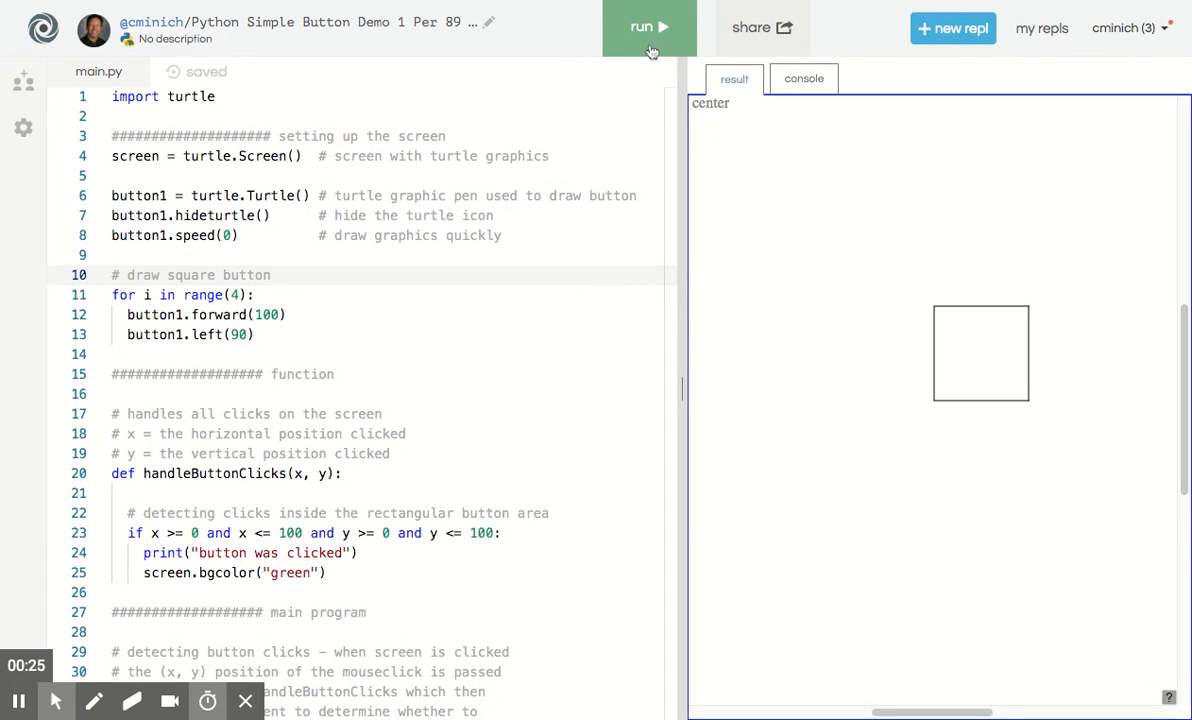
mouse_move(996, 358)
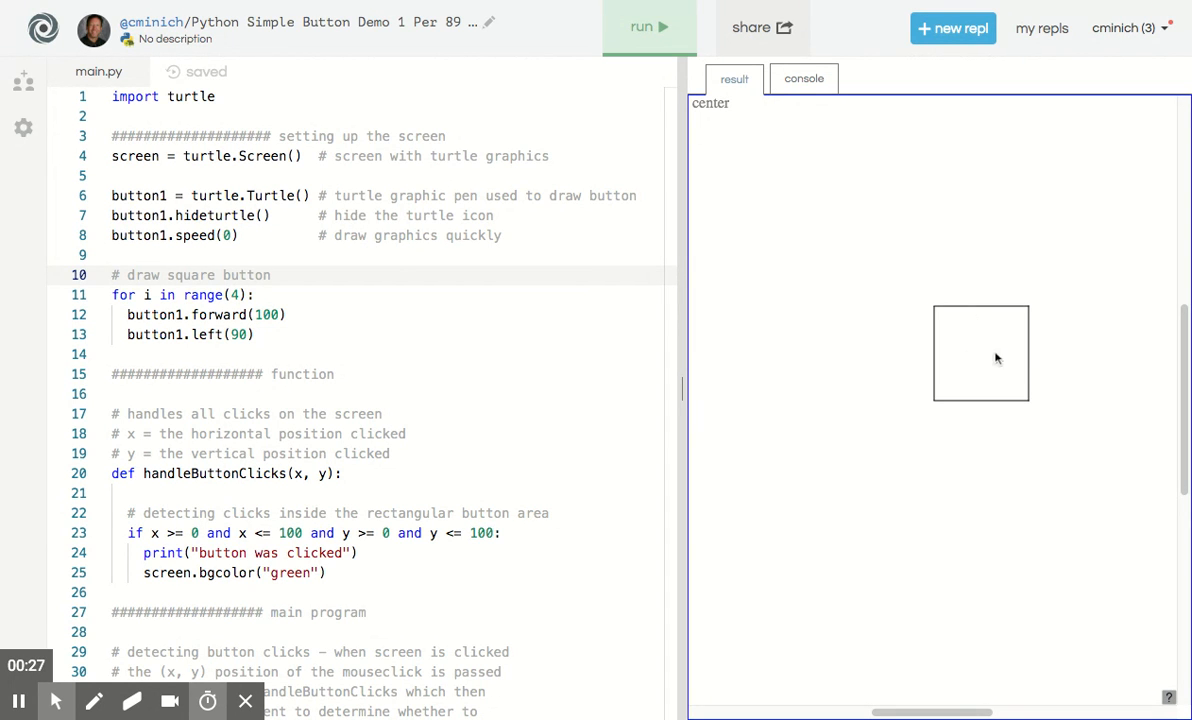
mouse_move(984, 360)
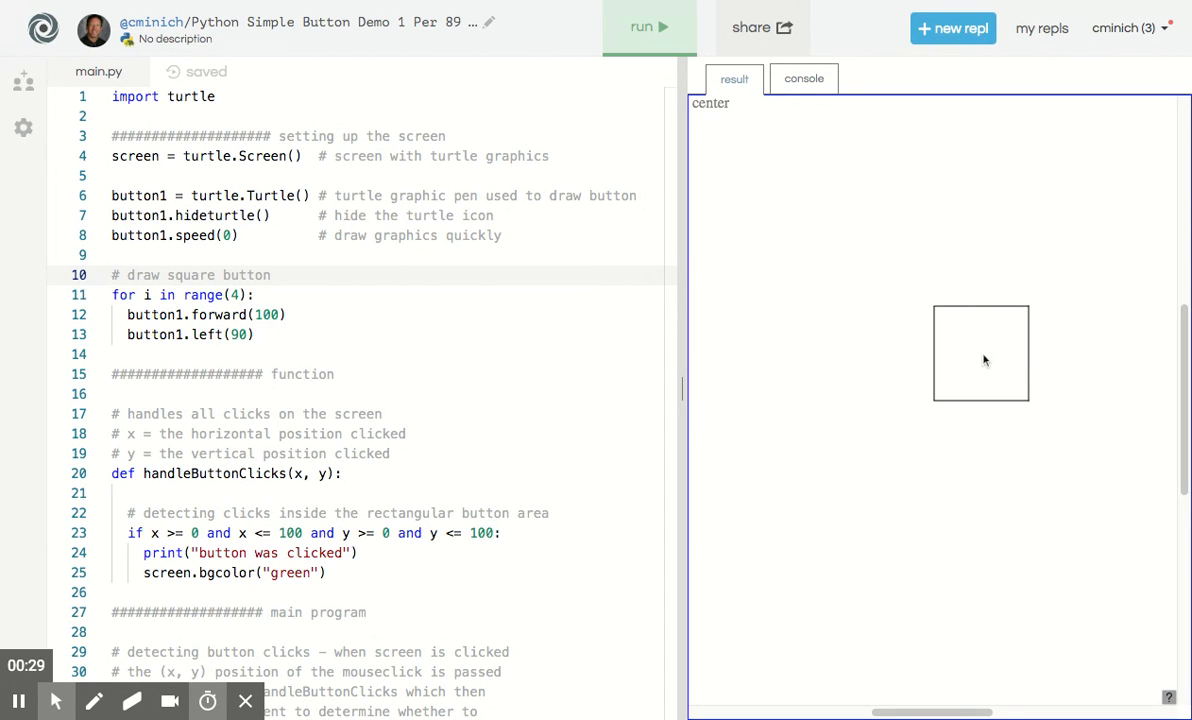
left_click(980, 352)
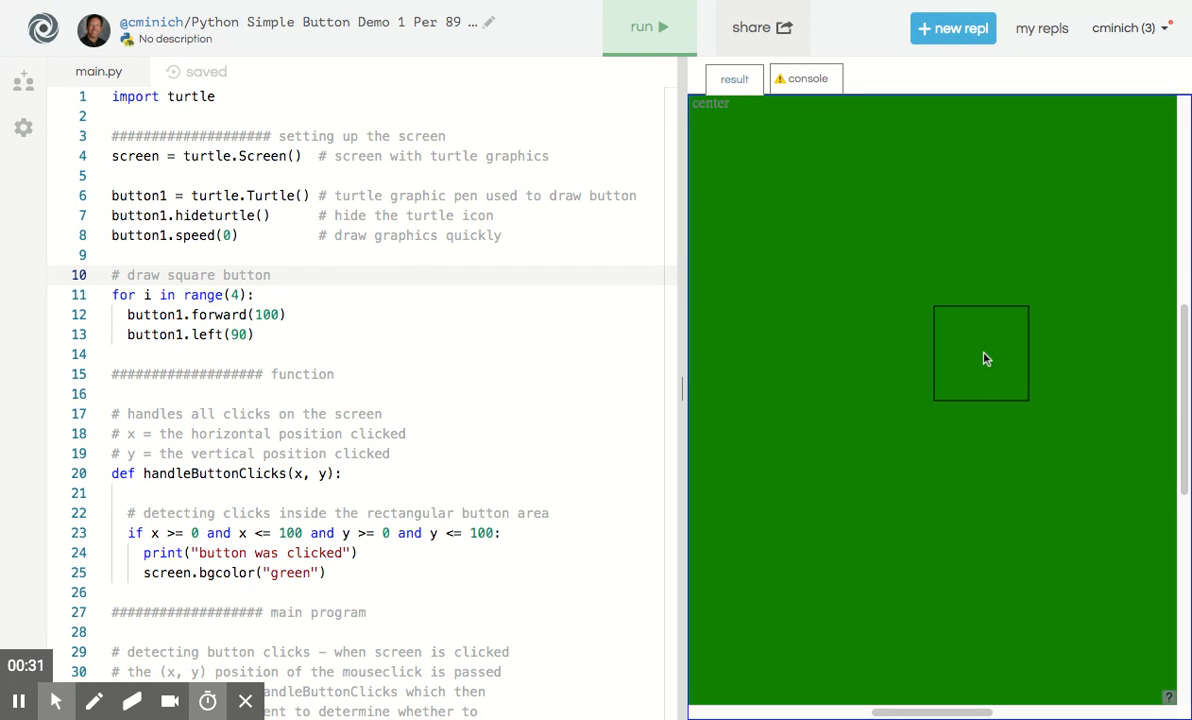
mouse_move(988, 348)
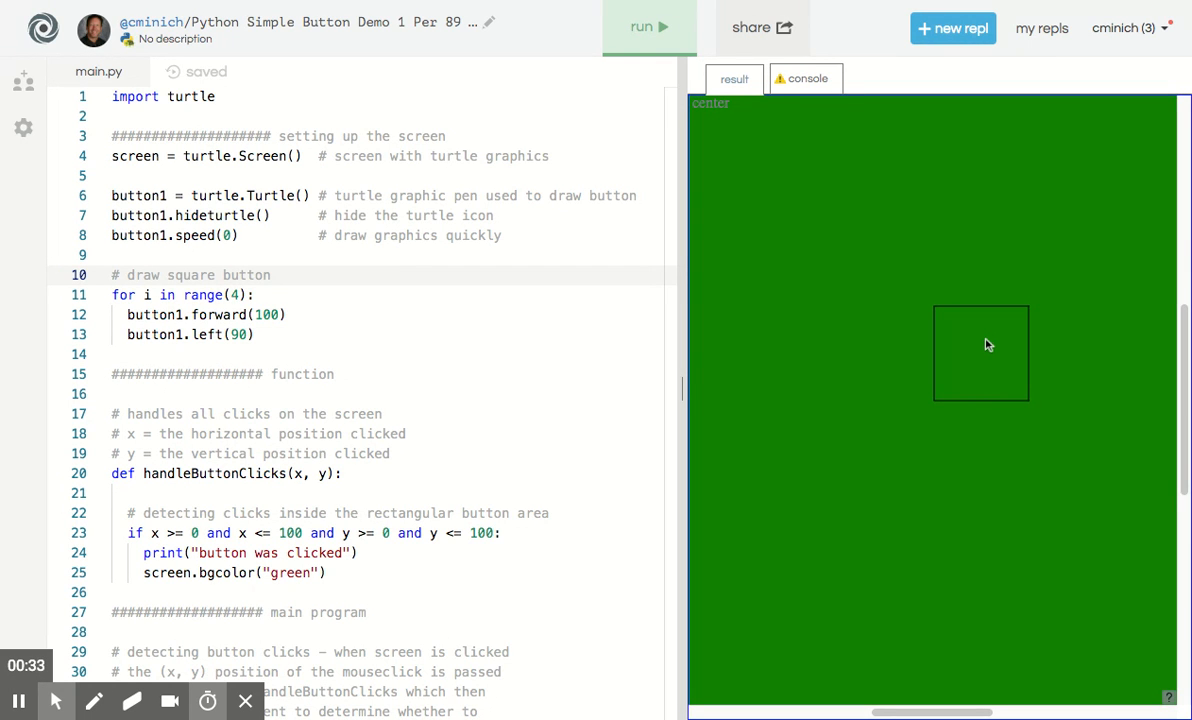
left_click(648, 28)
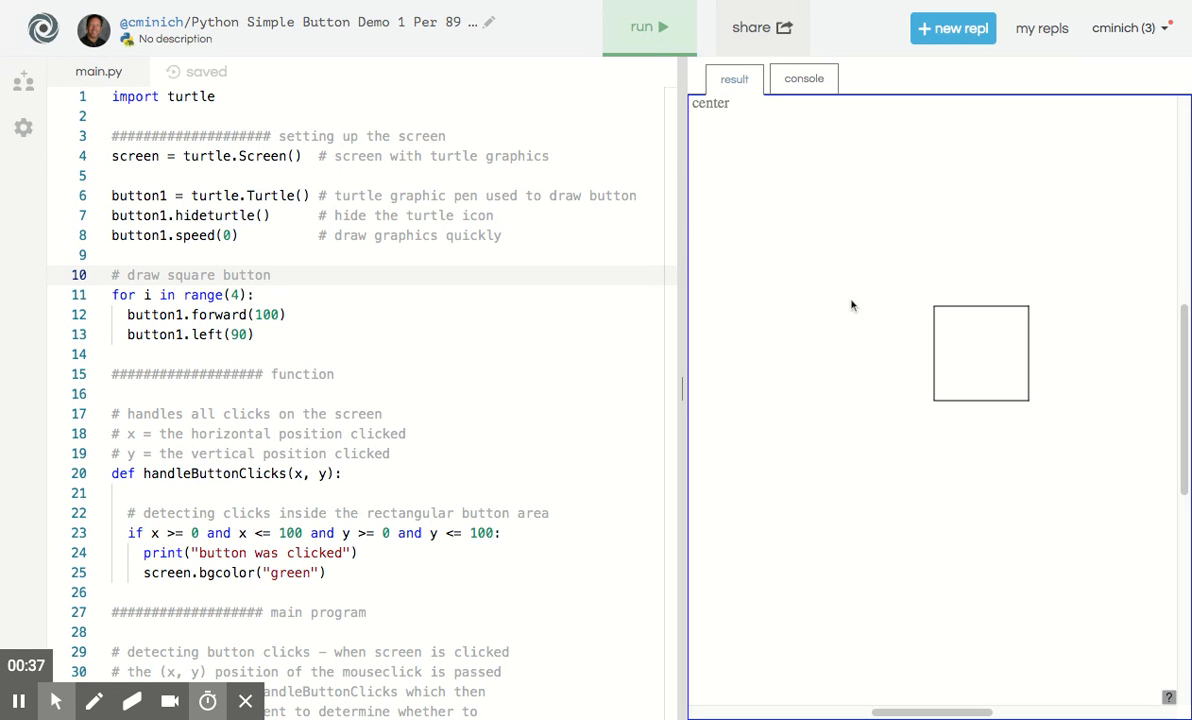
mouse_move(1106, 292)
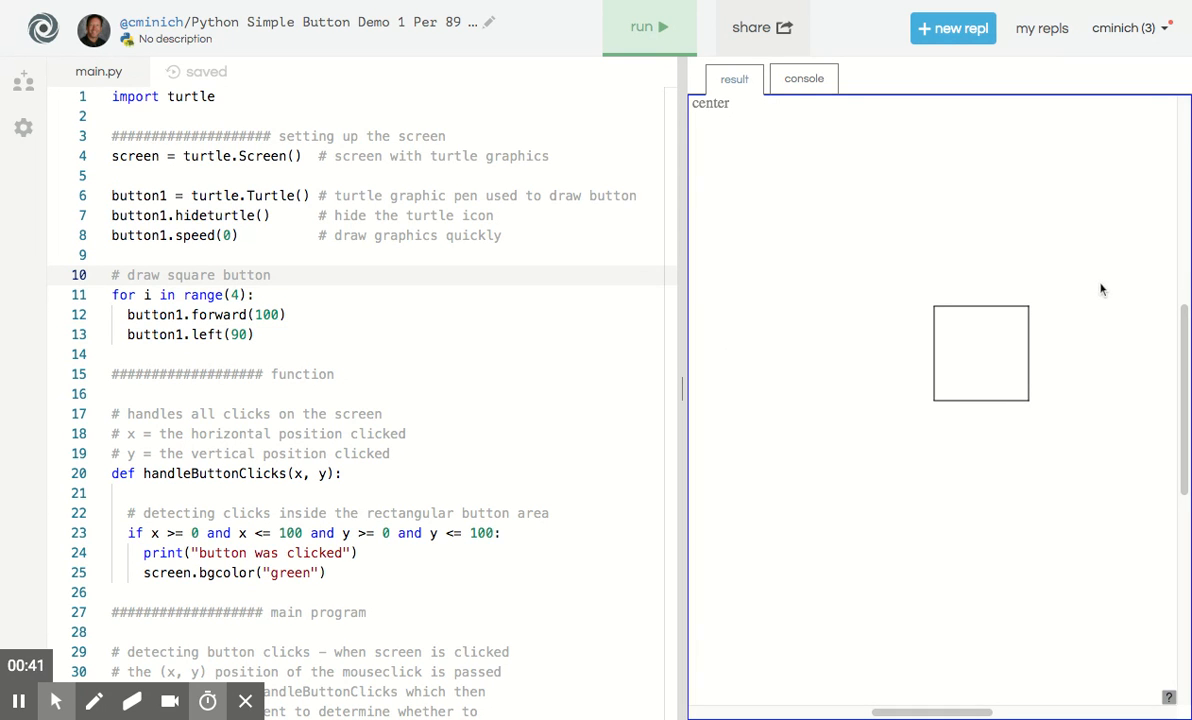
mouse_move(926, 316)
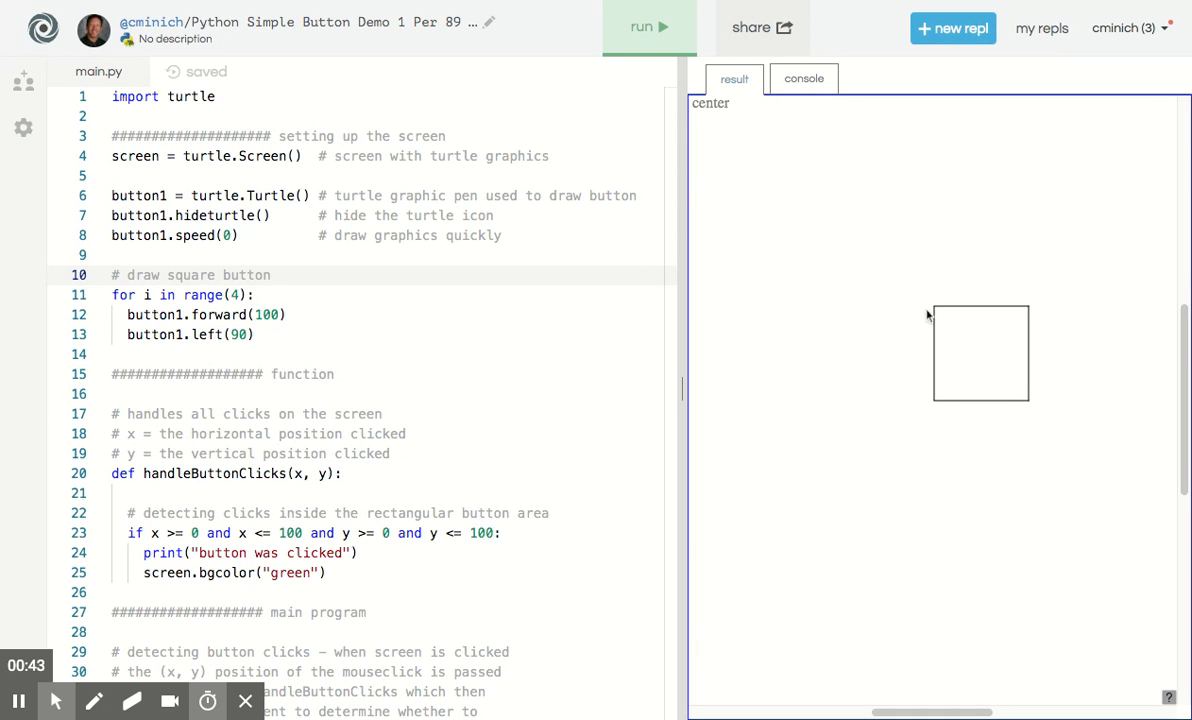
mouse_move(964, 360)
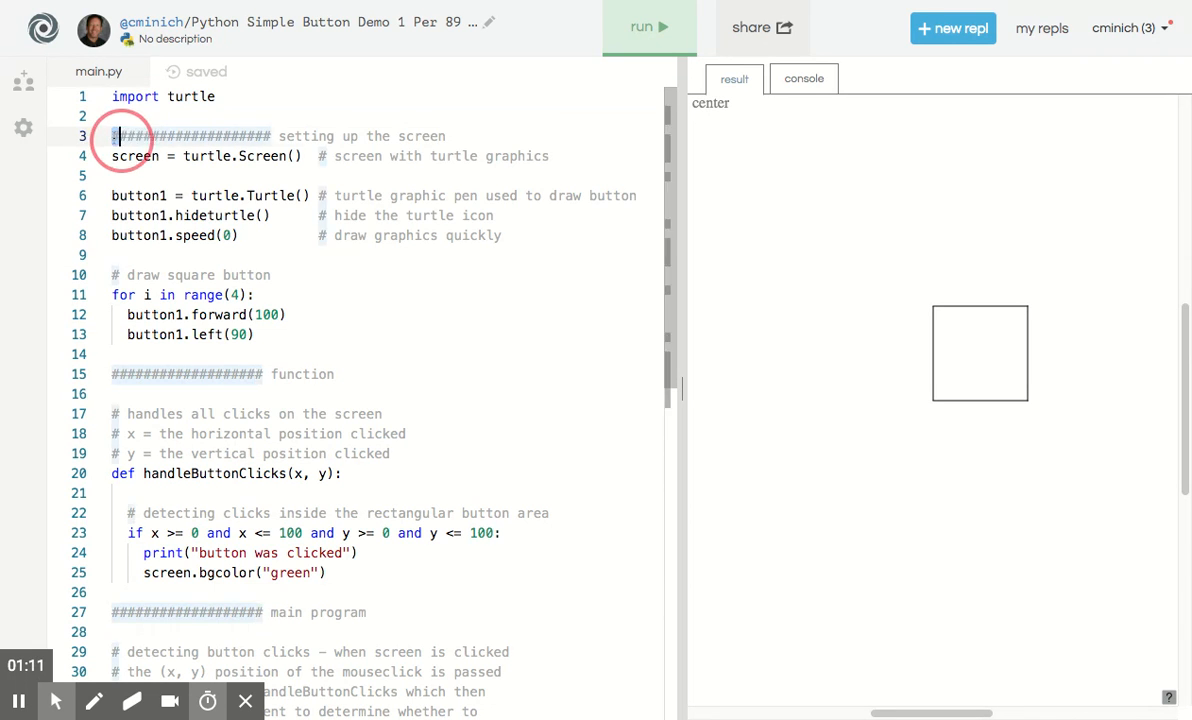
left_click_drag(114, 136, 256, 334)
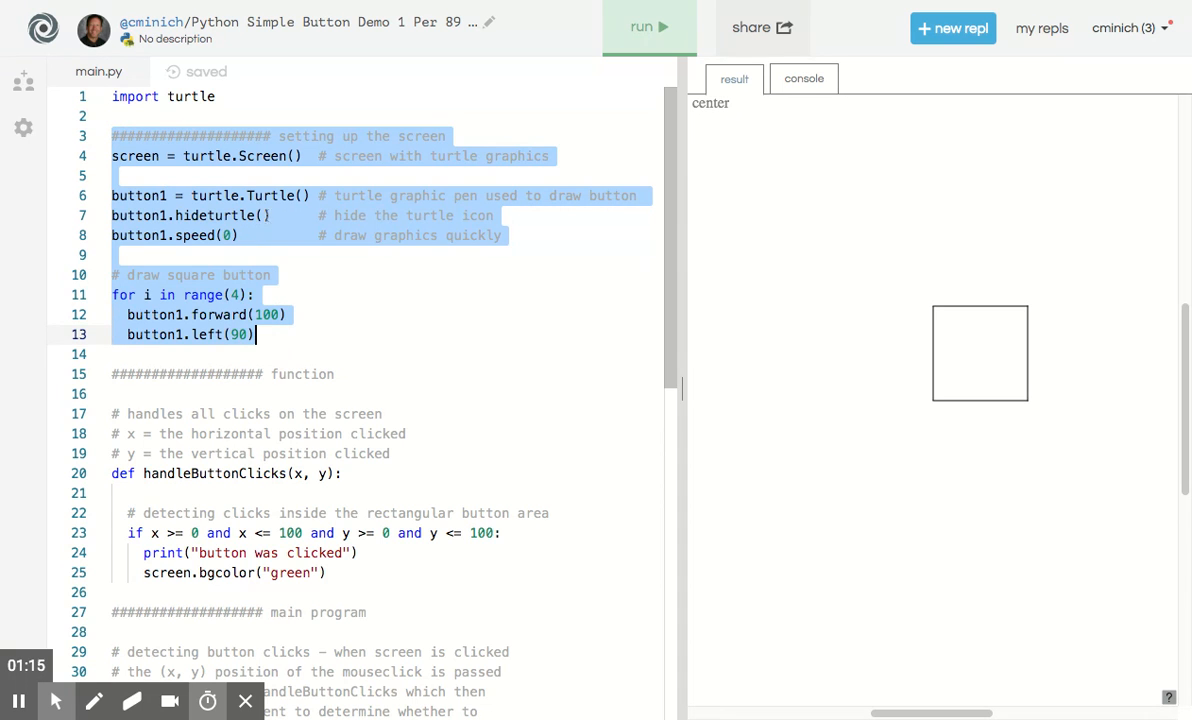
scroll("down", 3)
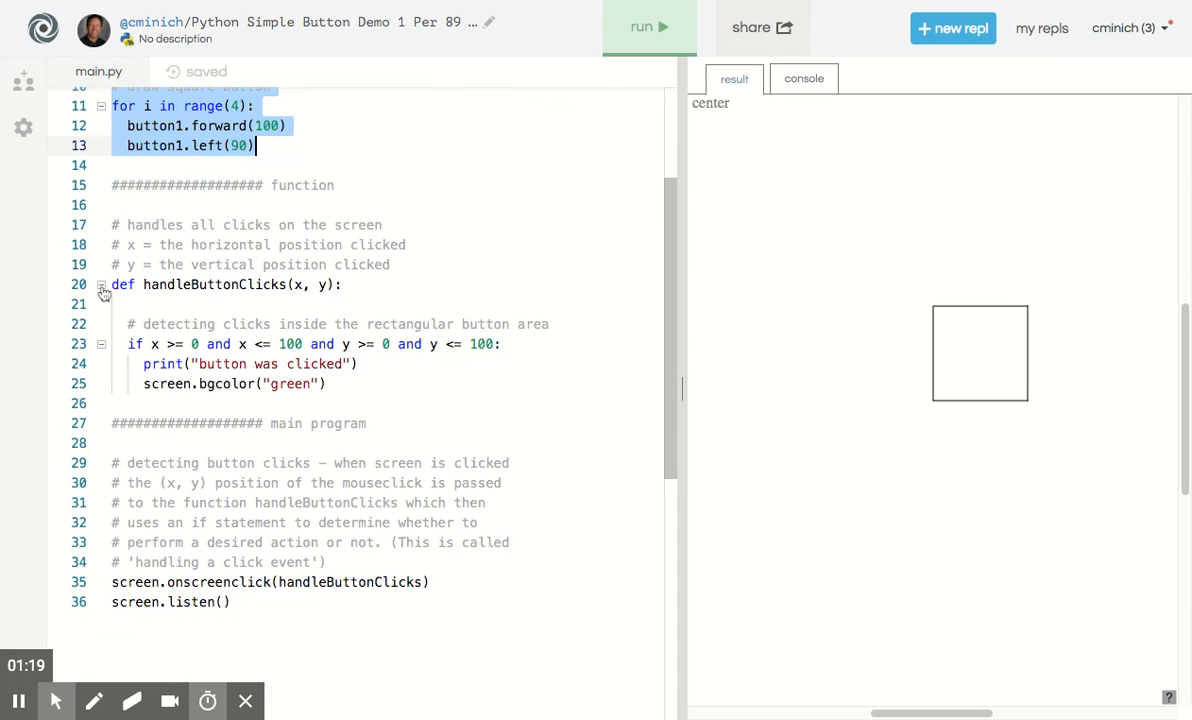
left_click(100, 284)
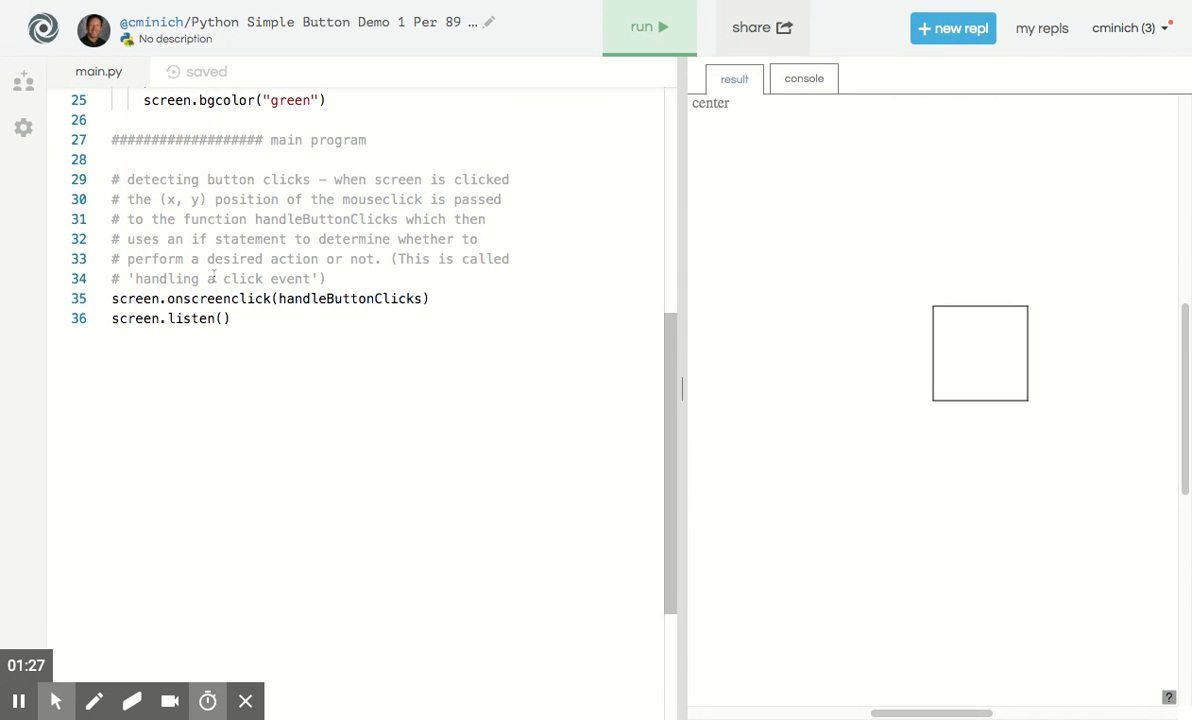
mouse_move(212, 276)
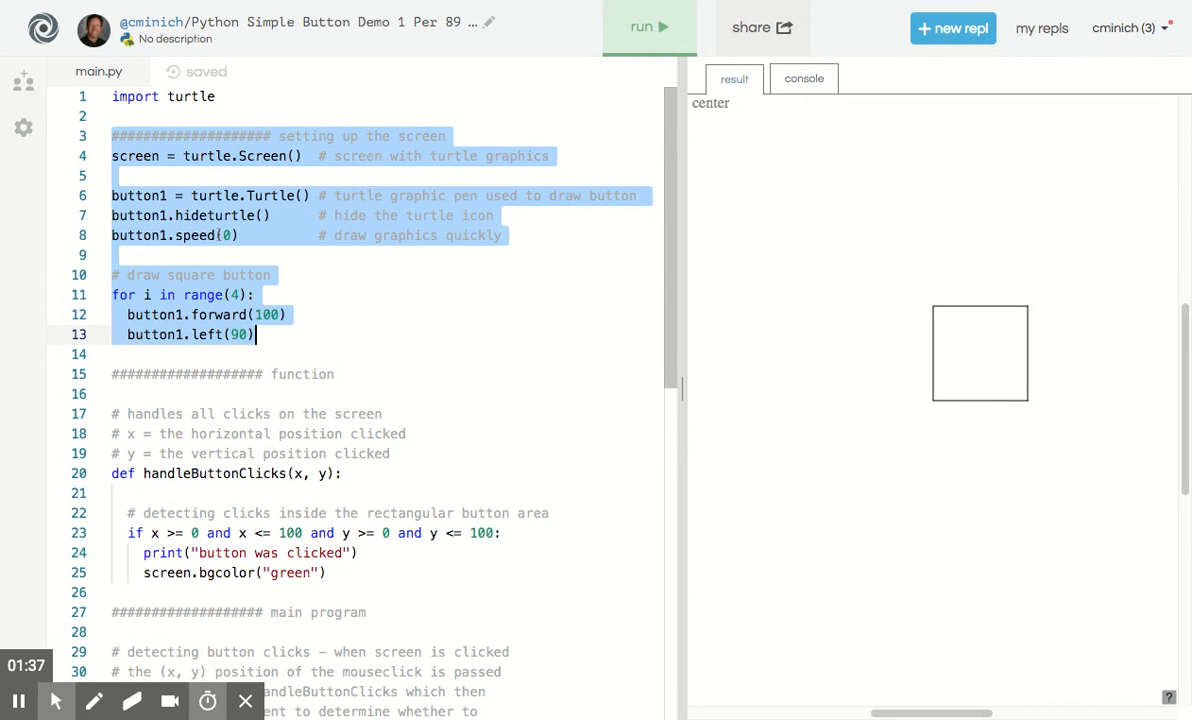
Run with button1.hideturtle() commented out, then with button1.speed(0) commented out instead, restoring each
left_click(212, 256)
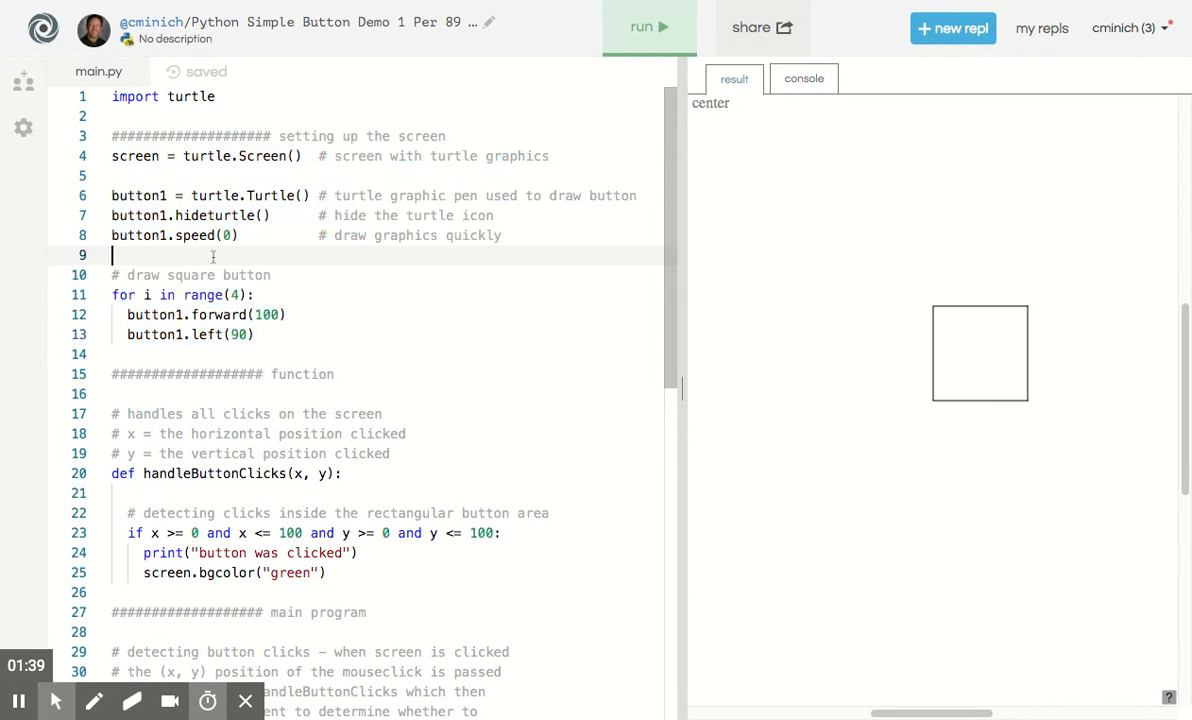
double_click(138, 196)
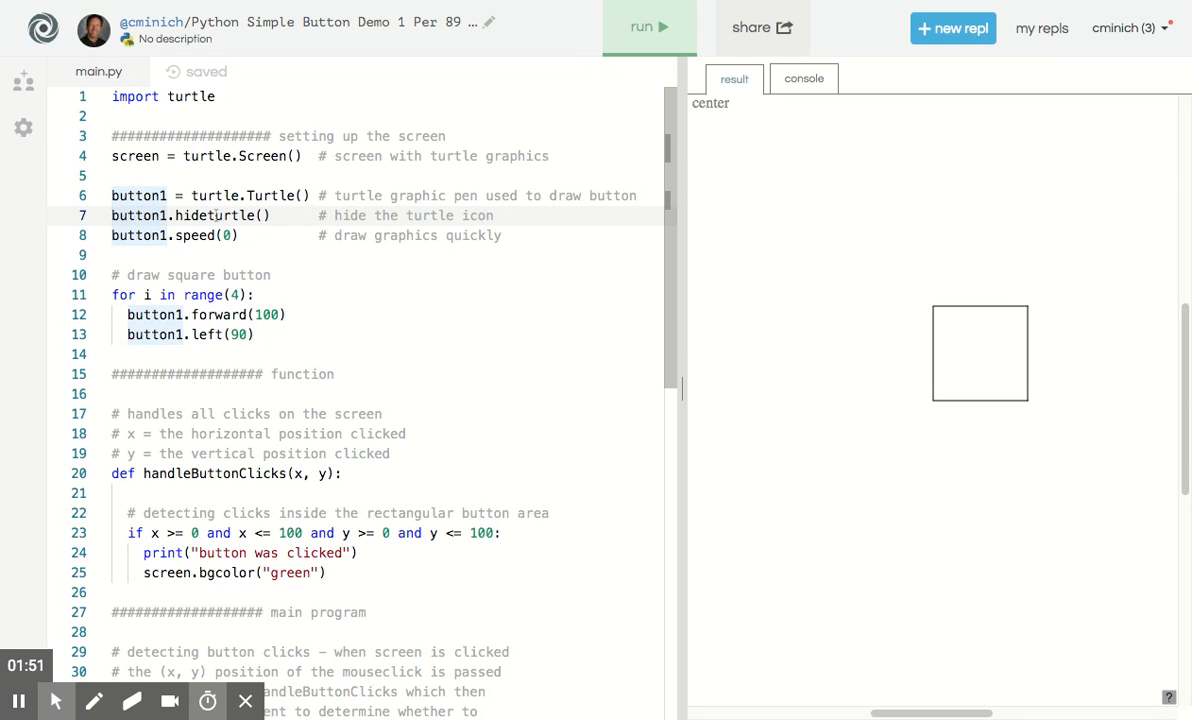
type("#")
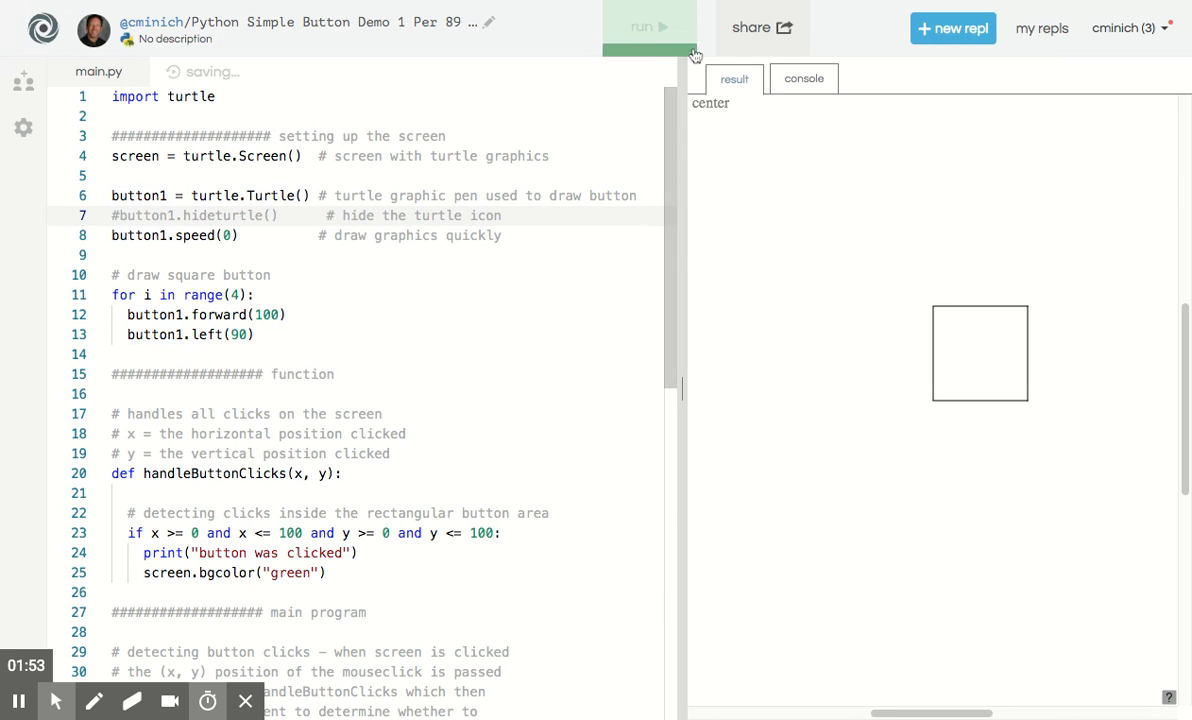
left_click(648, 26)
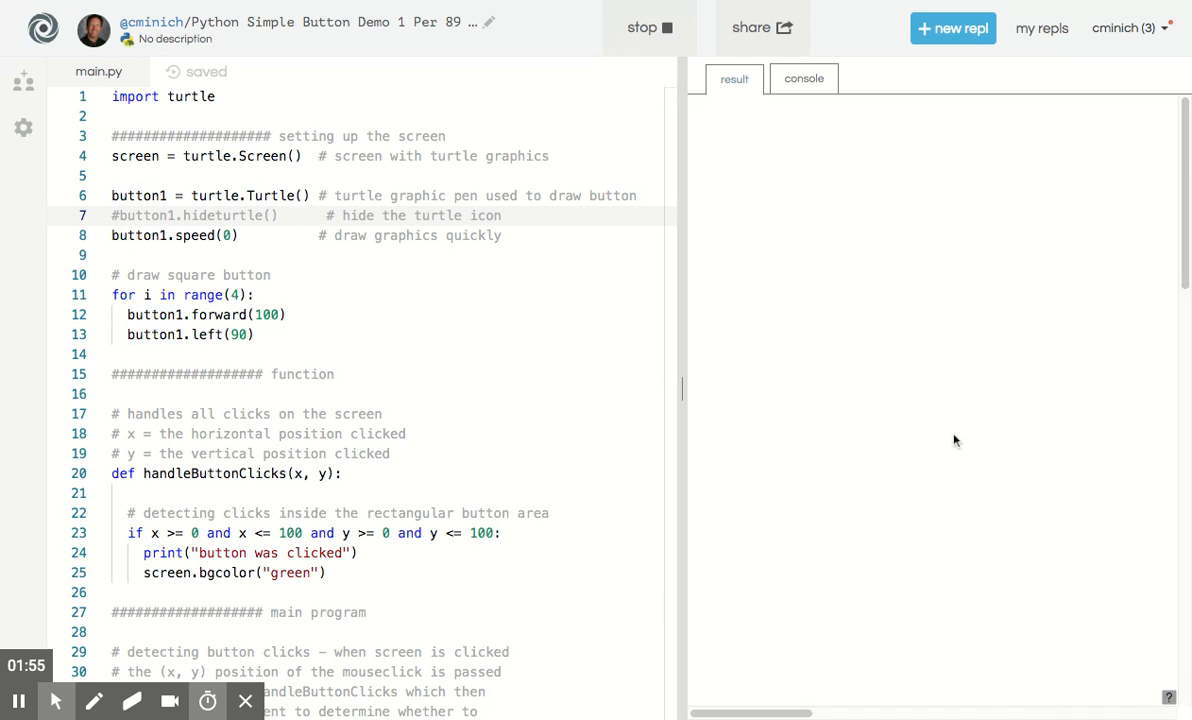
left_click(642, 28)
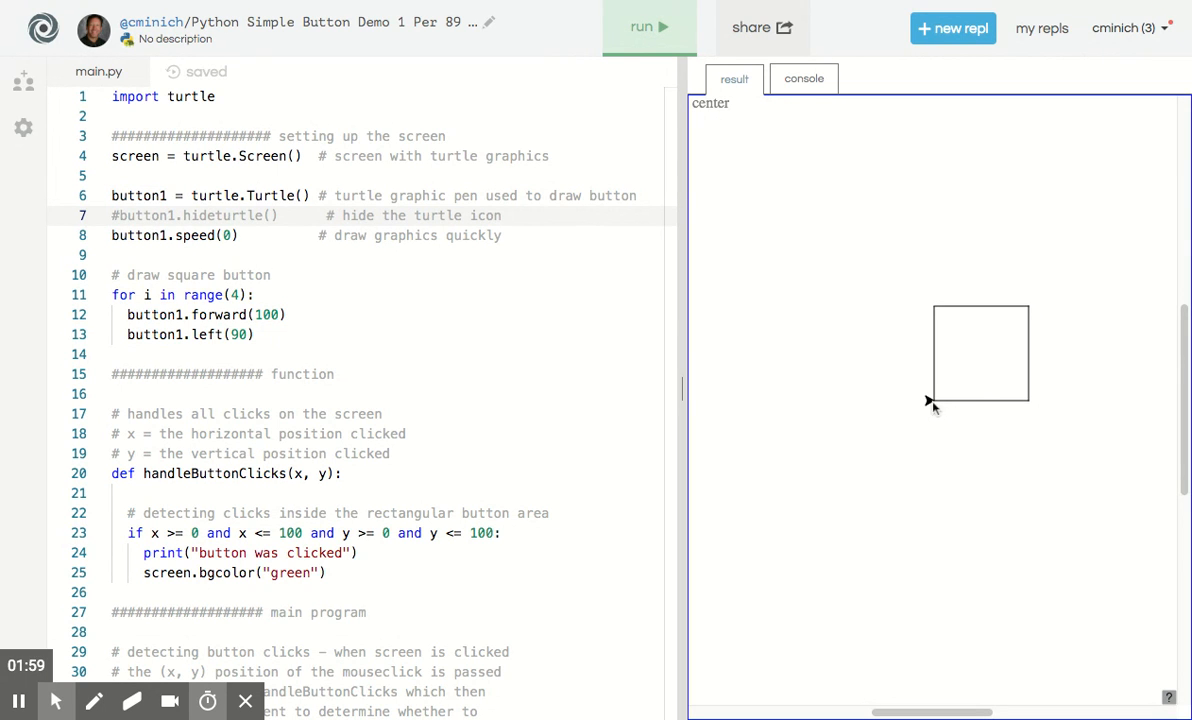
mouse_move(744, 456)
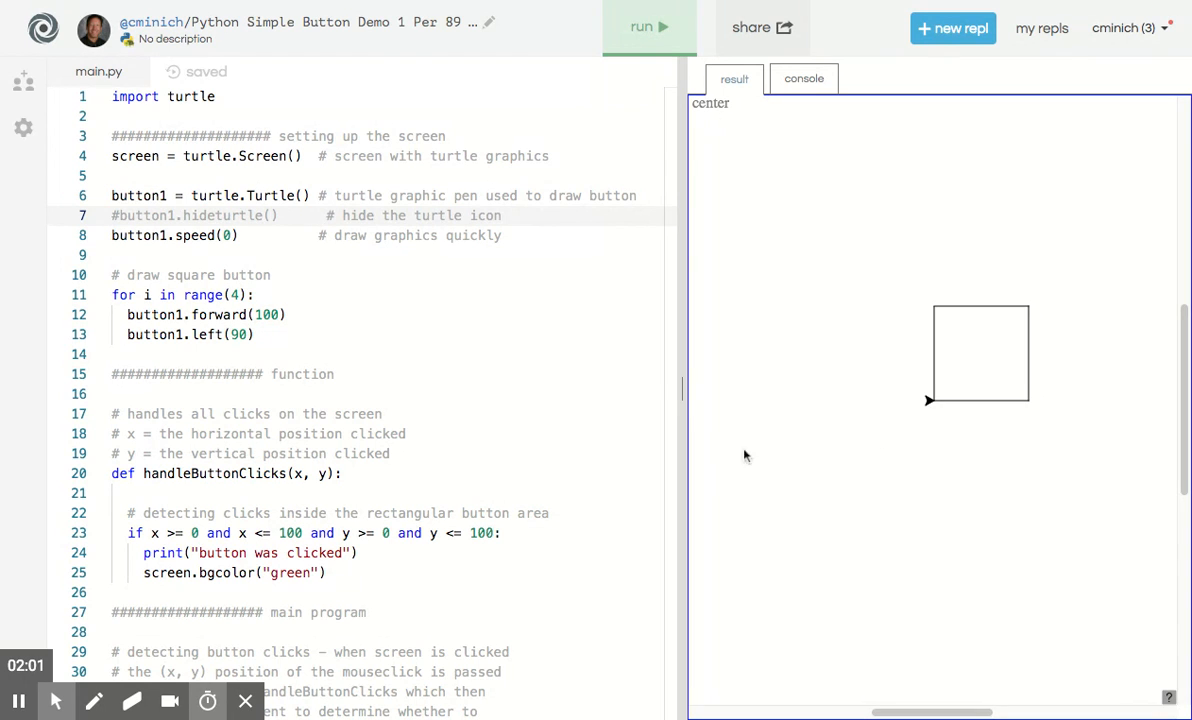
mouse_move(8, 308)
type("#")
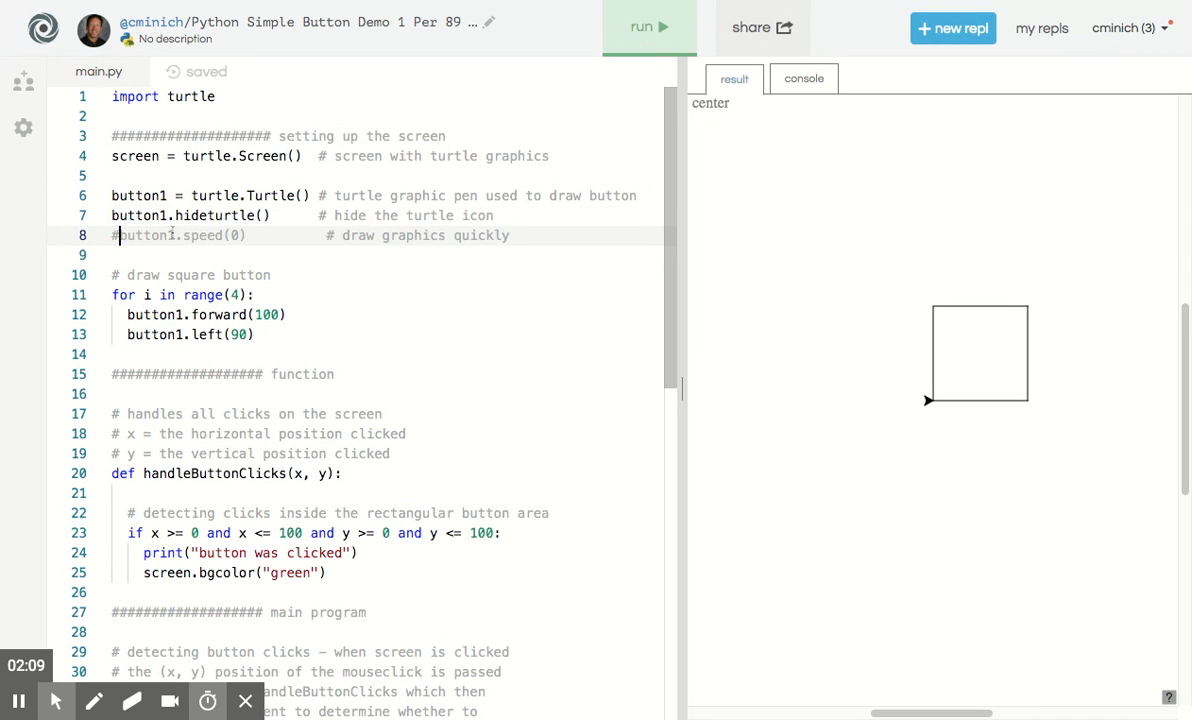
mouse_move(346, 70)
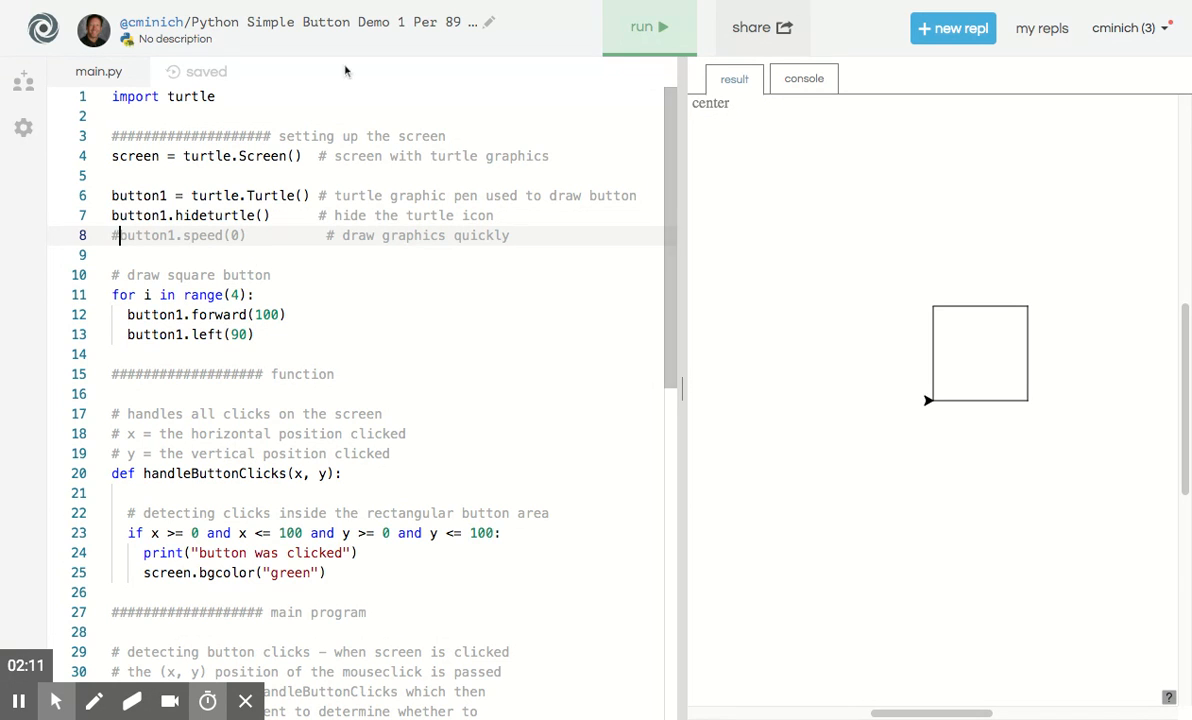
left_click(648, 28)
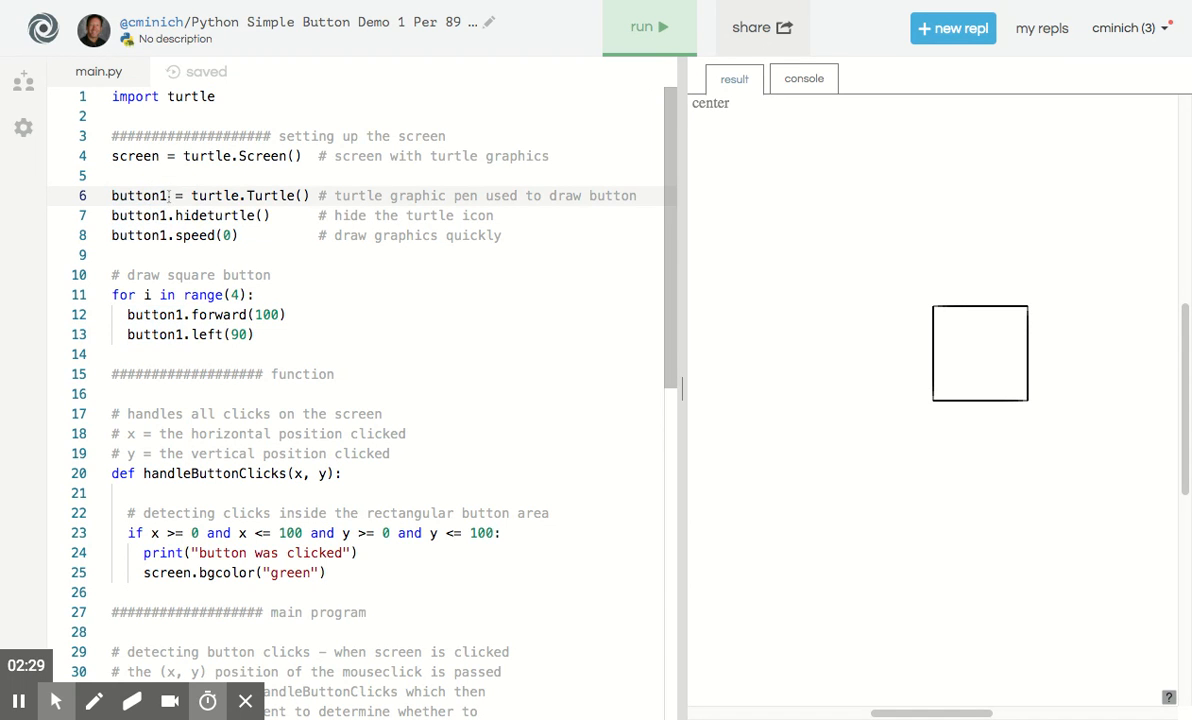
type("Pen")
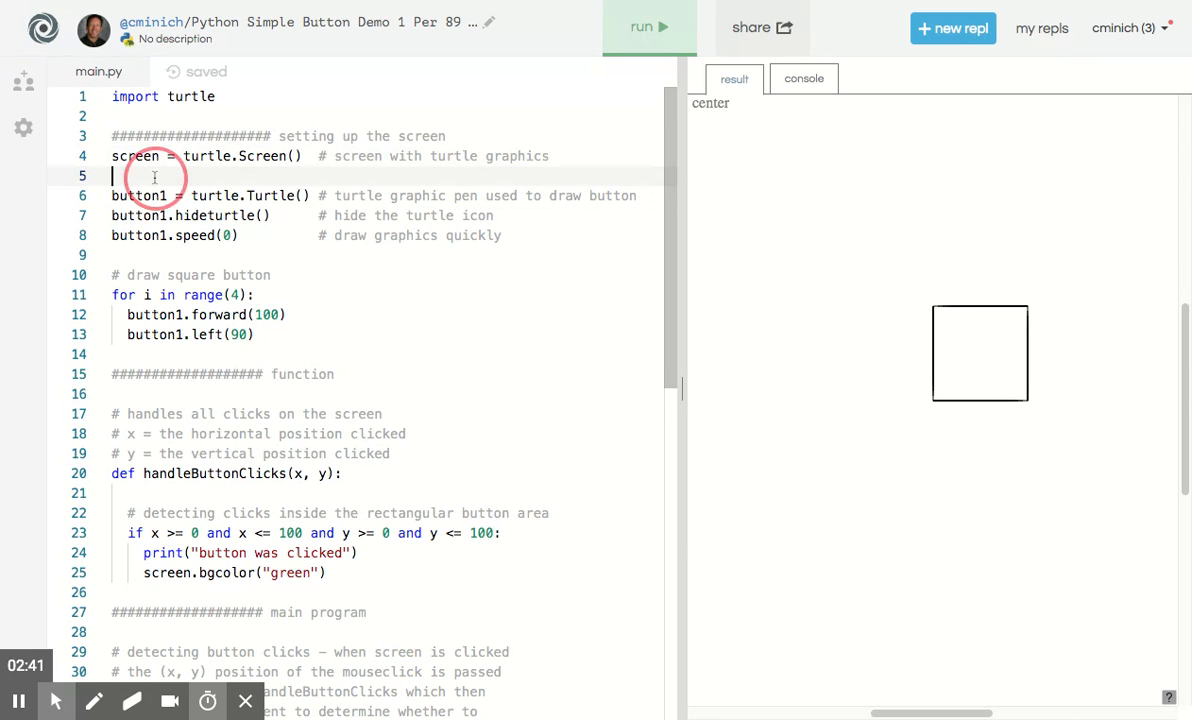
key("Backspace")
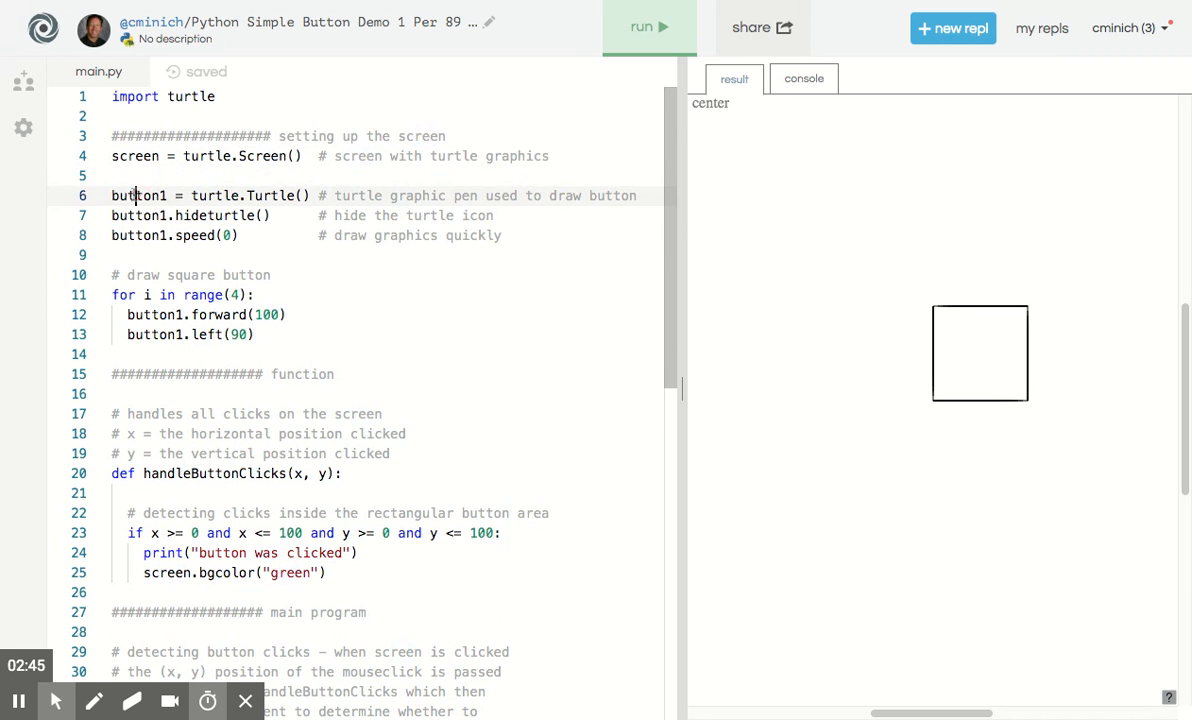
scroll("down", 3)
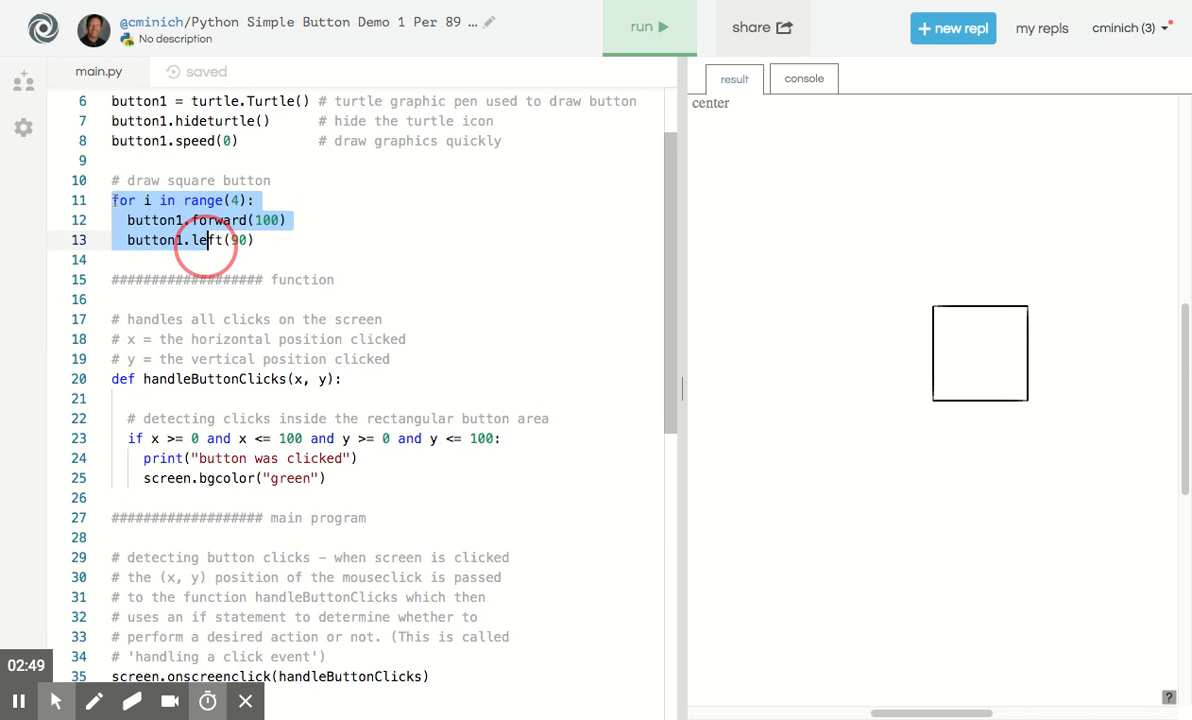
left_click(204, 240)
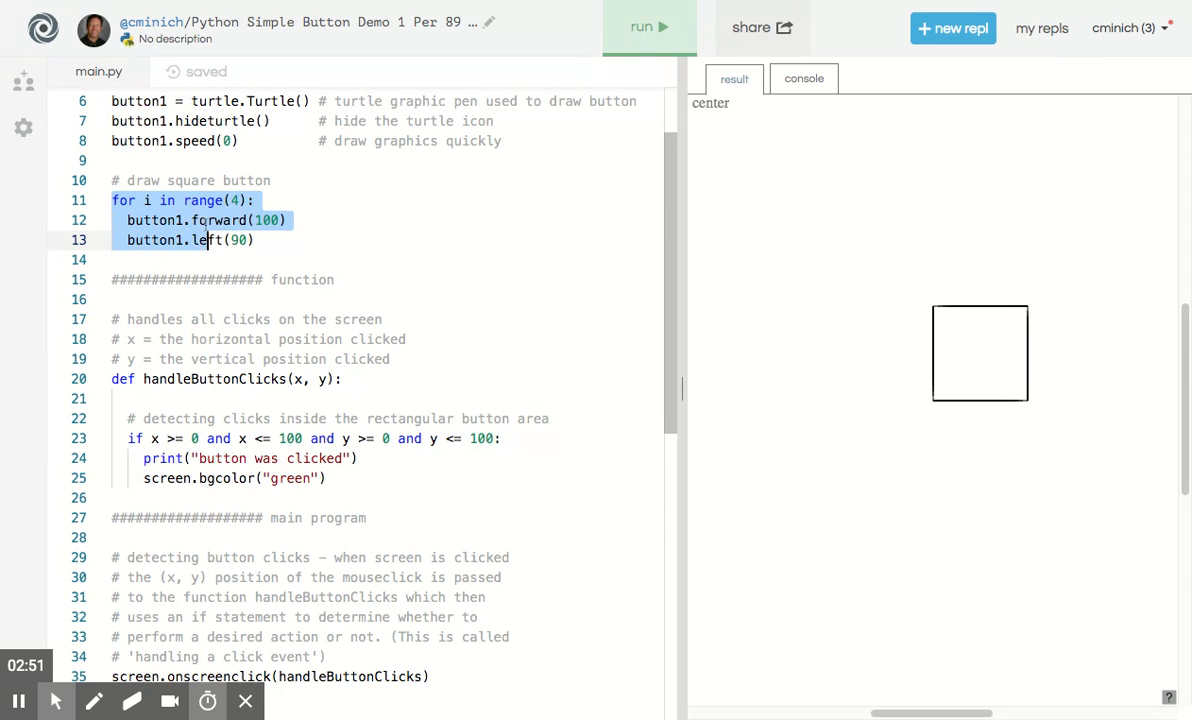
left_click(204, 220)
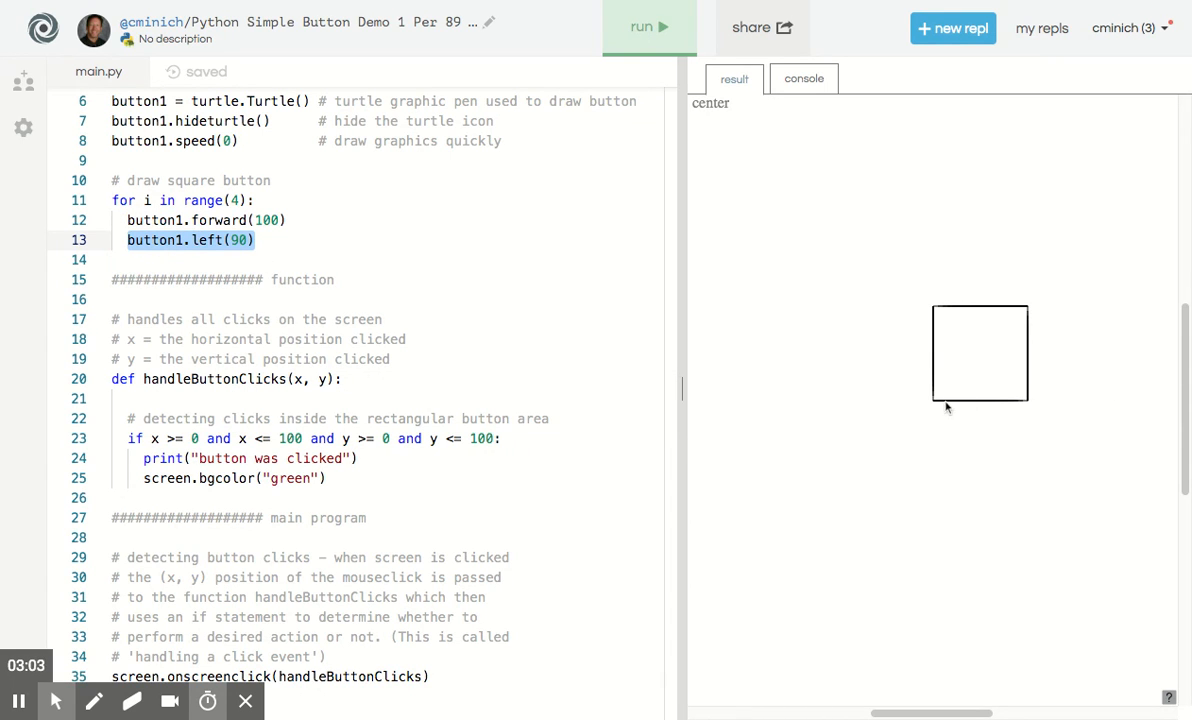
mouse_move(1024, 408)
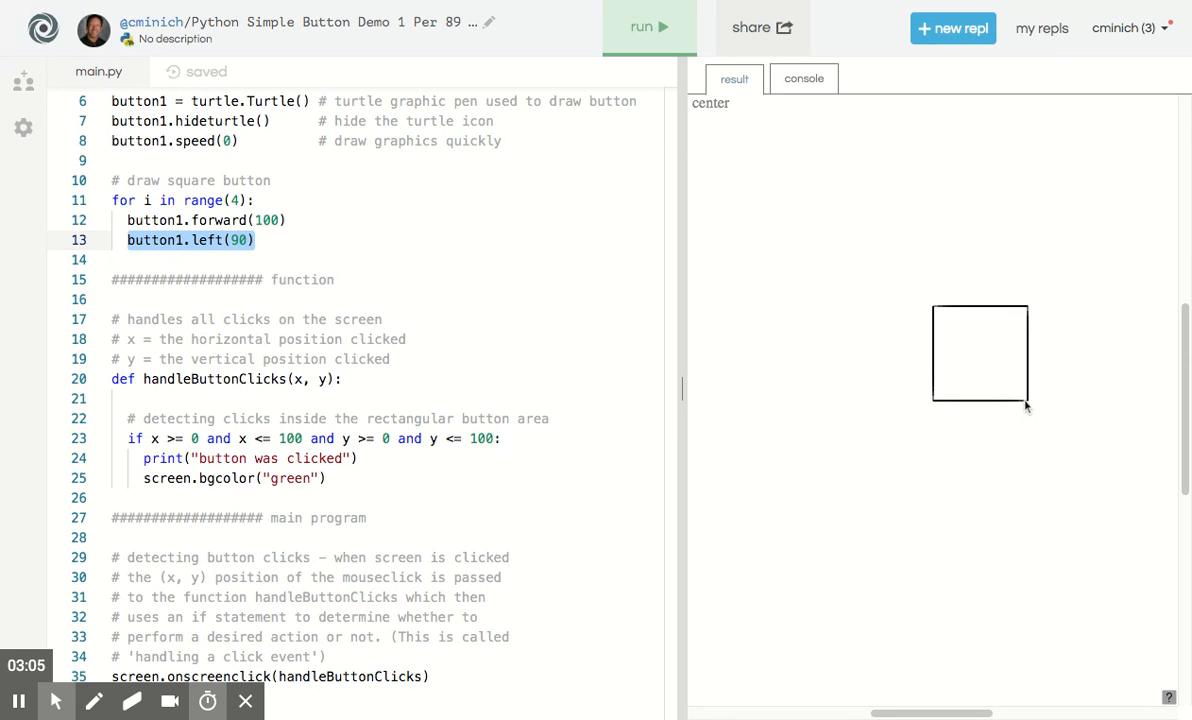
mouse_move(1024, 310)
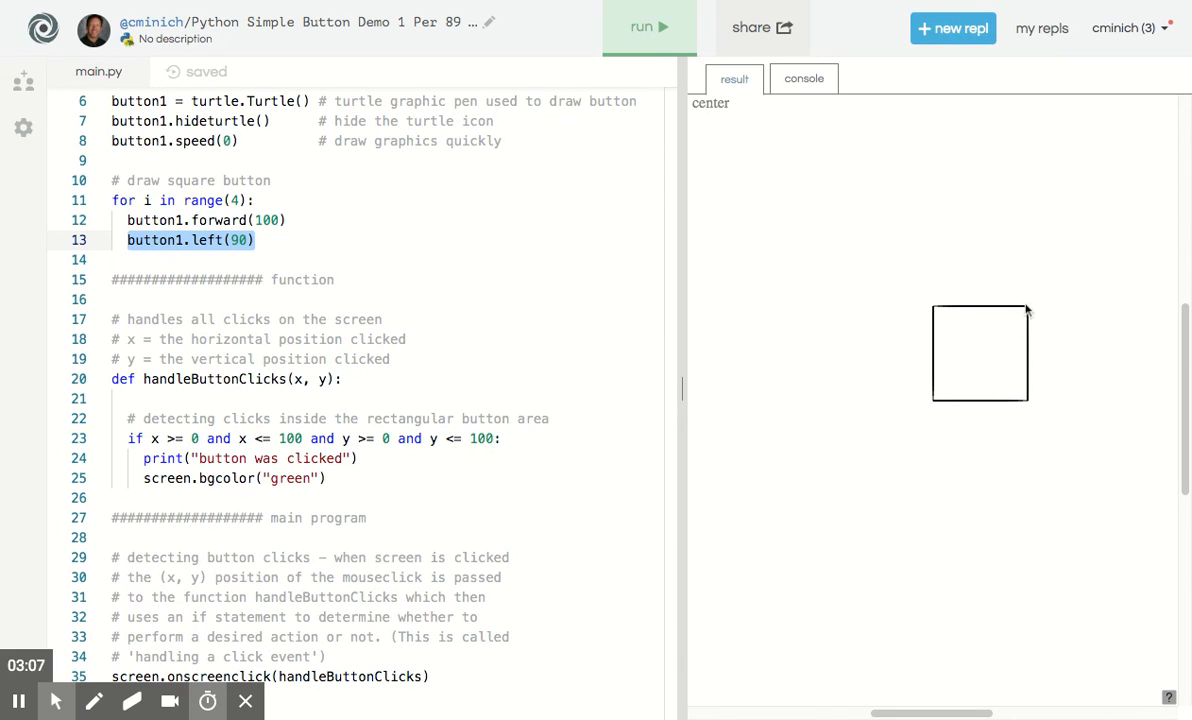
mouse_move(936, 310)
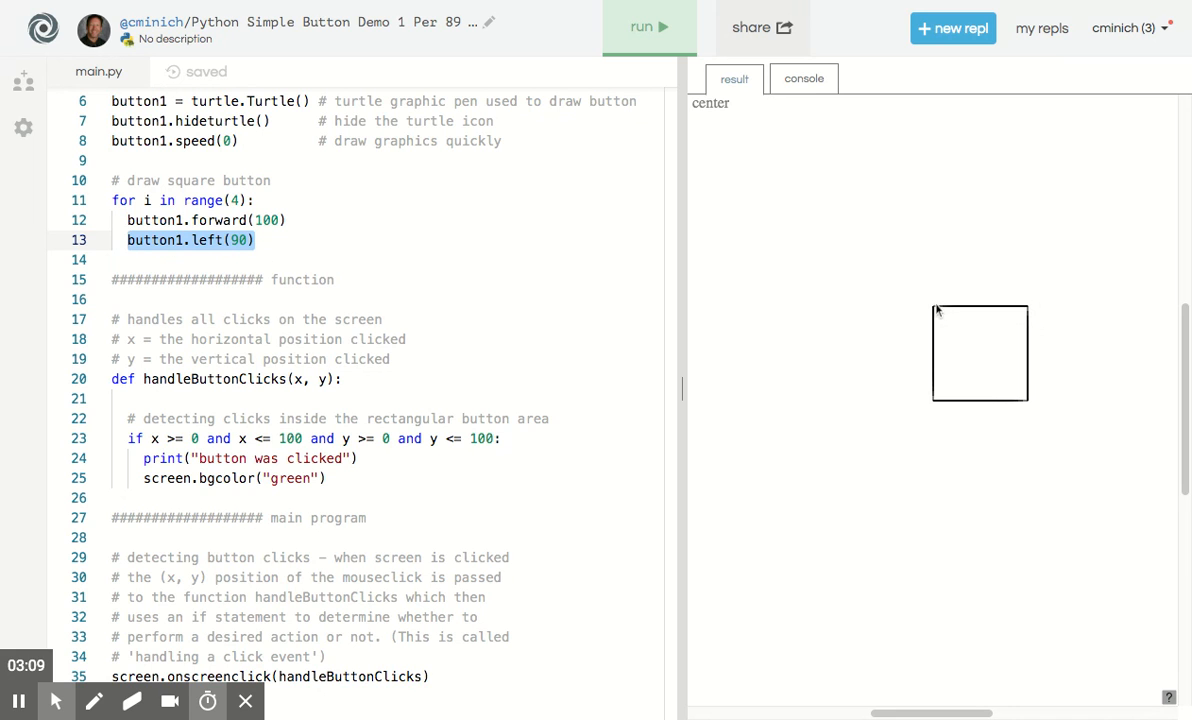
mouse_move(940, 400)
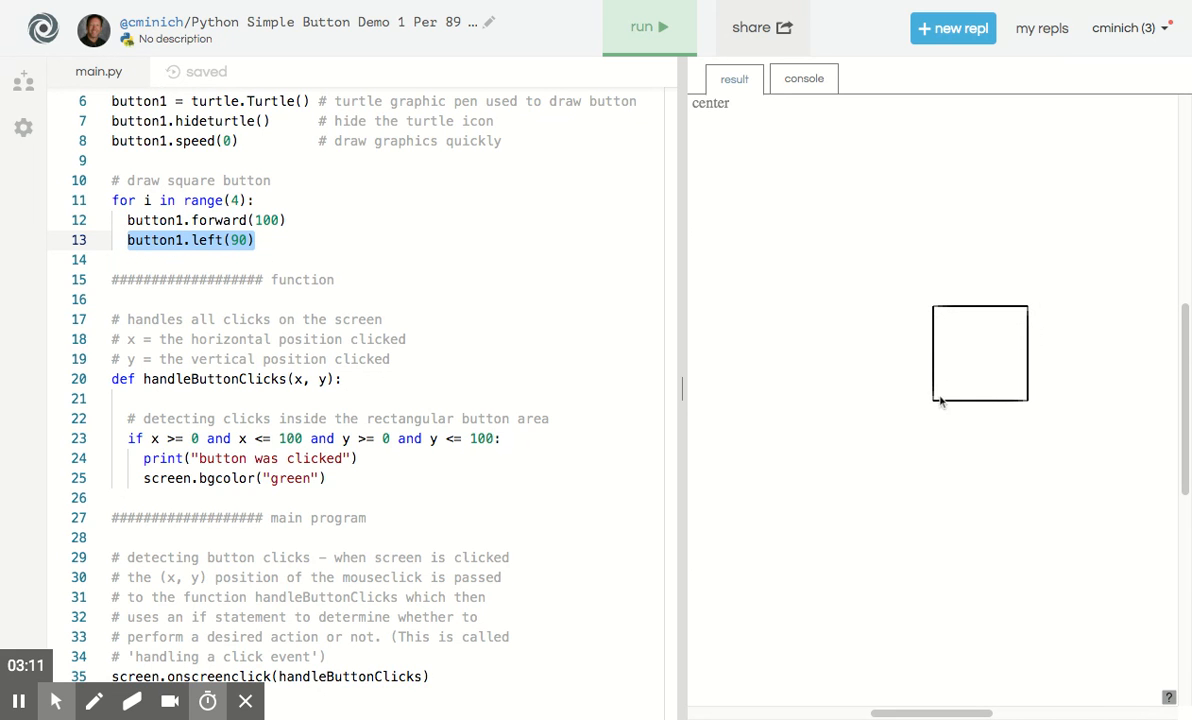
mouse_move(936, 408)
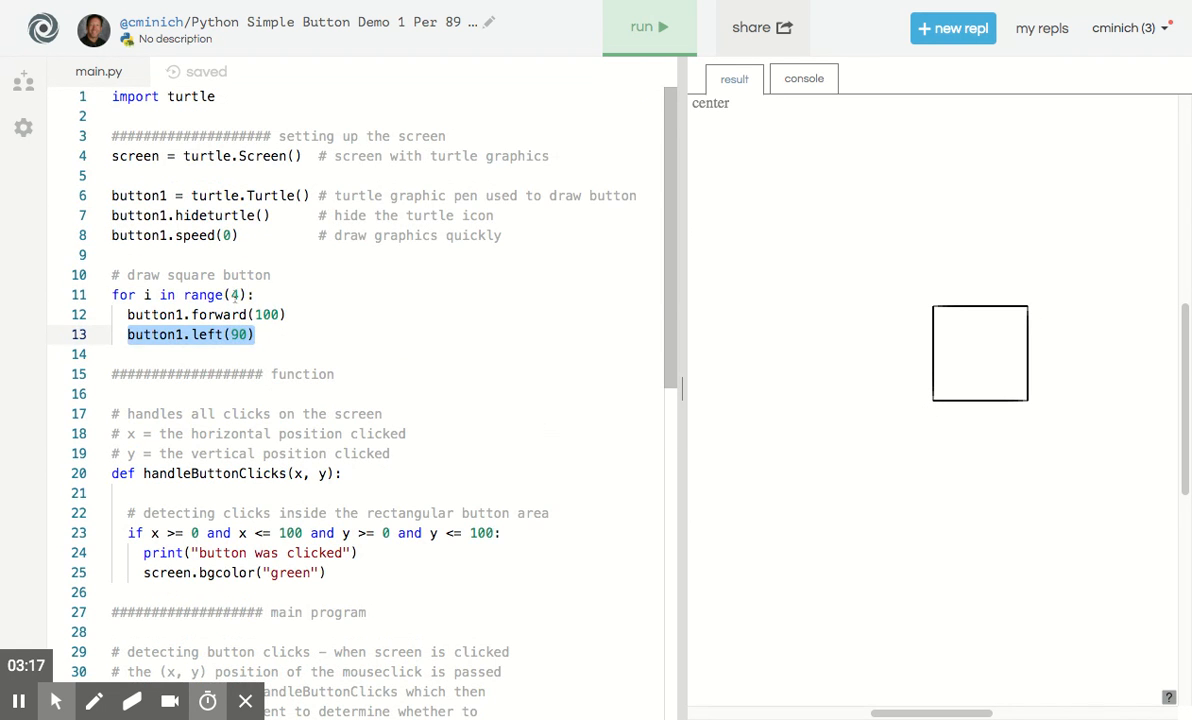
left_click(232, 296)
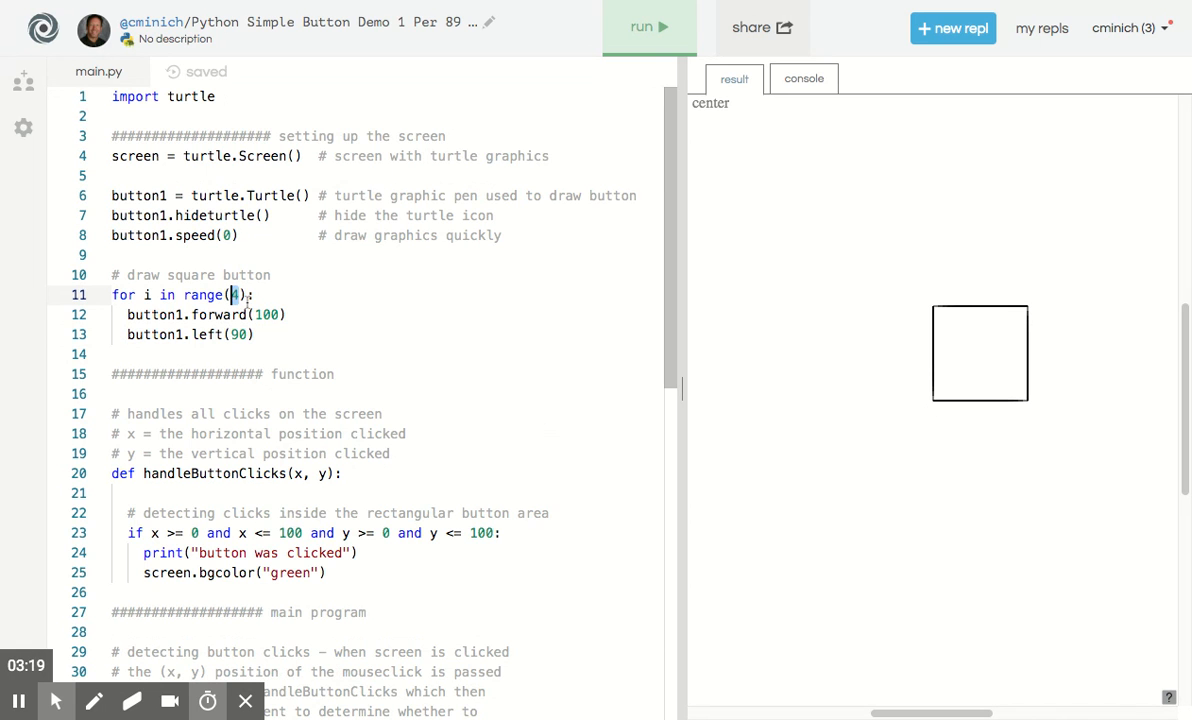
type("5")
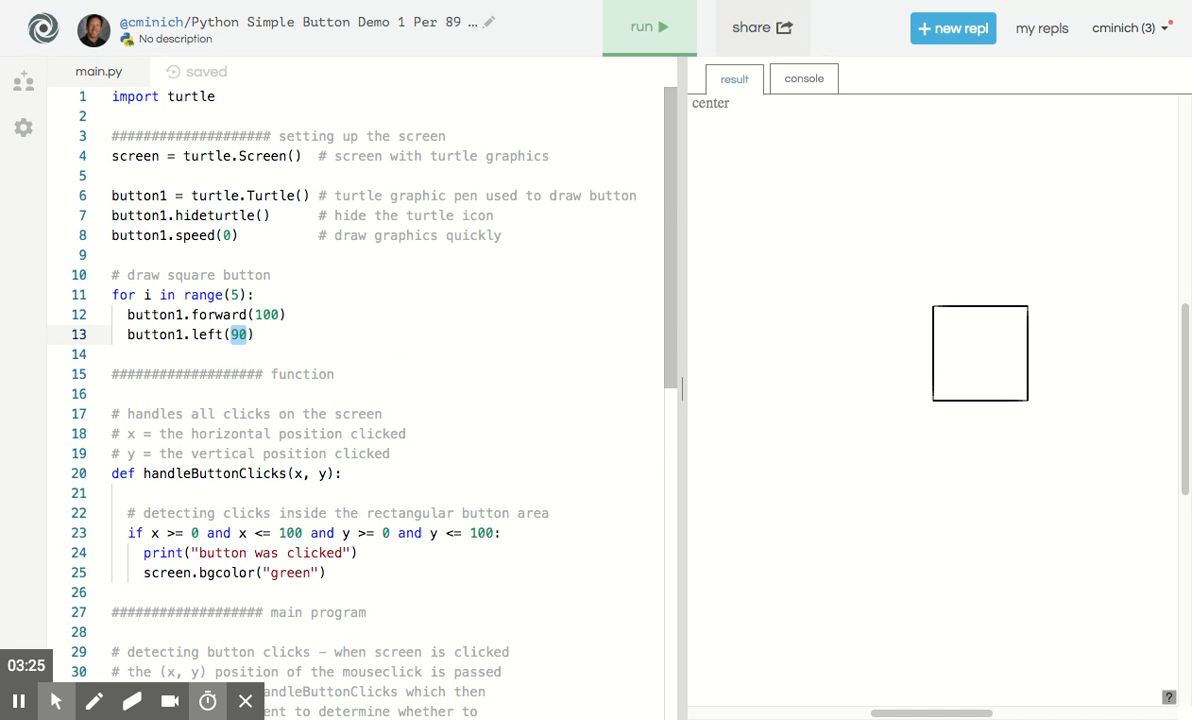
type("75")
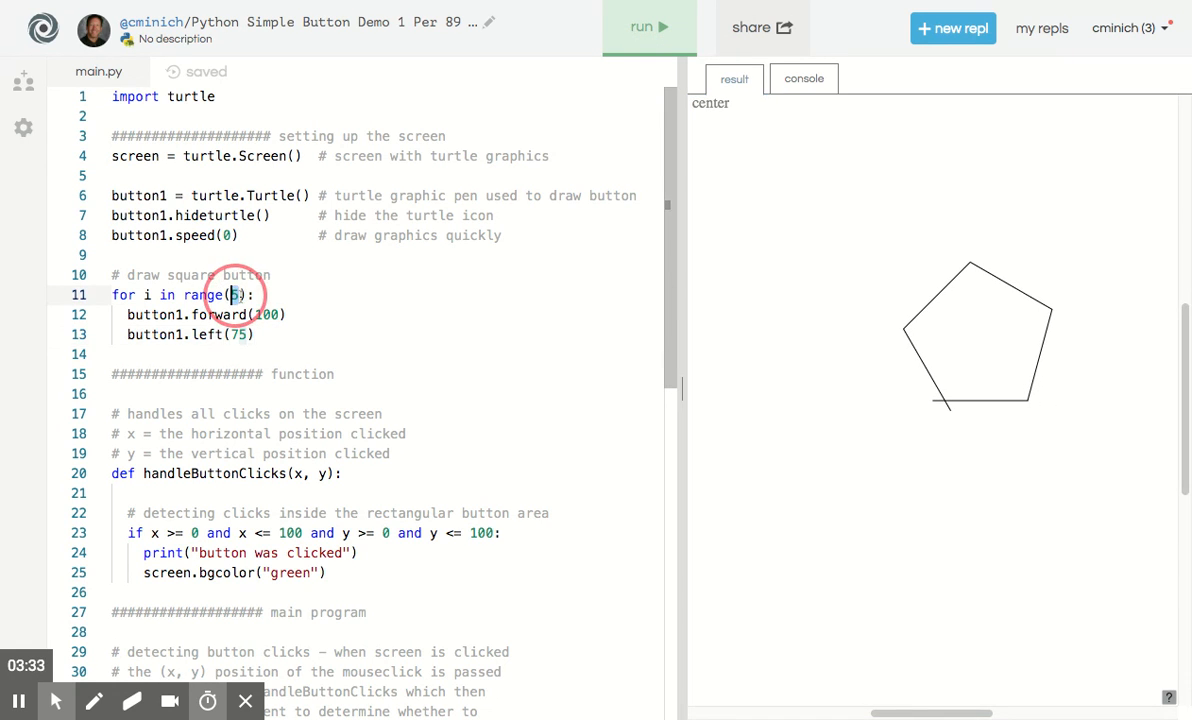
type("6")
left_click(386, 334)
type("6")
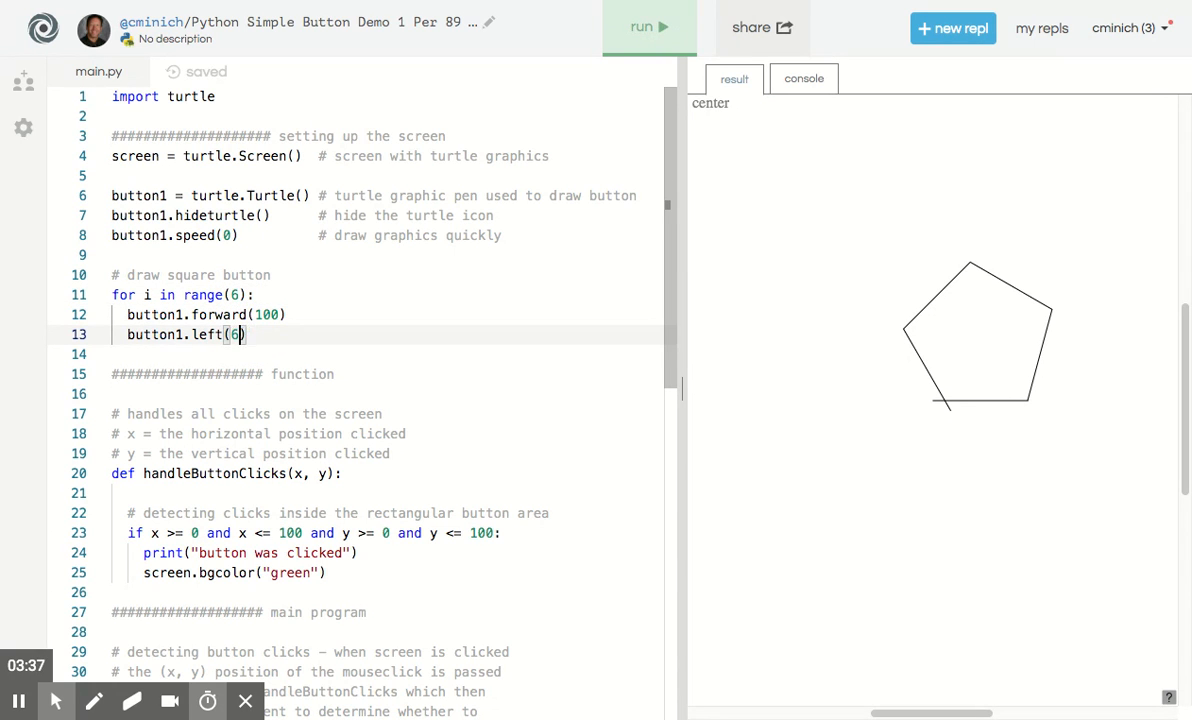
type("0")
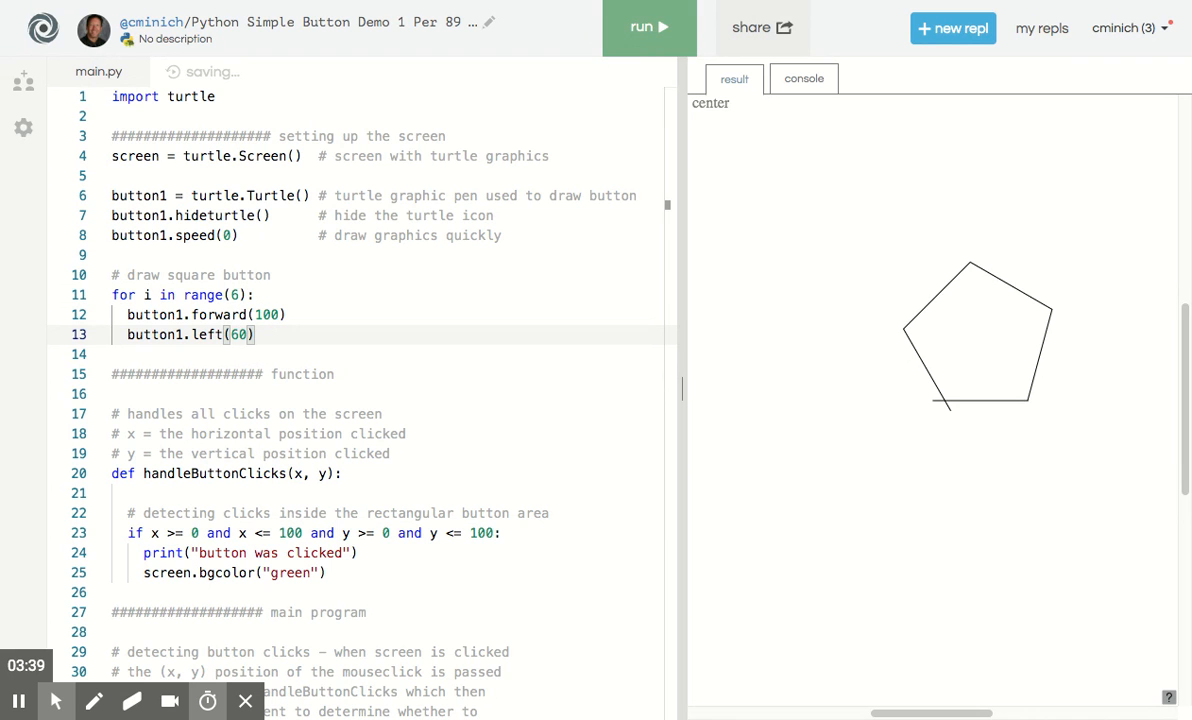
left_click(648, 28)
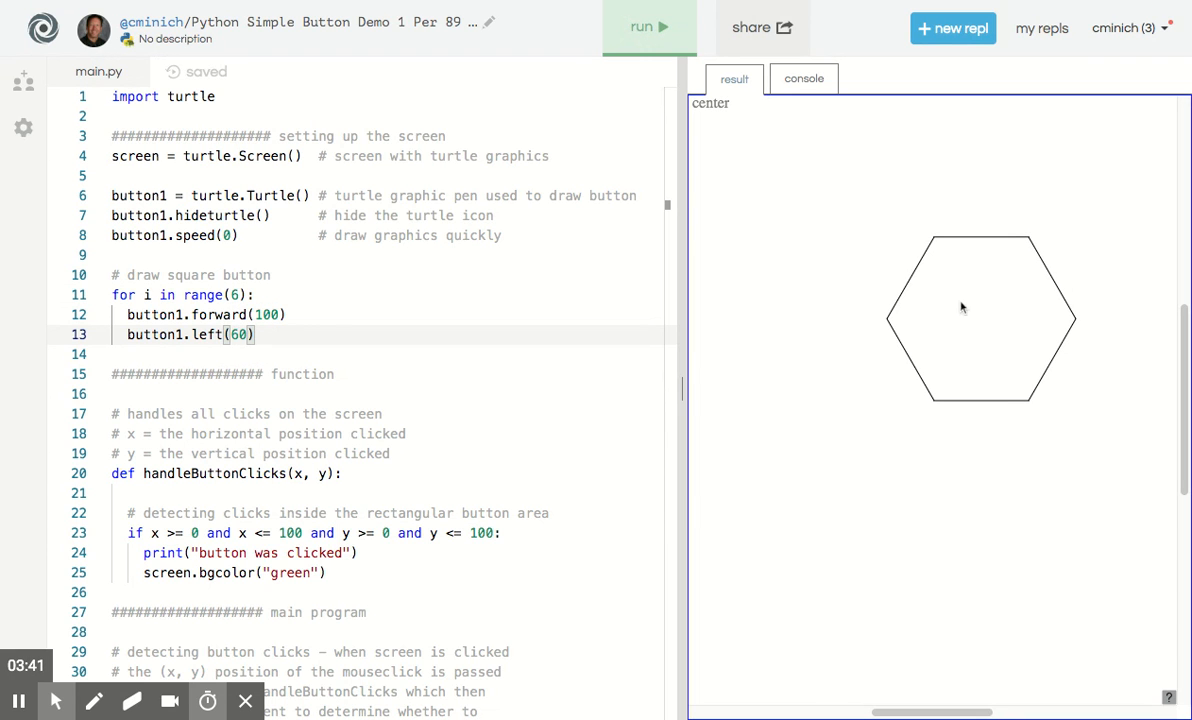
mouse_move(920, 328)
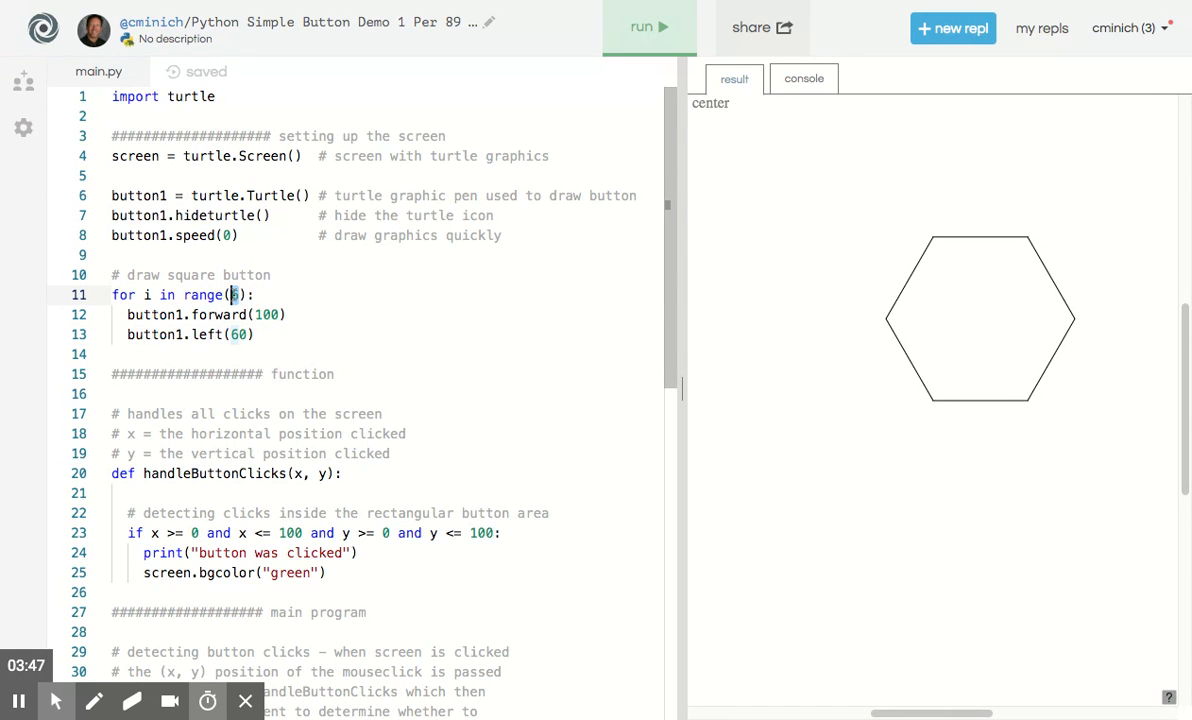
type("4")
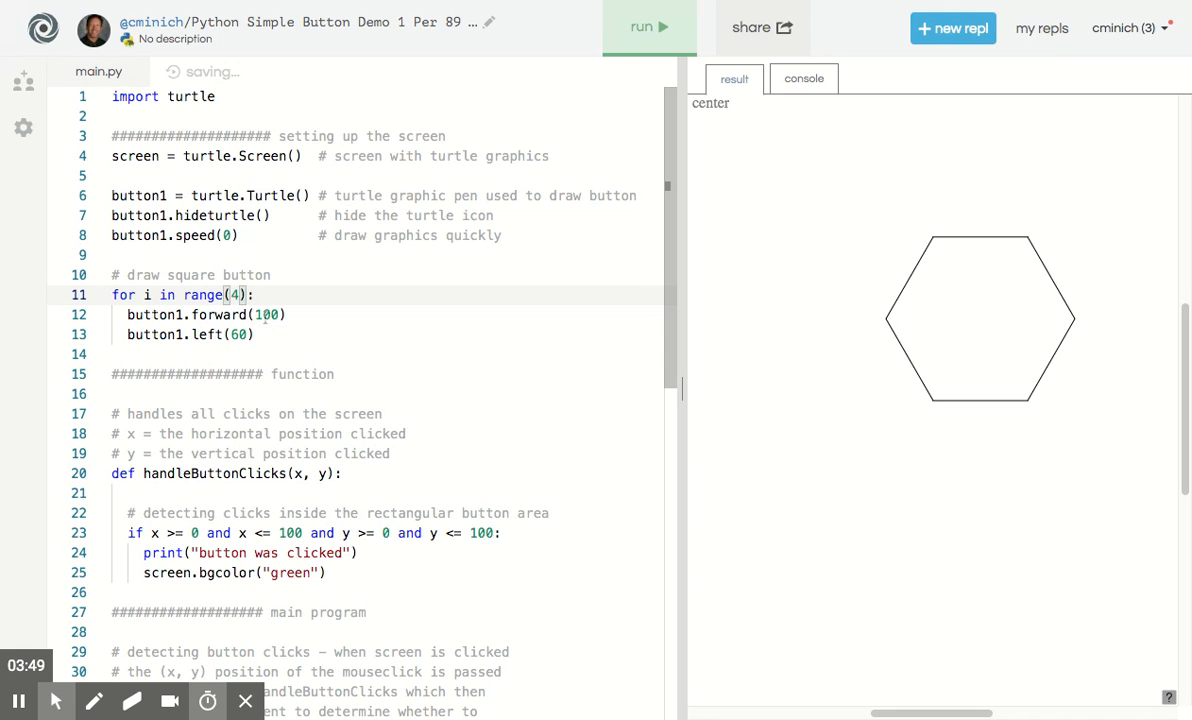
type("5")
left_click(386, 334)
type("9")
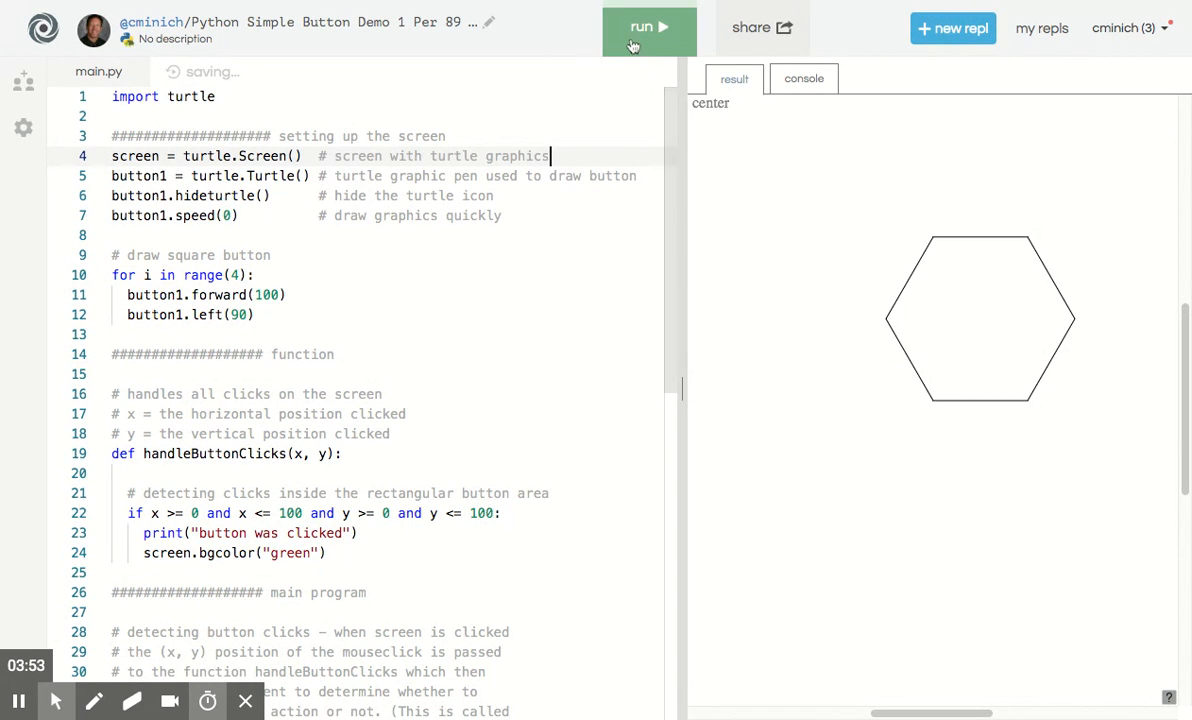
left_click(648, 28)
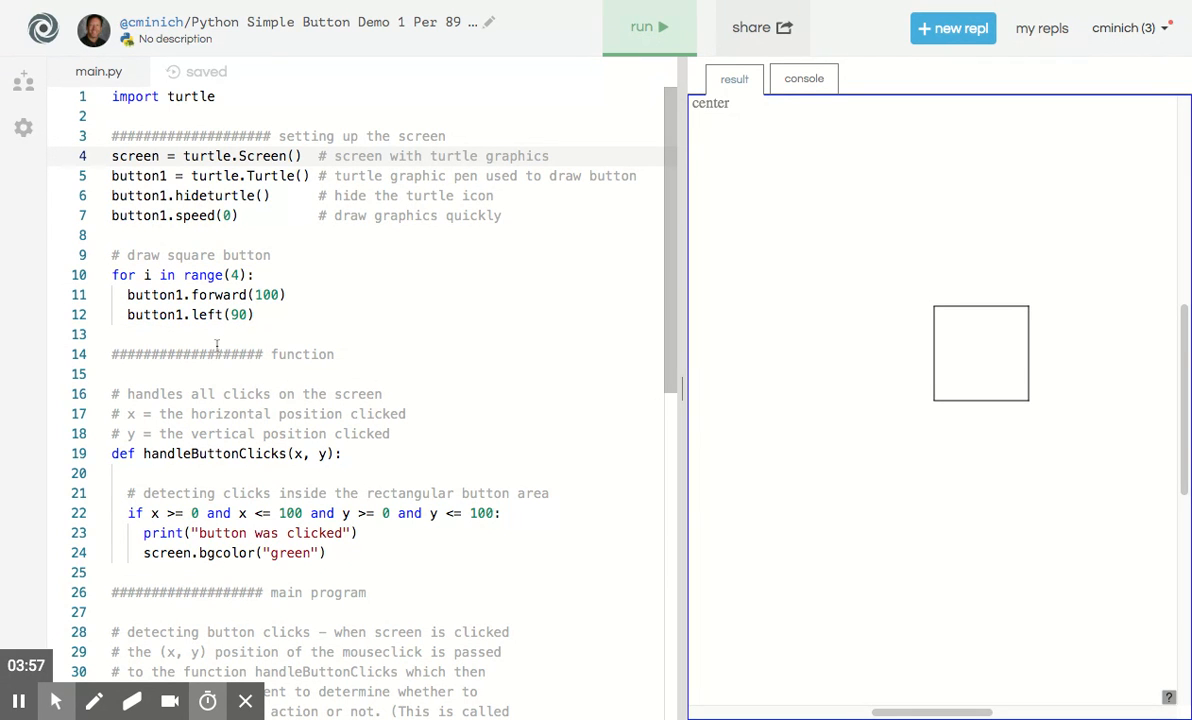
Collapse the handleButtonClicks body and scroll down to the main program section
scroll("down", 3)
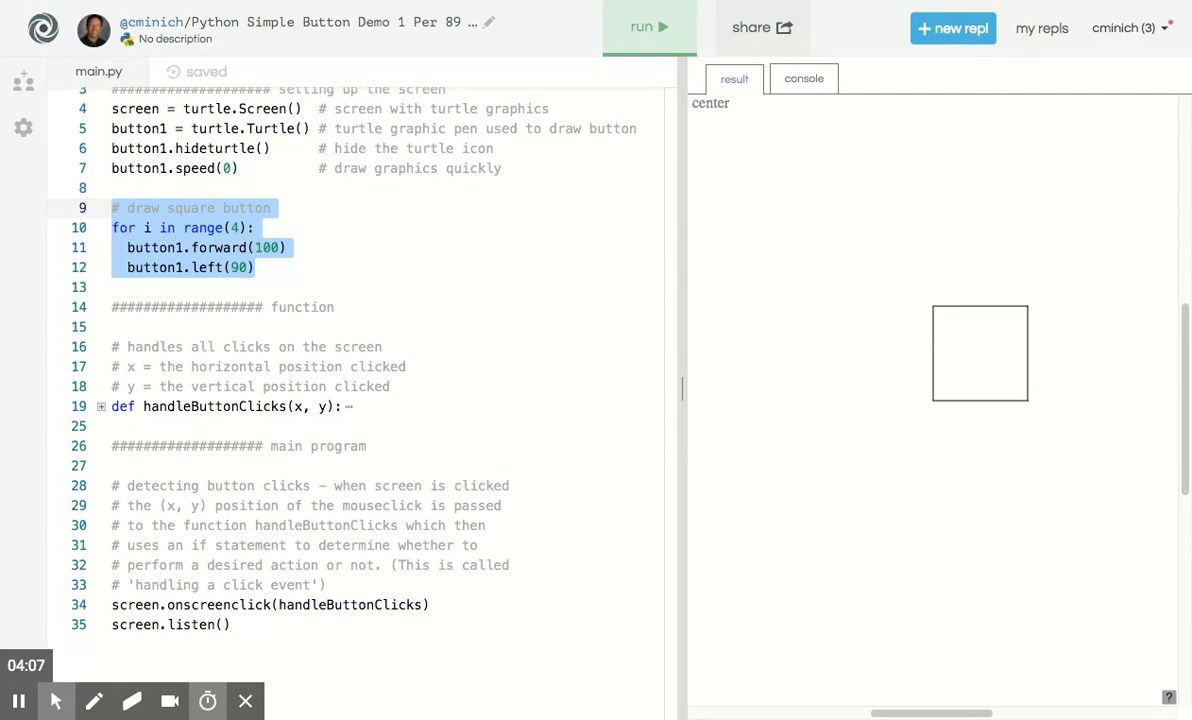
mouse_move(976, 352)
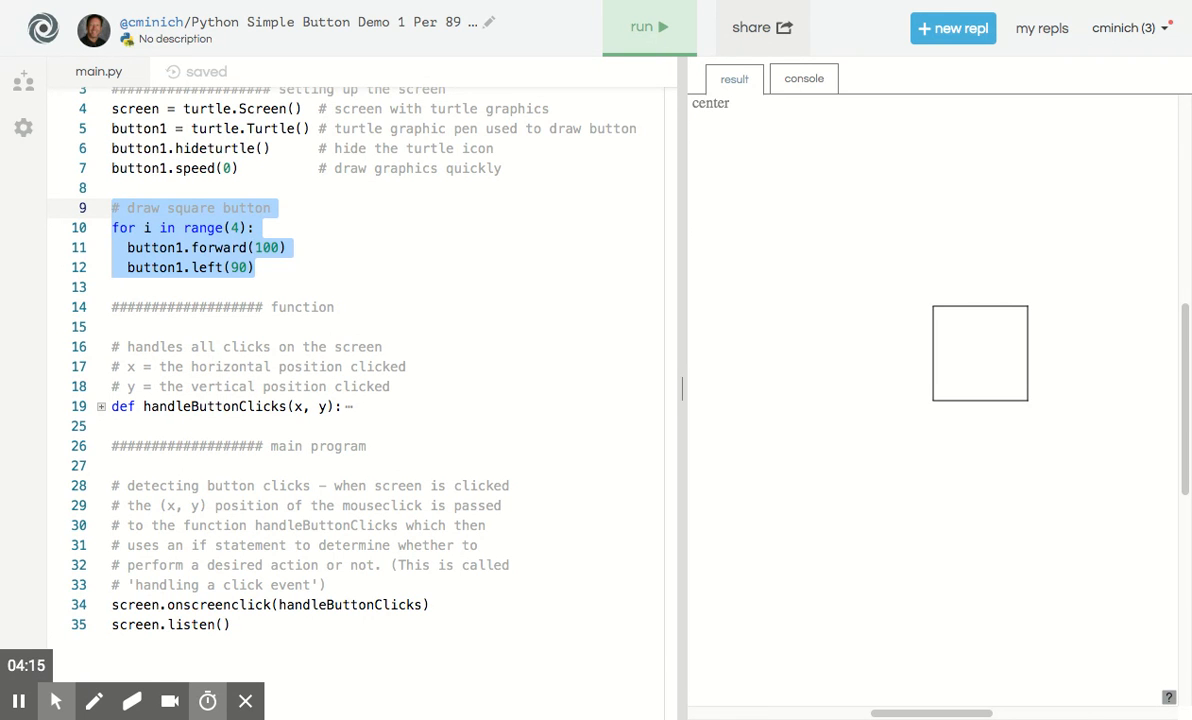
mouse_move(932, 434)
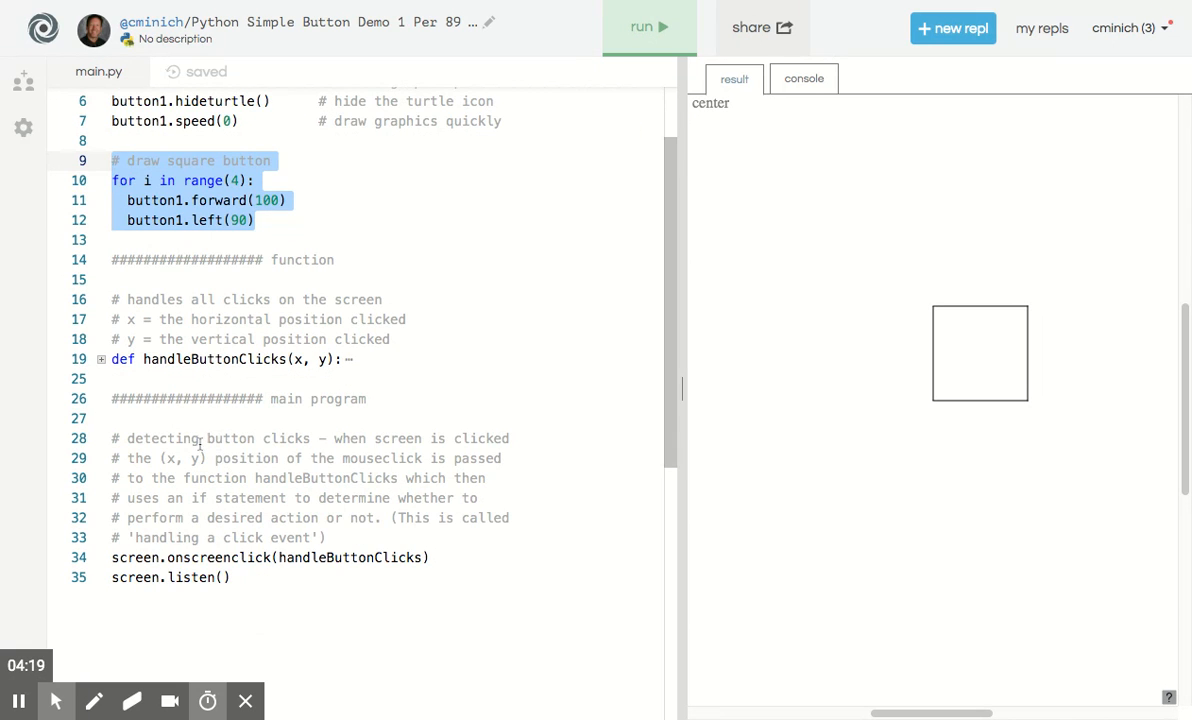
scroll("down", 3)
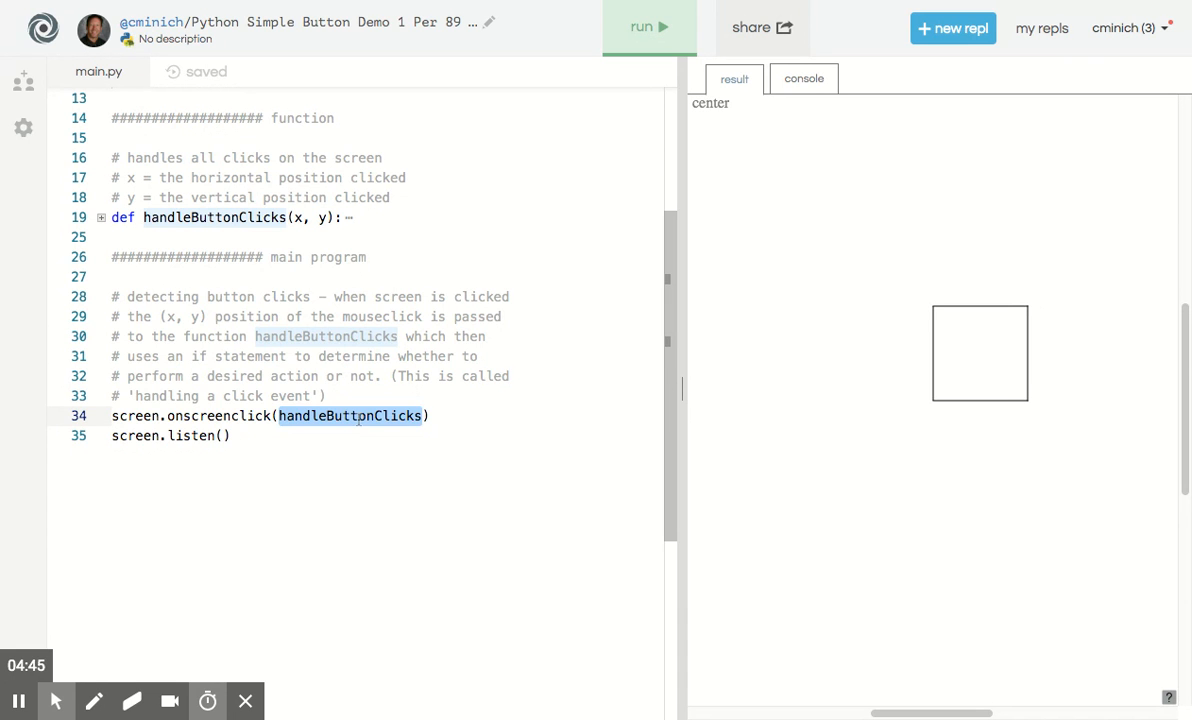
type("gotoBathro")
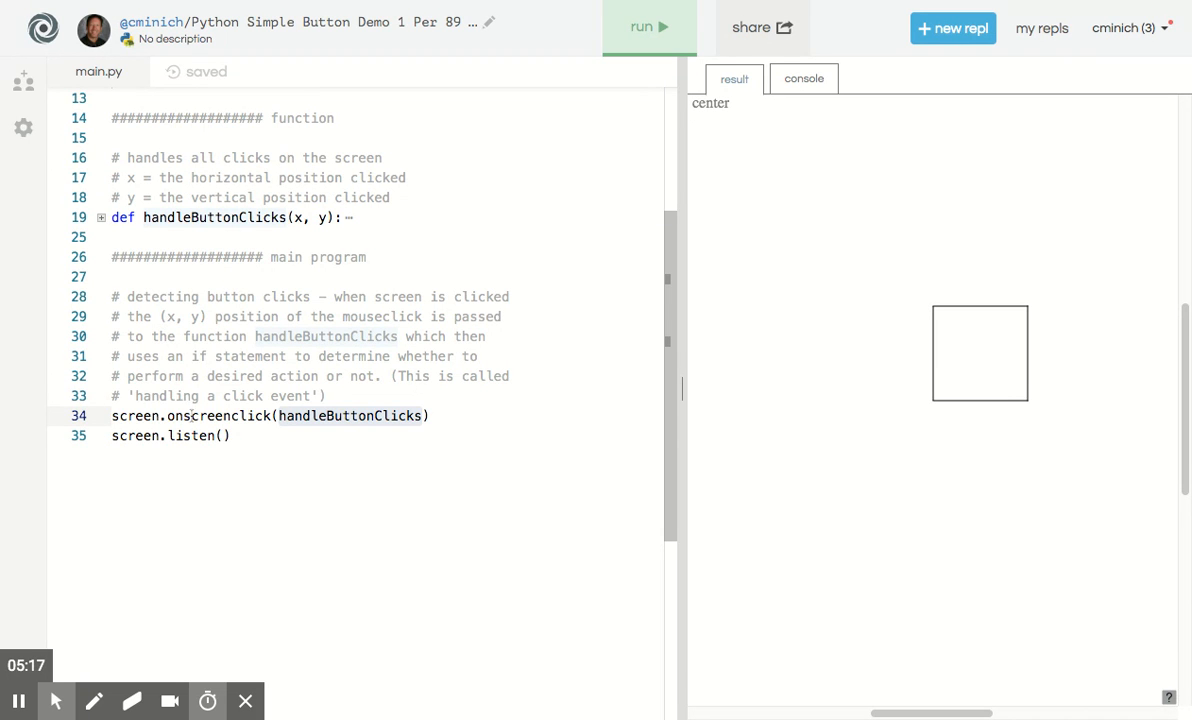
left_click(228, 436)
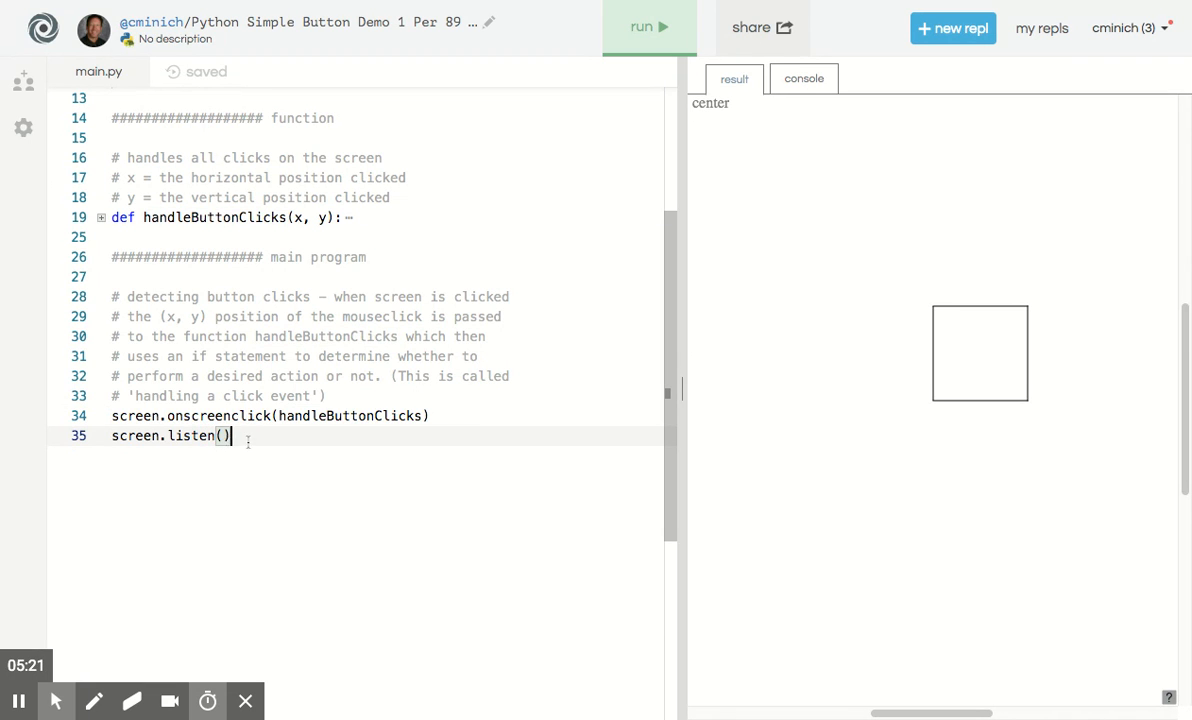
double_click(220, 416)
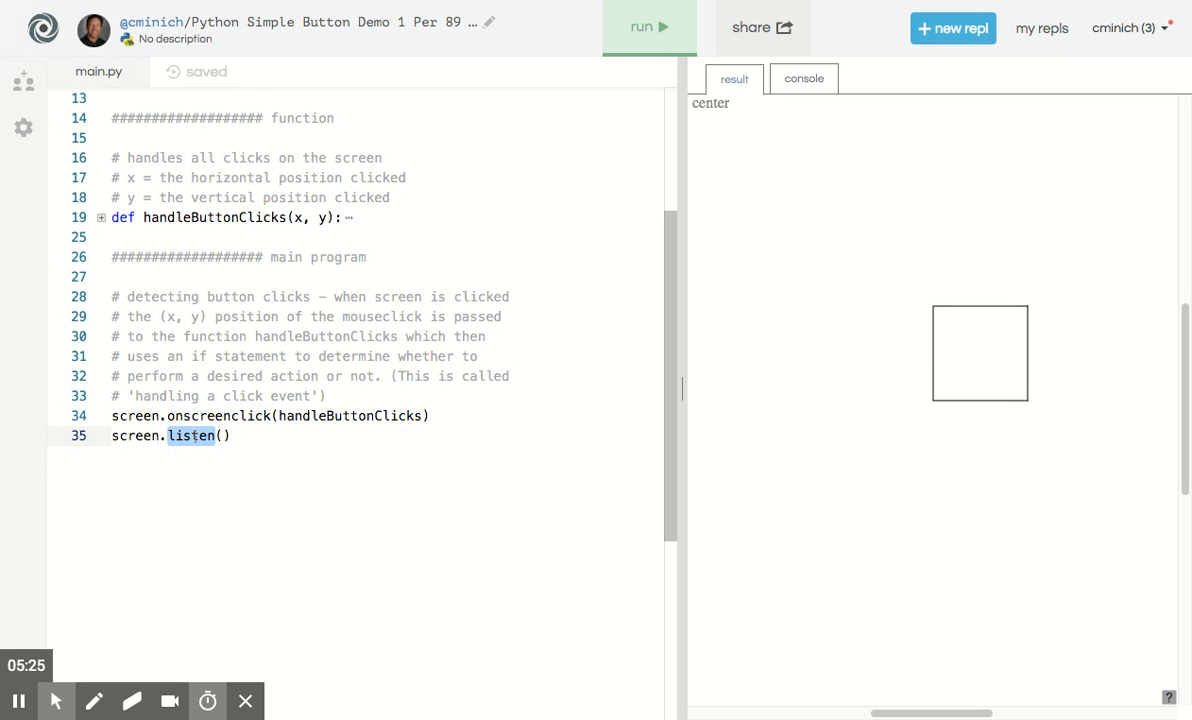
left_click_drag(112, 414, 230, 436)
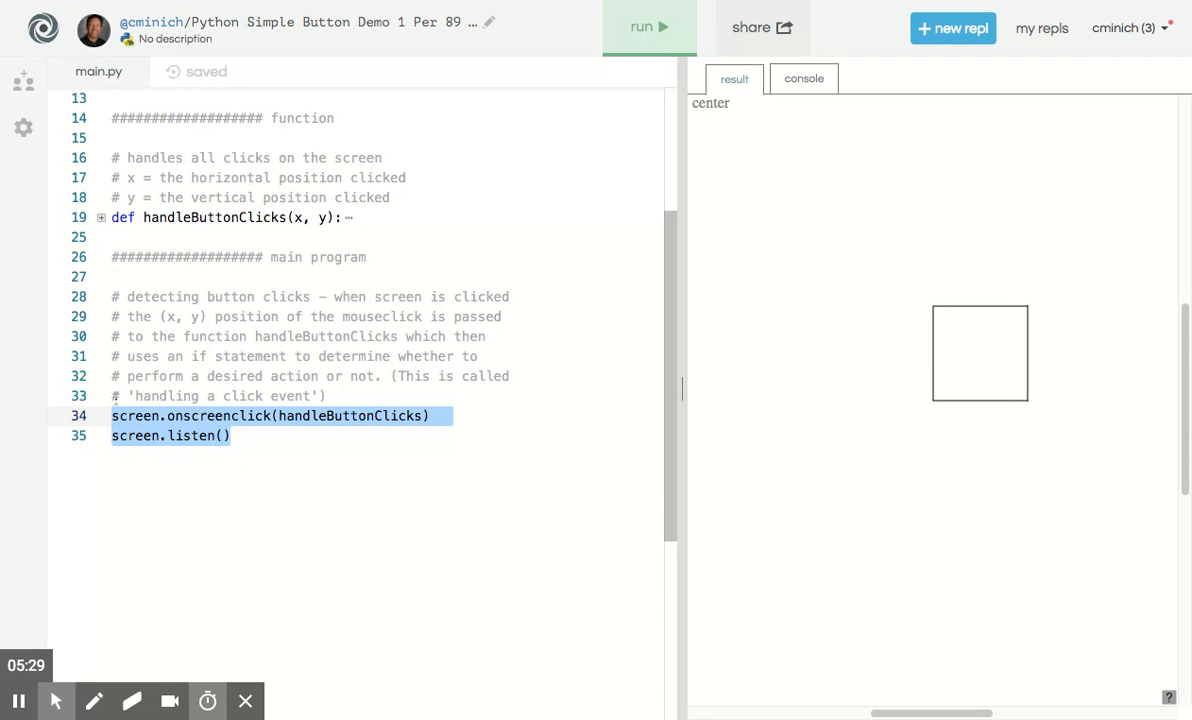
scroll("up", 3)
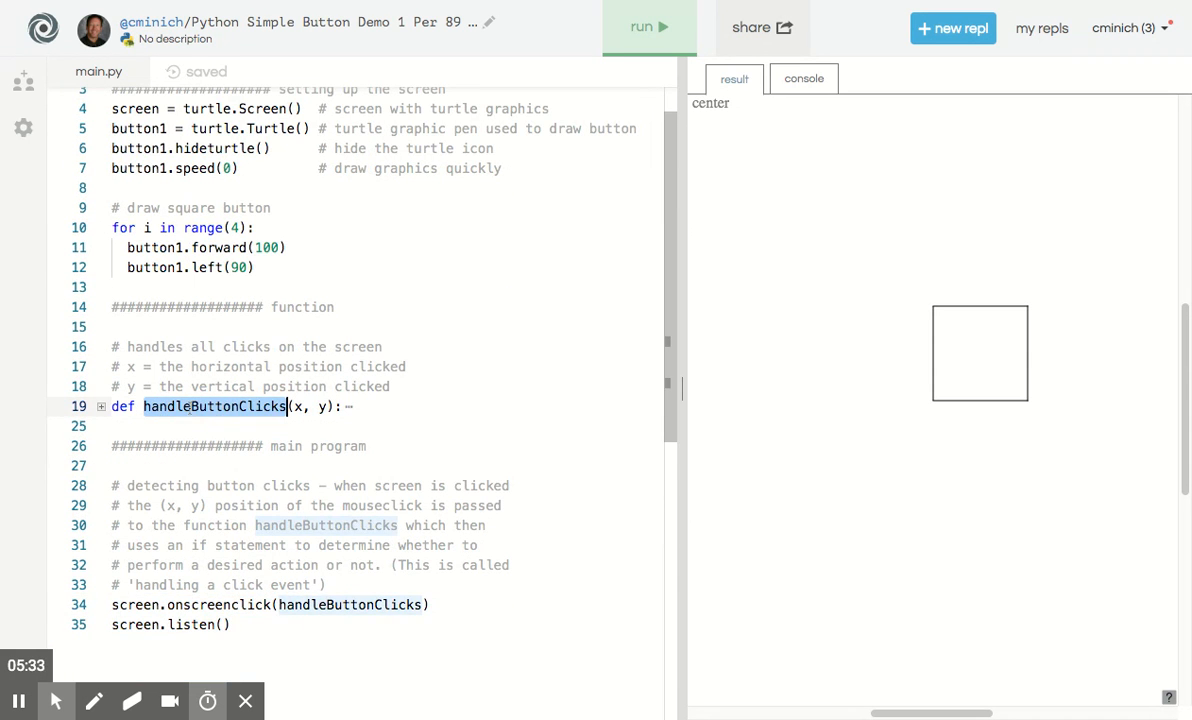
left_click(100, 406)
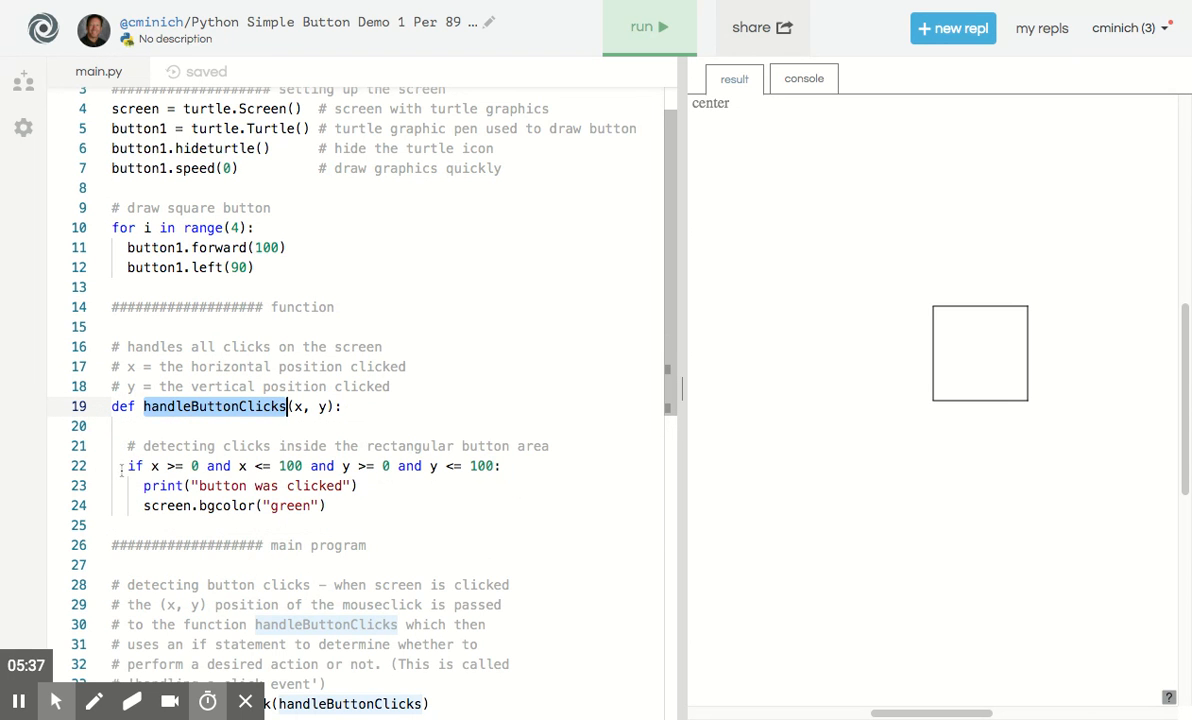
left_click_drag(128, 466, 320, 504)
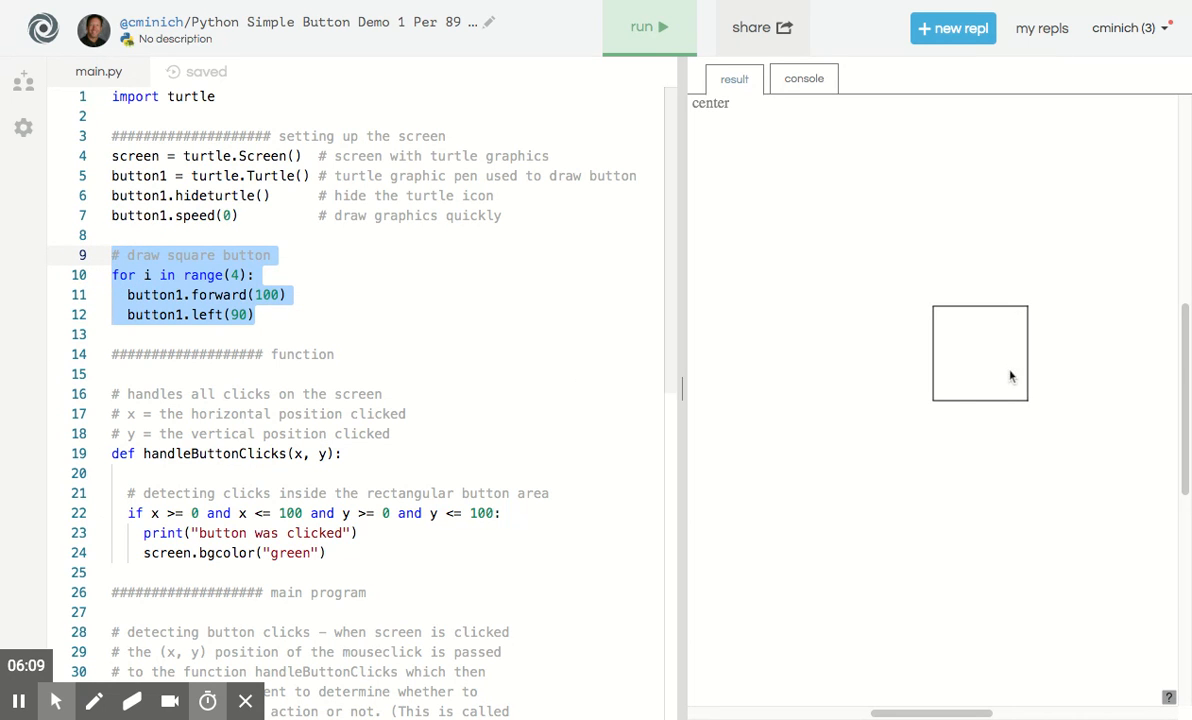
mouse_move(936, 410)
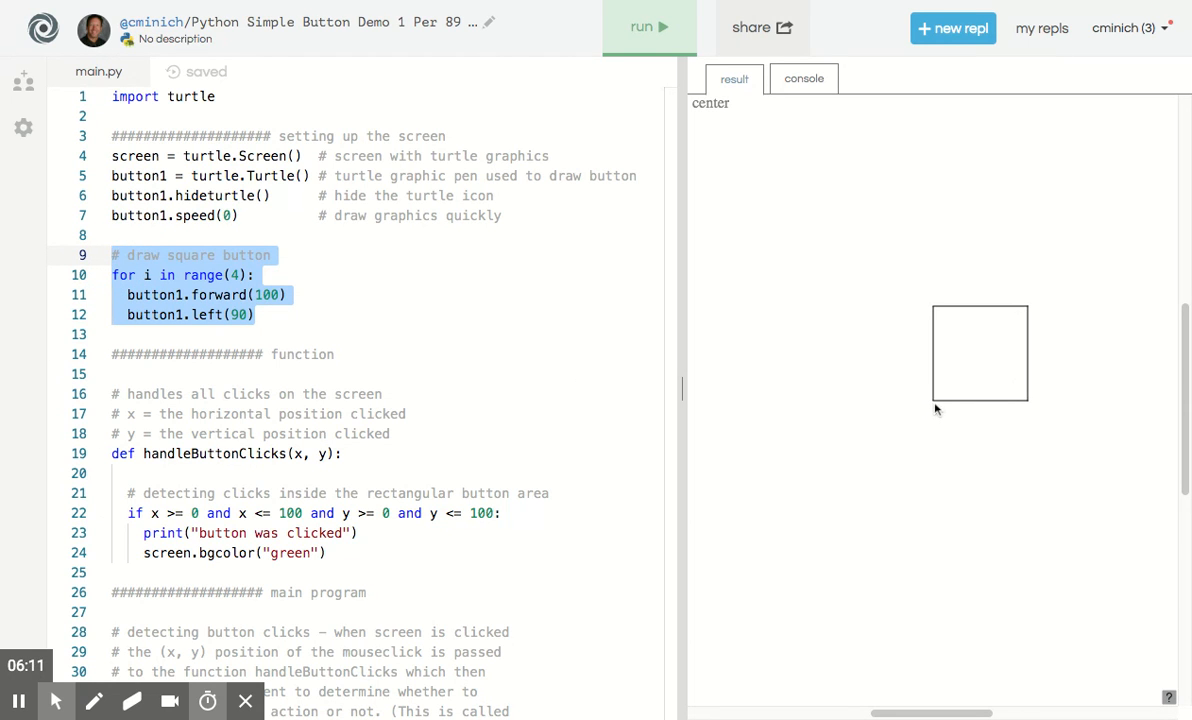
mouse_move(1028, 408)
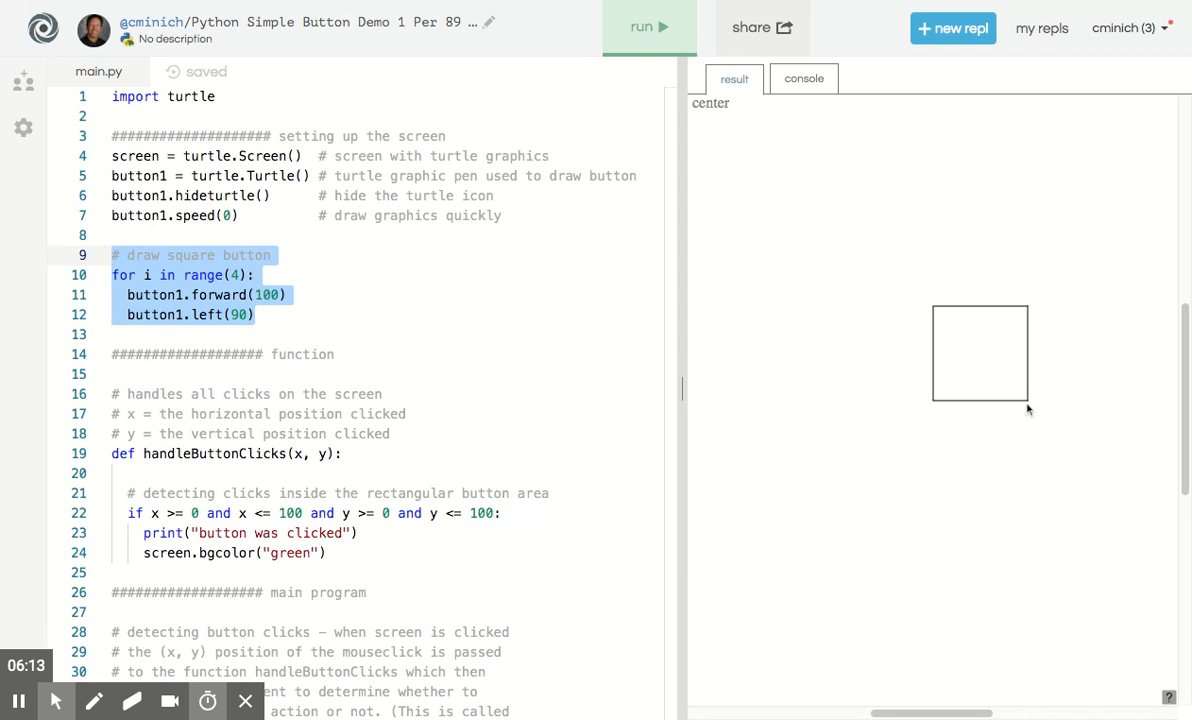
mouse_move(1024, 404)
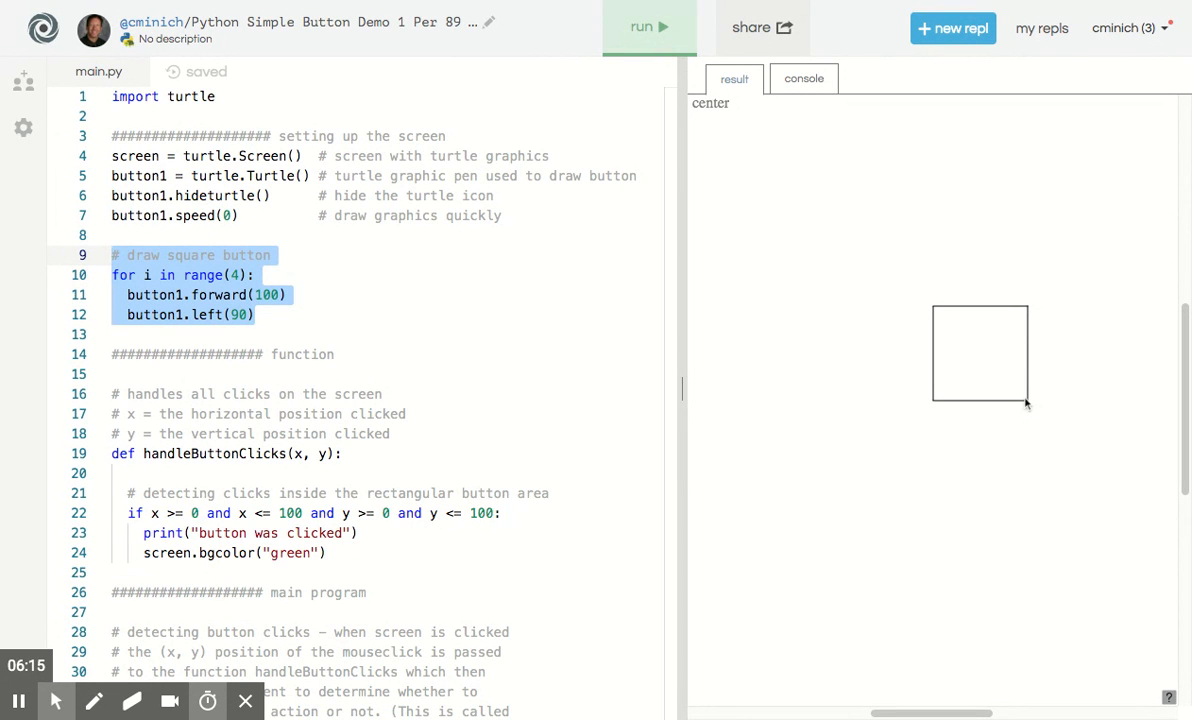
mouse_move(1032, 306)
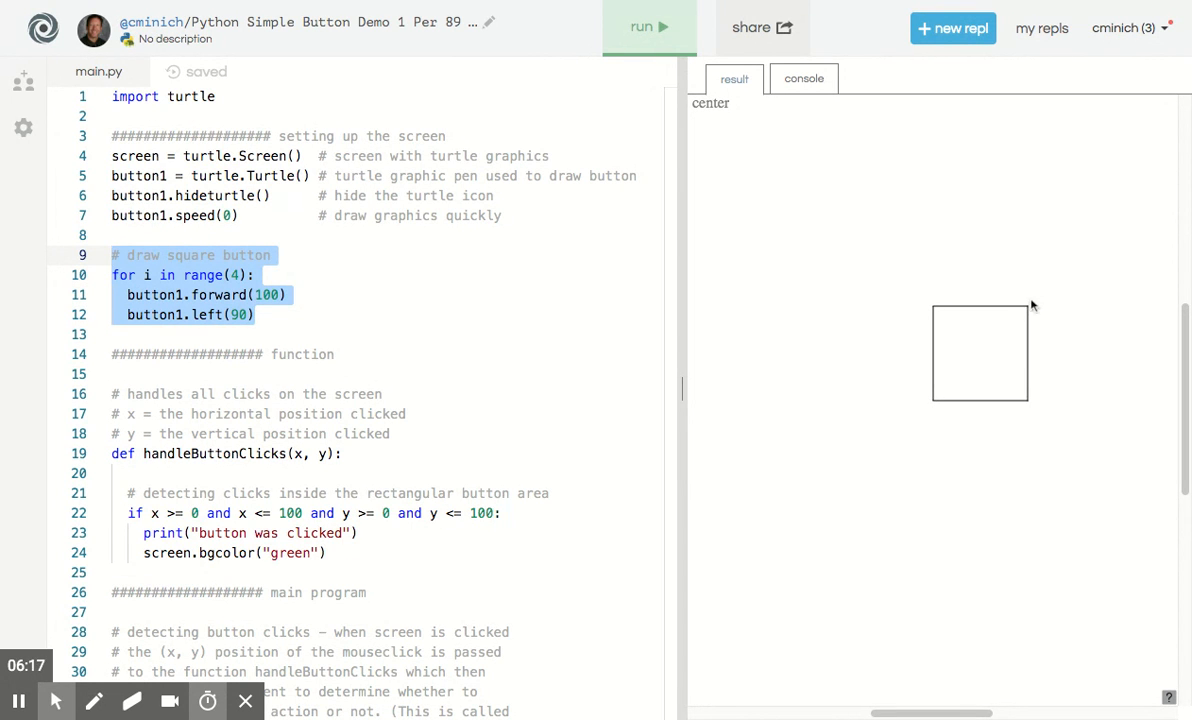
mouse_move(1030, 310)
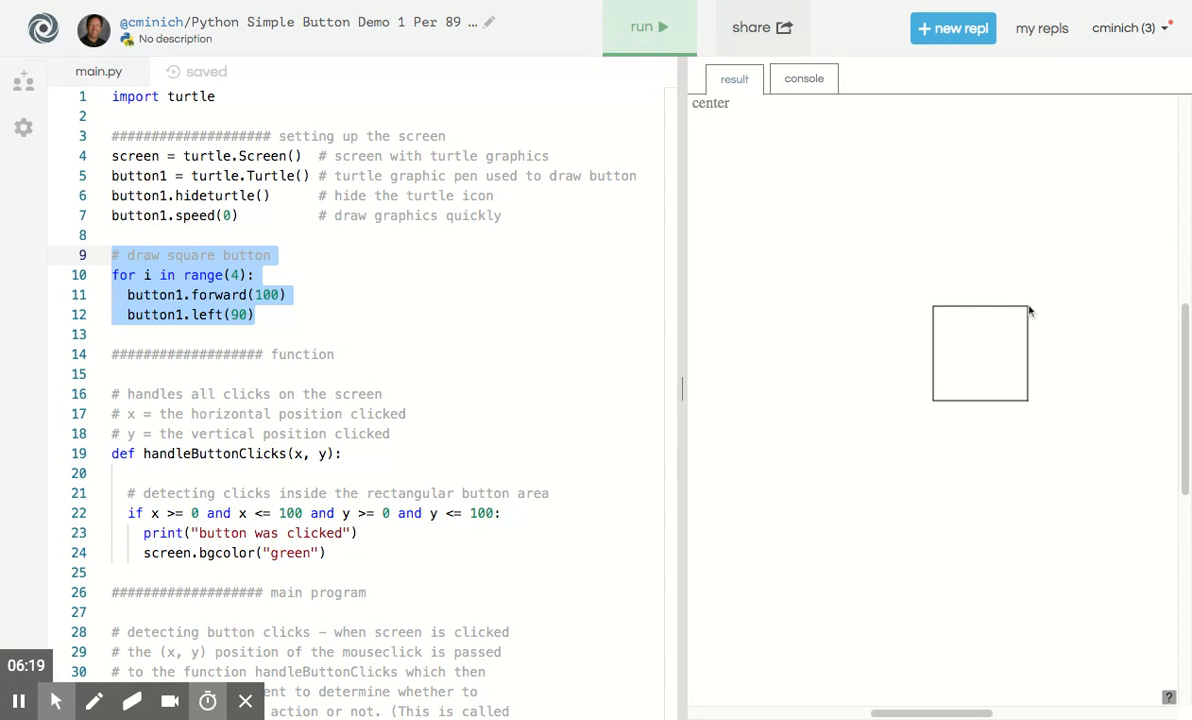
mouse_move(936, 312)
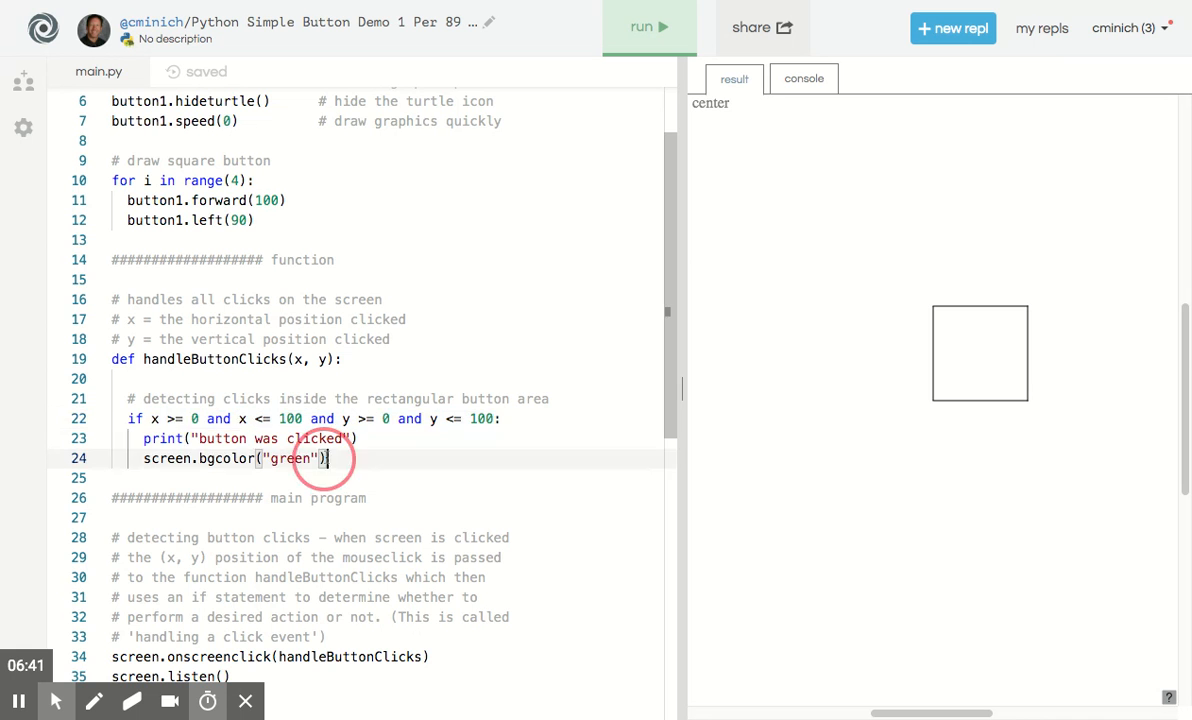
Change the click handler's background colour from green to gold and run it
triple_click(230, 458)
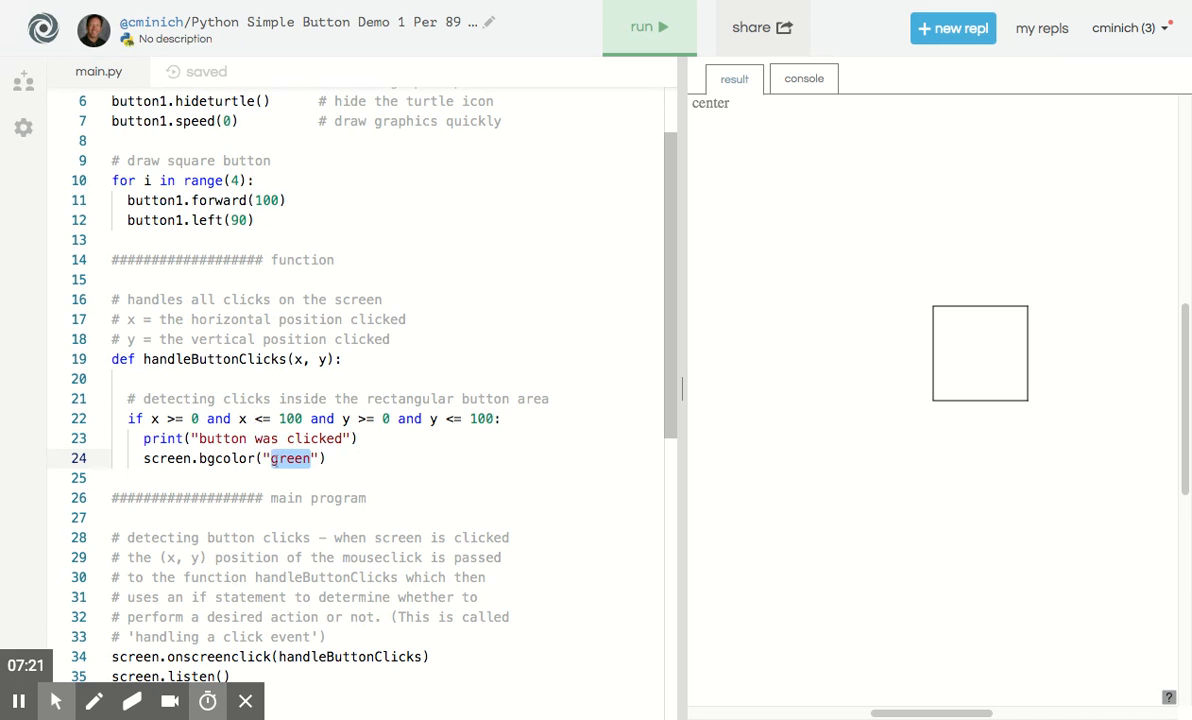
type("gold")
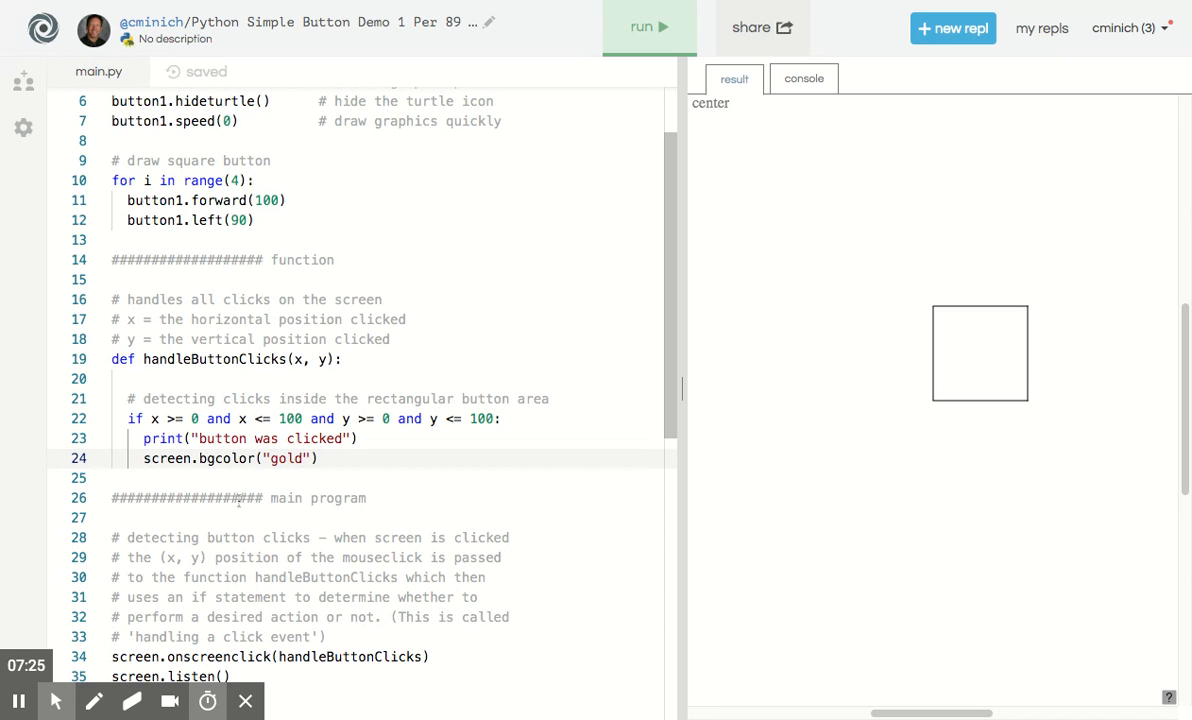
left_click(648, 26)
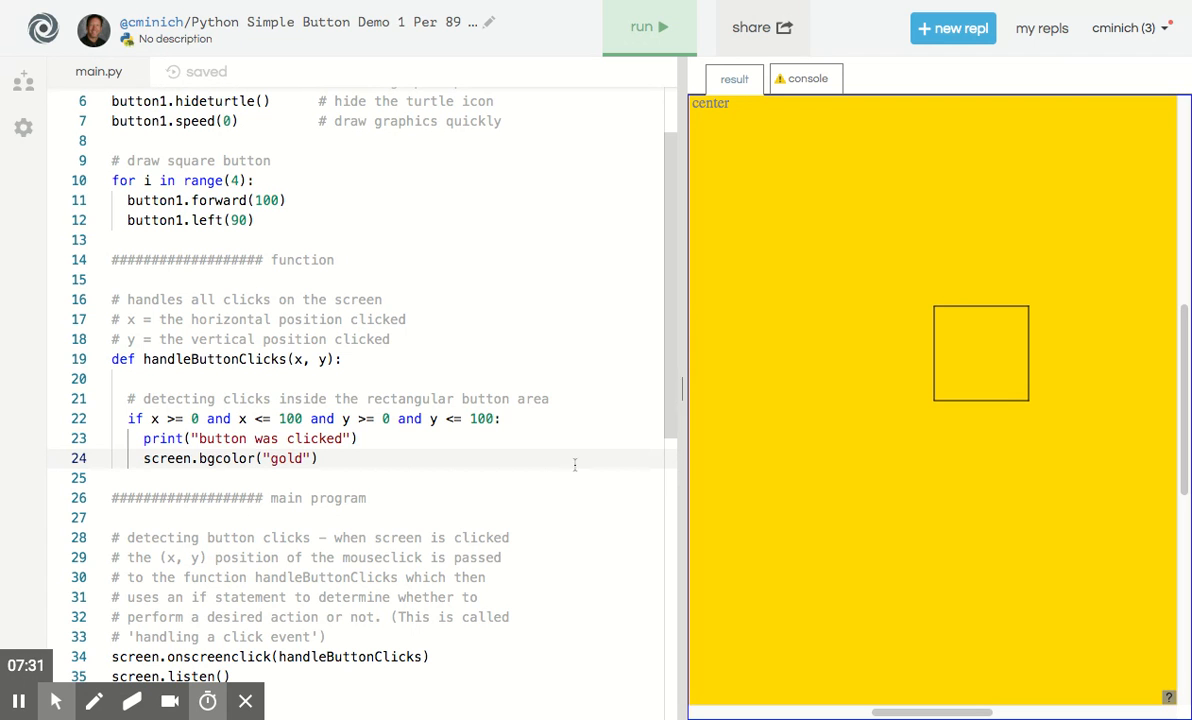
Replace gold with the made-up name "luis's favorite color" and rerun
double_click(286, 458)
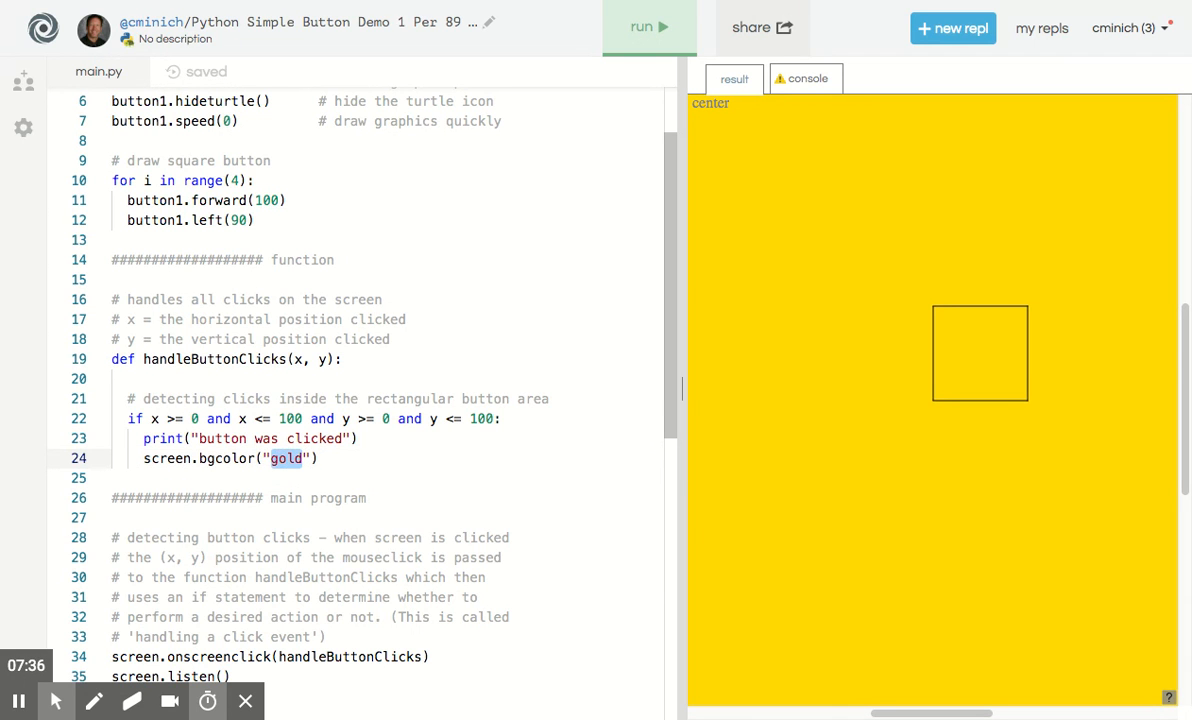
type("l")
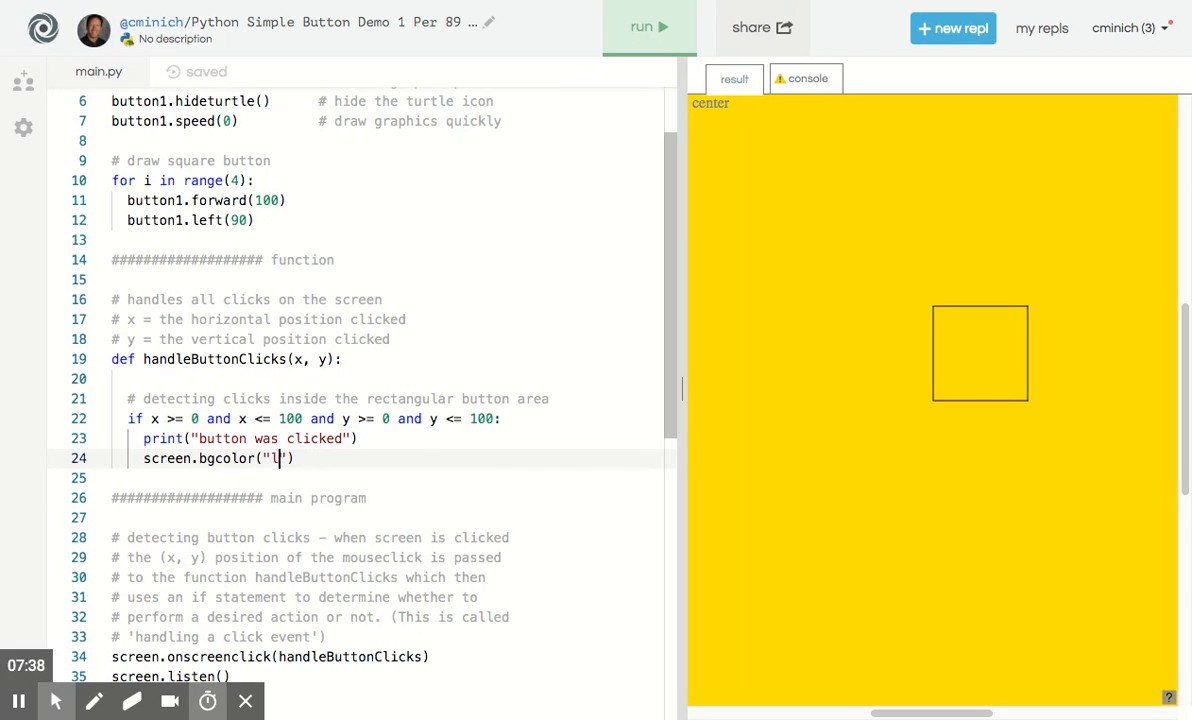
type("uis favori")
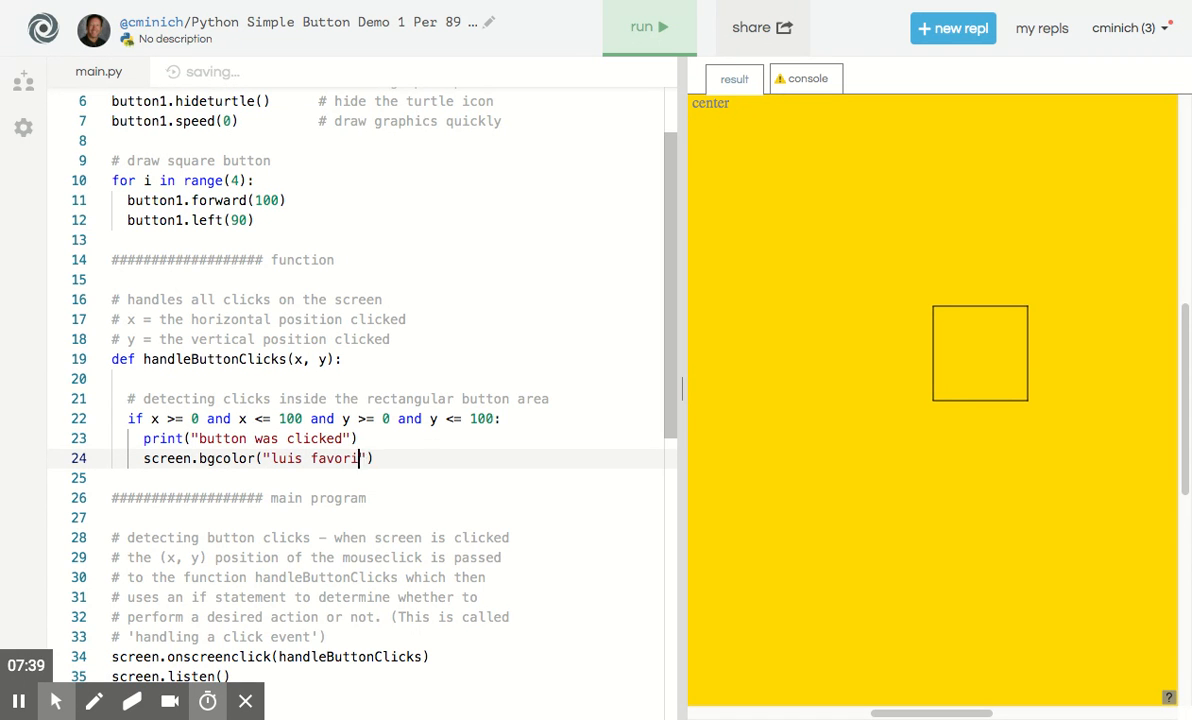
type("te color")
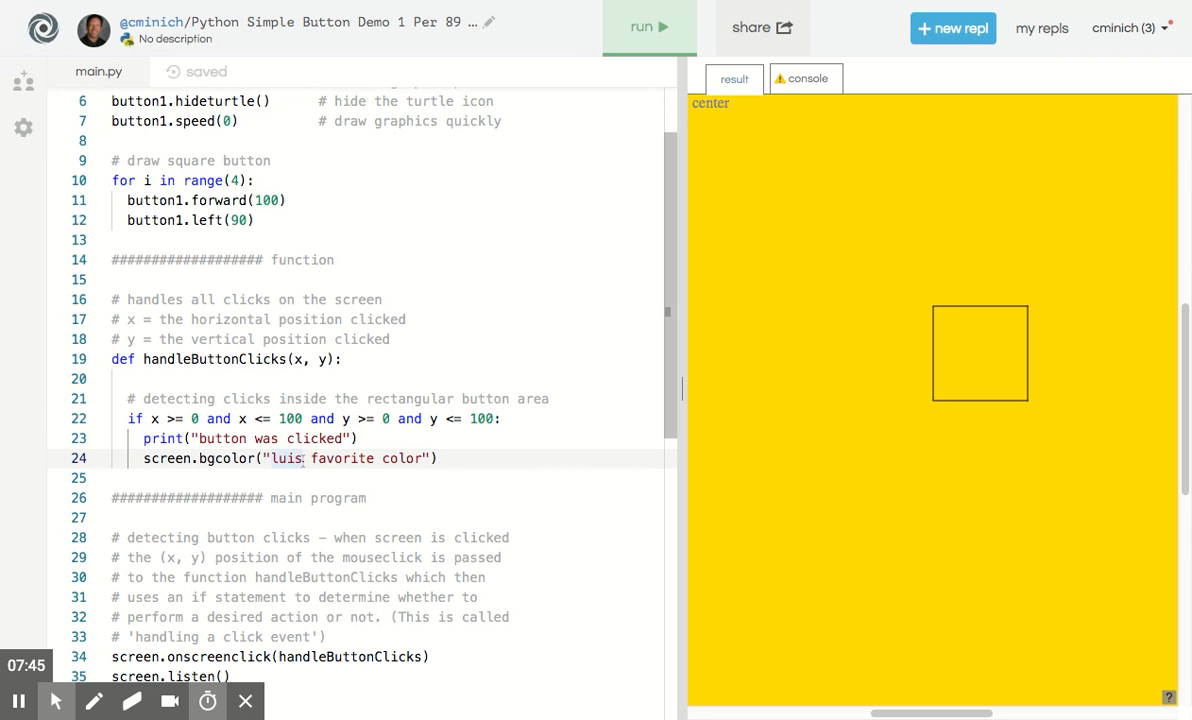
type("'s")
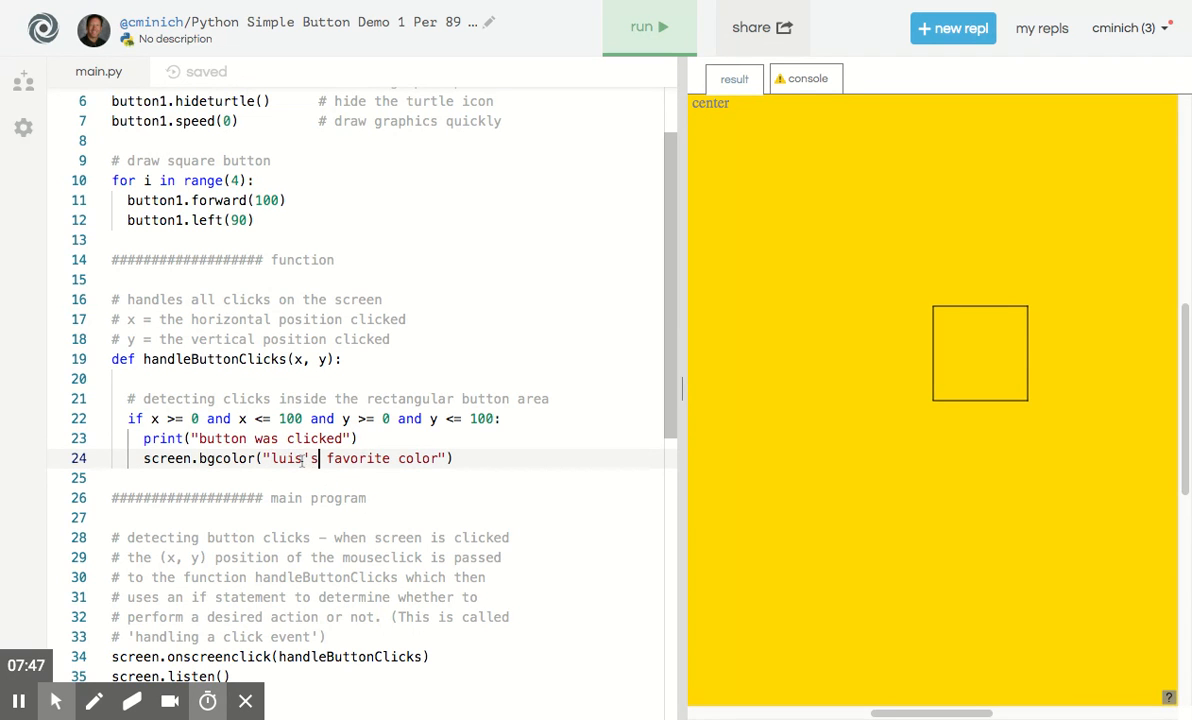
left_click(648, 28)
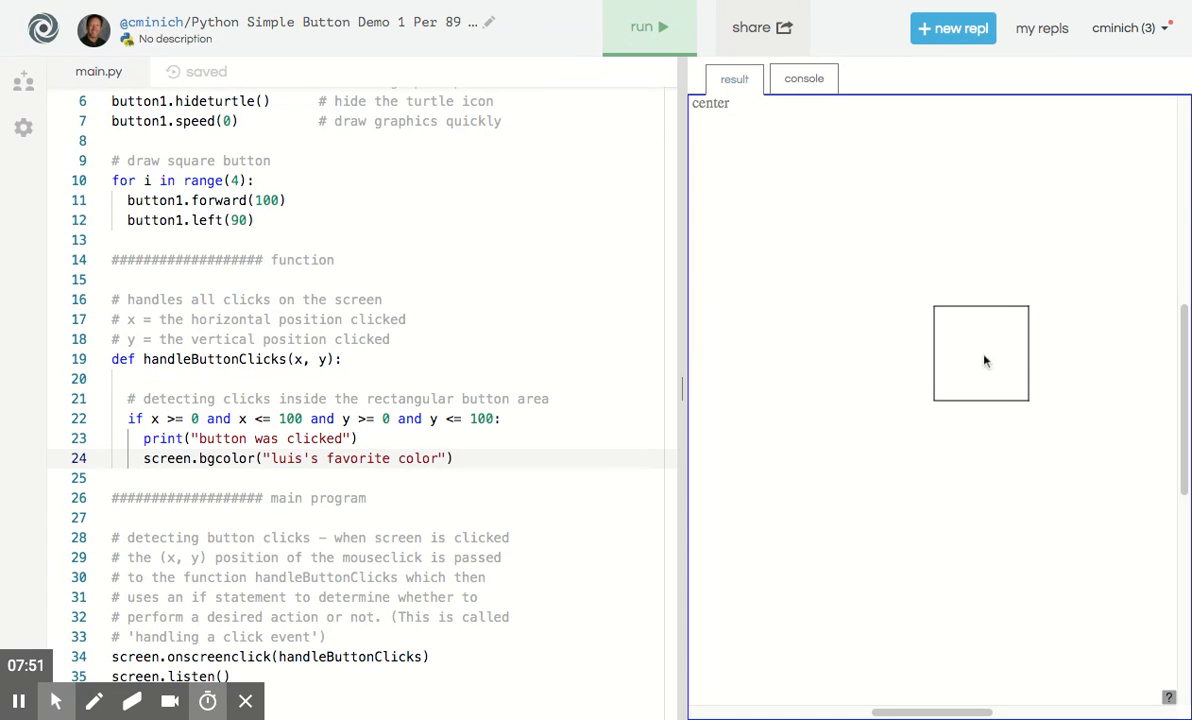
mouse_move(992, 352)
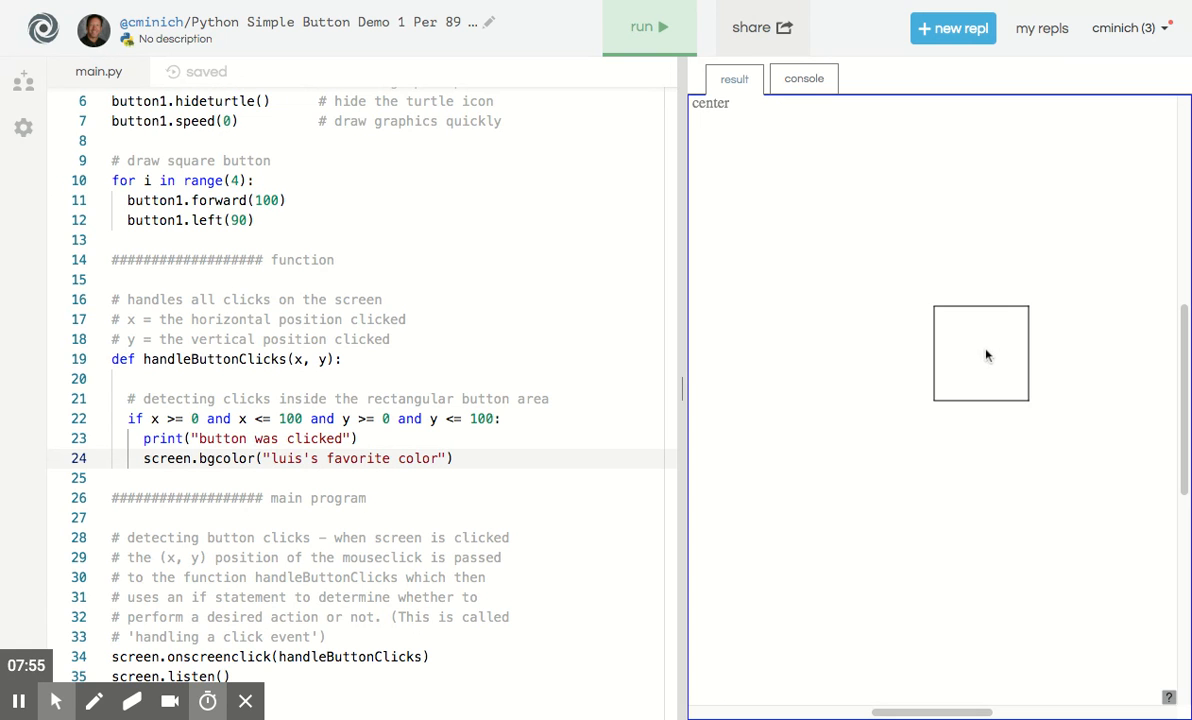
mouse_move(980, 364)
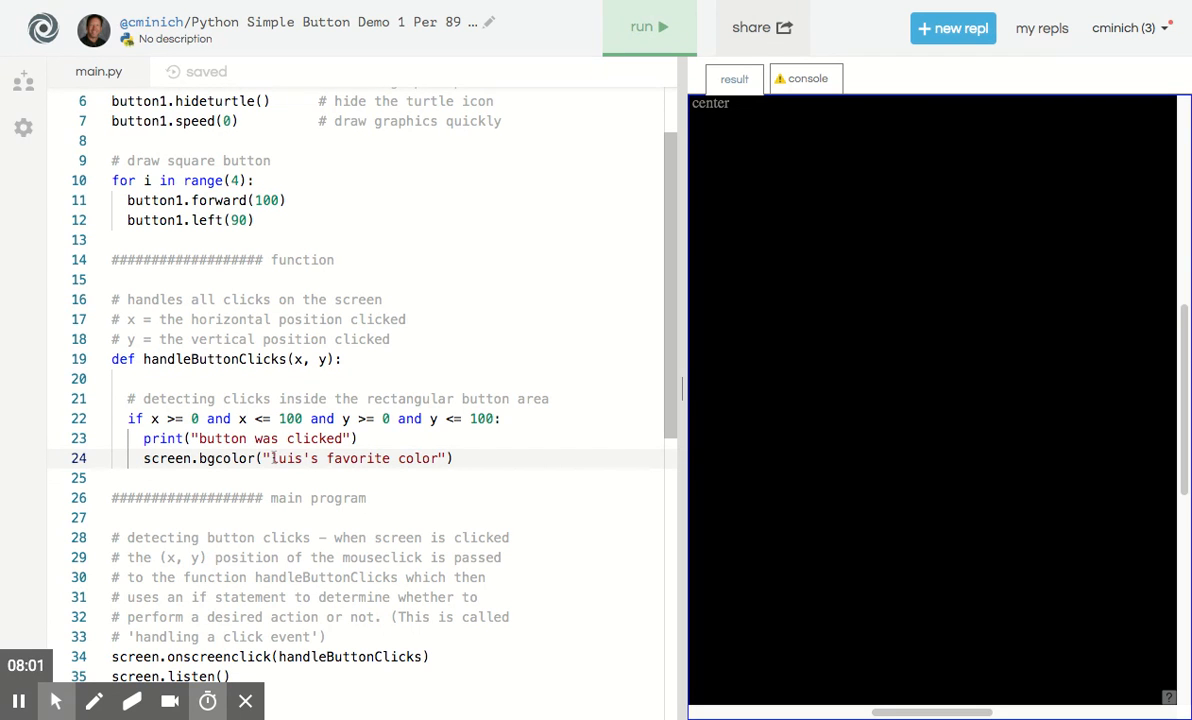
Set the bgcolor string to the nonsense value asdfdfdfd and test a click in the square
double_click(358, 458)
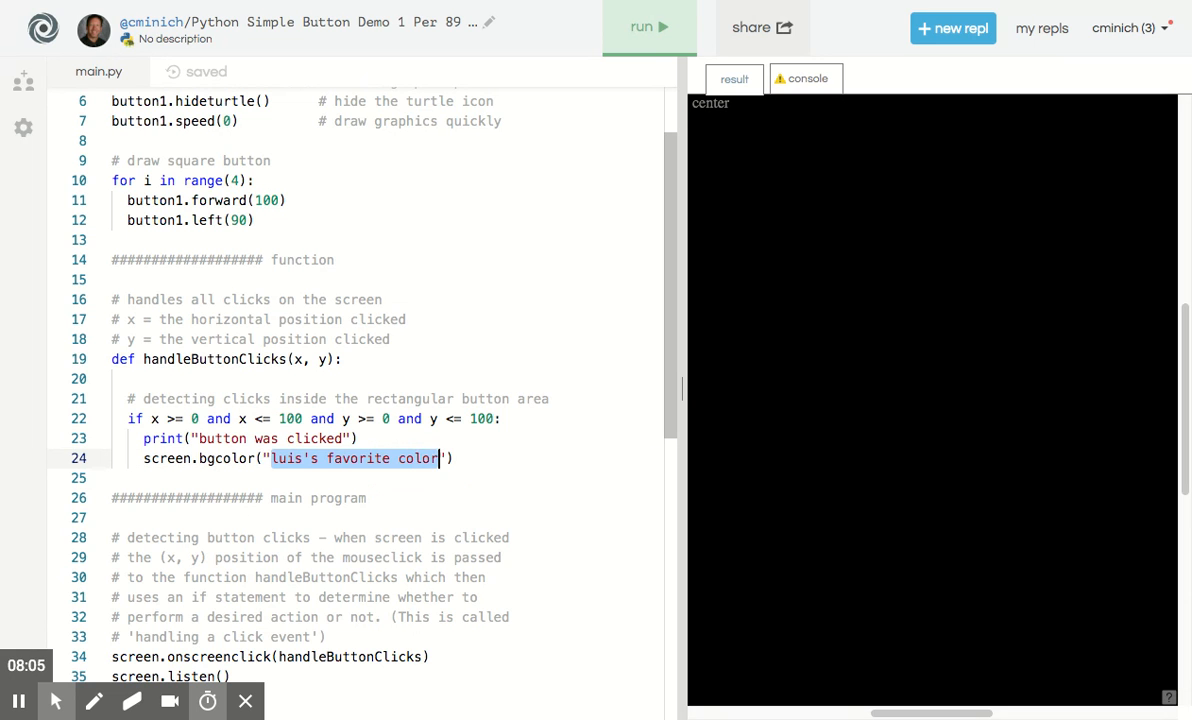
type("asdfdfdfd")
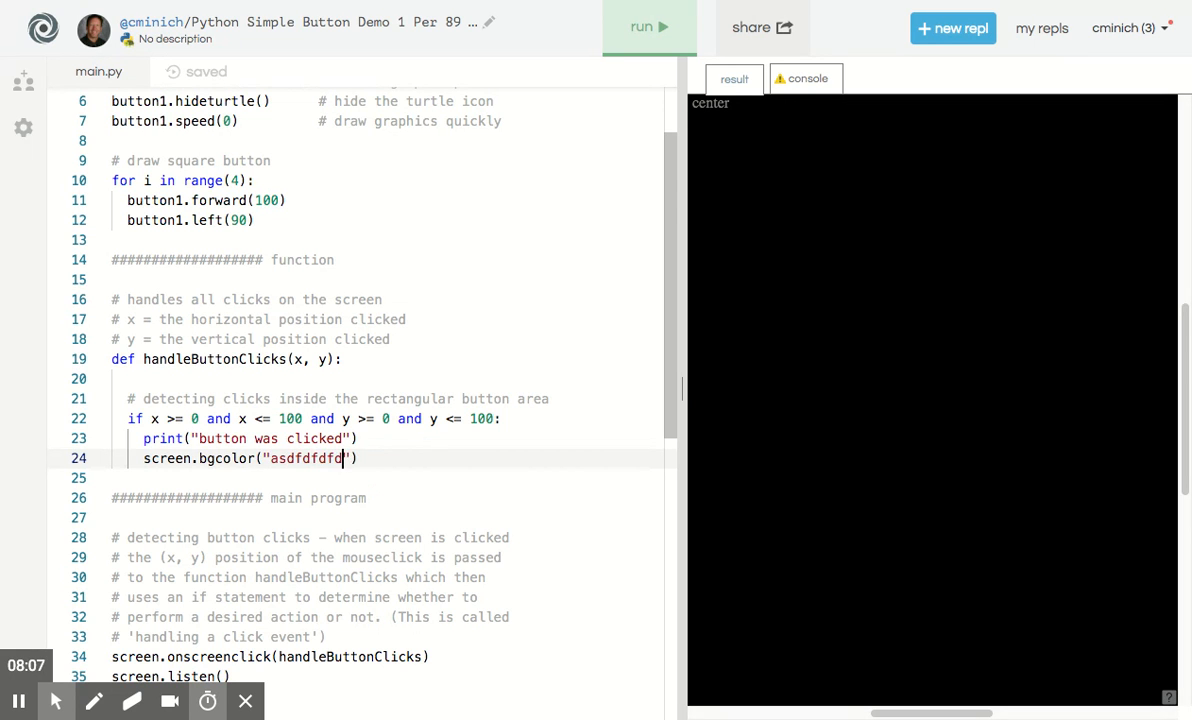
mouse_move(596, 88)
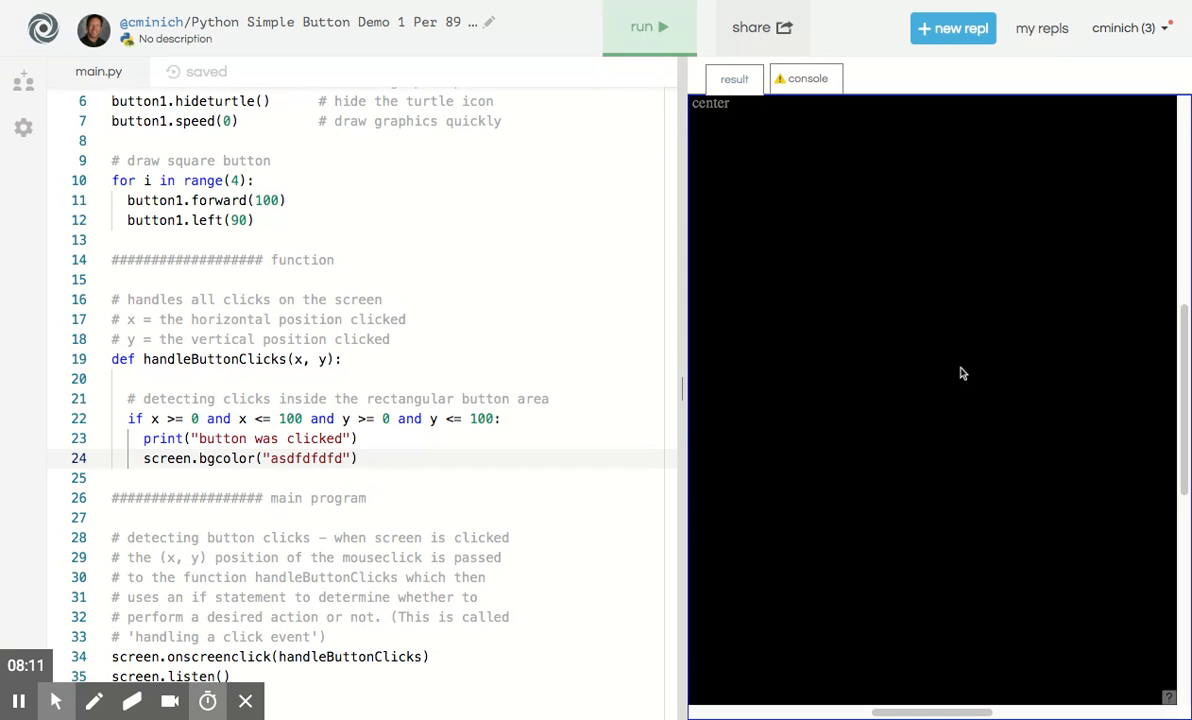
left_click(304, 458)
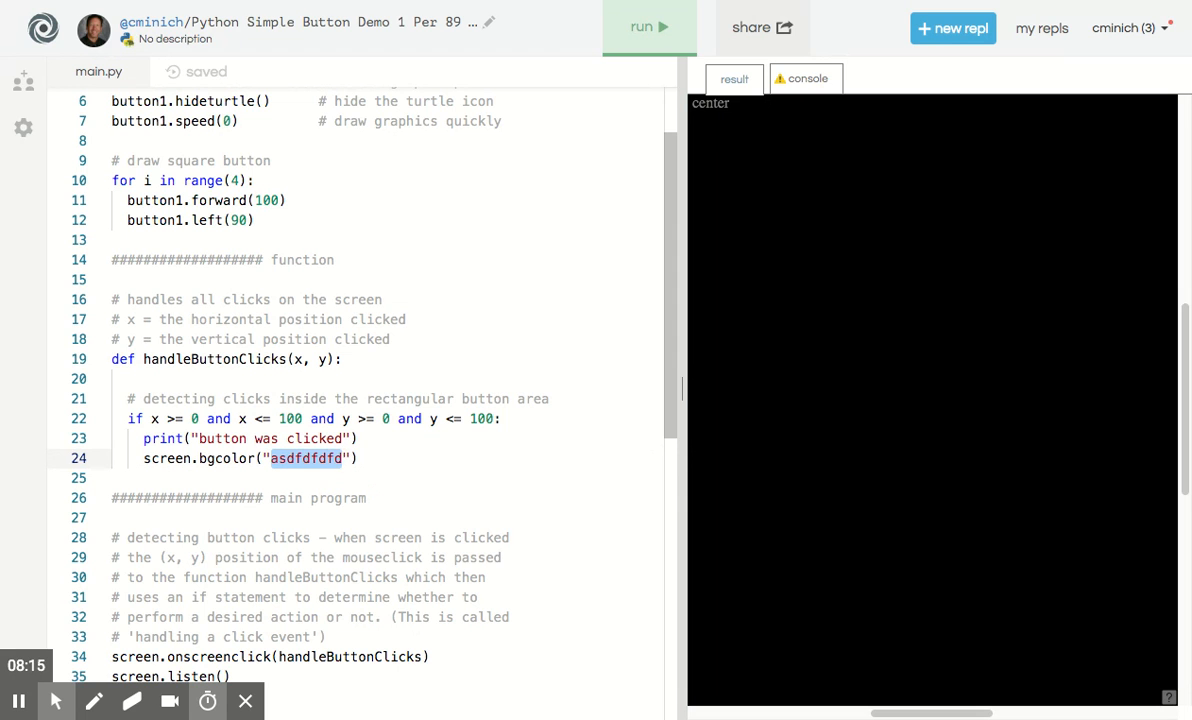
Restore green as the click handler's background colour and rerun the program
key("Delete")
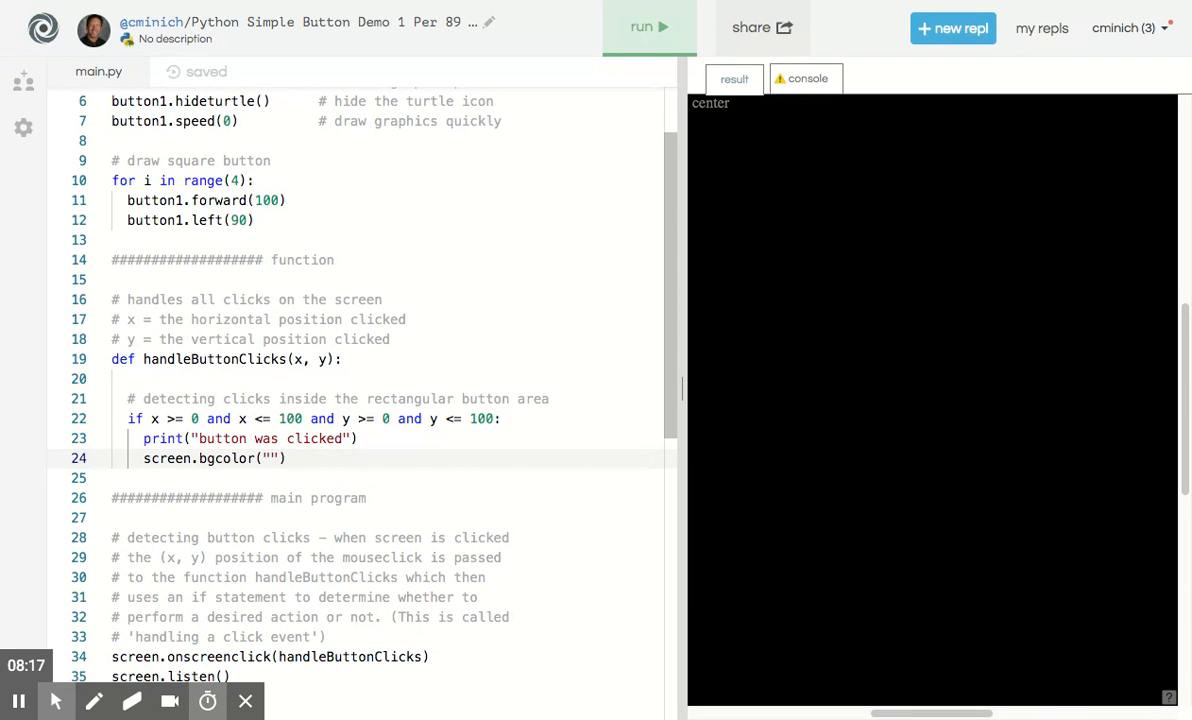
type("green")
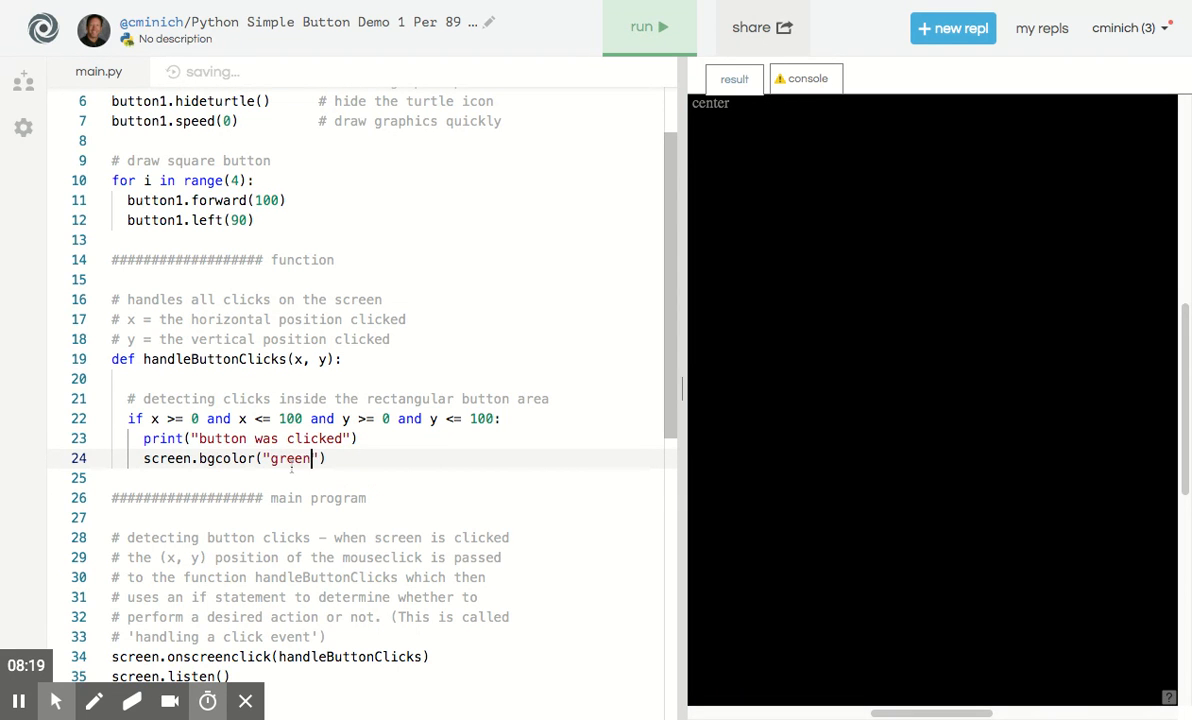
left_click(648, 26)
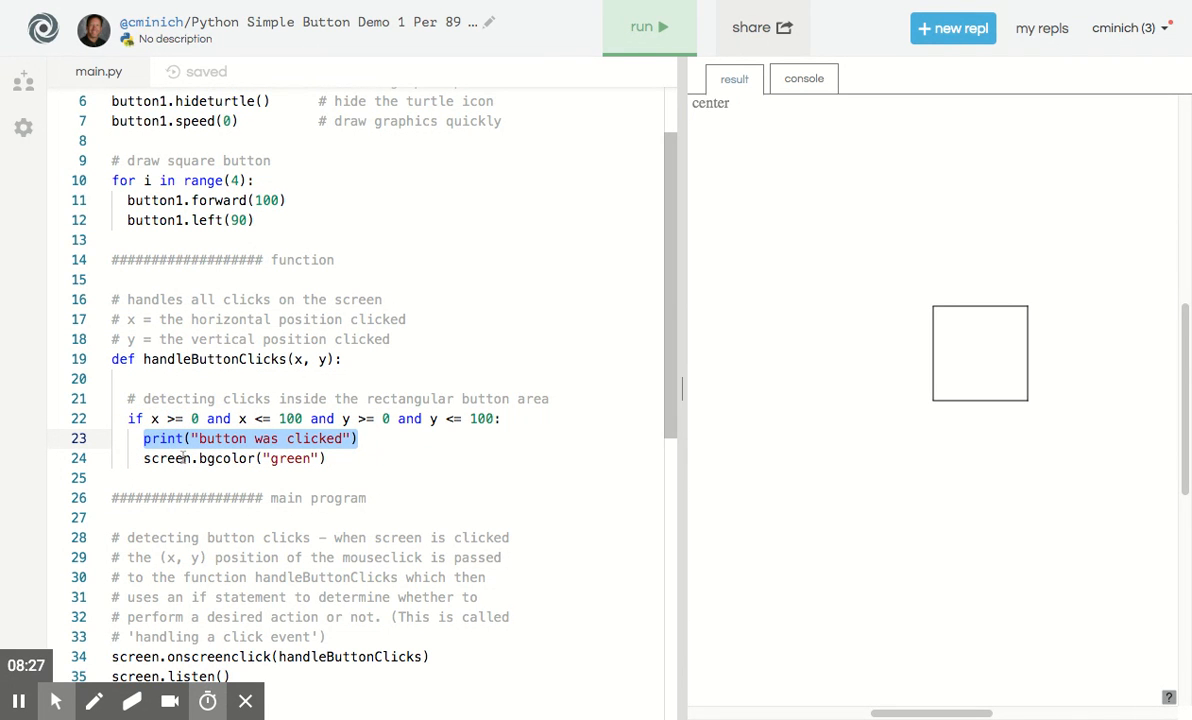
Click inside the square to turn the background green and view the printed "button was clicked"
left_click(648, 28)
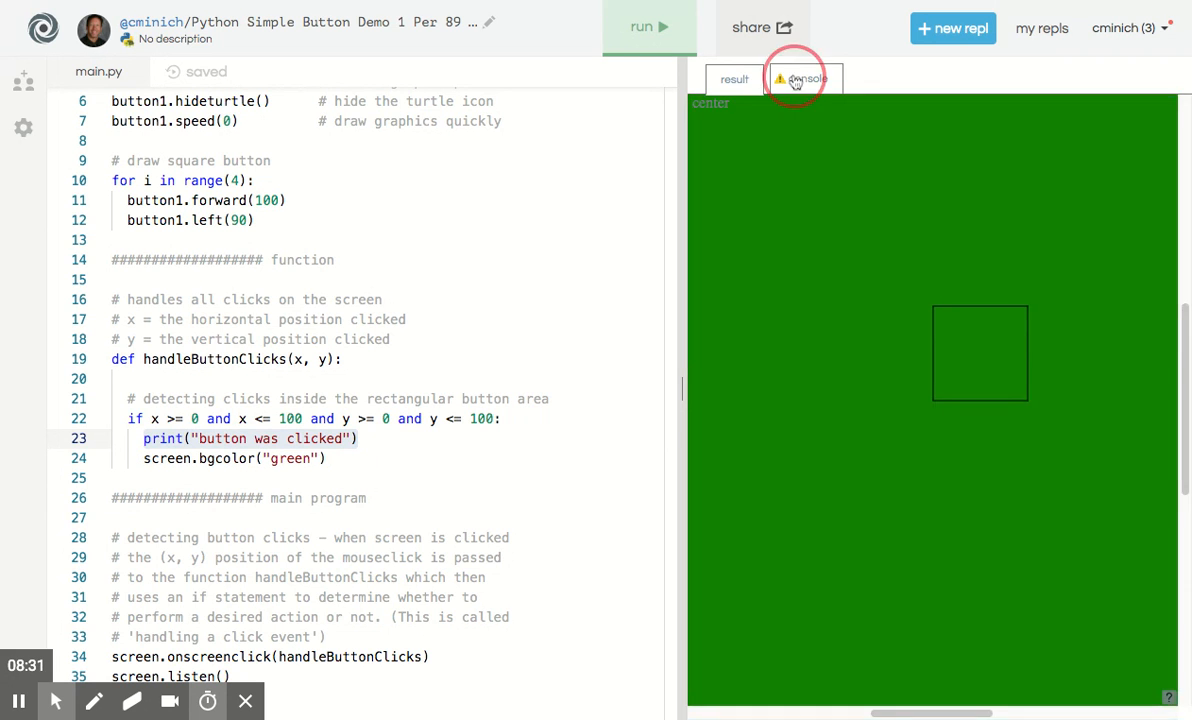
left_click(804, 78)
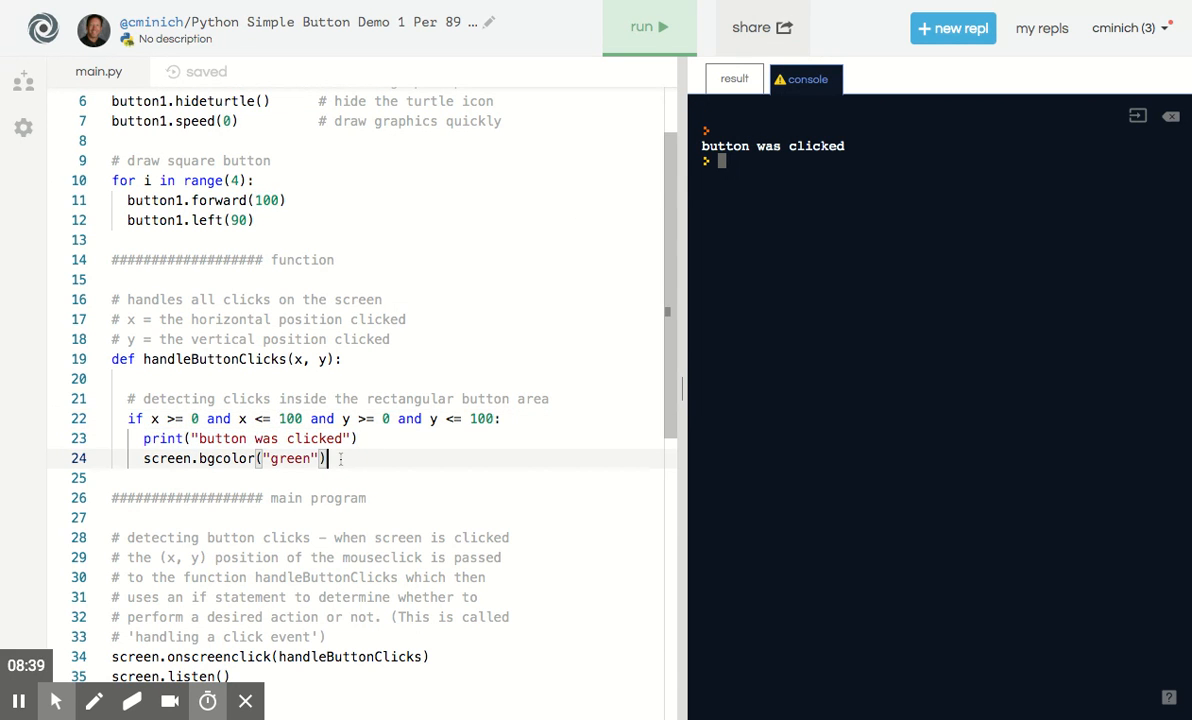
Add an else branch to the click handler printing "button was not clicked"
type("e")
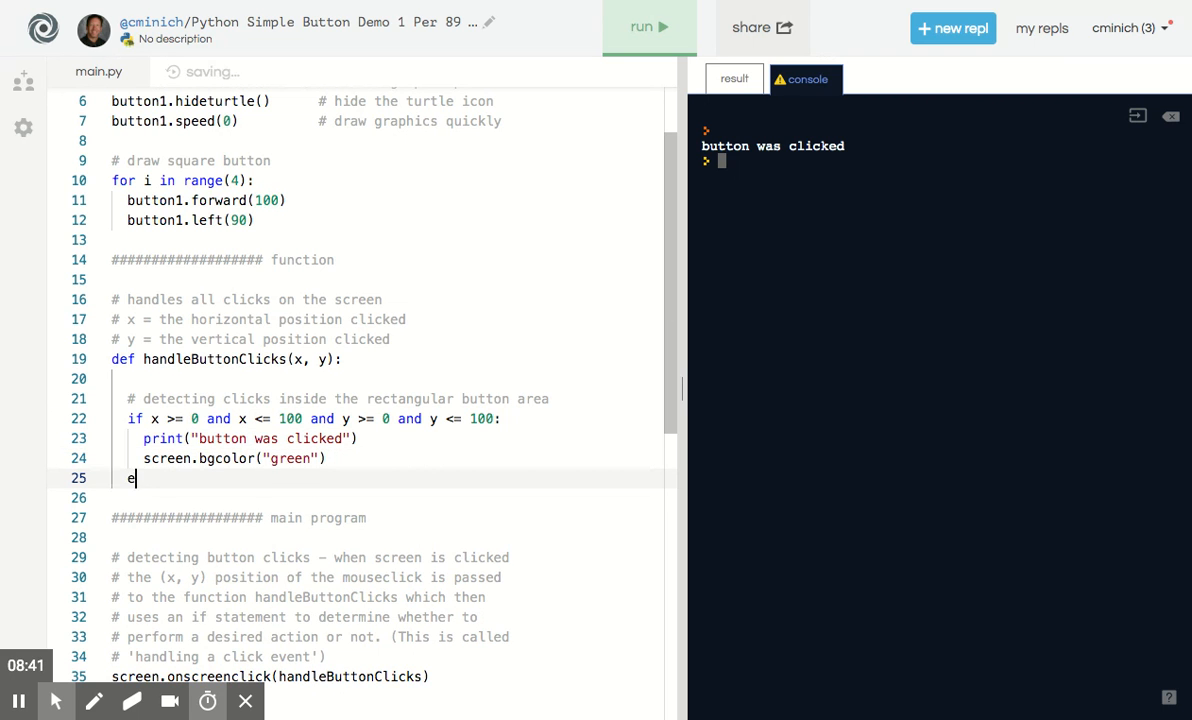
type("lse:")
type("print(\"butt")
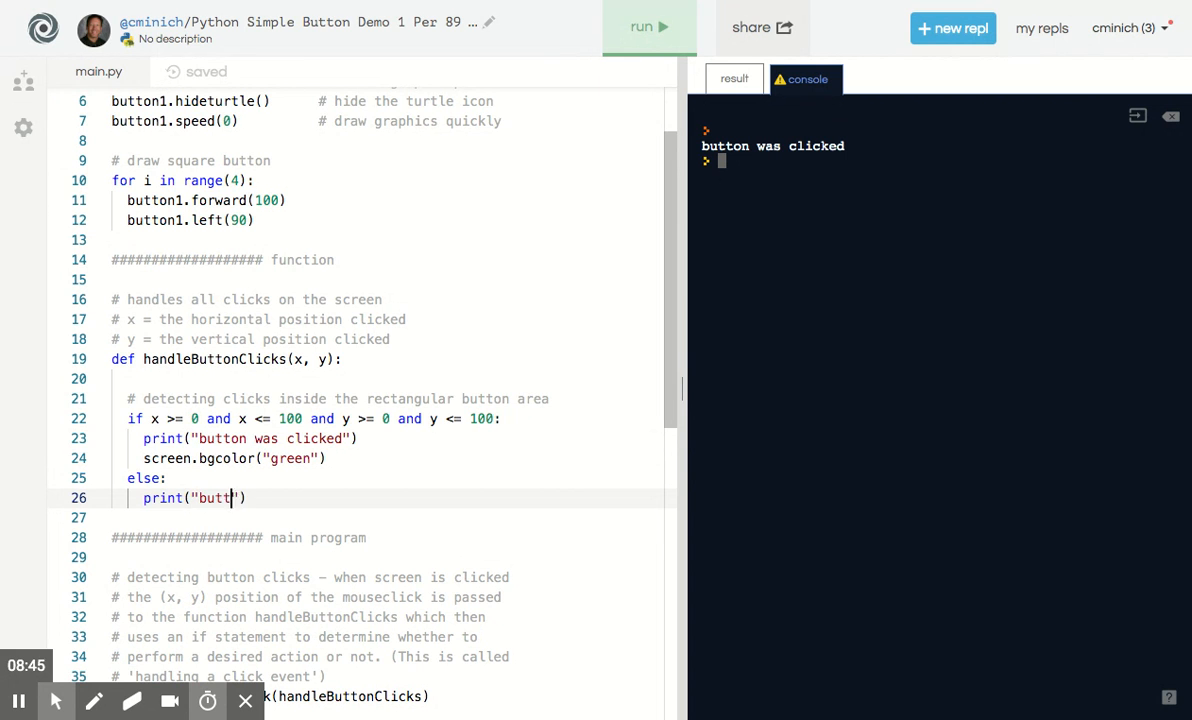
type("on was not")
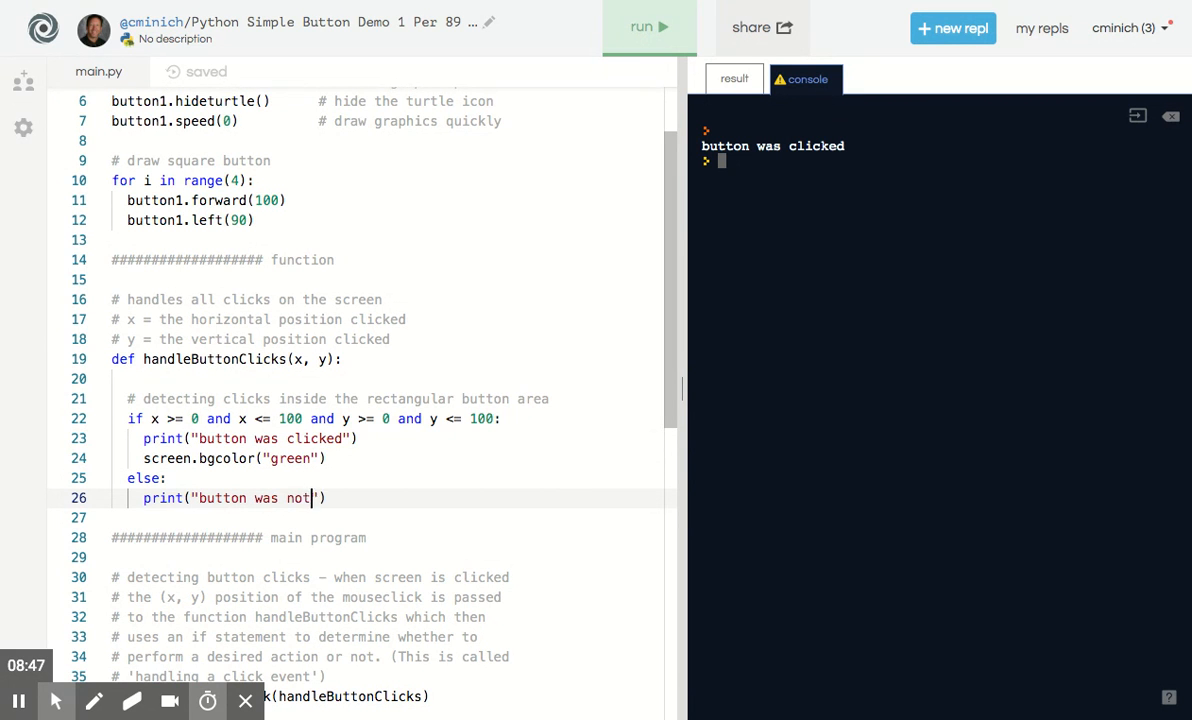
type("clic")
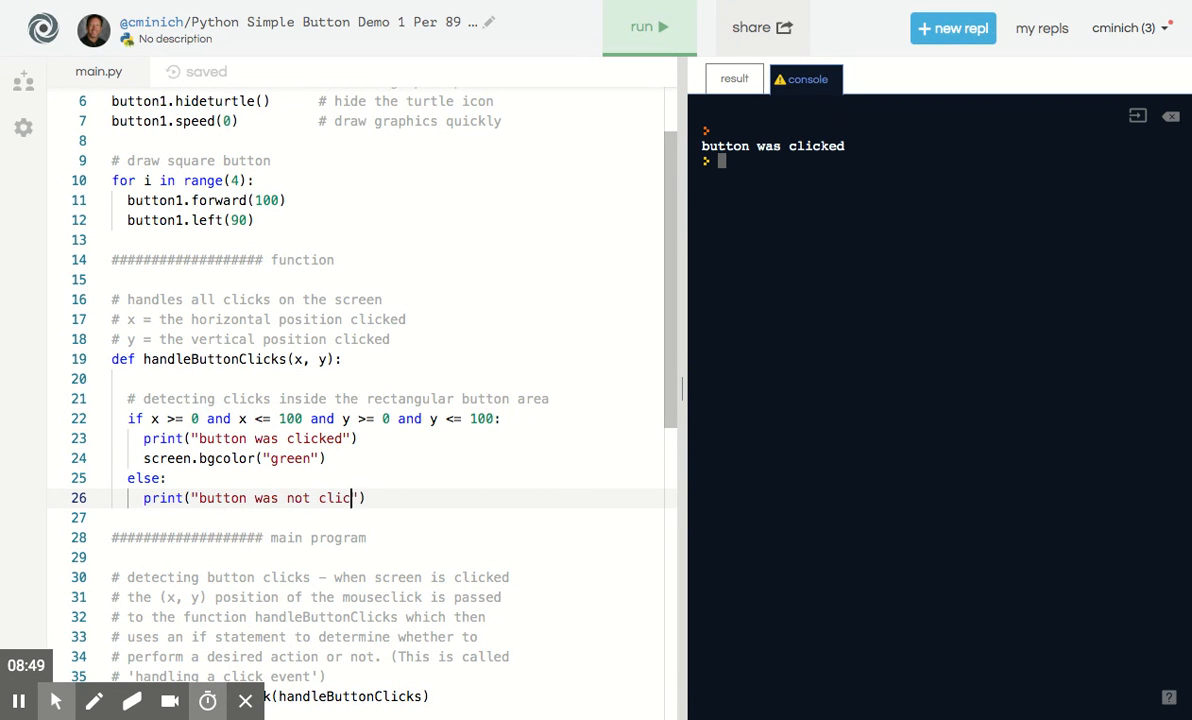
type("ked")
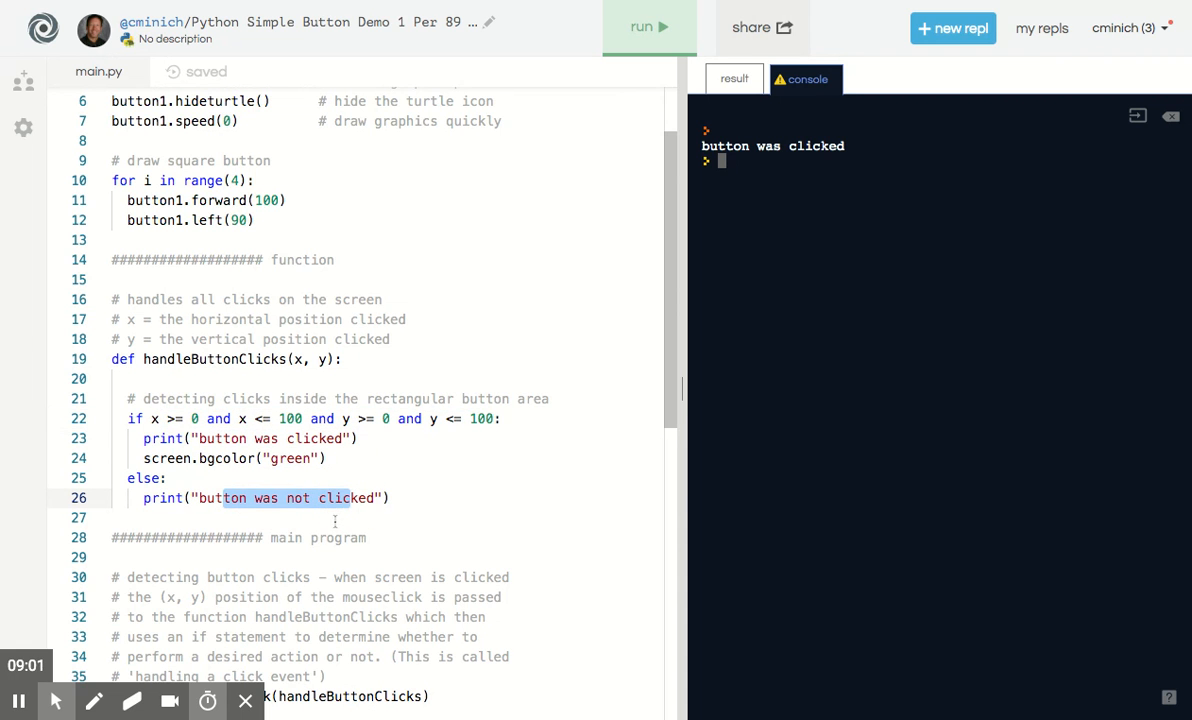
Run, click outside the square to log the miss message, then return to the result view
left_click(648, 28)
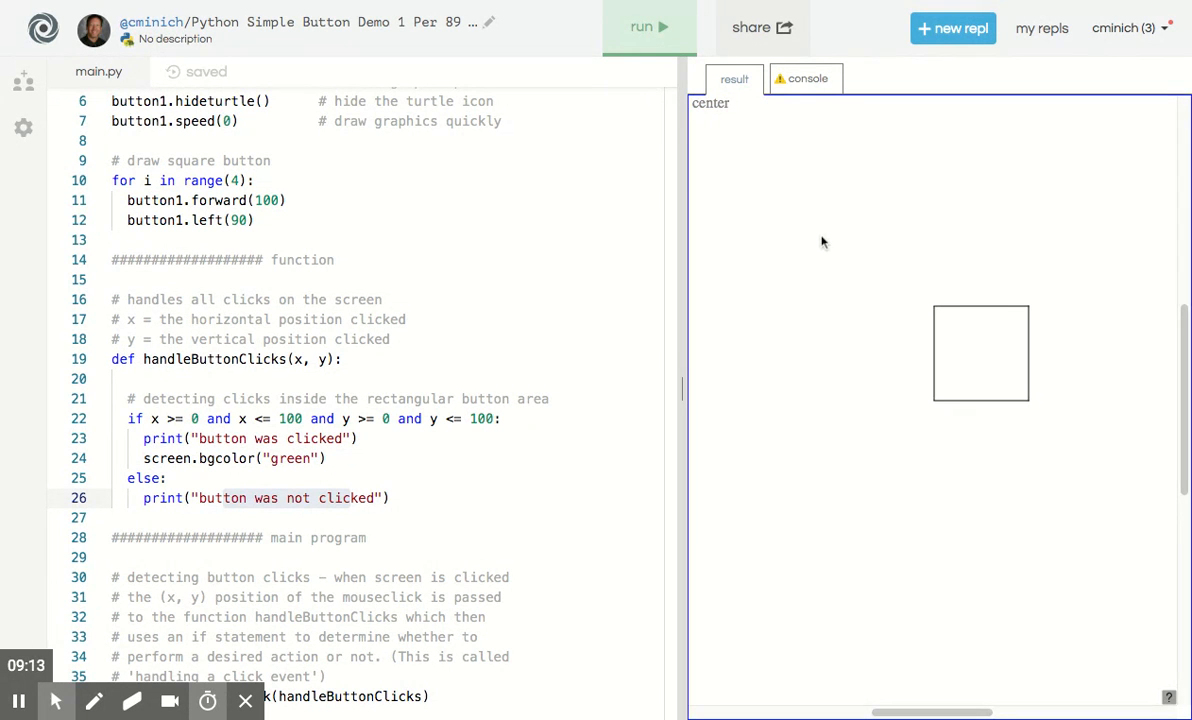
left_click(806, 80)
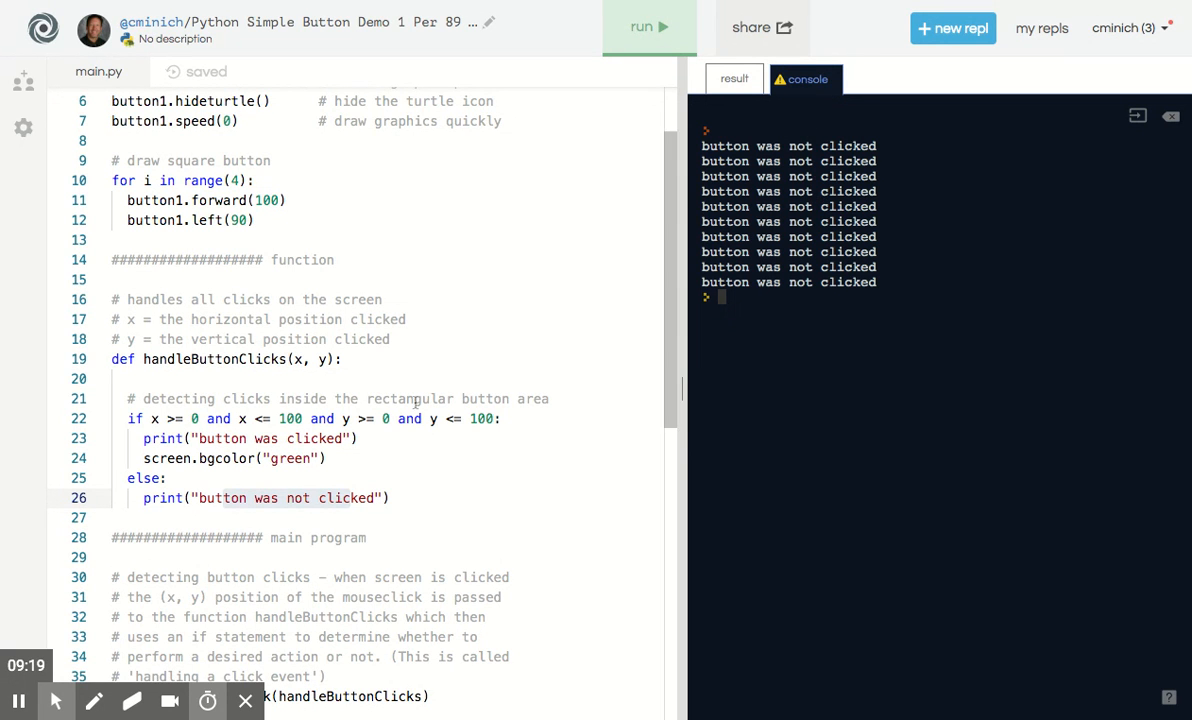
left_click(734, 80)
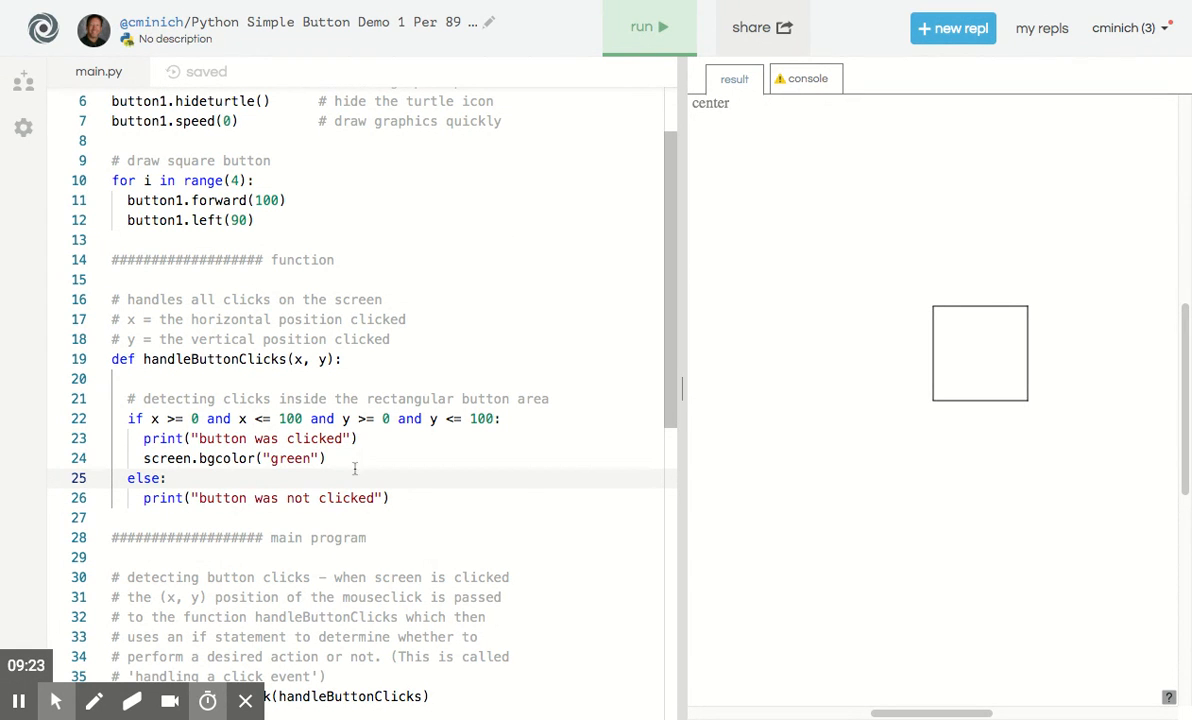
Add screen.bgcolor("red") in the else branch and run the program
key("Enter")
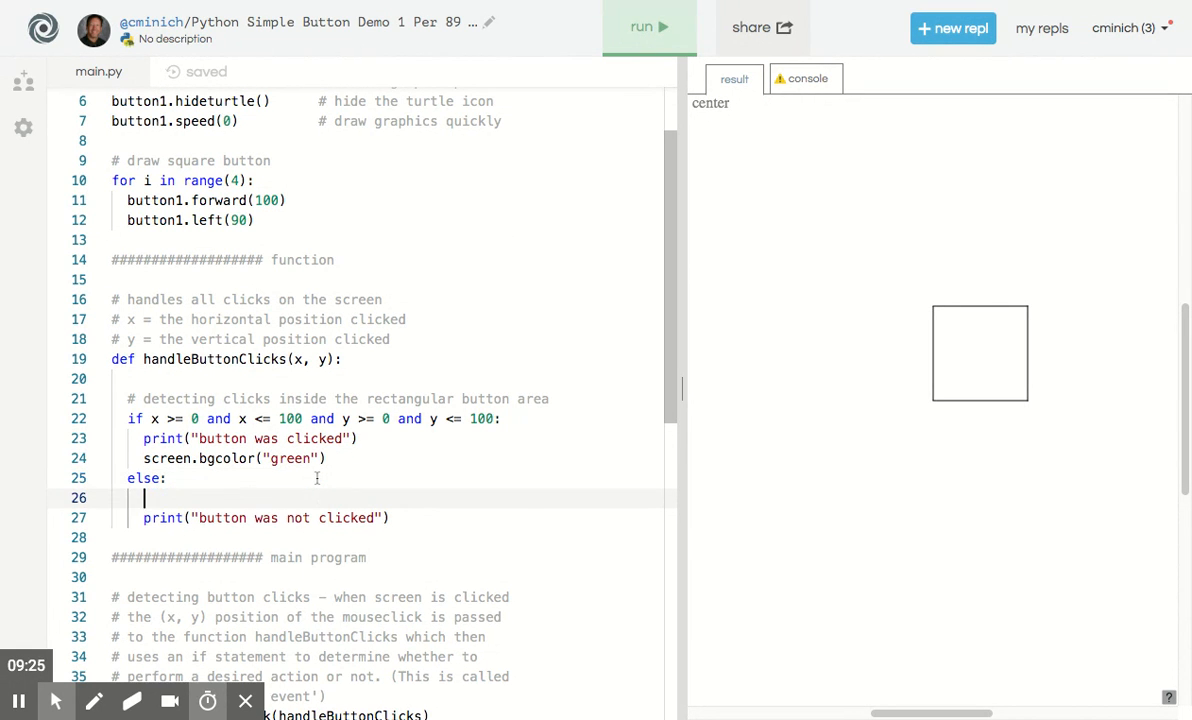
type("screen")
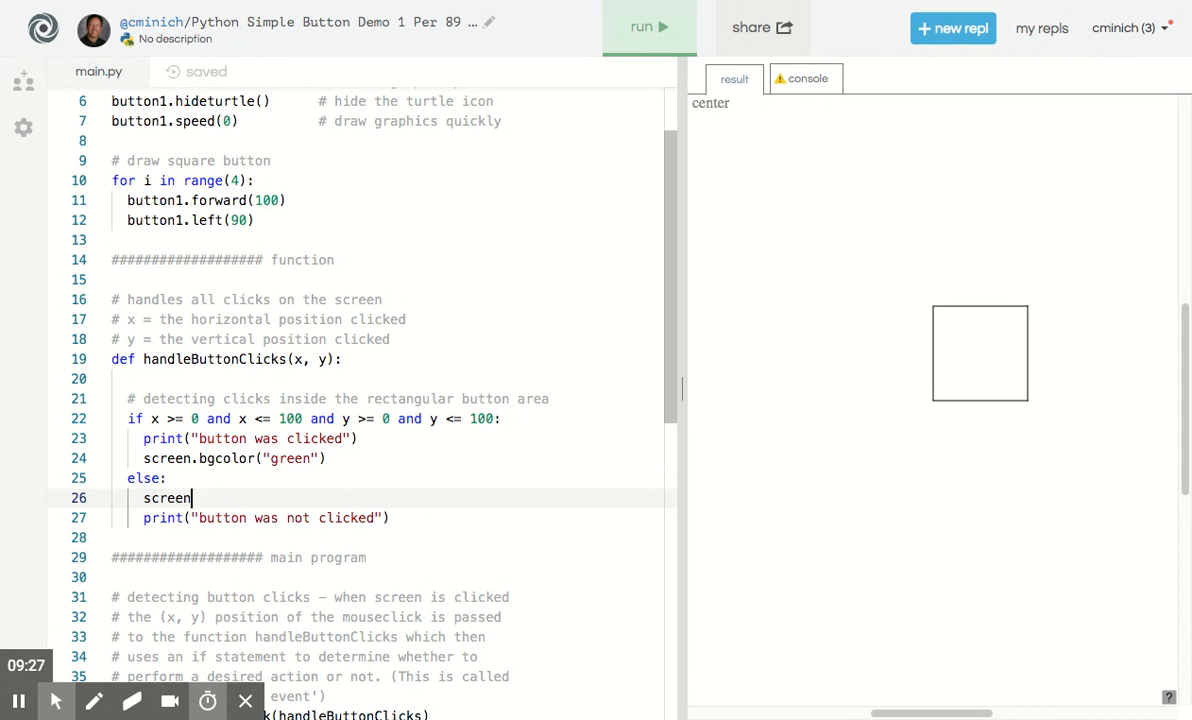
type(".bgolor(\"red")
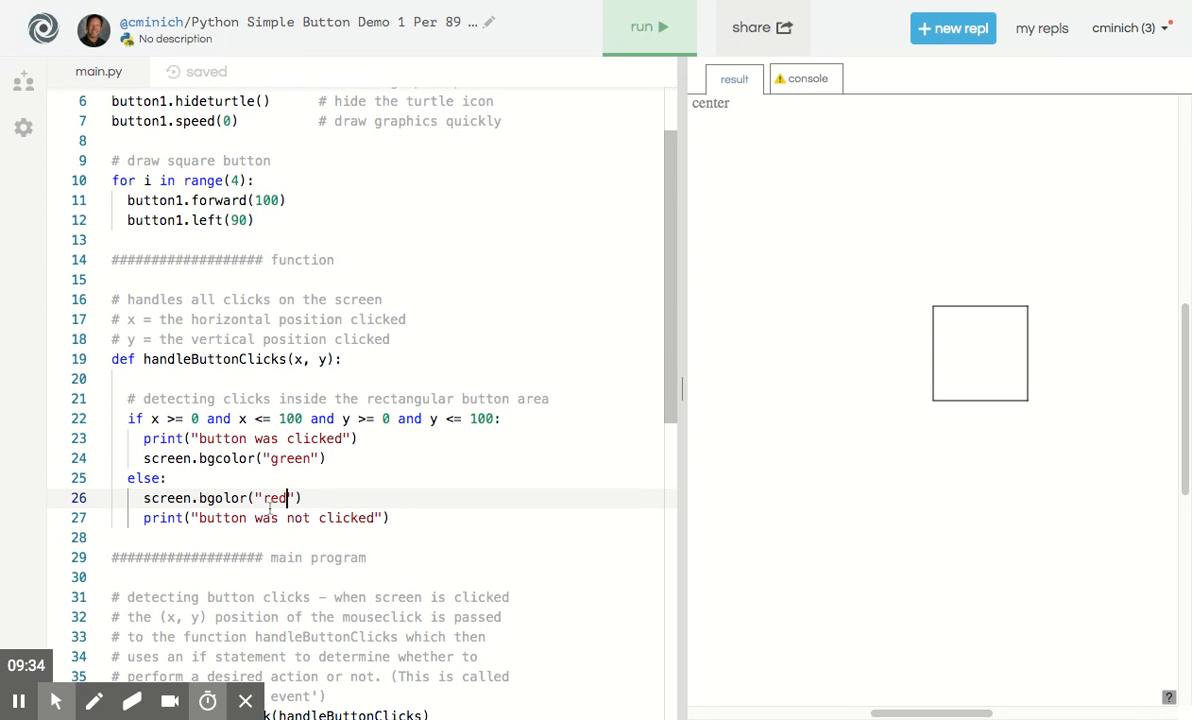
left_click(648, 28)
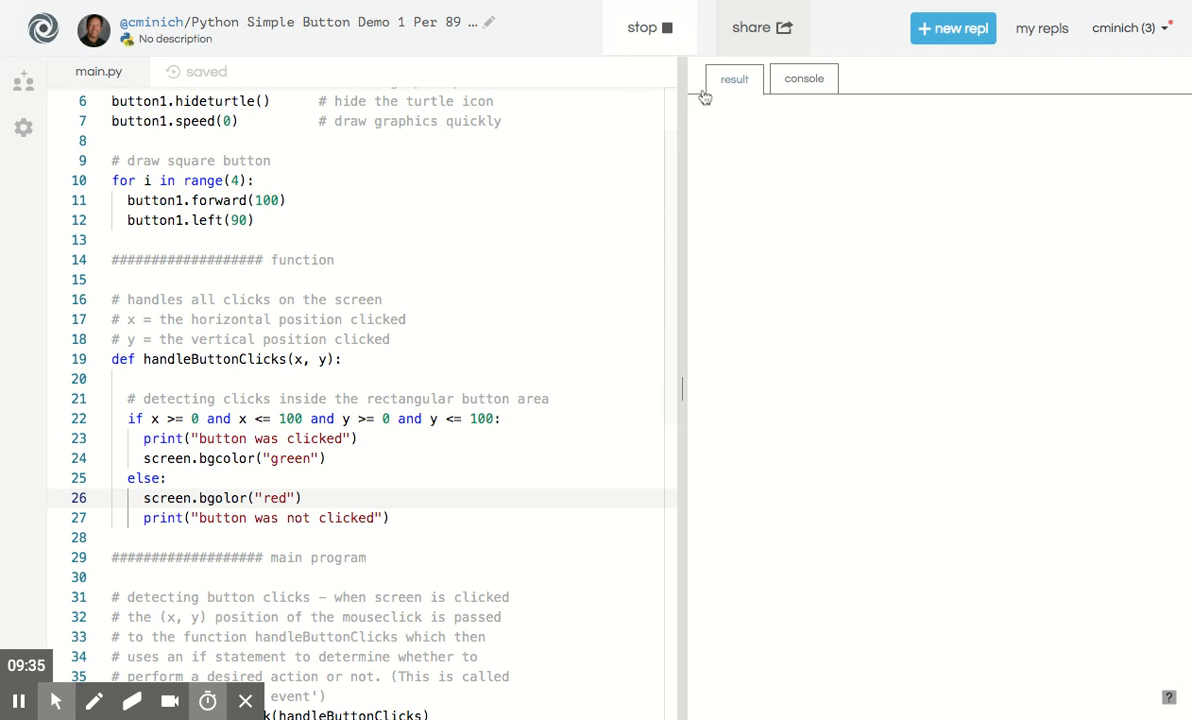
Rerun and click outside the square to turn the background red, then return to the code
left_click(648, 28)
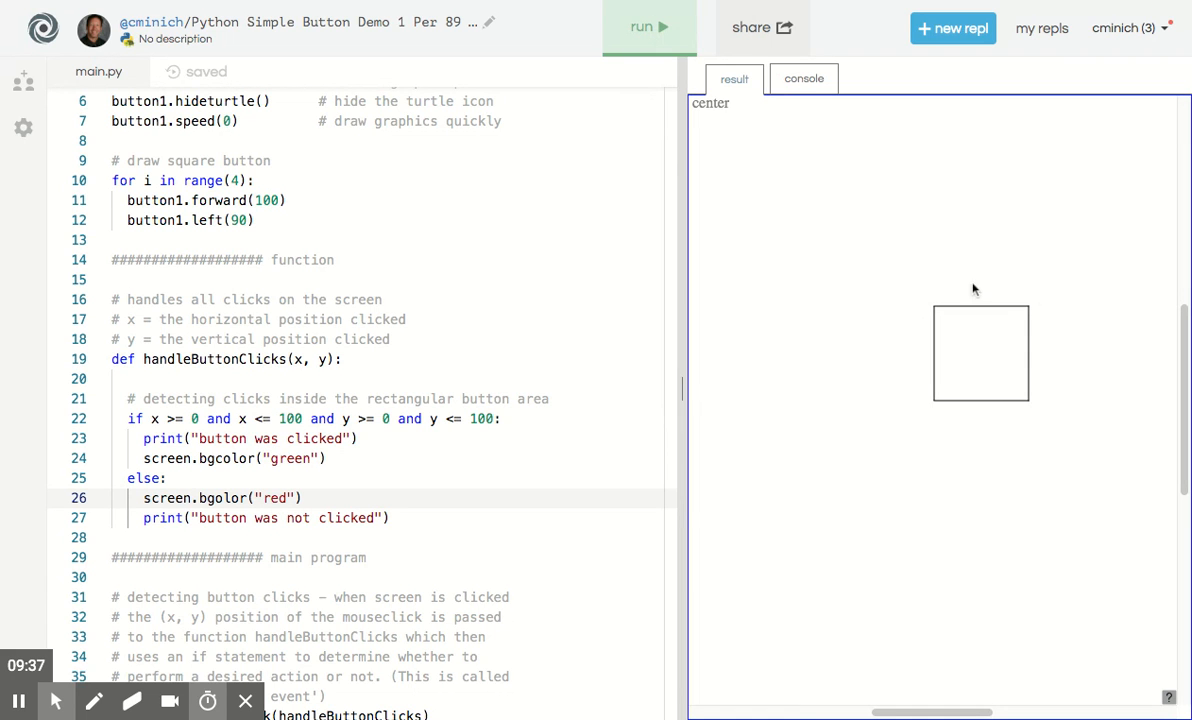
mouse_move(864, 292)
type("c")
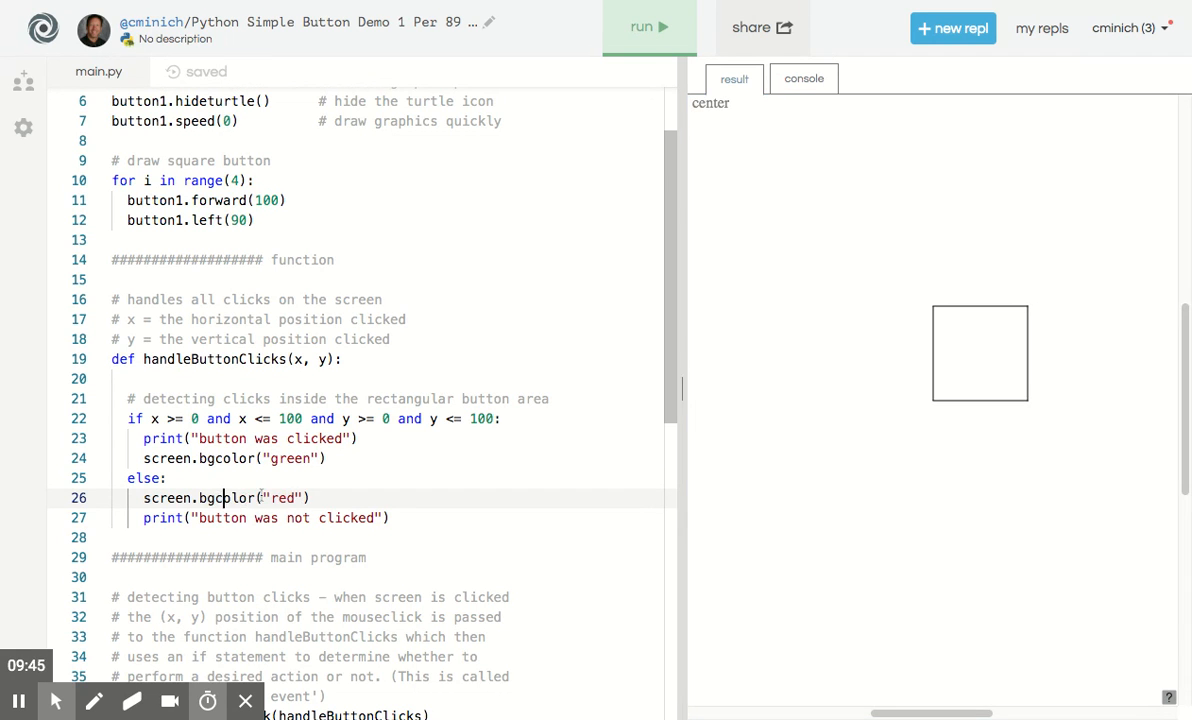
left_click(648, 28)
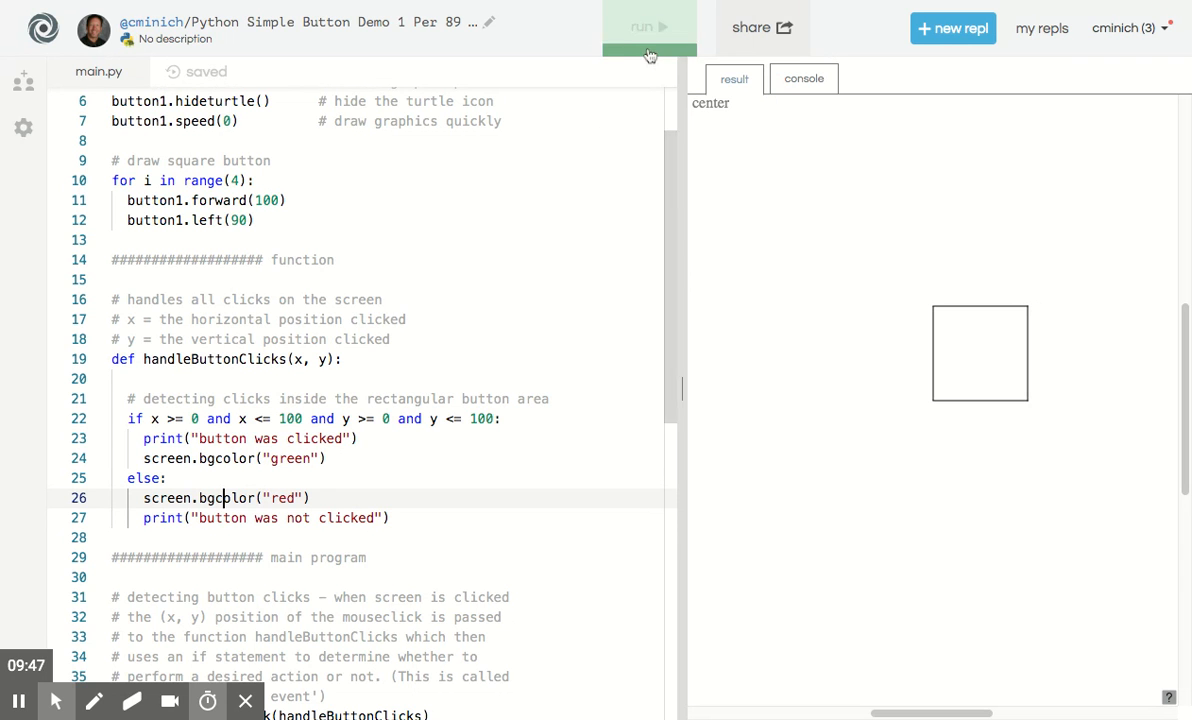
left_click(648, 26)
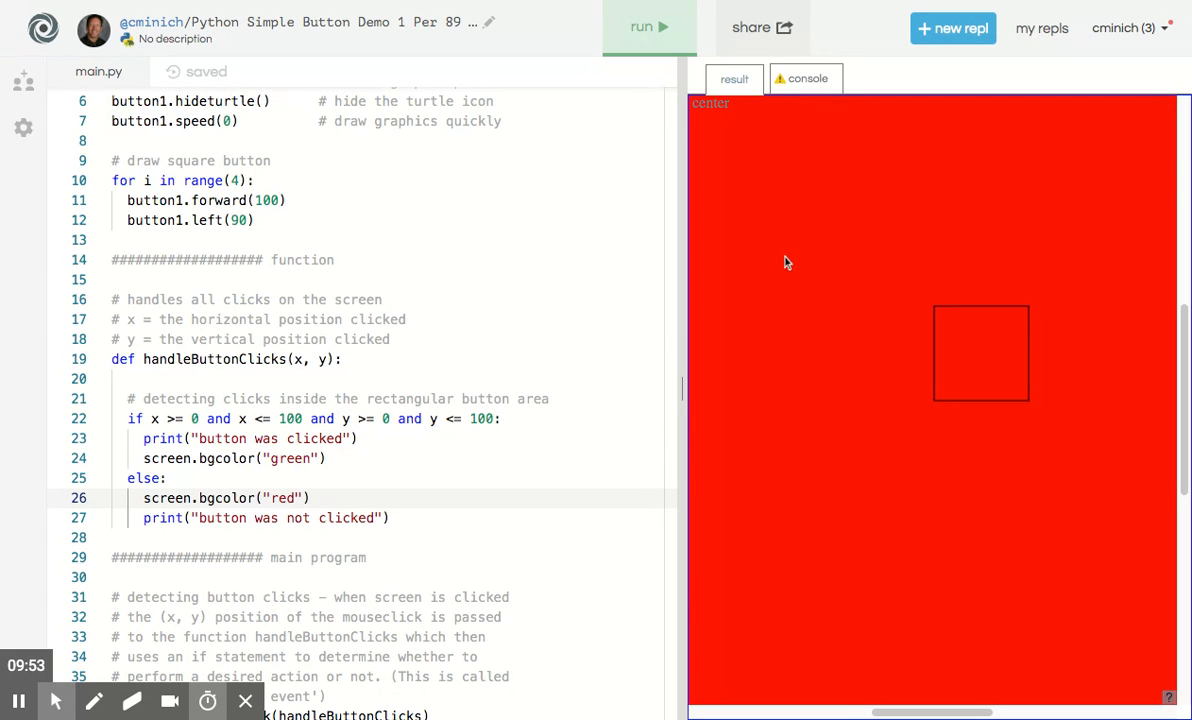
mouse_move(808, 246)
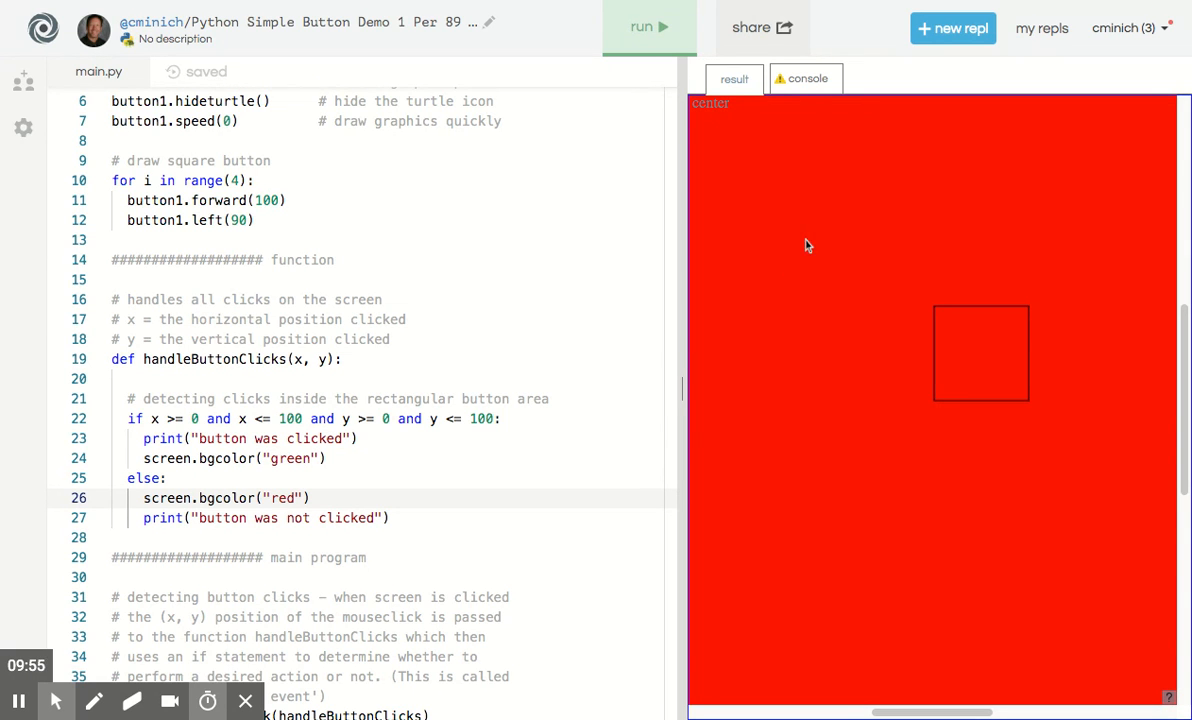
mouse_move(838, 272)
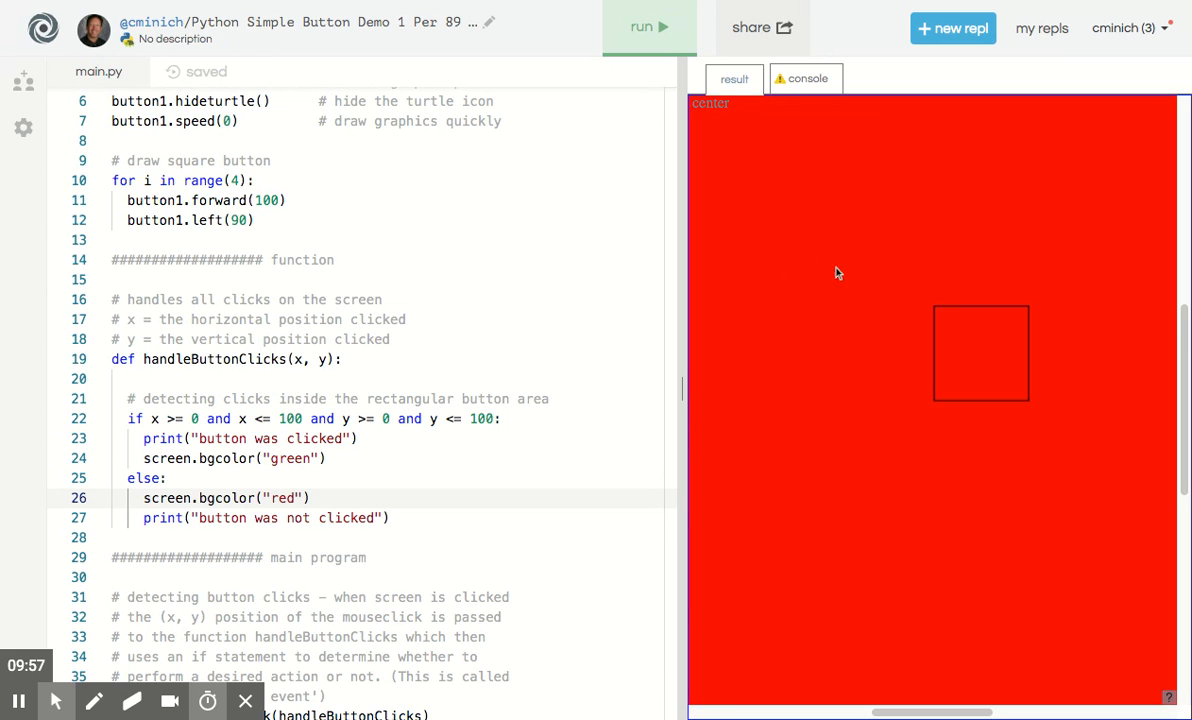
mouse_move(782, 308)
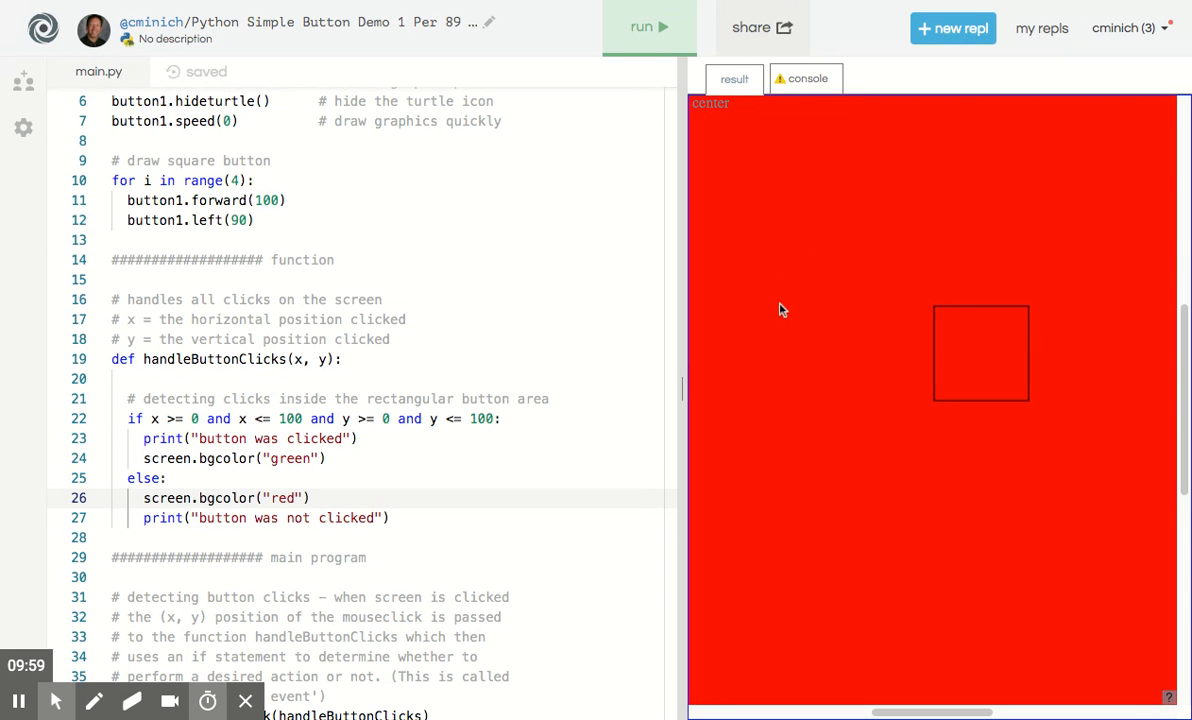
mouse_move(764, 308)
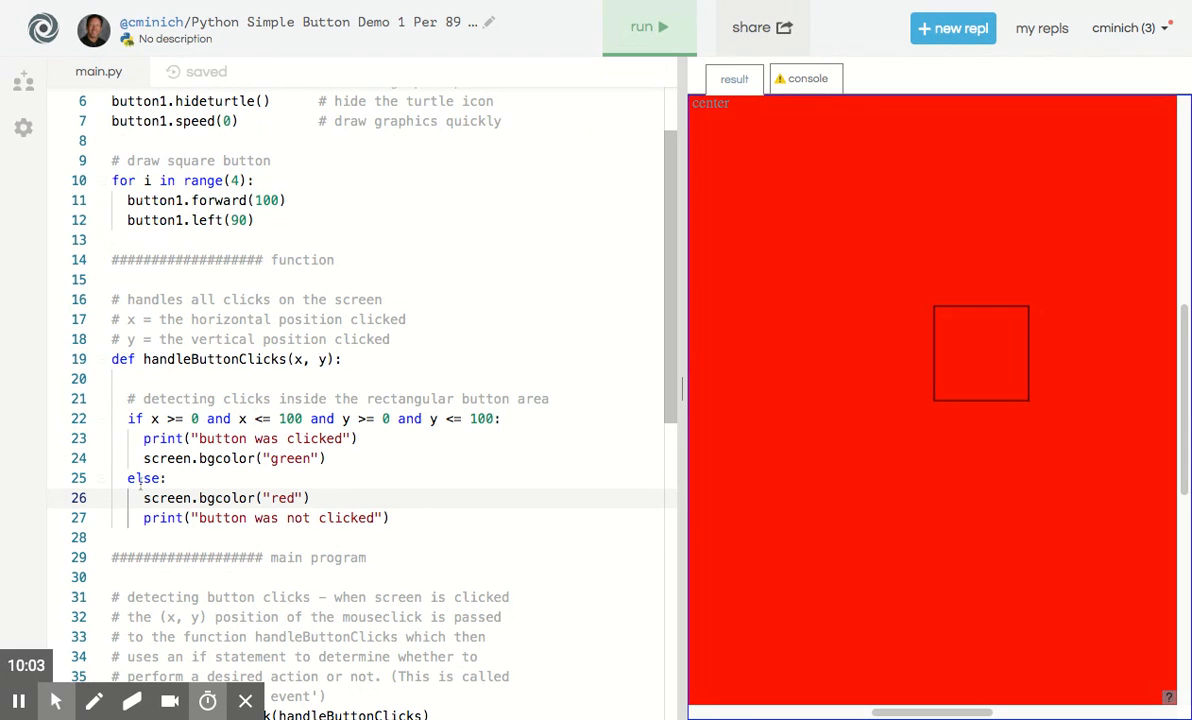
left_click(200, 498)
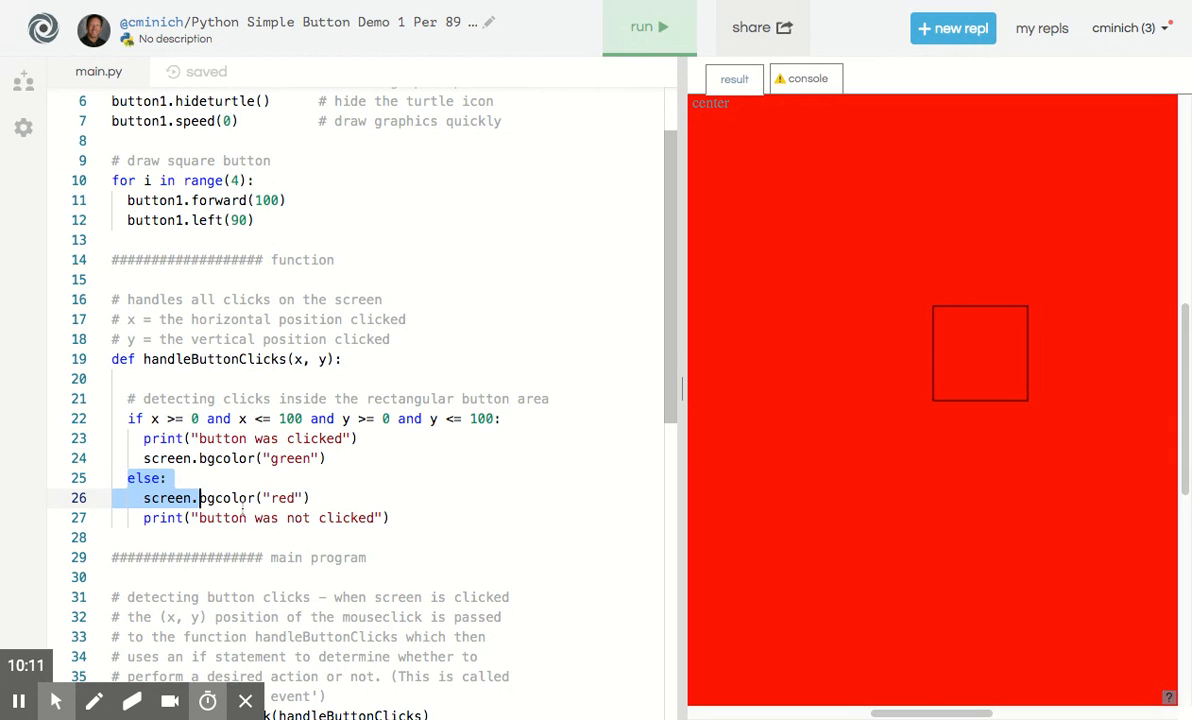
Add a '# global variables' comment header after the drawing loop
left_click(244, 516)
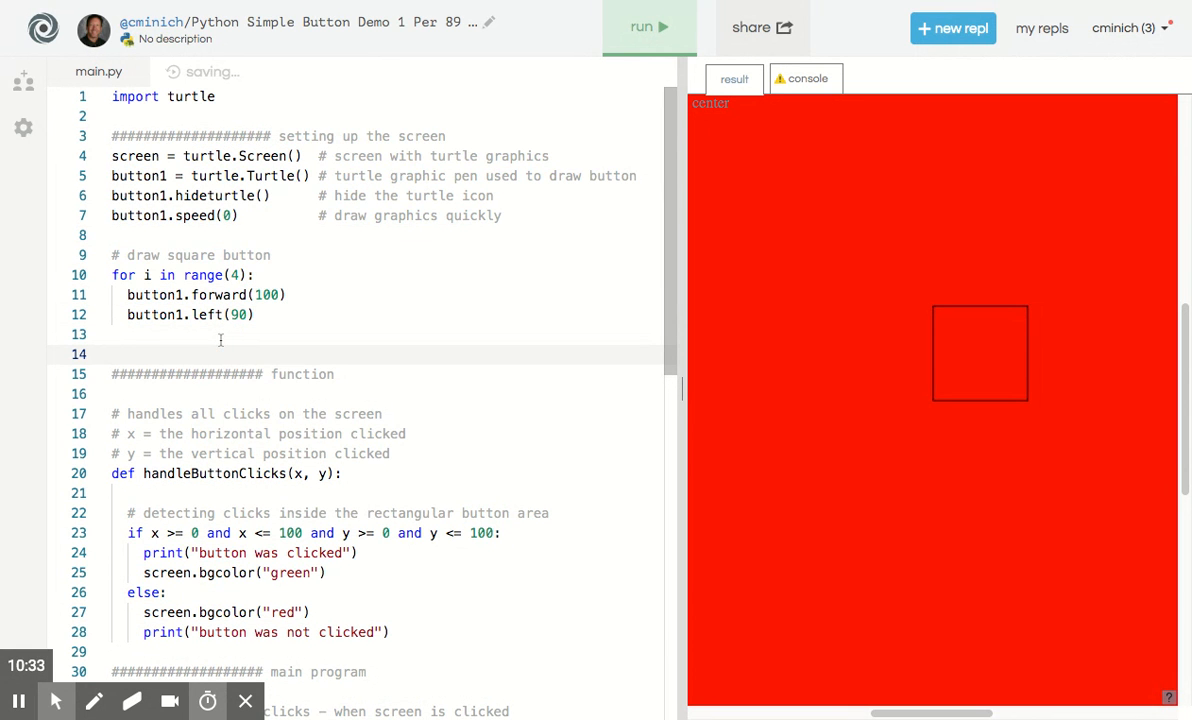
type("#")
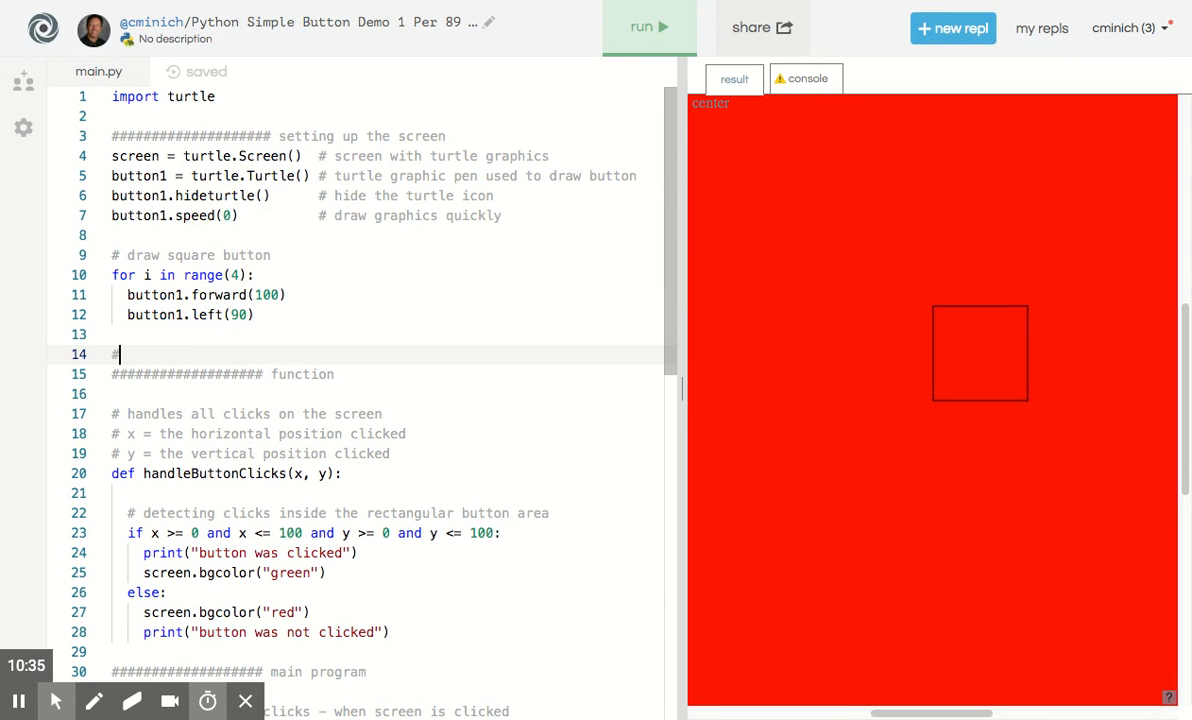
type("##################")
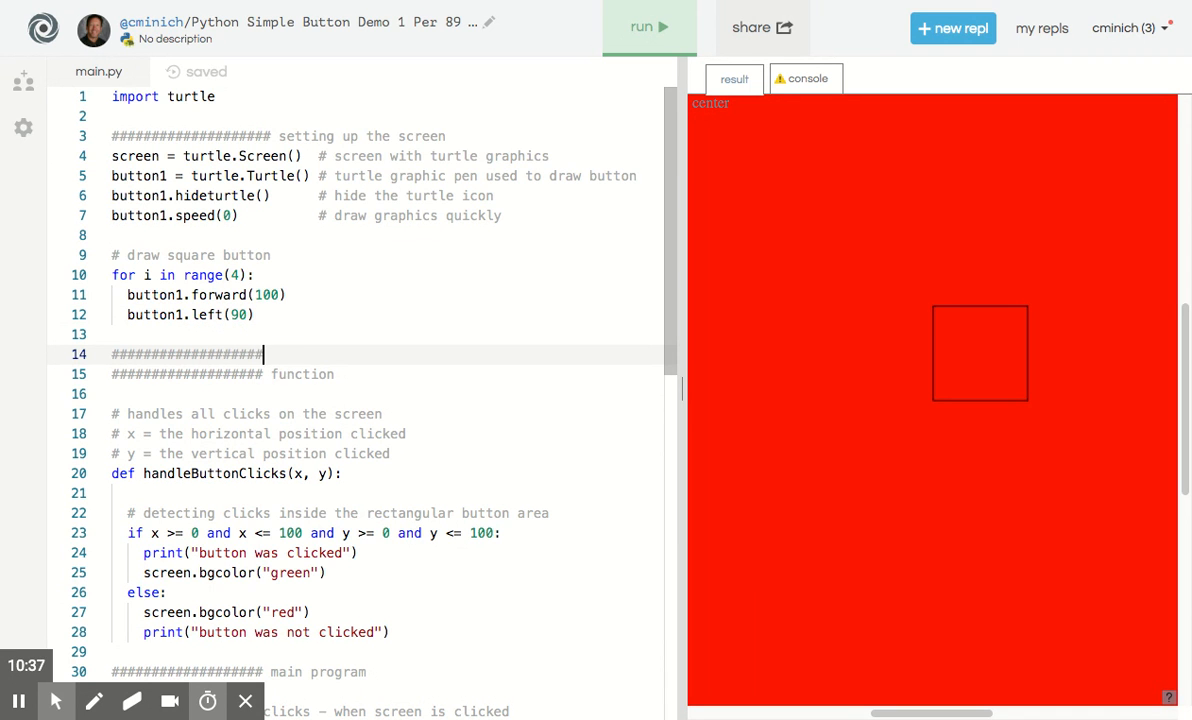
type("global variables")
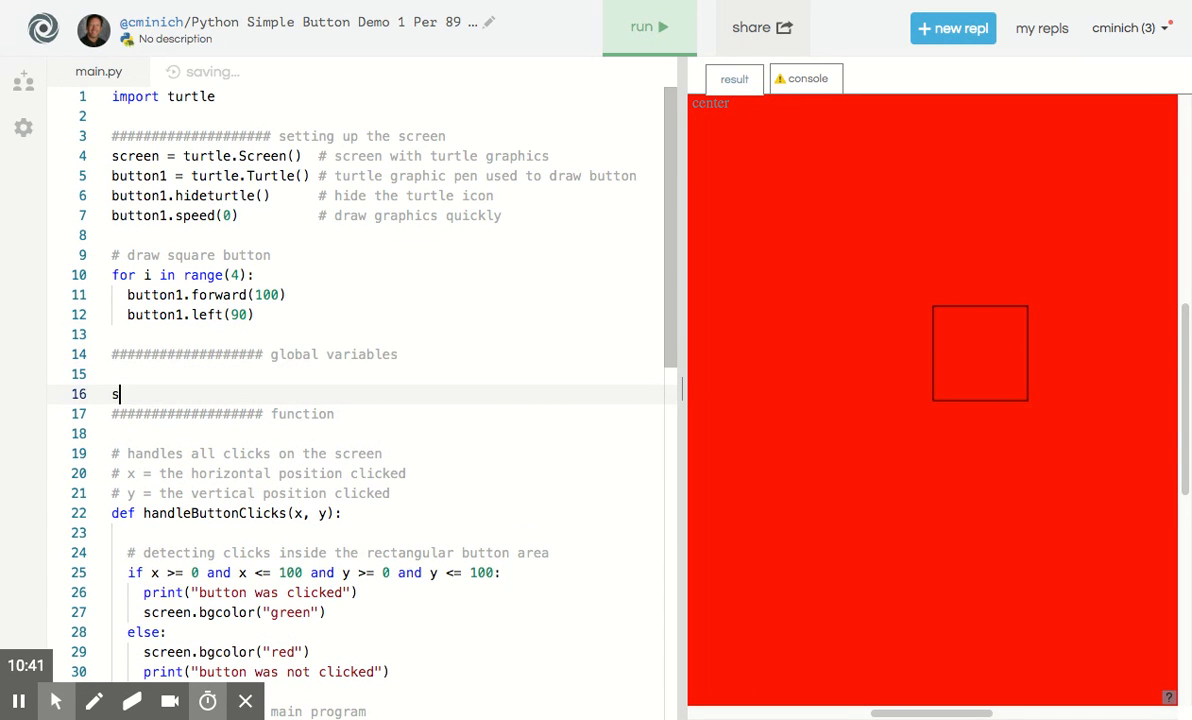
Define score = 0 with the trailing comment # player's score
type("core = 0")
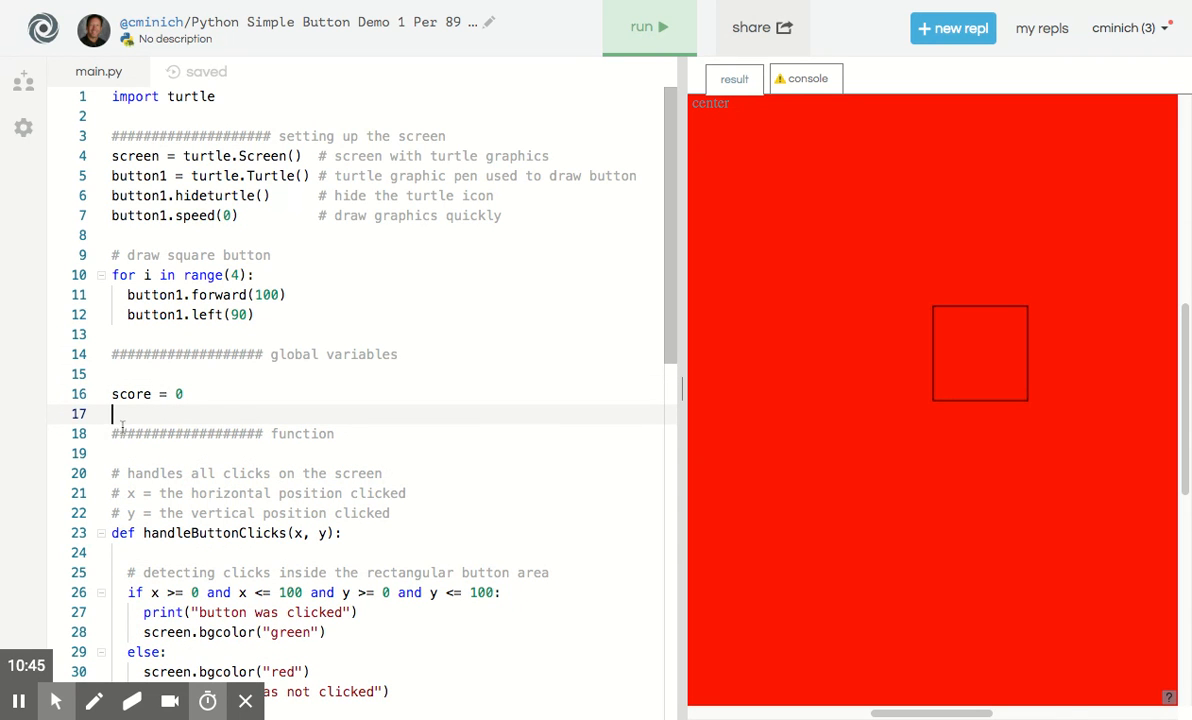
left_click(202, 392)
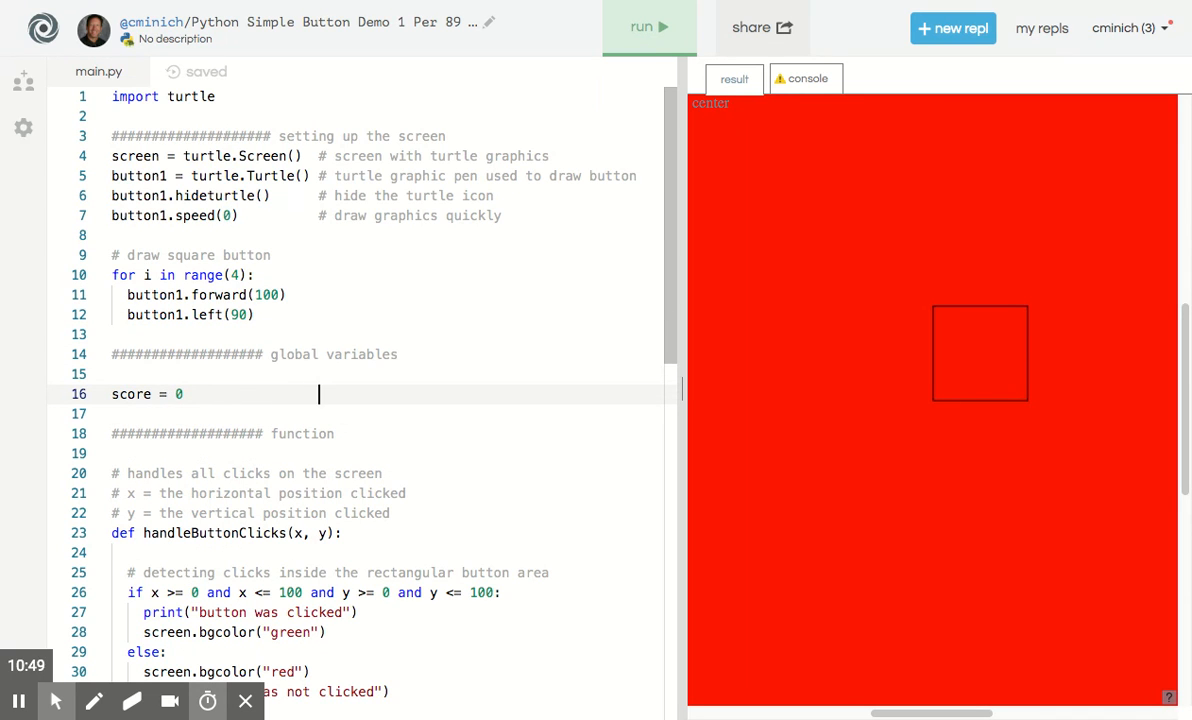
type("#")
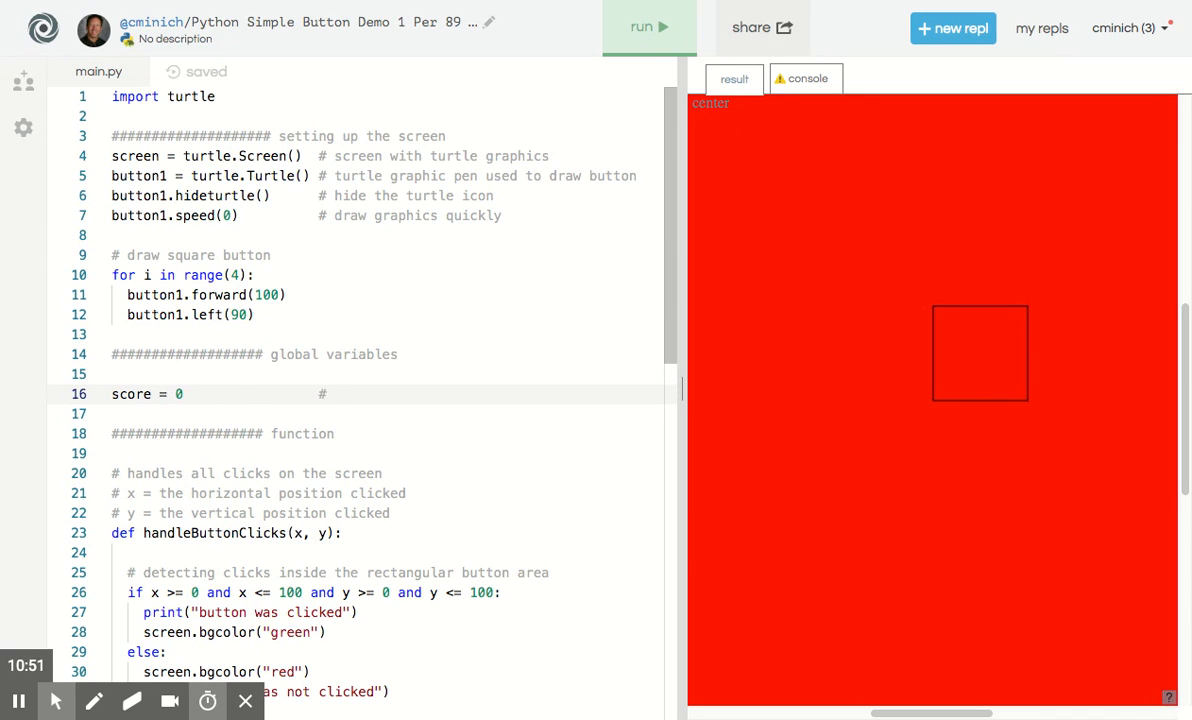
type("player'")
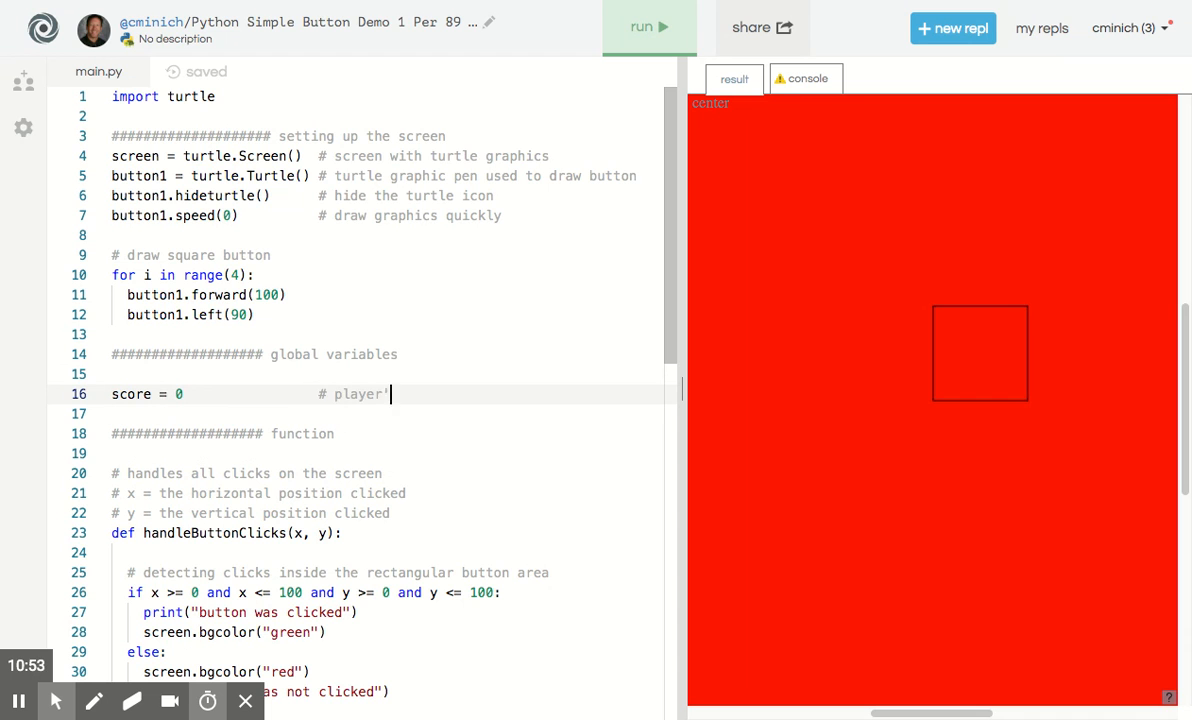
type("s score")
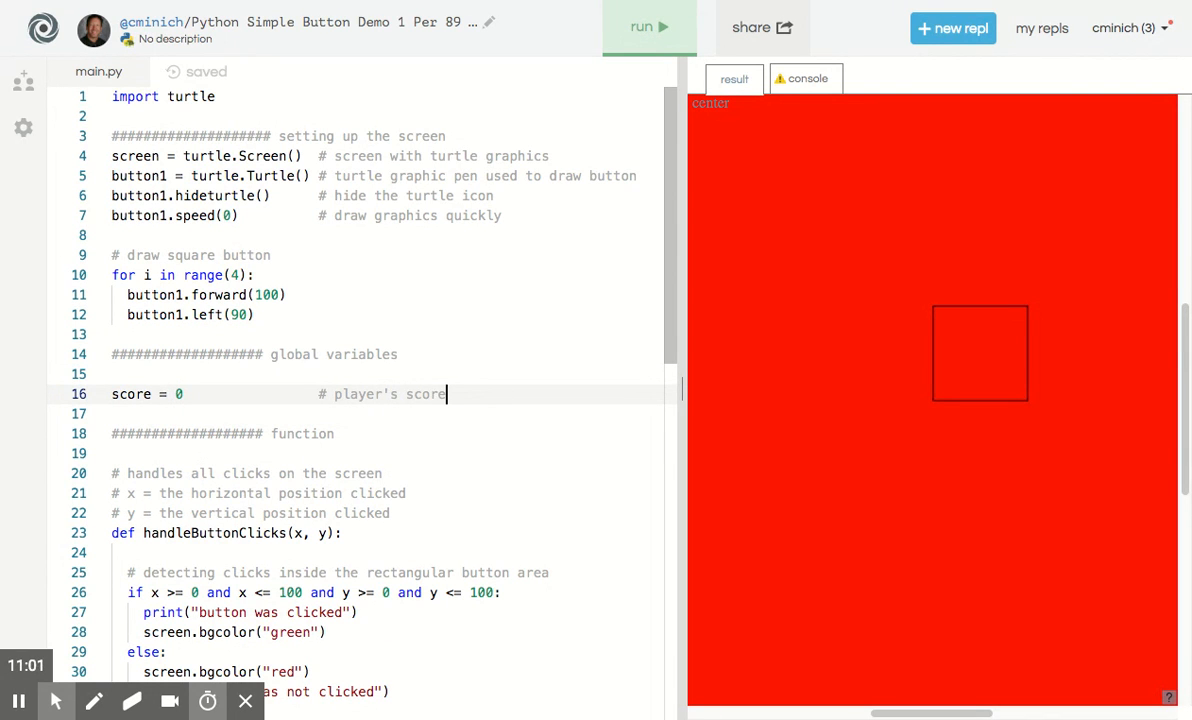
In handleButtonClicks declare global score, add score += 1 on a hit and print(score)
scroll("down", 3)
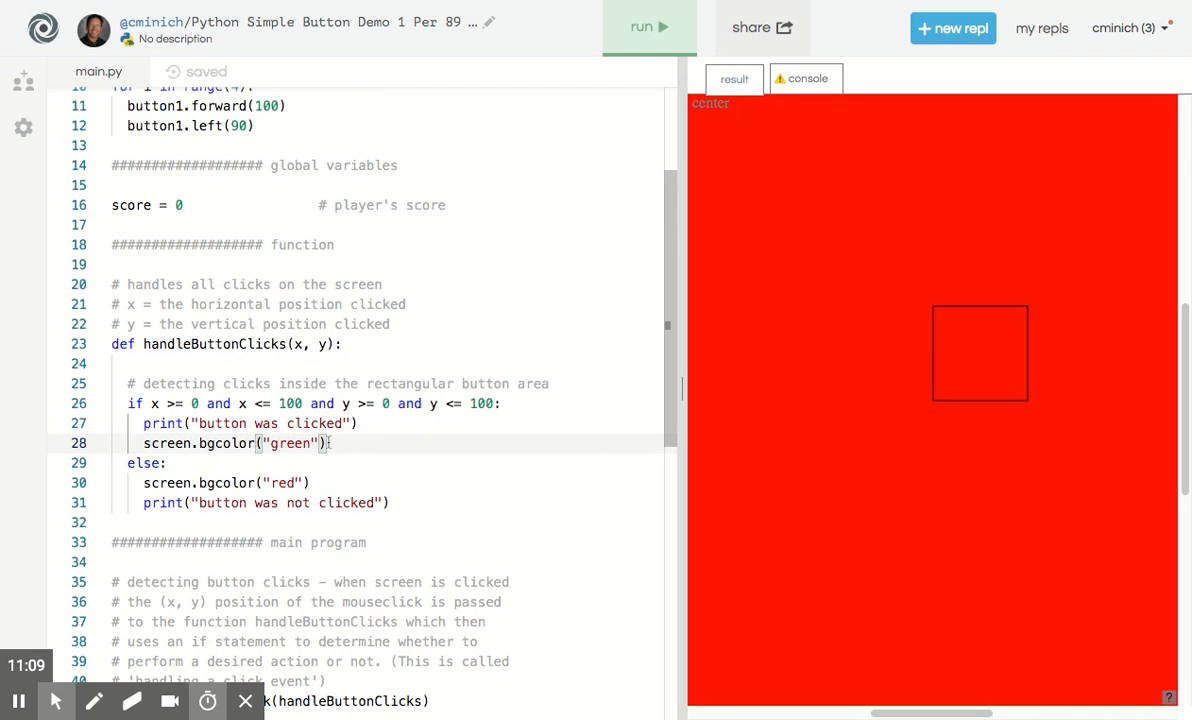
type("score +=")
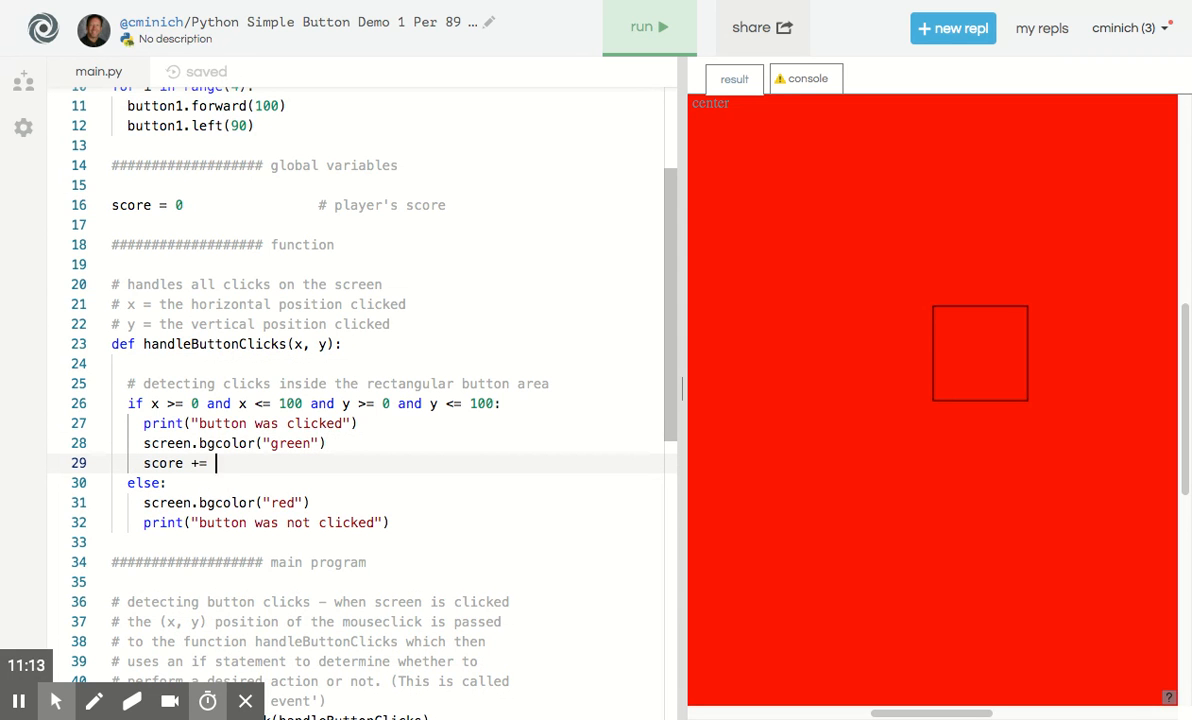
type("1")
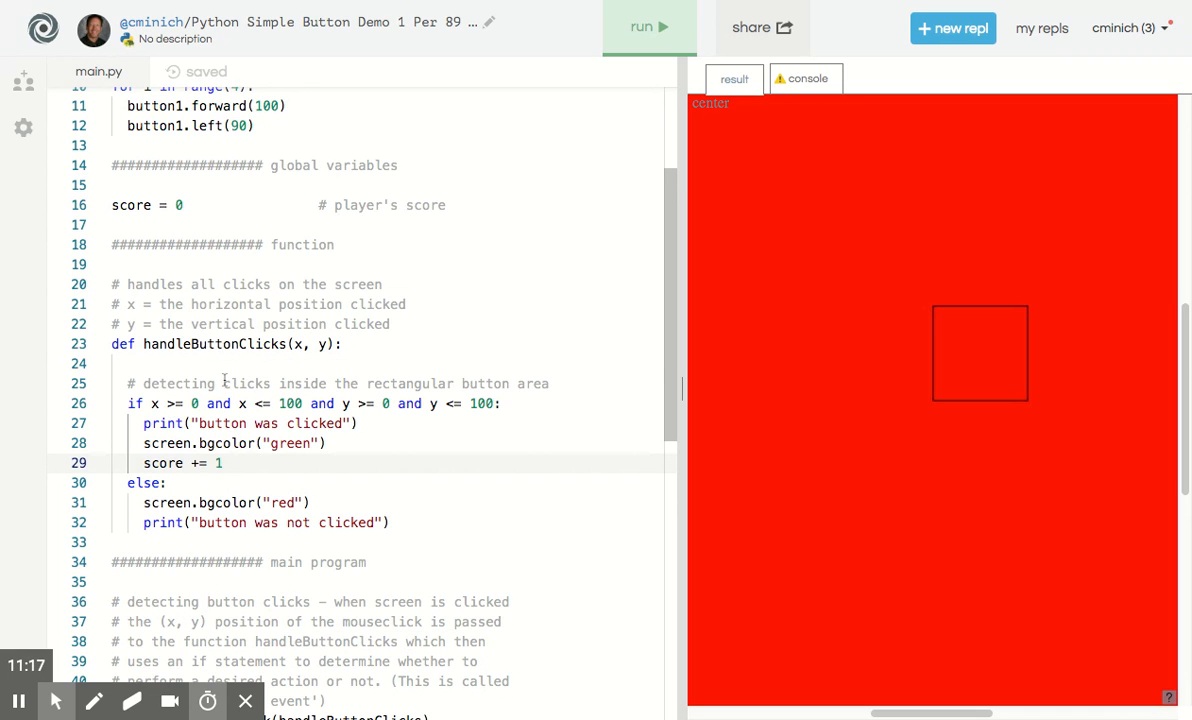
type("gl")
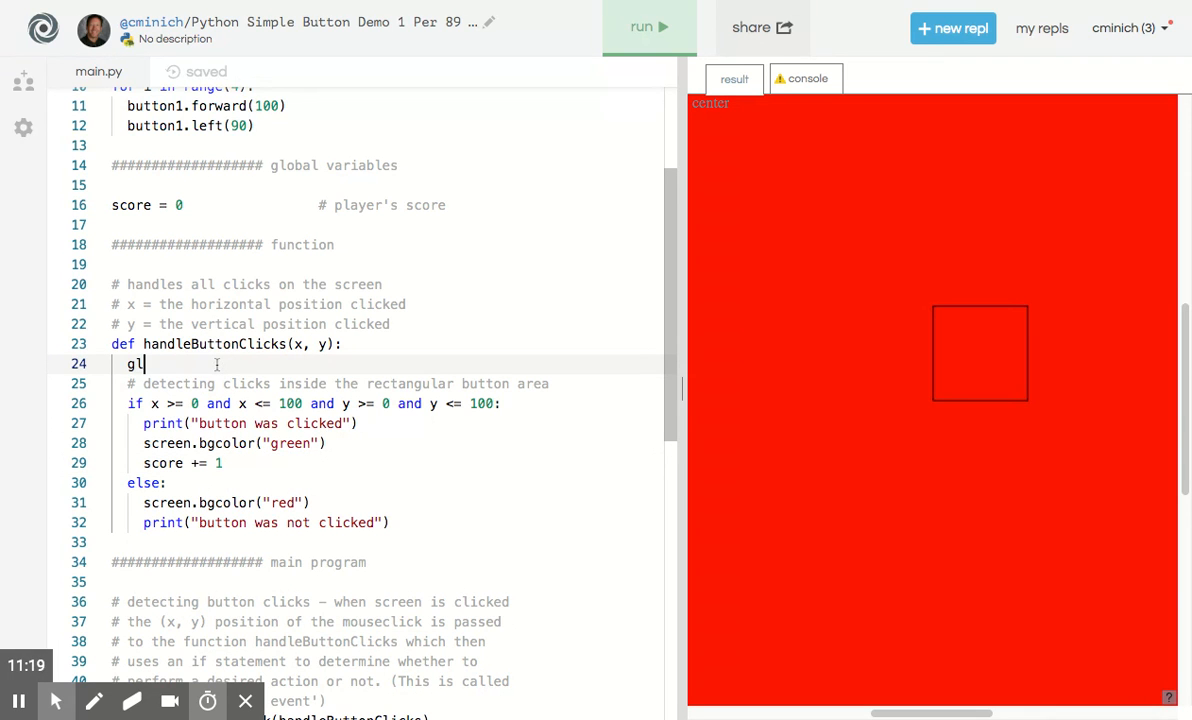
type("obal score")
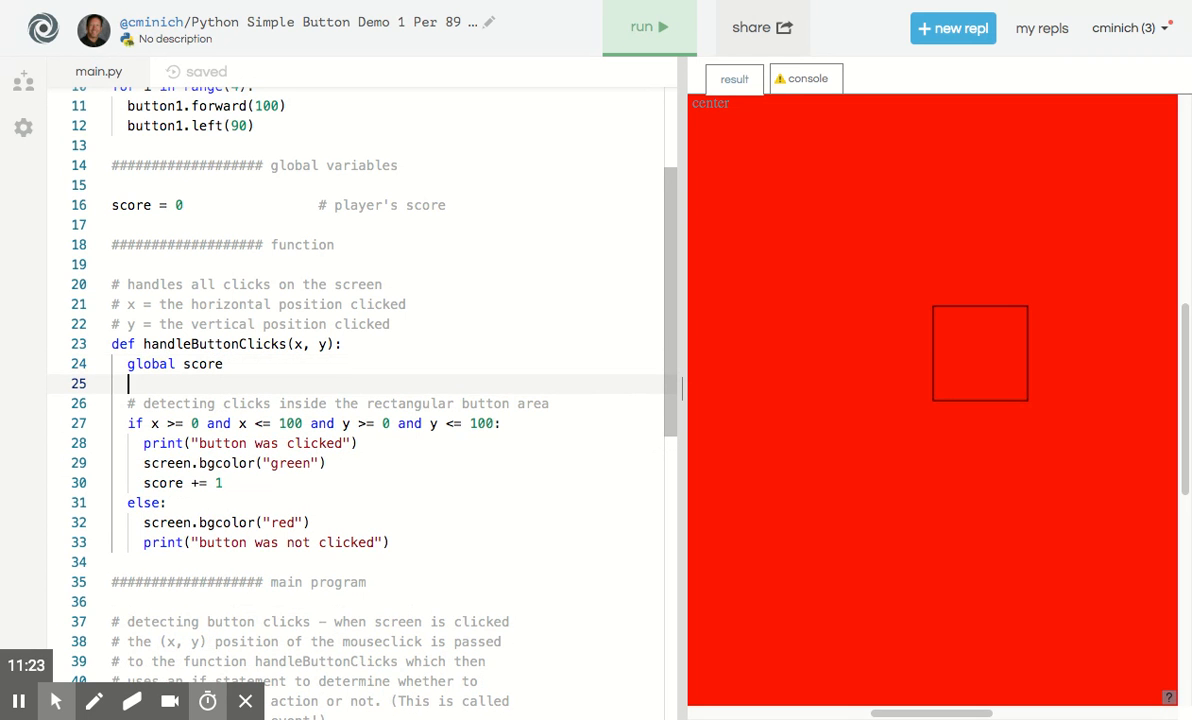
mouse_move(150, 204)
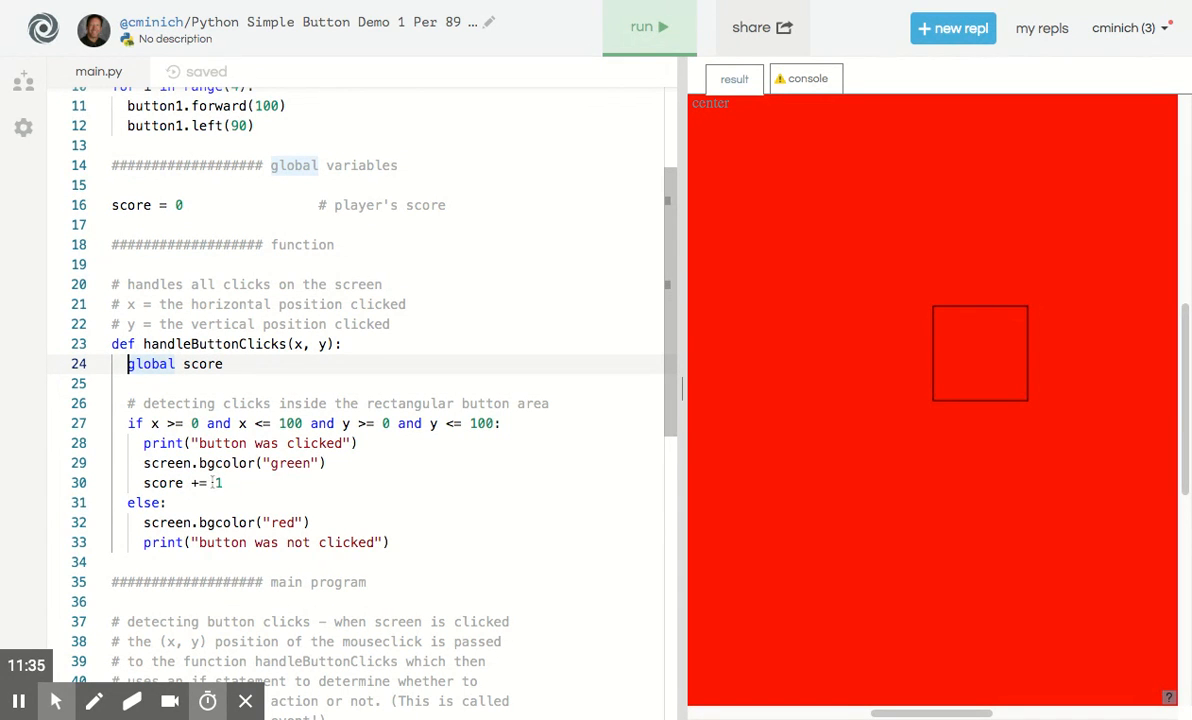
left_click(216, 482)
type("p")
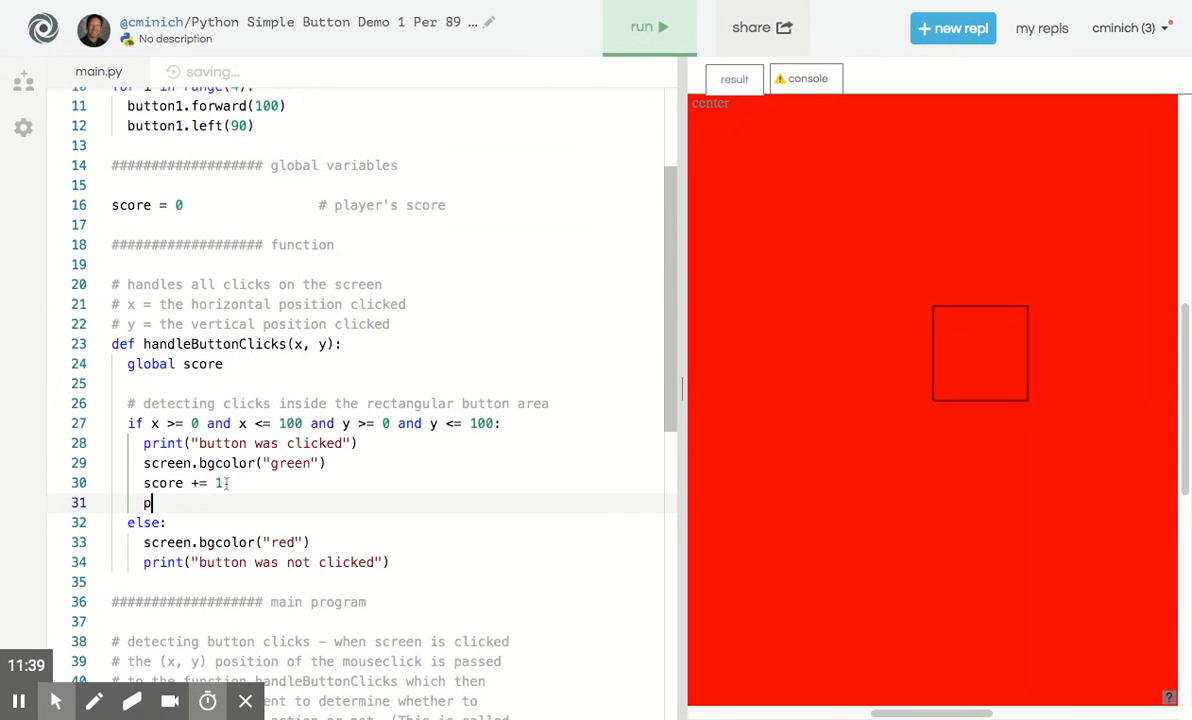
type("rint(score)")
left_click(384, 462)
type("#")
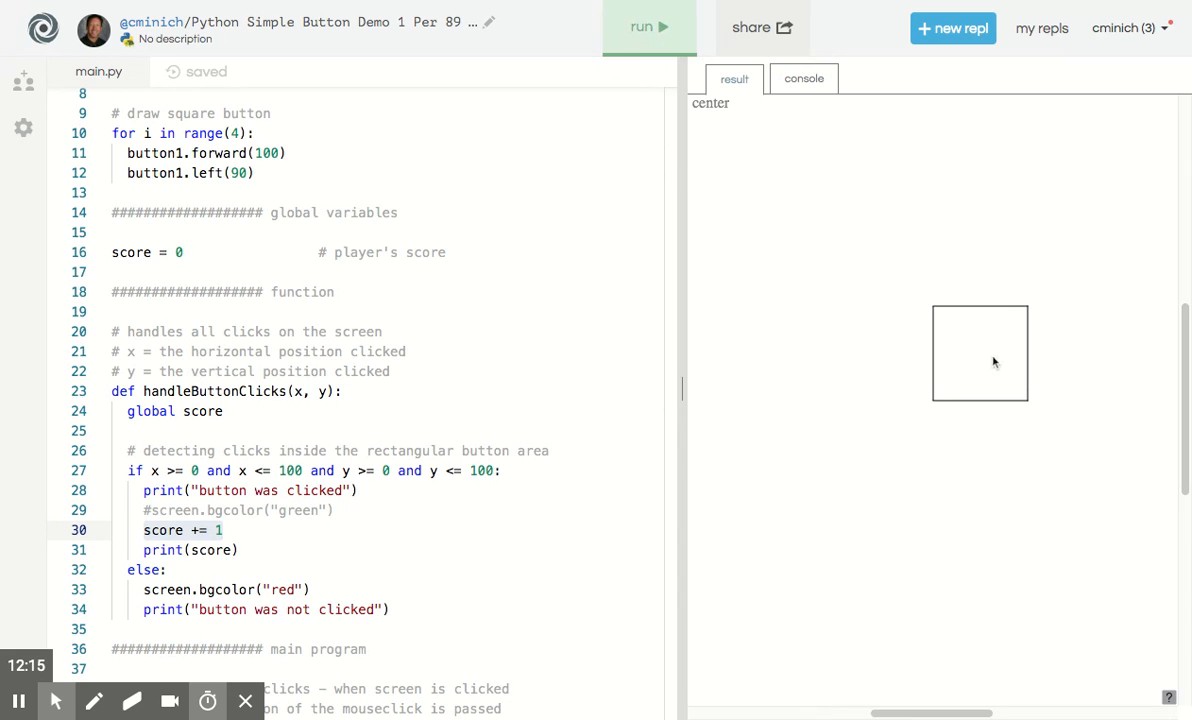
Hit the square repeatedly and confirm the console prints 'button was clicked' with the score climbing to 22
left_click(980, 352)
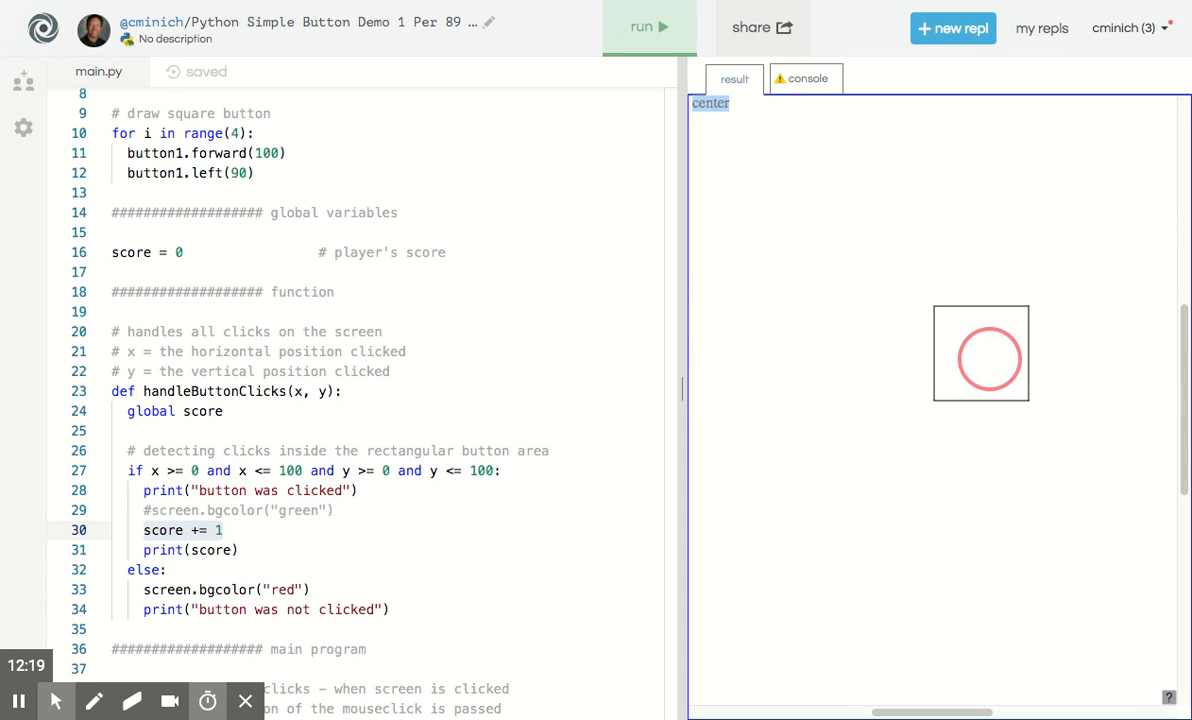
left_click(804, 80)
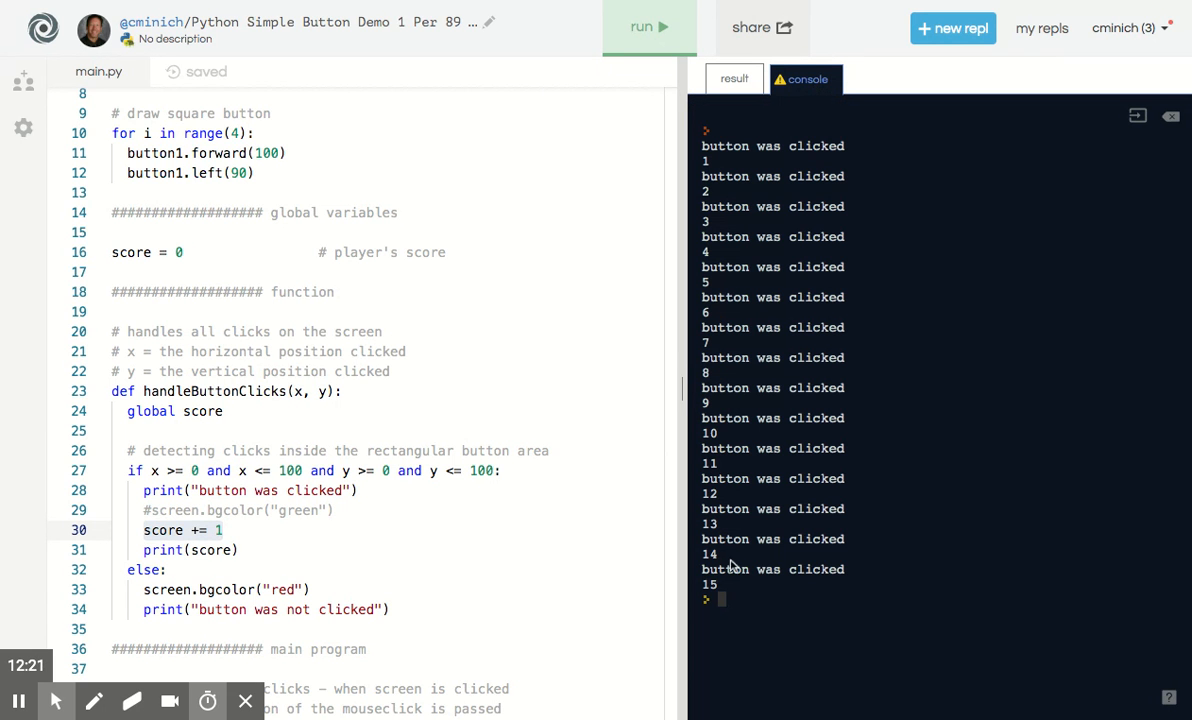
mouse_move(724, 588)
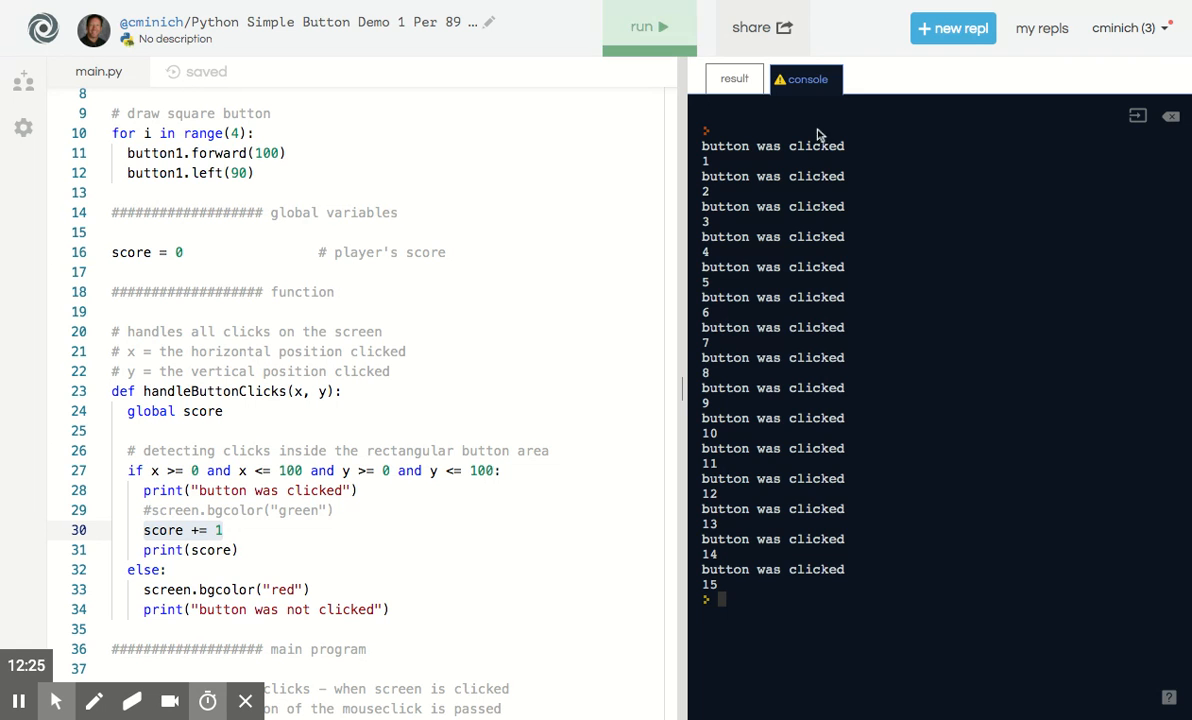
left_click(734, 80)
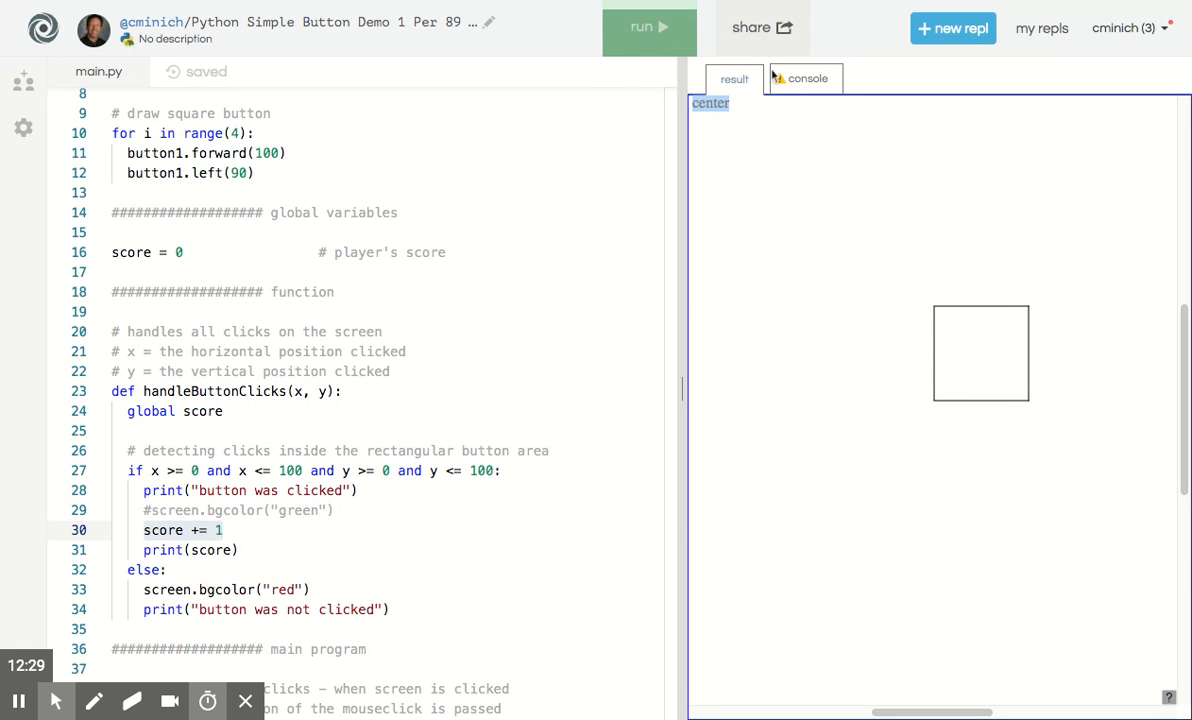
left_click(804, 78)
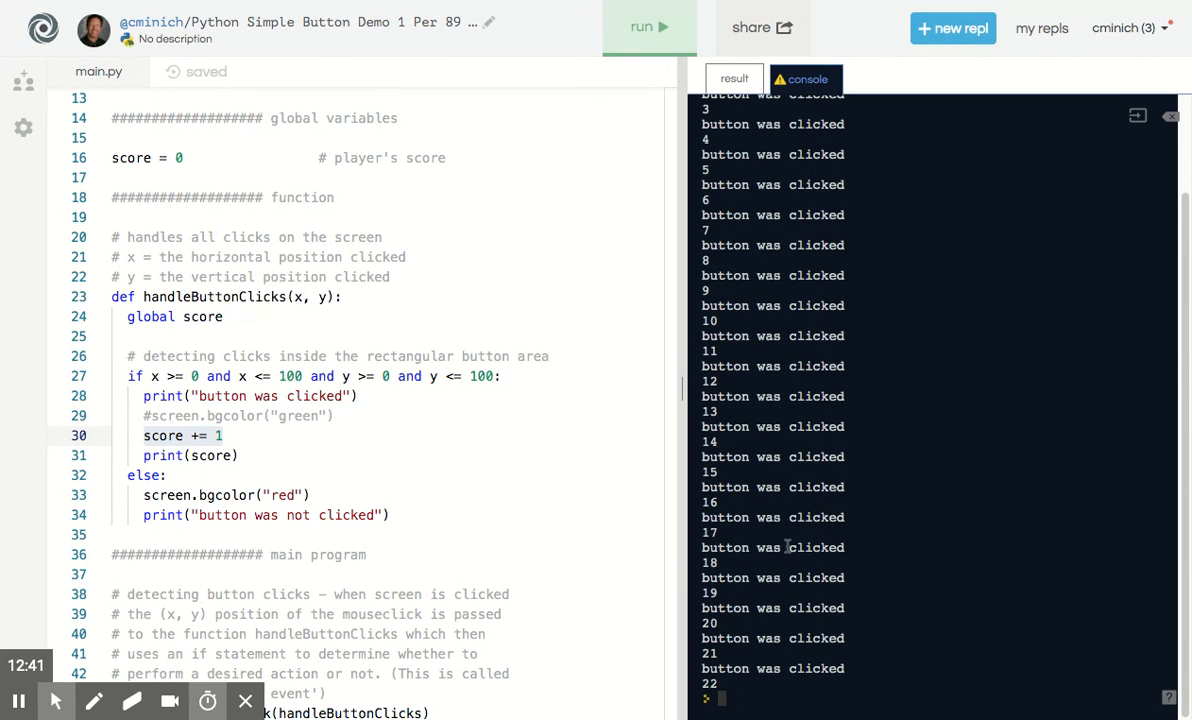
left_click(734, 78)
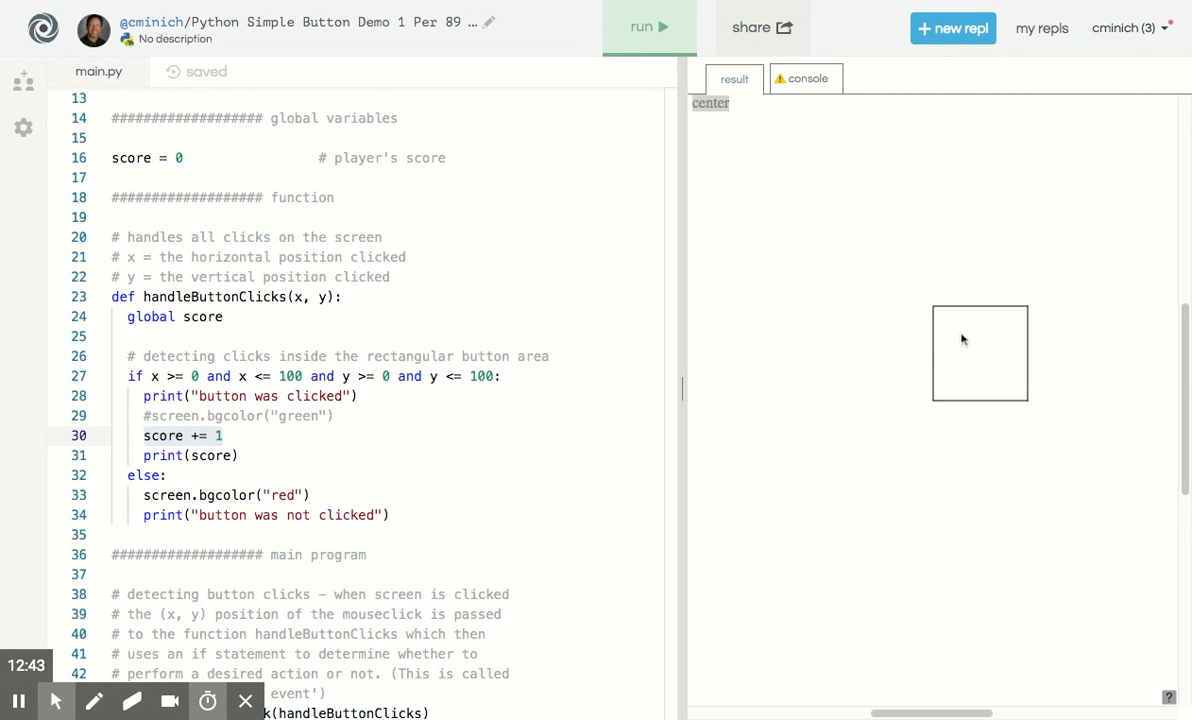
mouse_move(978, 514)
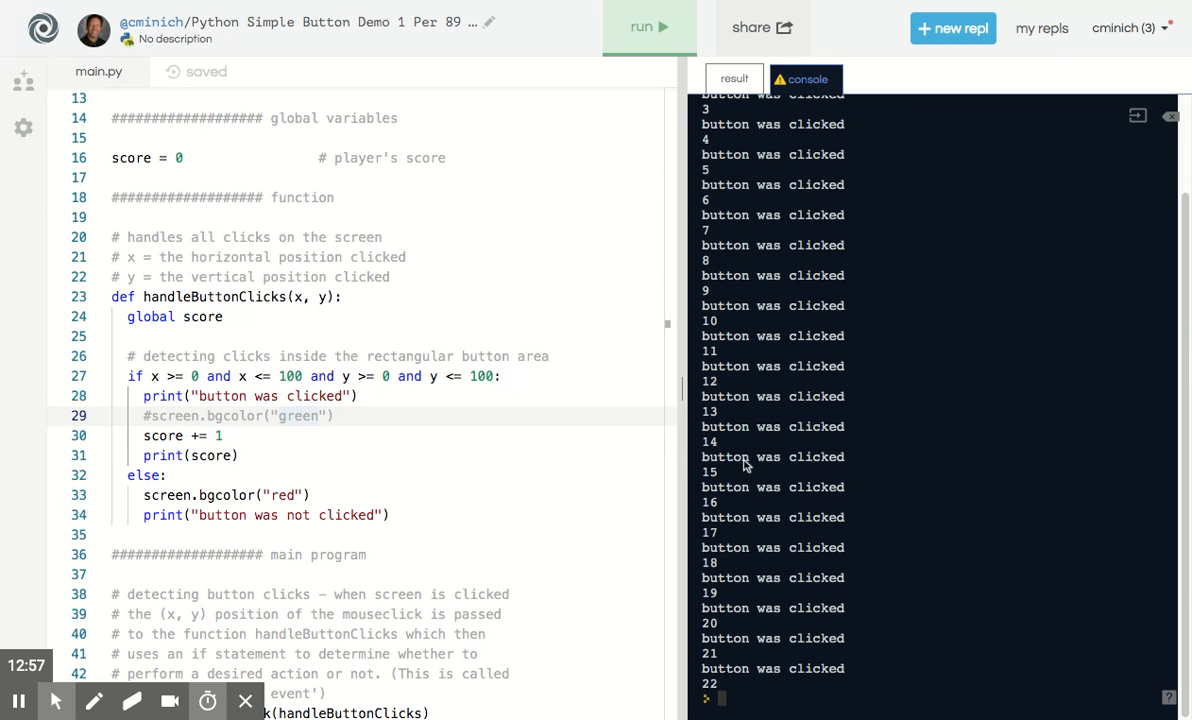
mouse_move(738, 504)
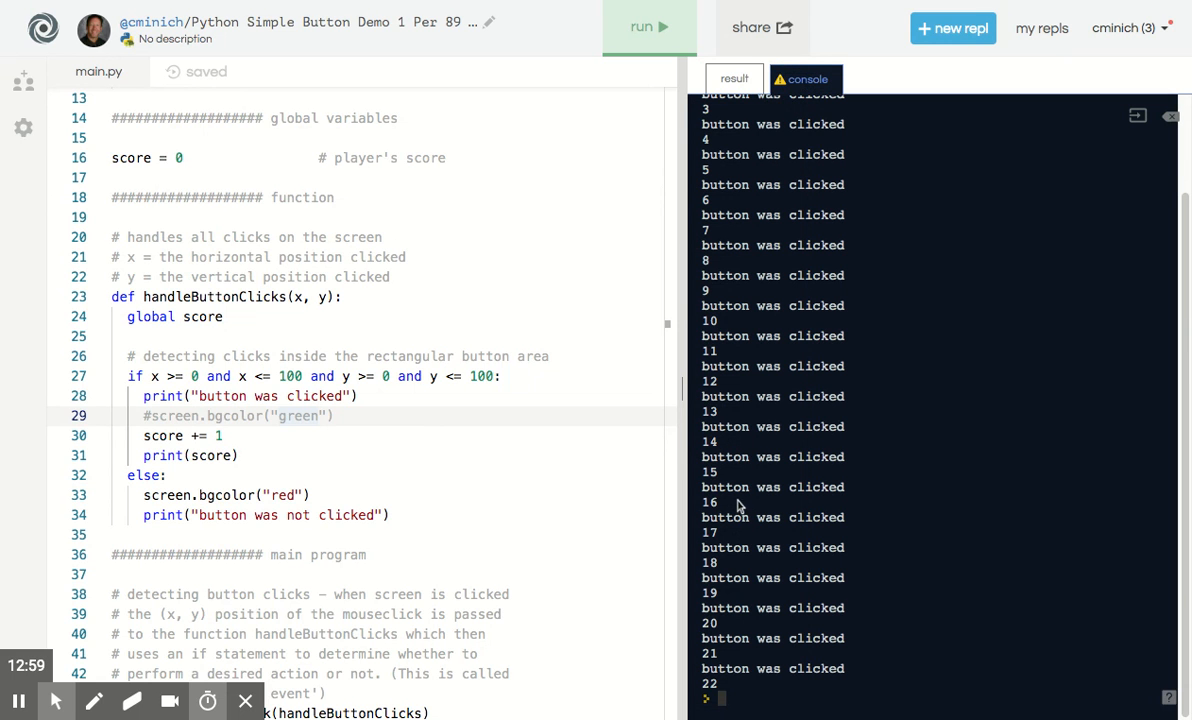
left_click(734, 78)
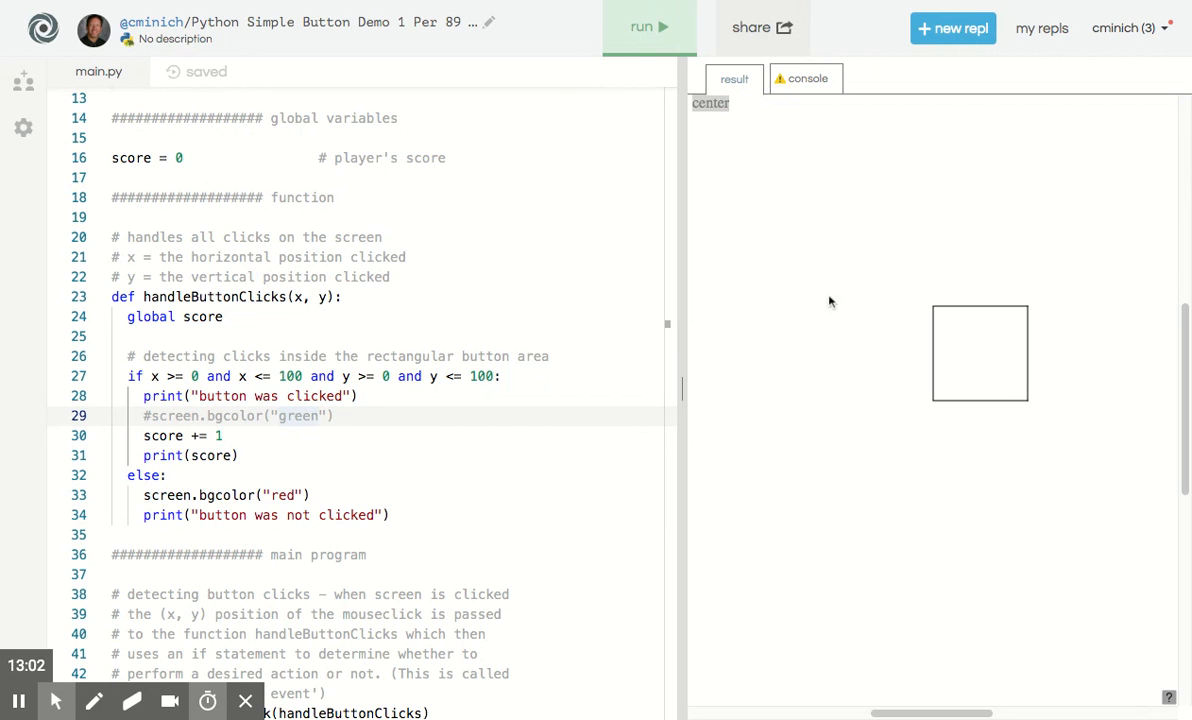
mouse_move(1030, 436)
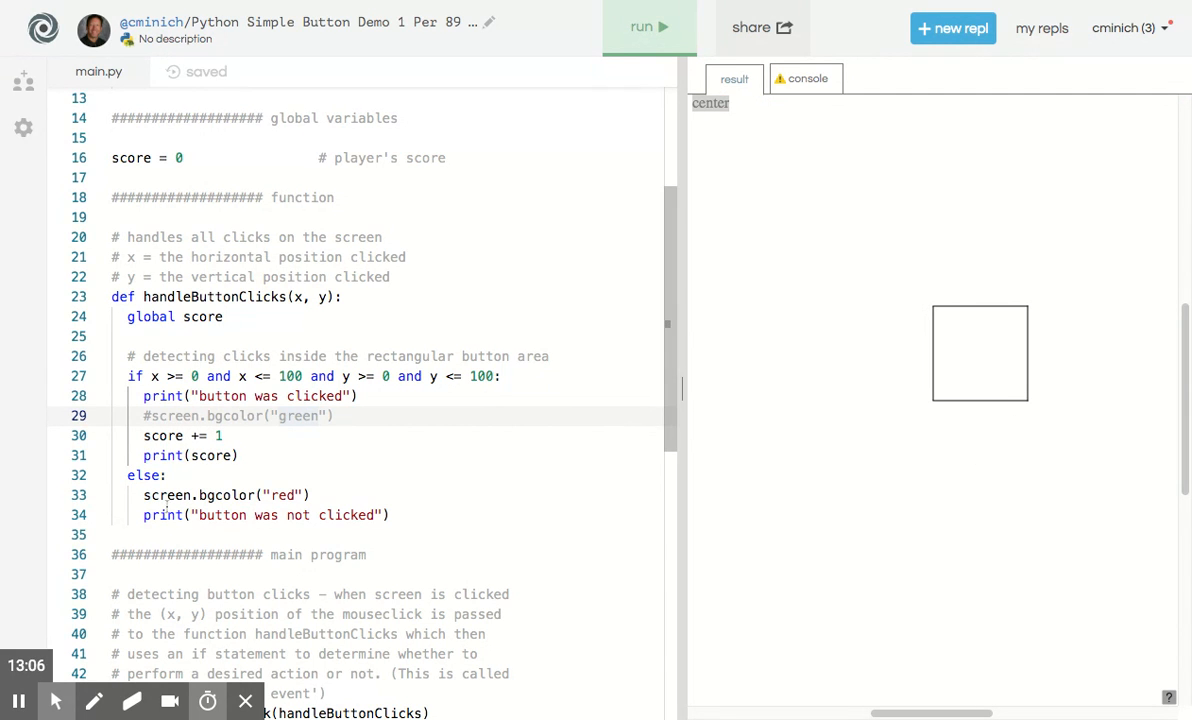
Add button1.write(str(score)) after print(score) in handleButtonClicks and rerun to see the score drawn
left_click(242, 456)
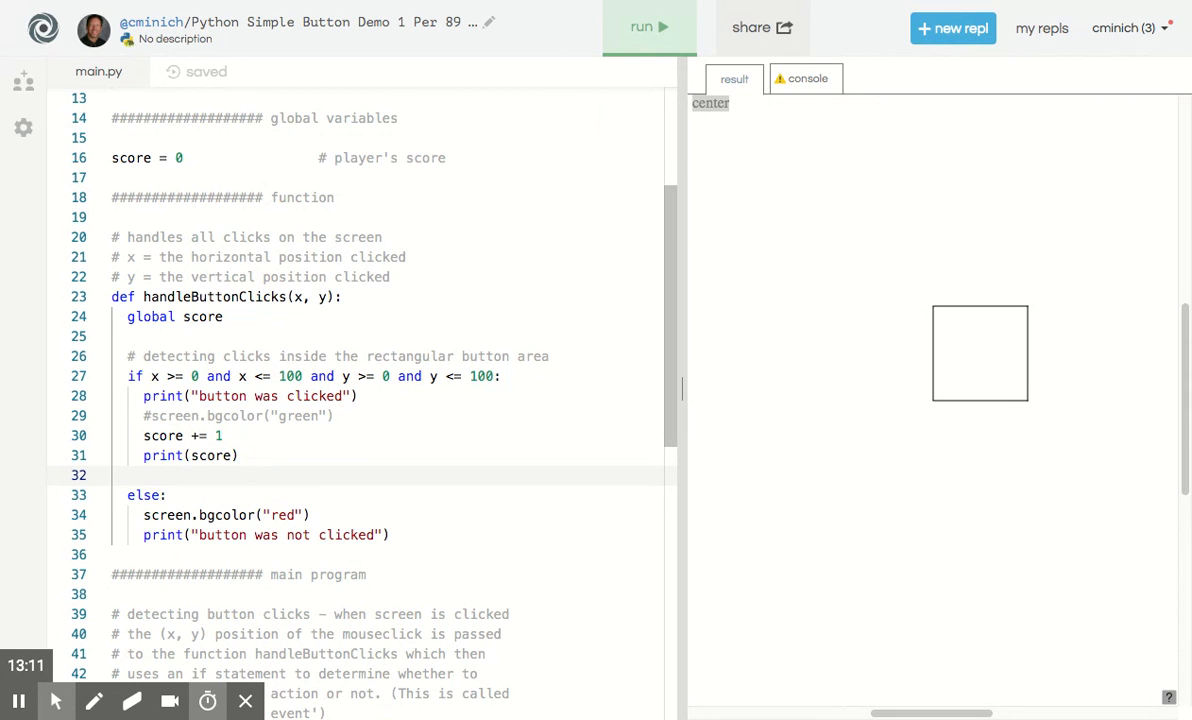
type("button1")
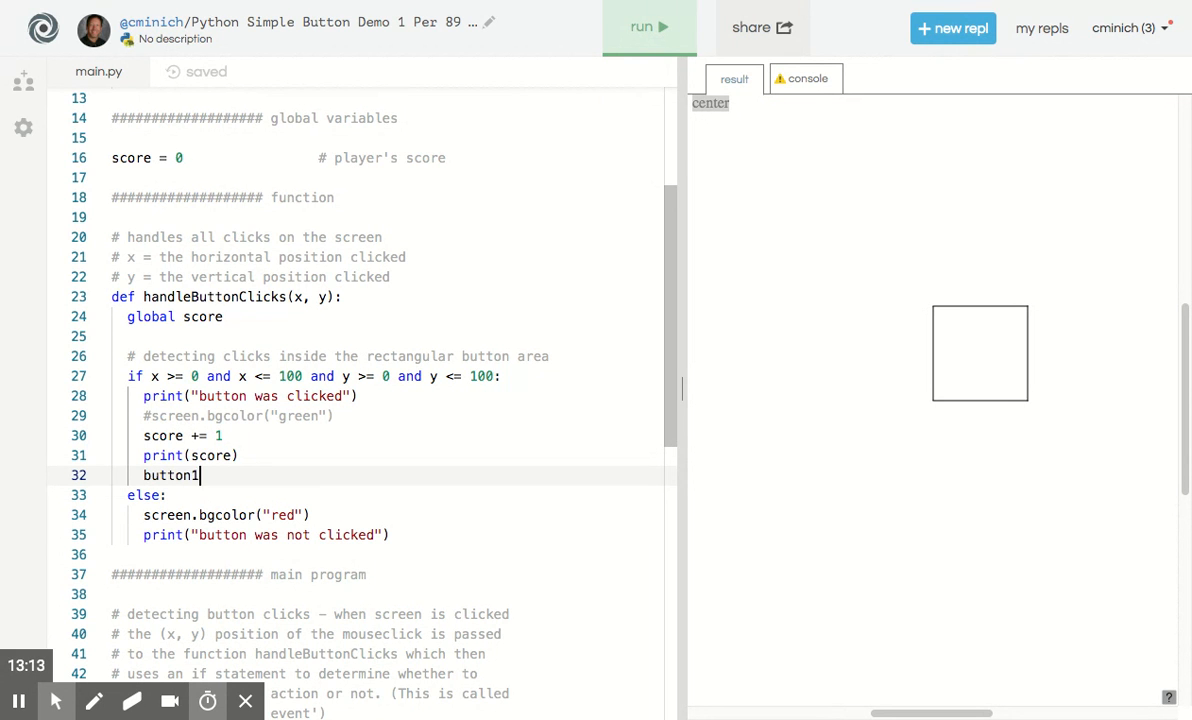
type(".write(str")
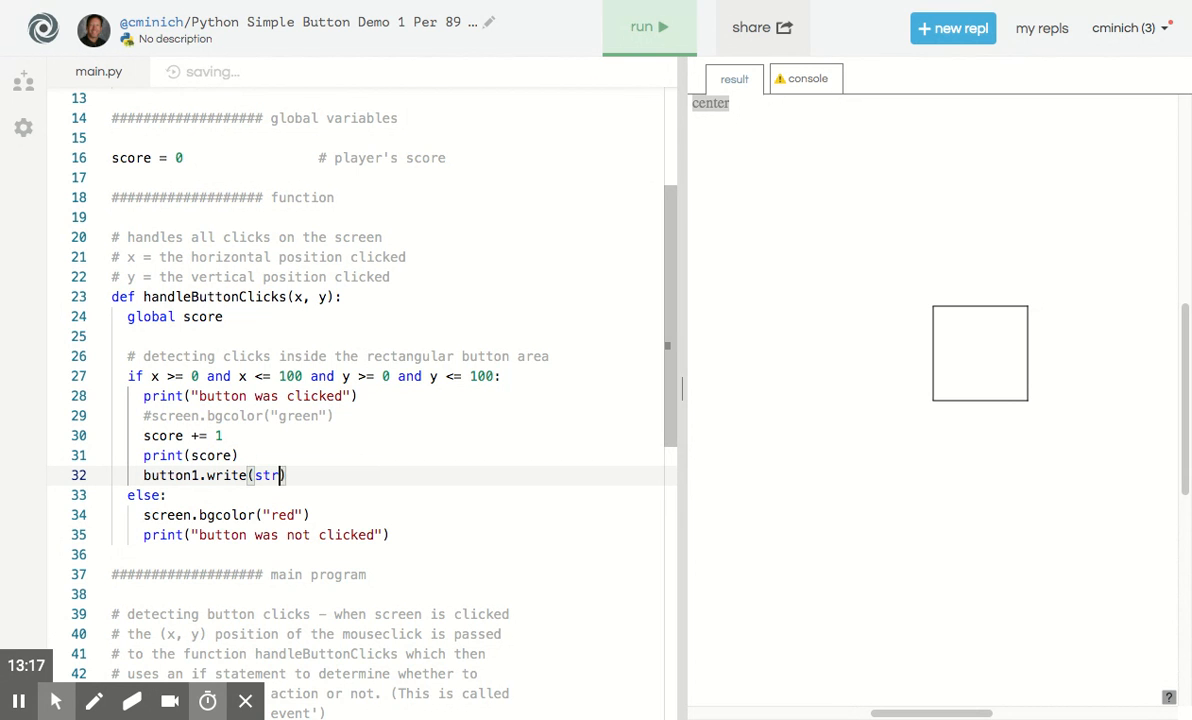
type("(score)")
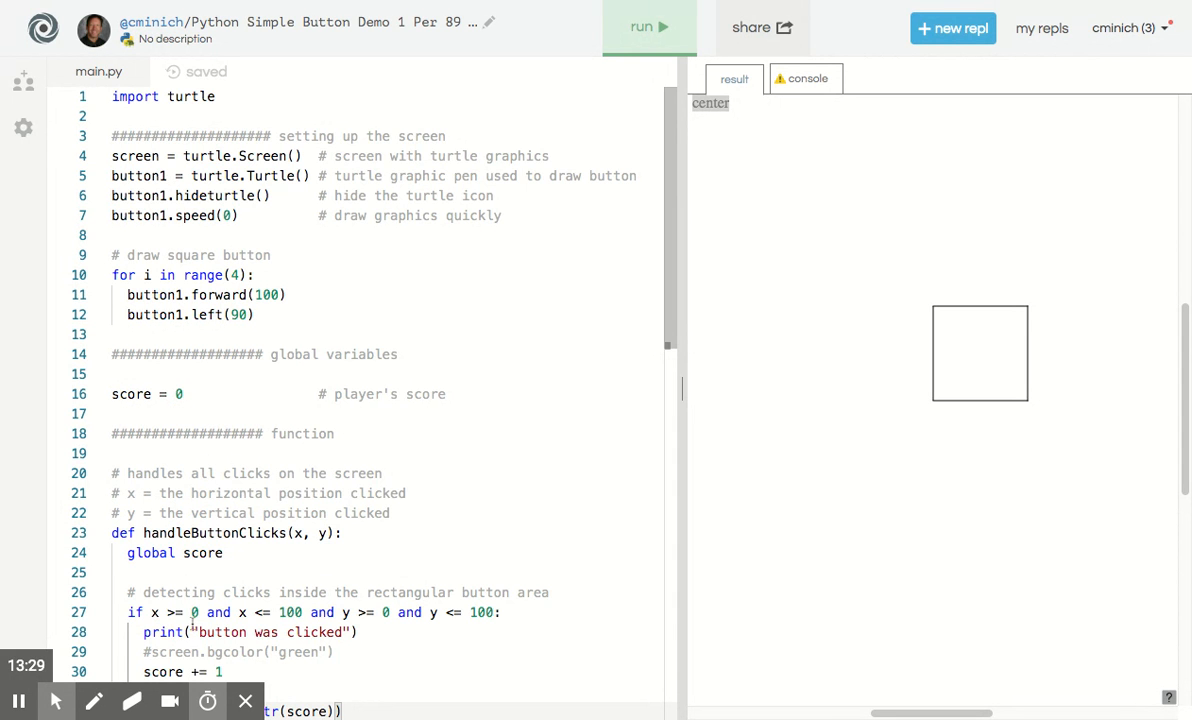
scroll("down", 3)
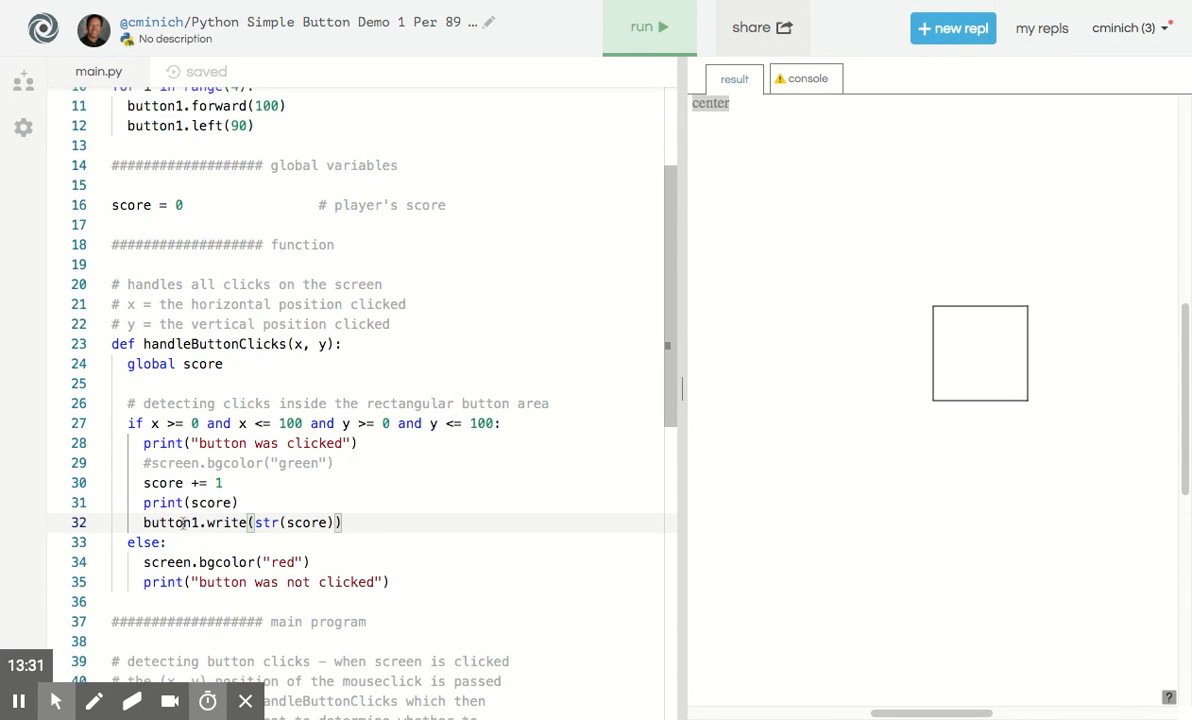
left_click(648, 28)
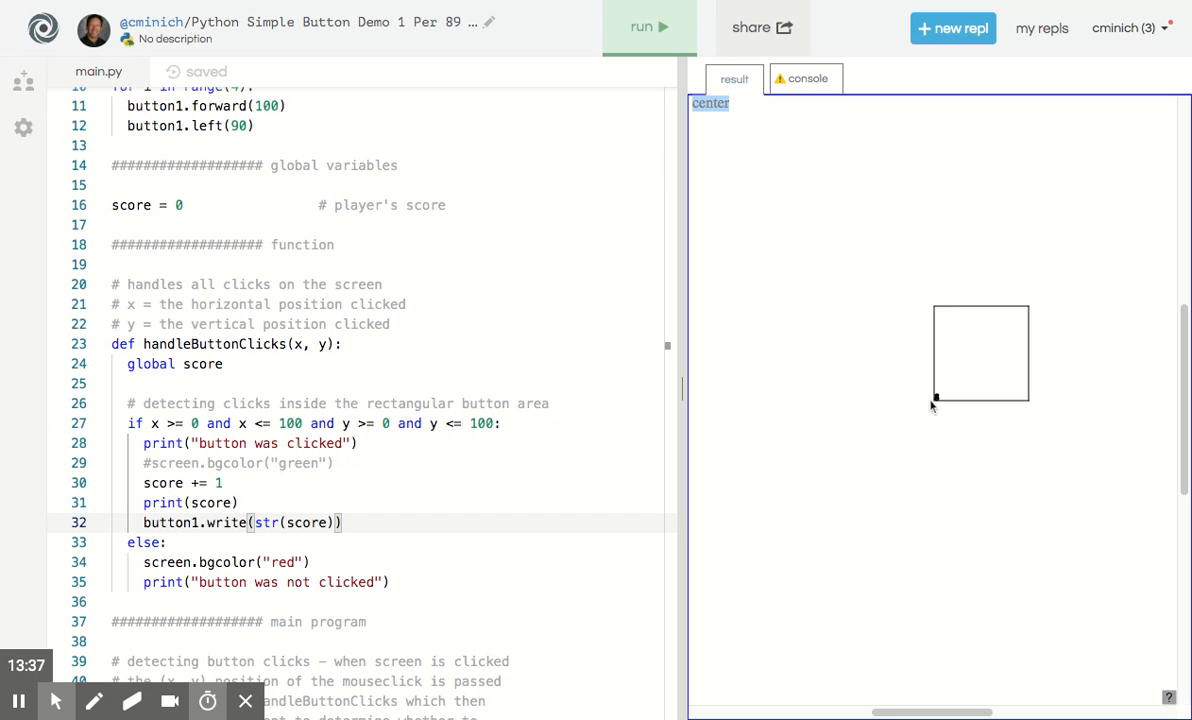
mouse_move(940, 408)
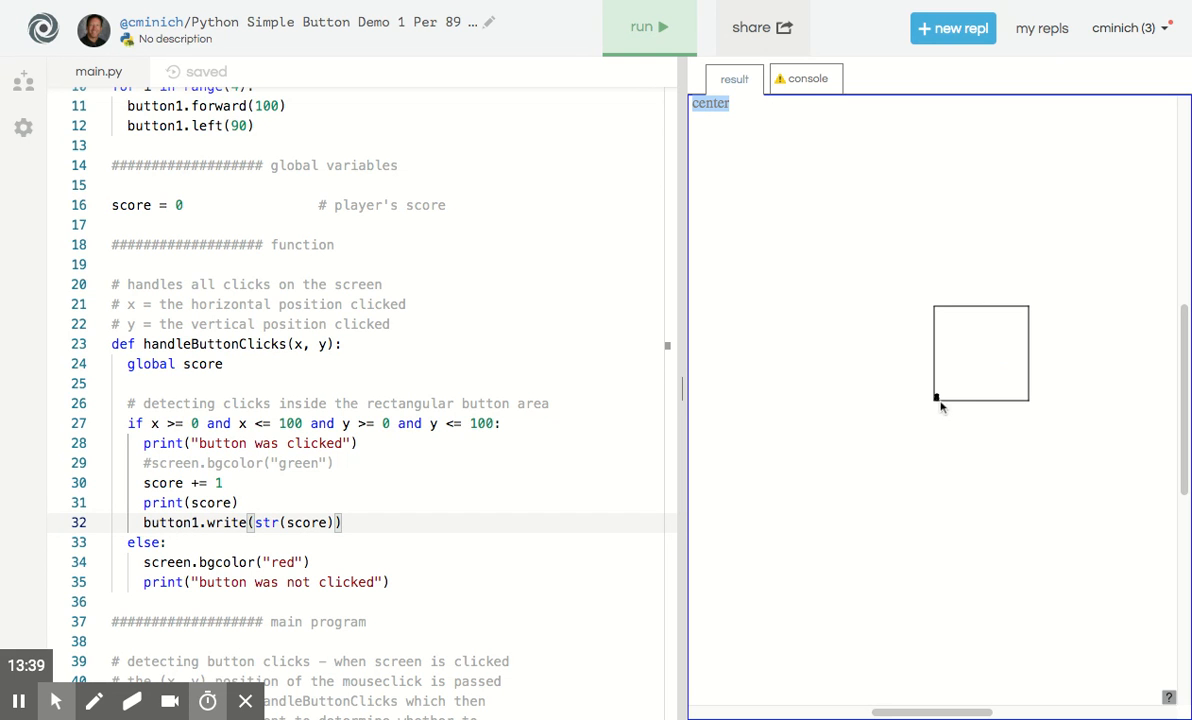
mouse_move(632, 444)
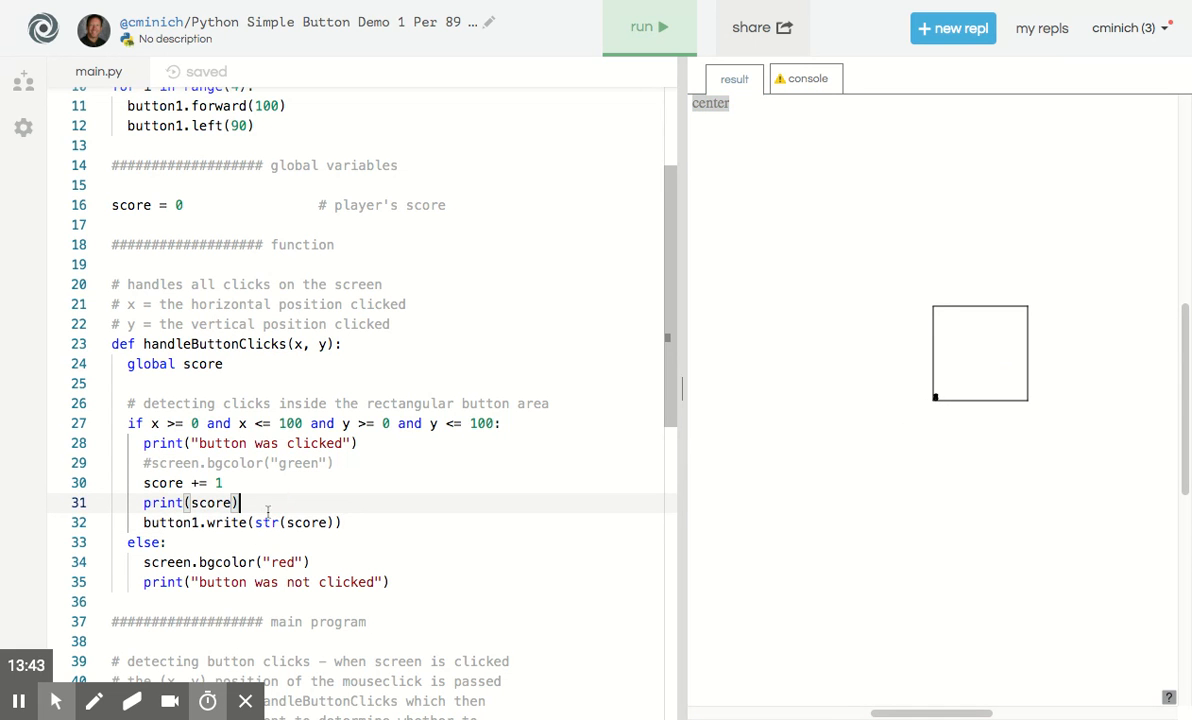
Add a button1.undo() line before writing the score and rerun the program
type("button")
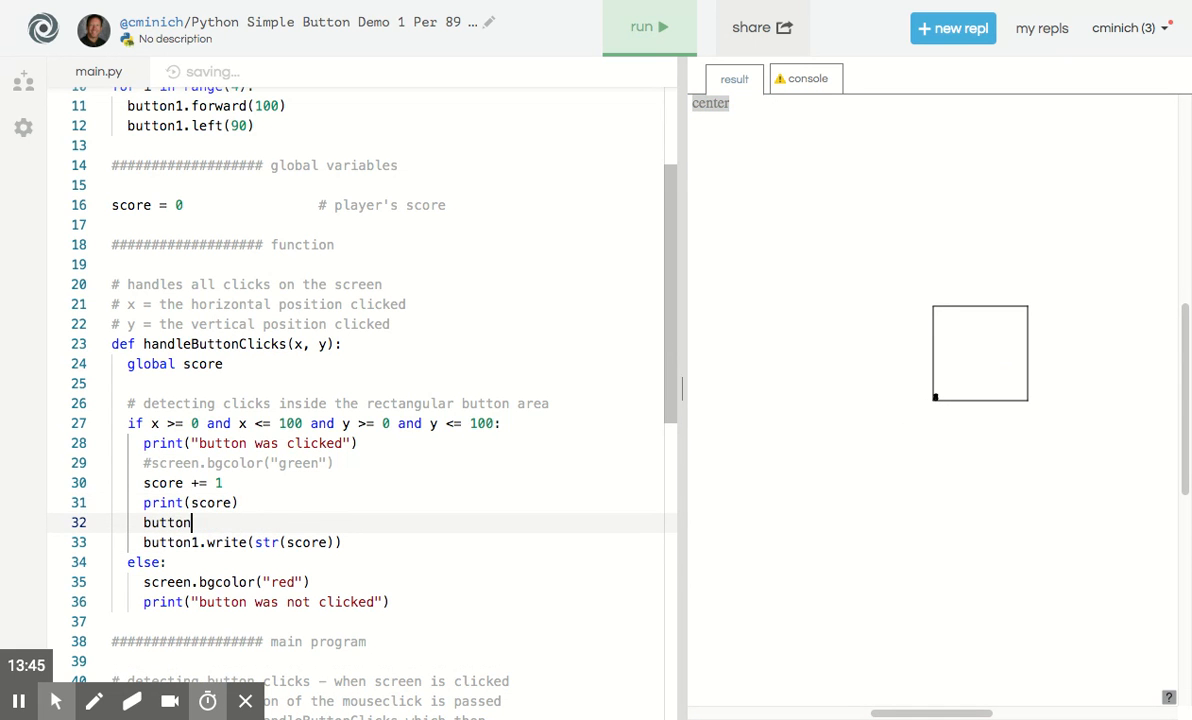
type("1.")
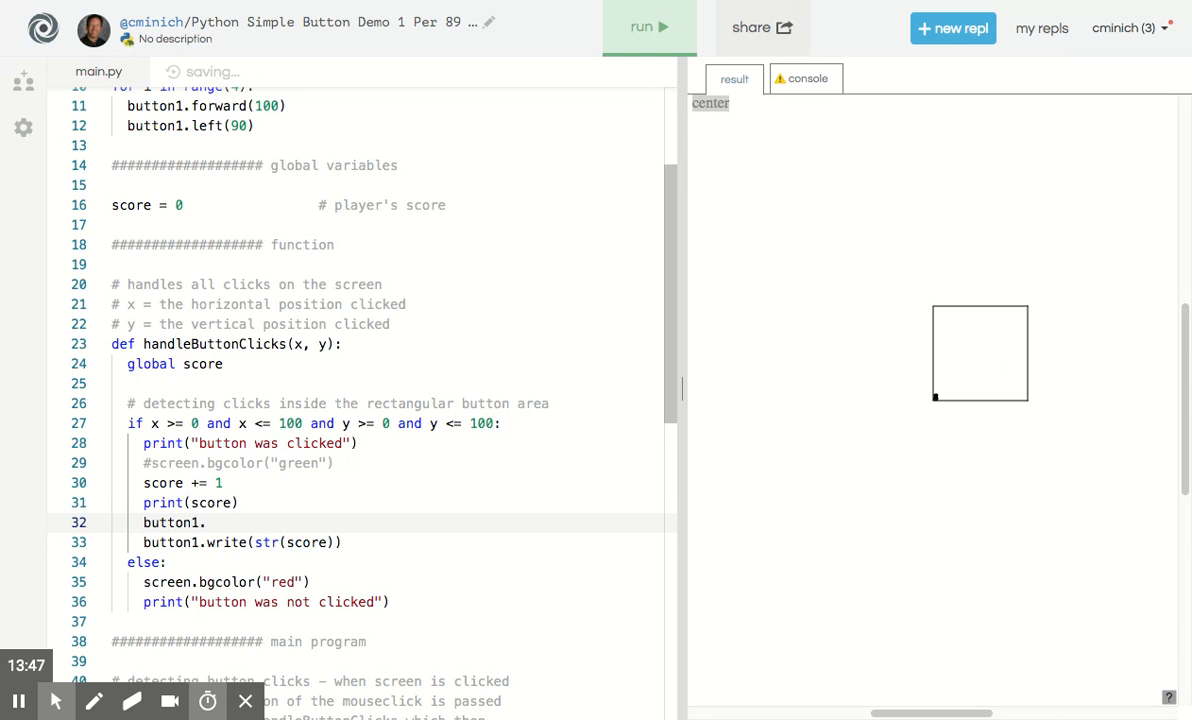
type("undo()")
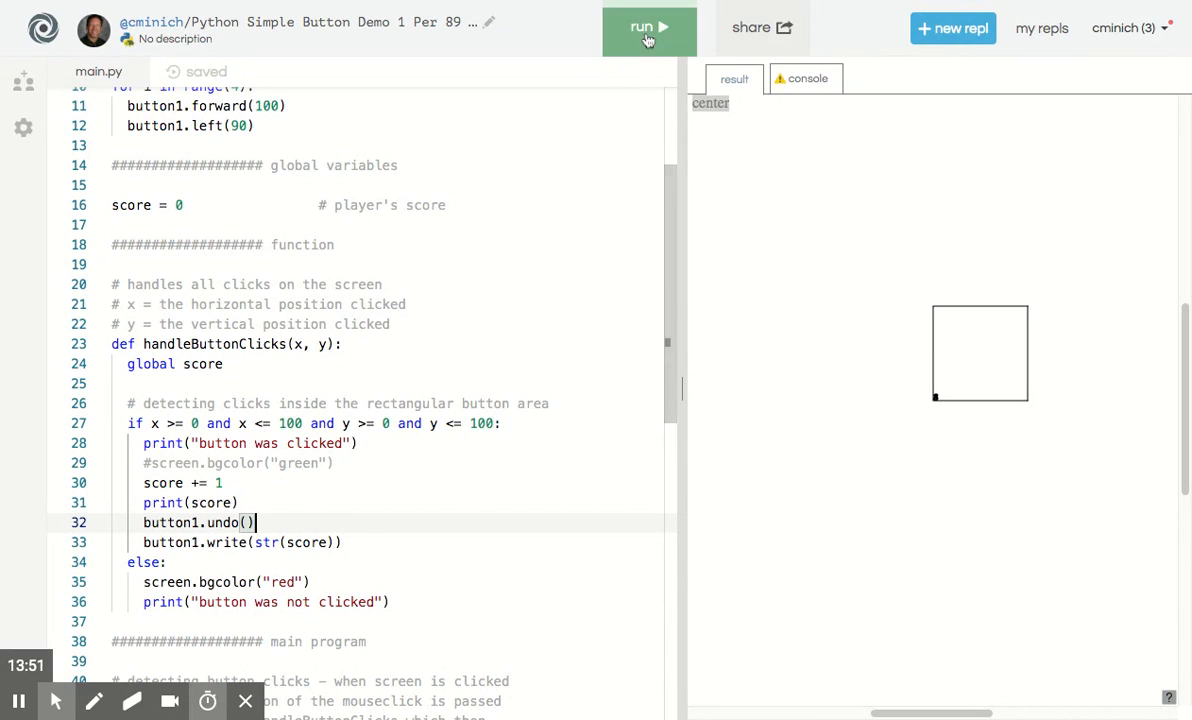
left_click(648, 28)
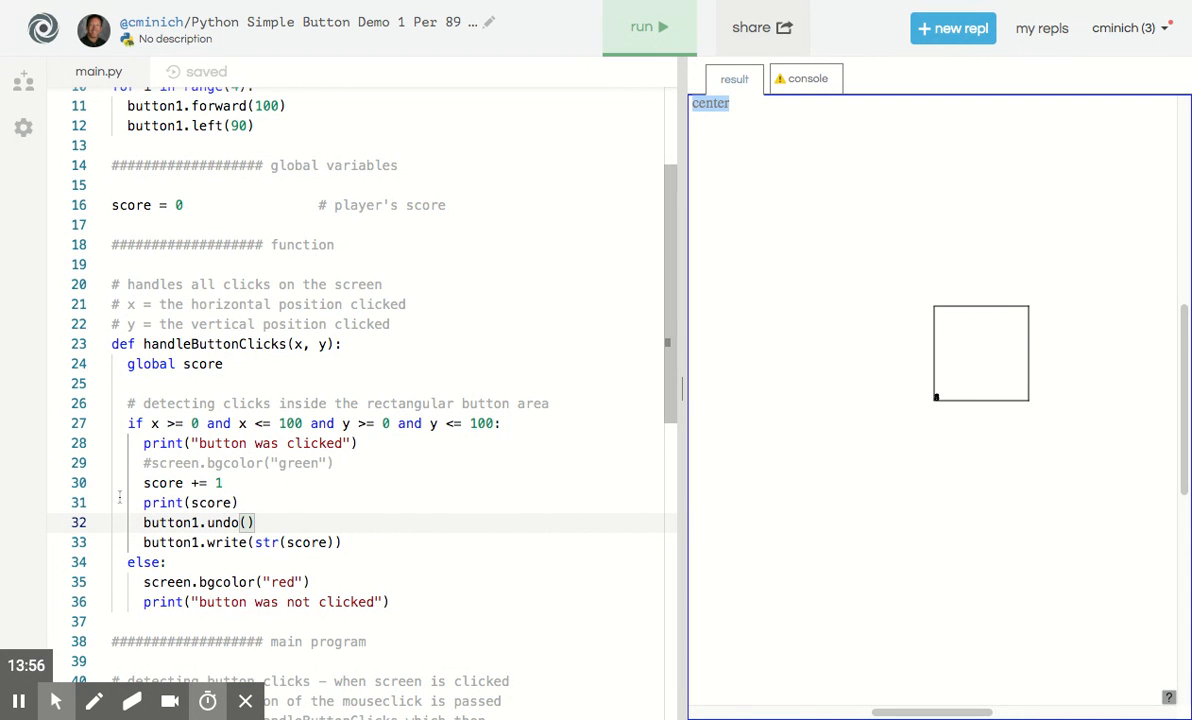
Replace undo with button1.clear() and test a hit on the canvas, which now turns red
double_click(224, 522)
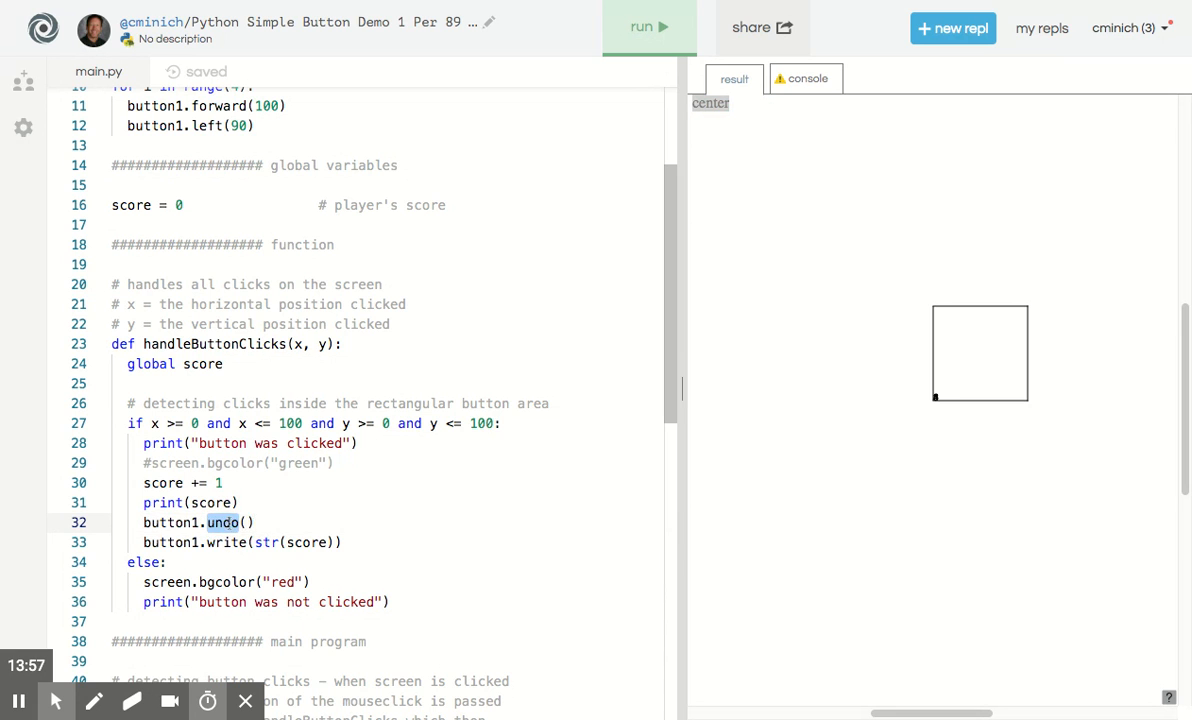
type("clear")
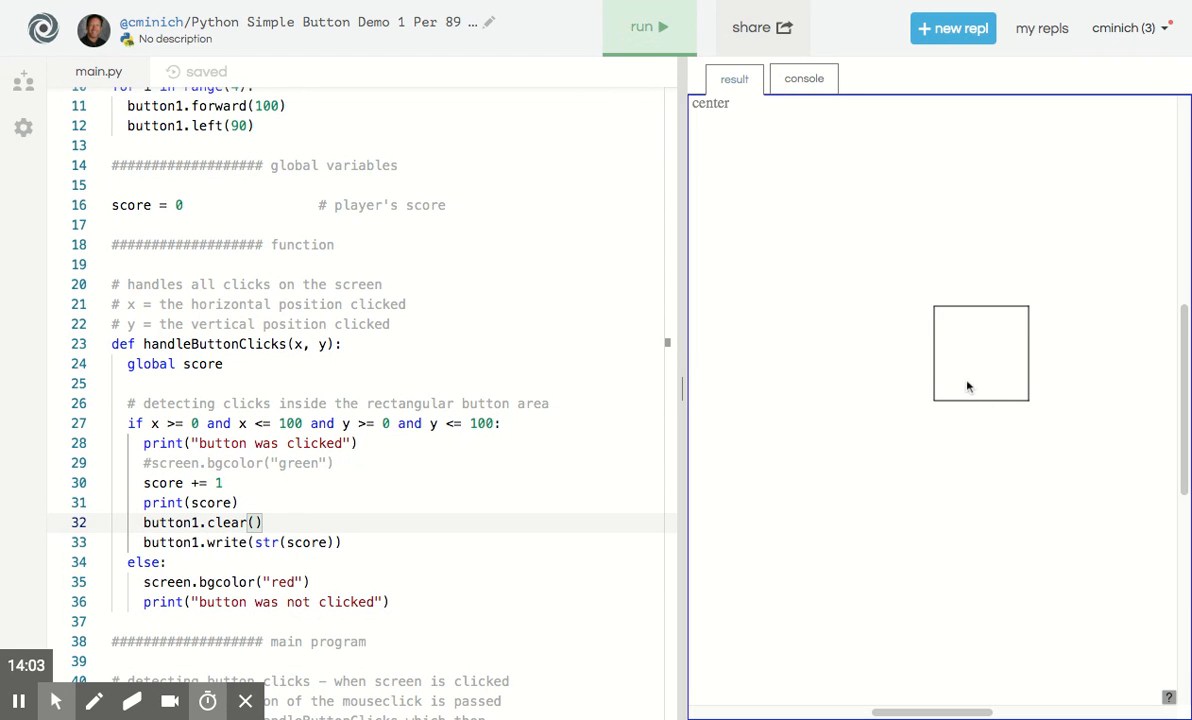
left_click(966, 376)
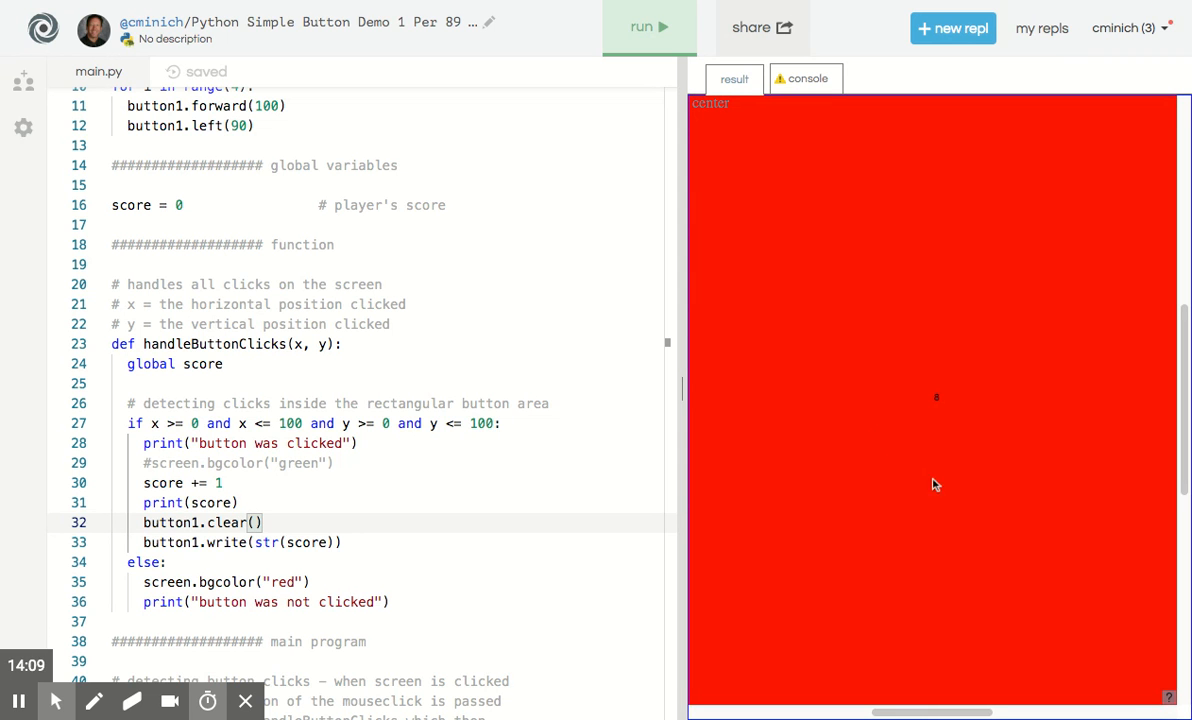
mouse_move(880, 272)
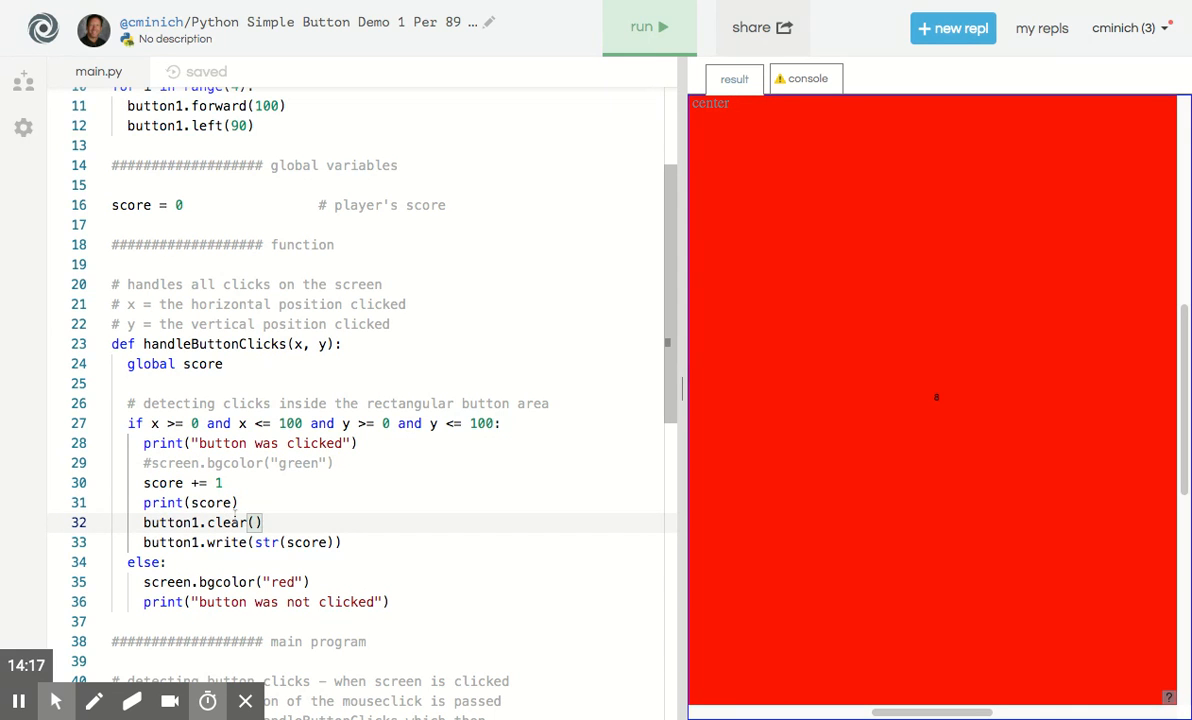
scroll("up", 3)
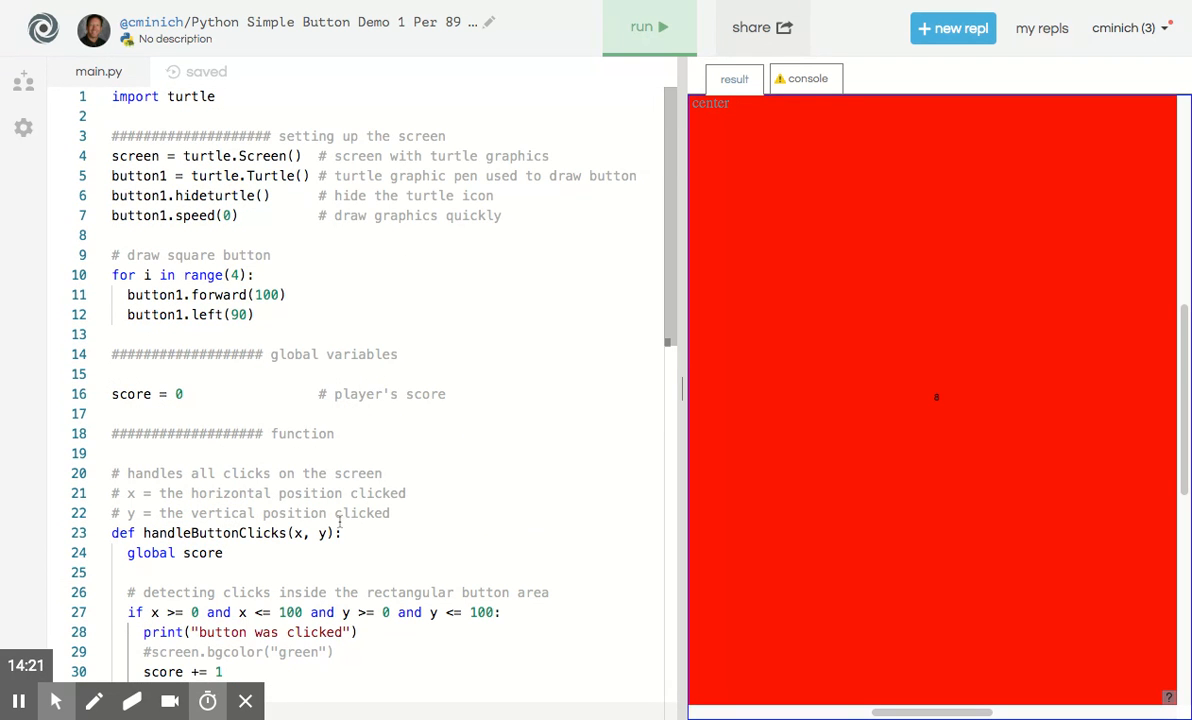
Duplicate the button1 turtle setup below it and rename the copy button1Caption with hideturtle and speed(0)
scroll("down", 3)
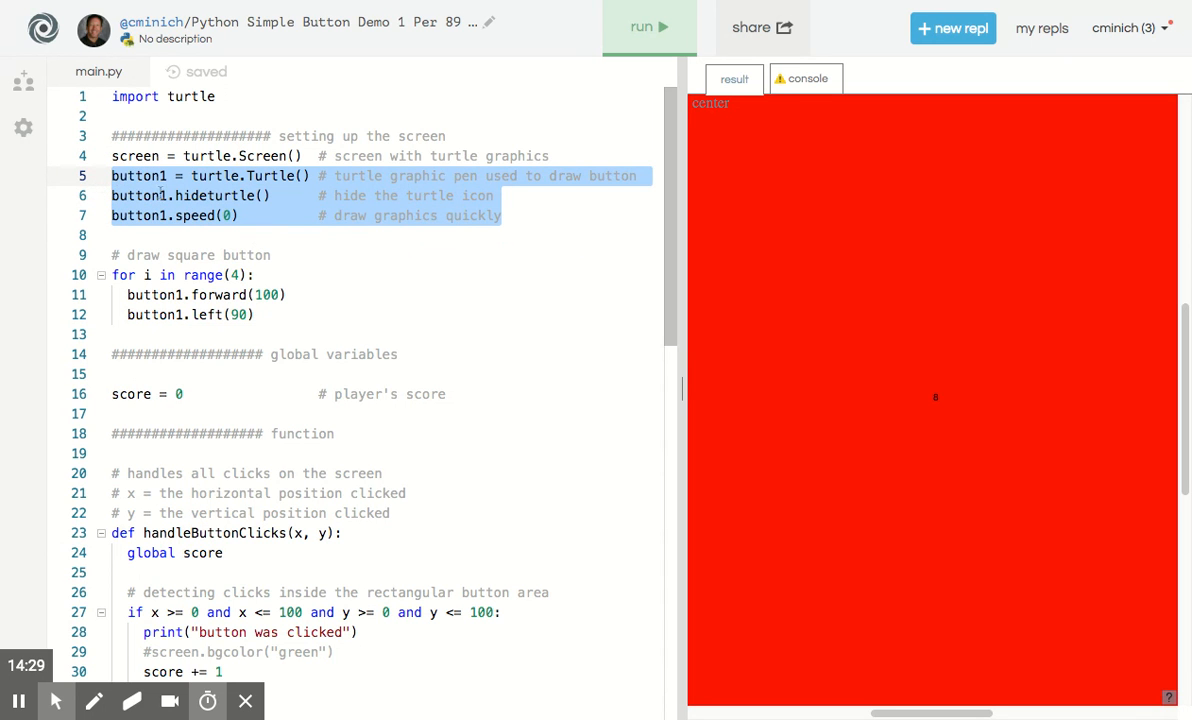
left_click(112, 176)
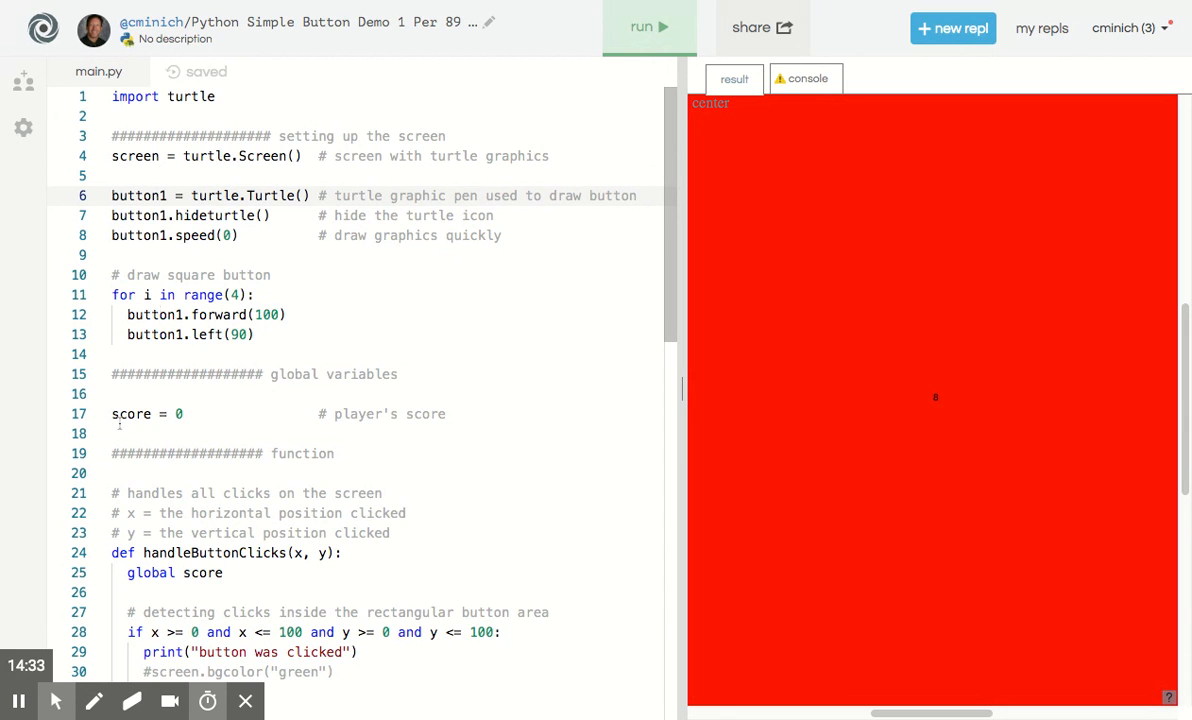
mouse_move(494, 254)
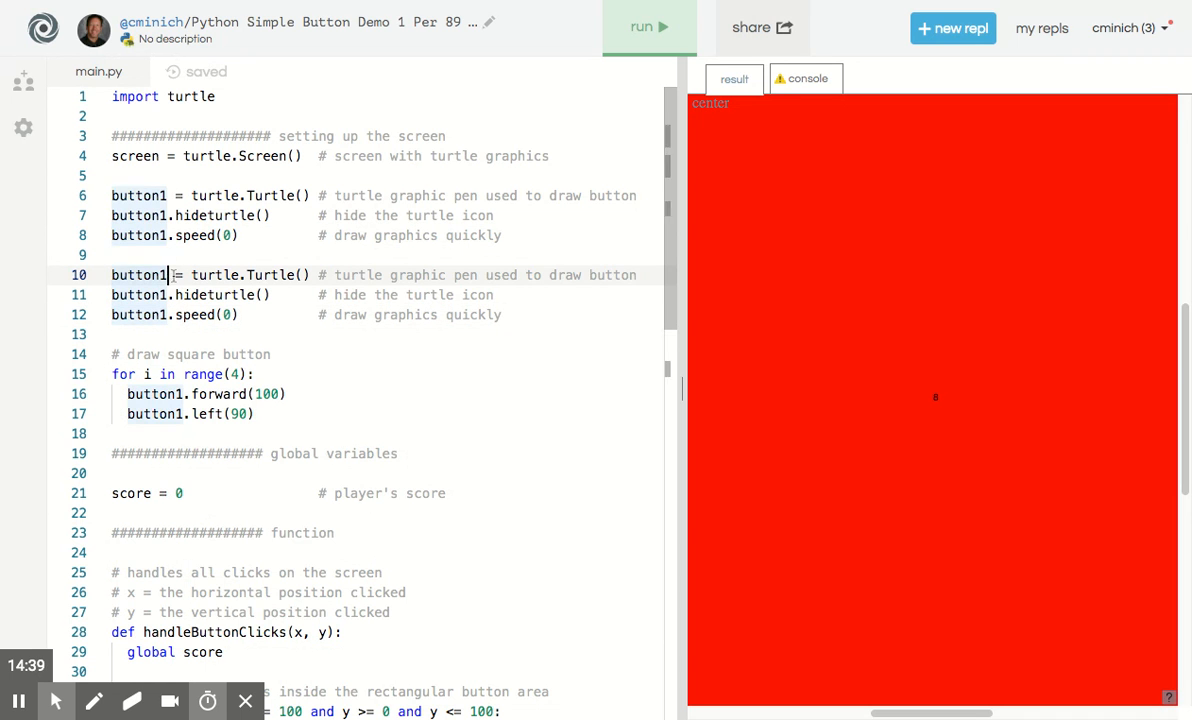
type("Caotui")
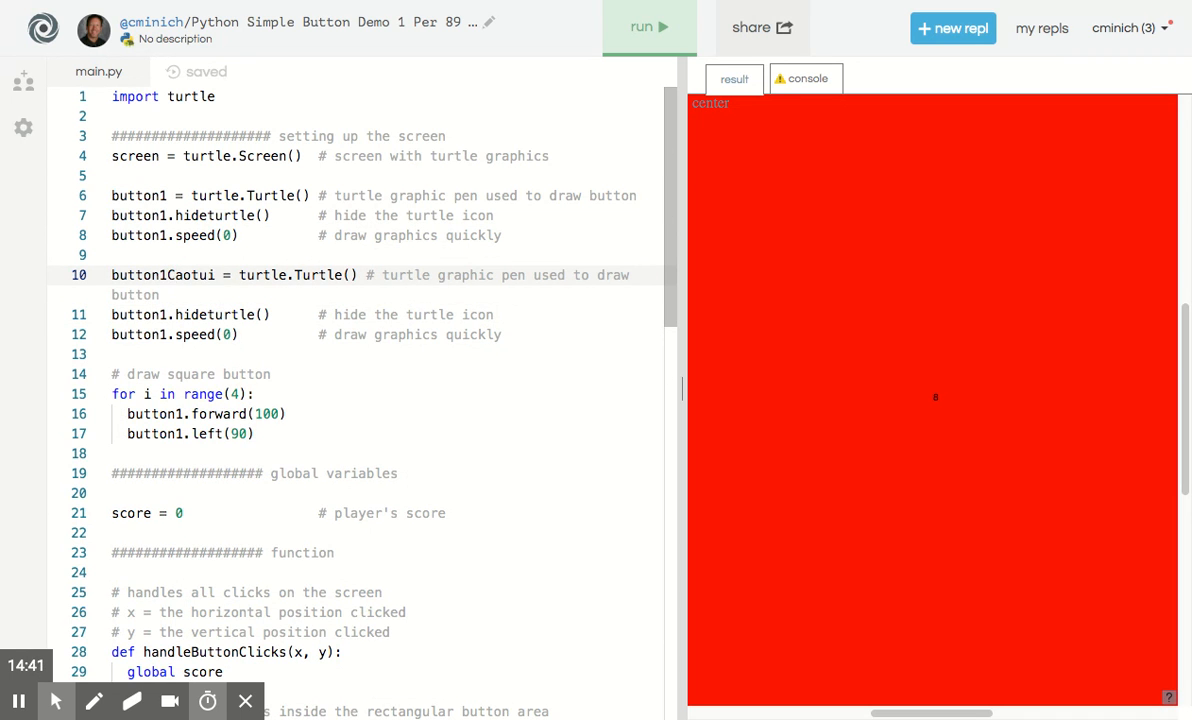
type("Captio")
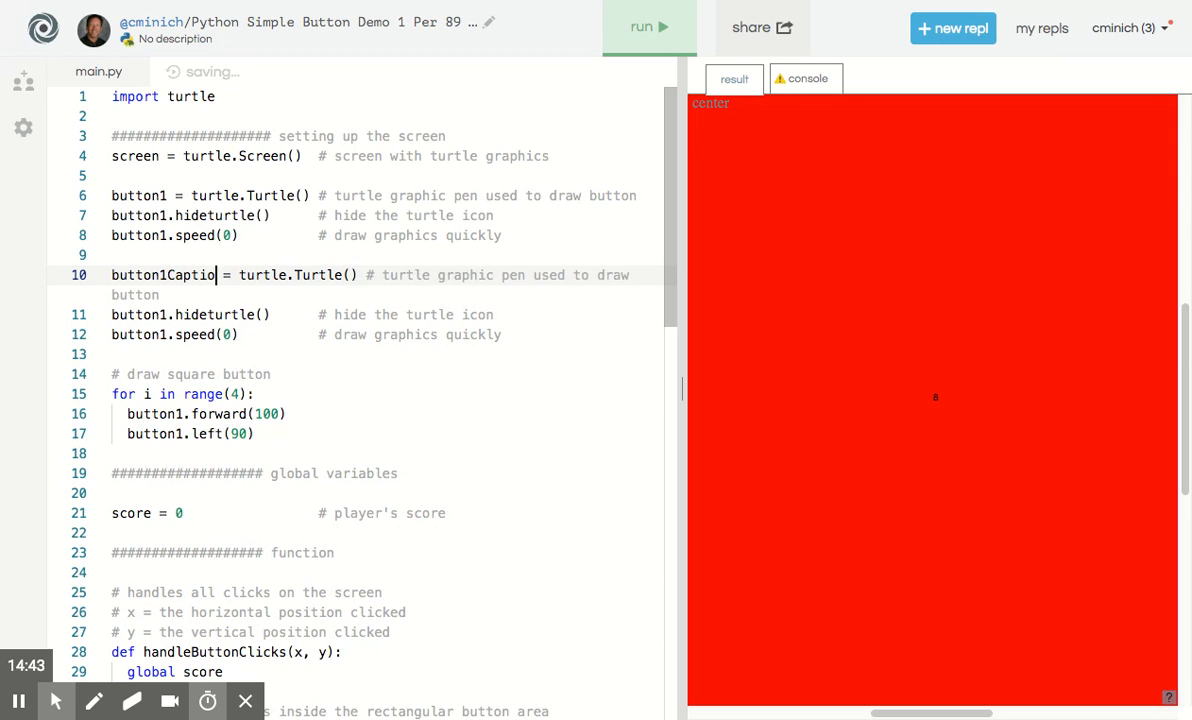
type("n1Caption = turtle.Turtle() #")
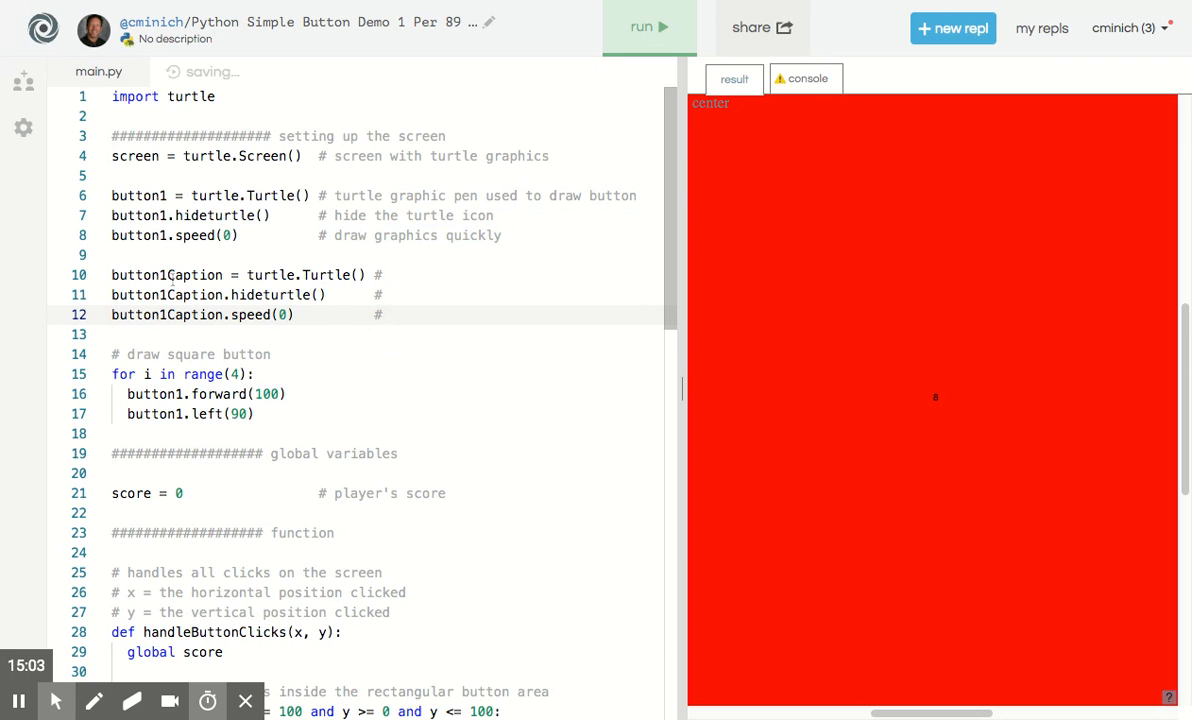
scroll("down", 3)
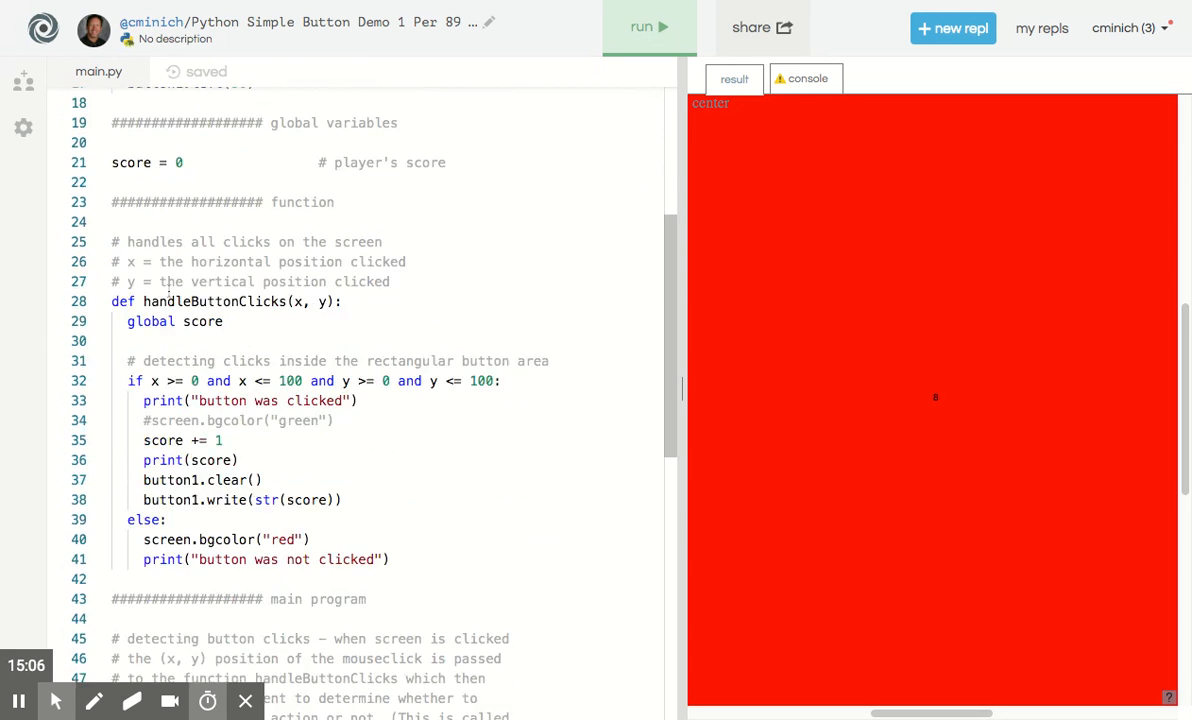
Switch the clear() and write() calls to button1Caption and run the game
scroll("down", 3)
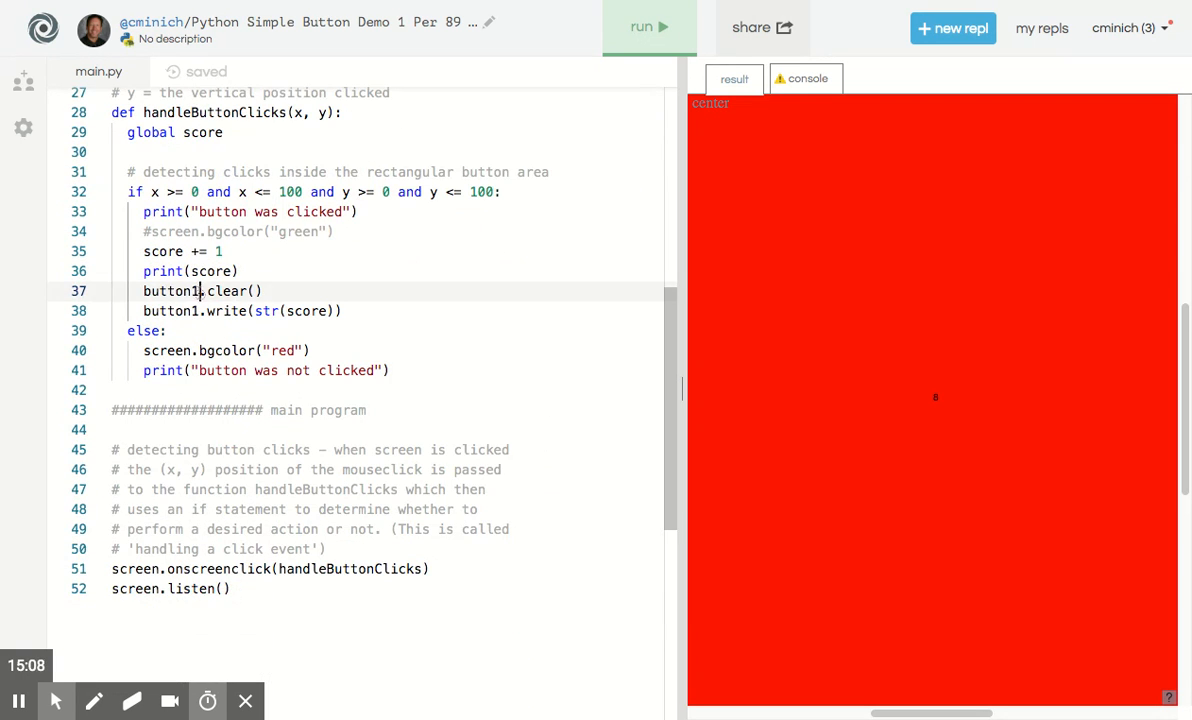
type("Caption")
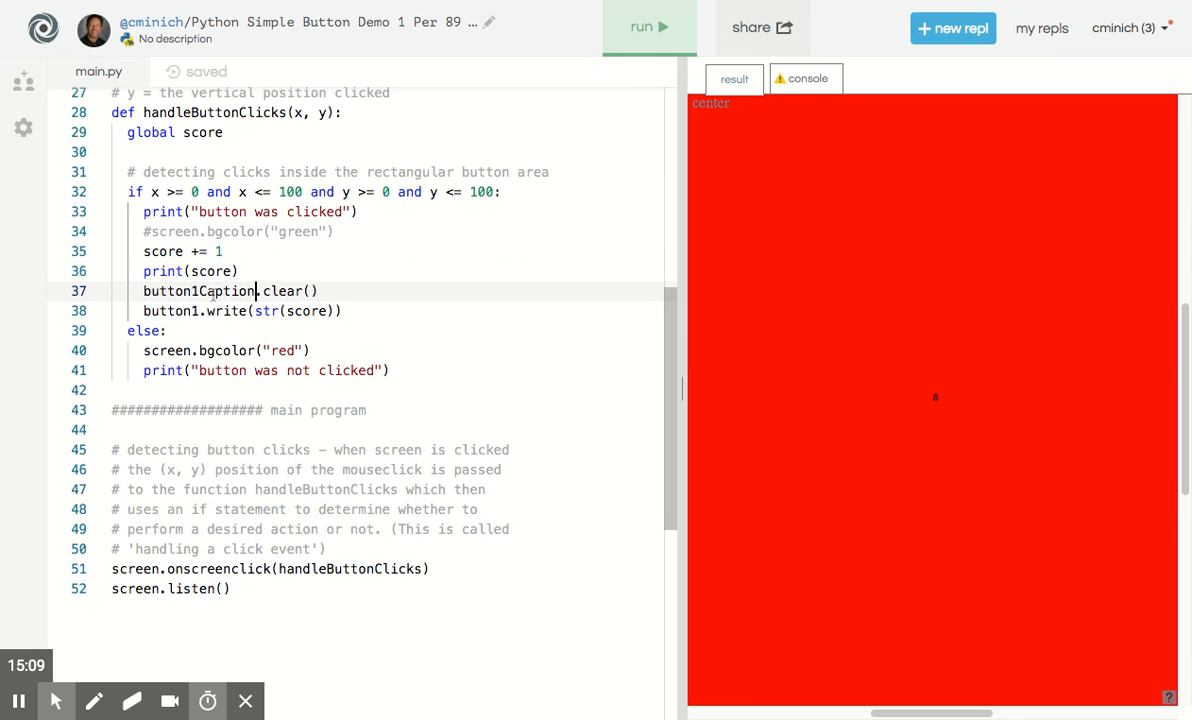
left_click(202, 312)
type("Caption")
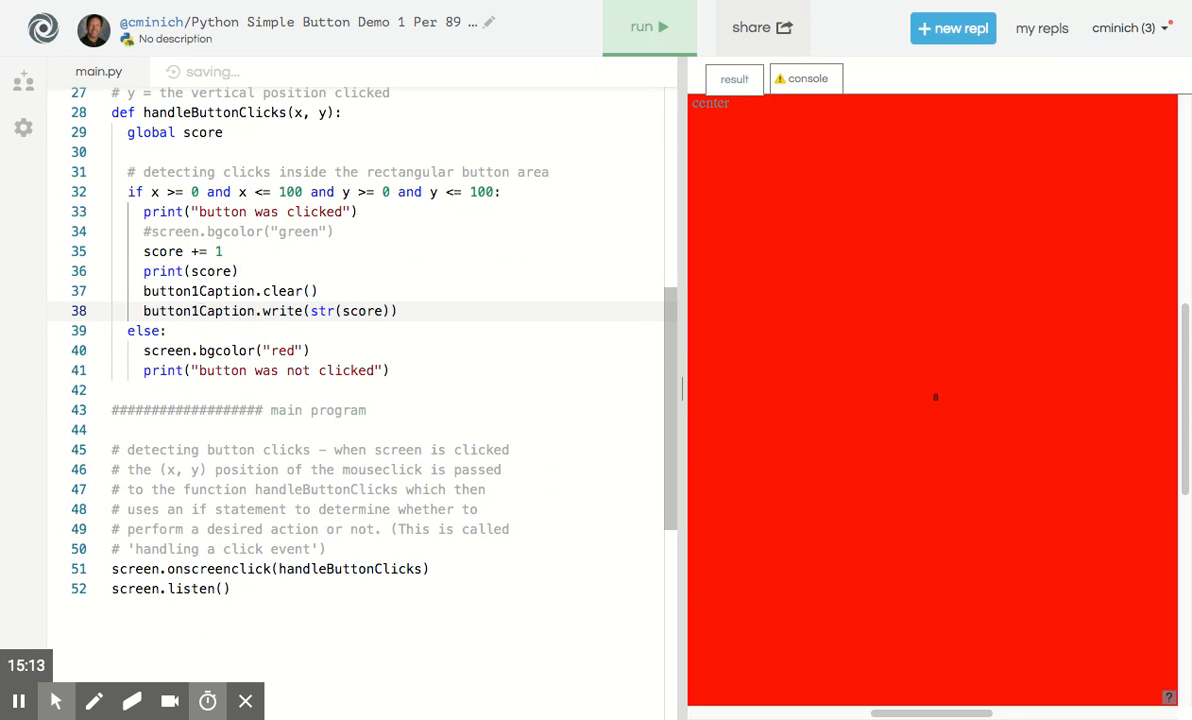
left_click(648, 28)
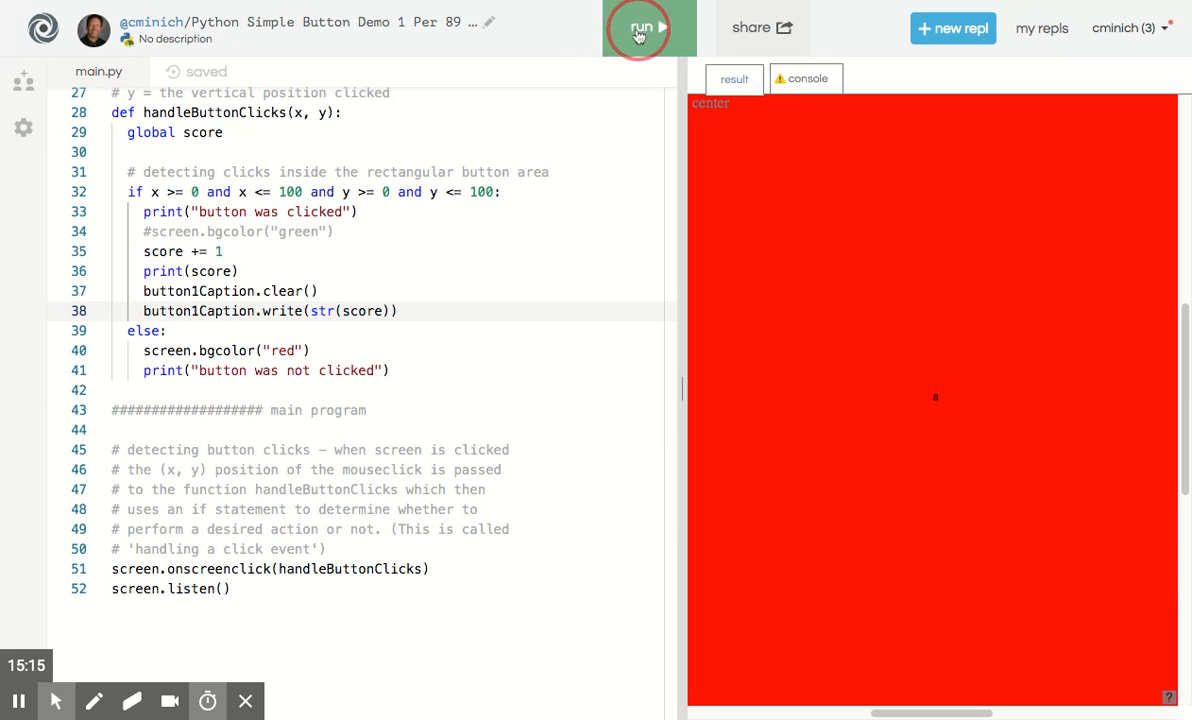
left_click(640, 28)
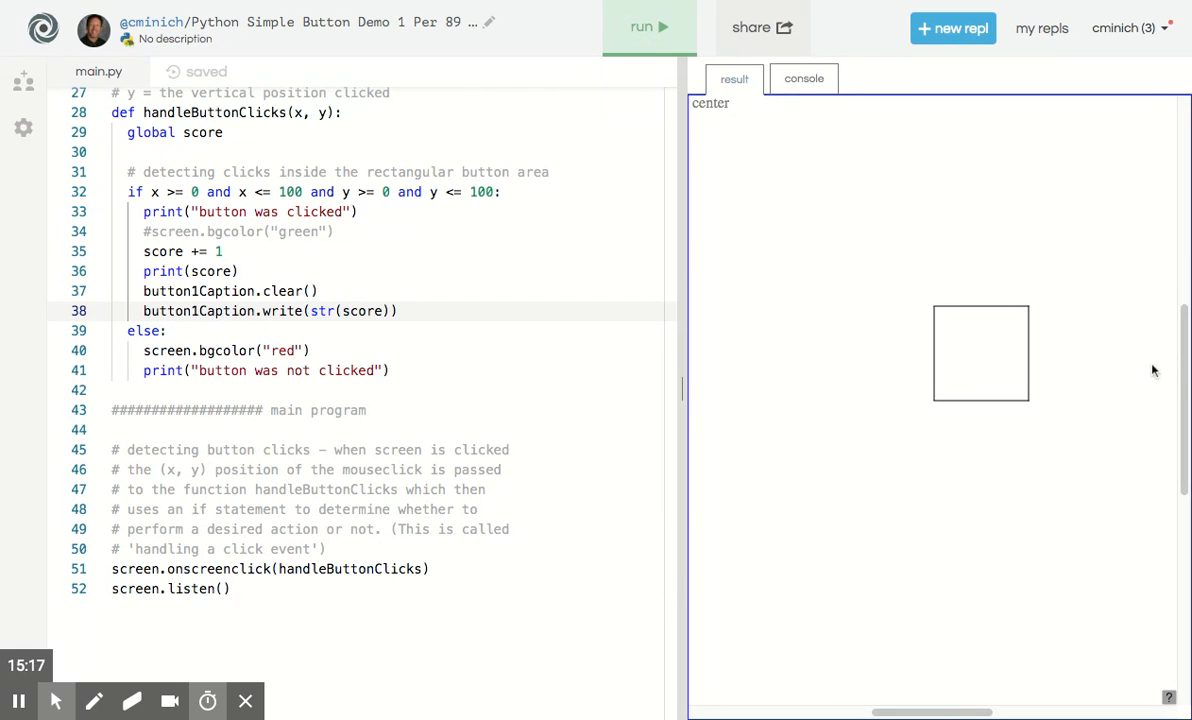
Hit the square three times to raise the score, then miss once to check the red background
left_click(976, 352)
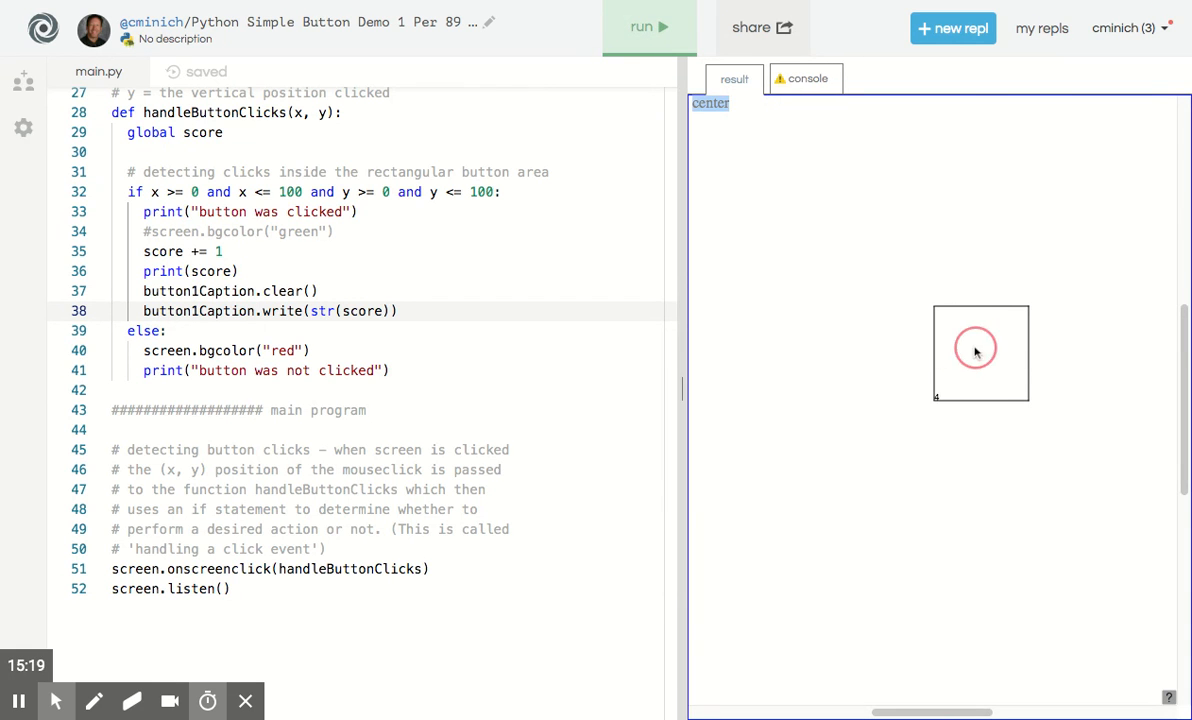
left_click(976, 348)
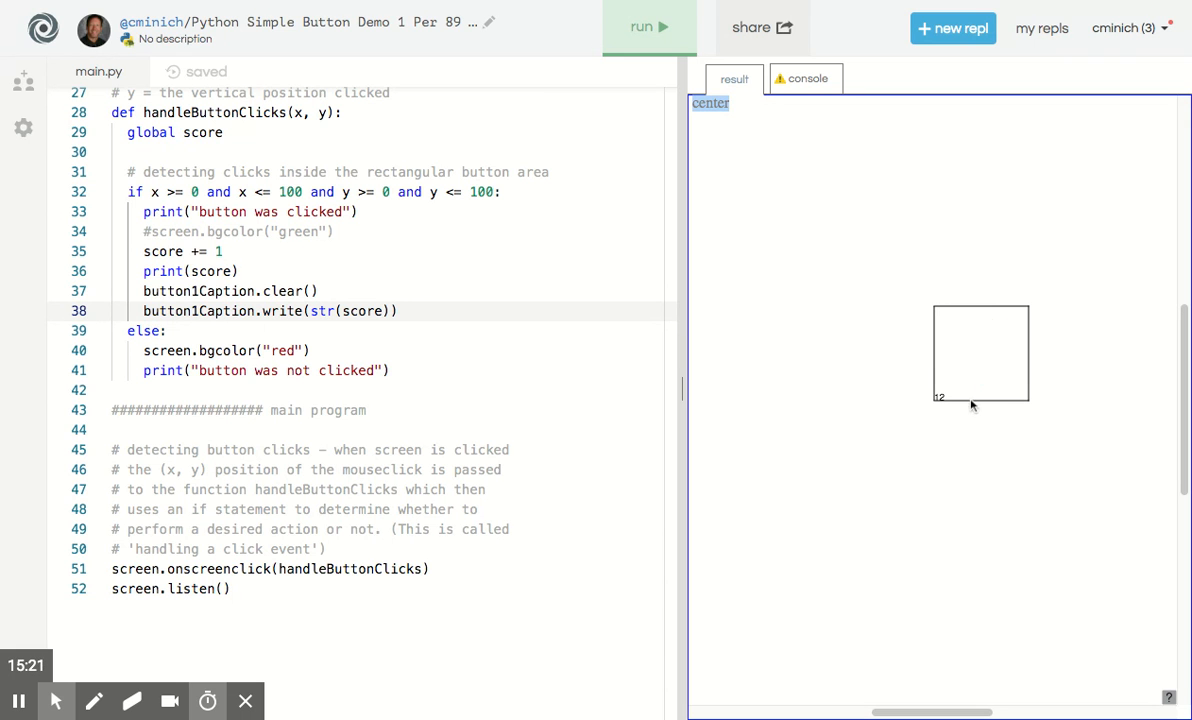
left_click(980, 352)
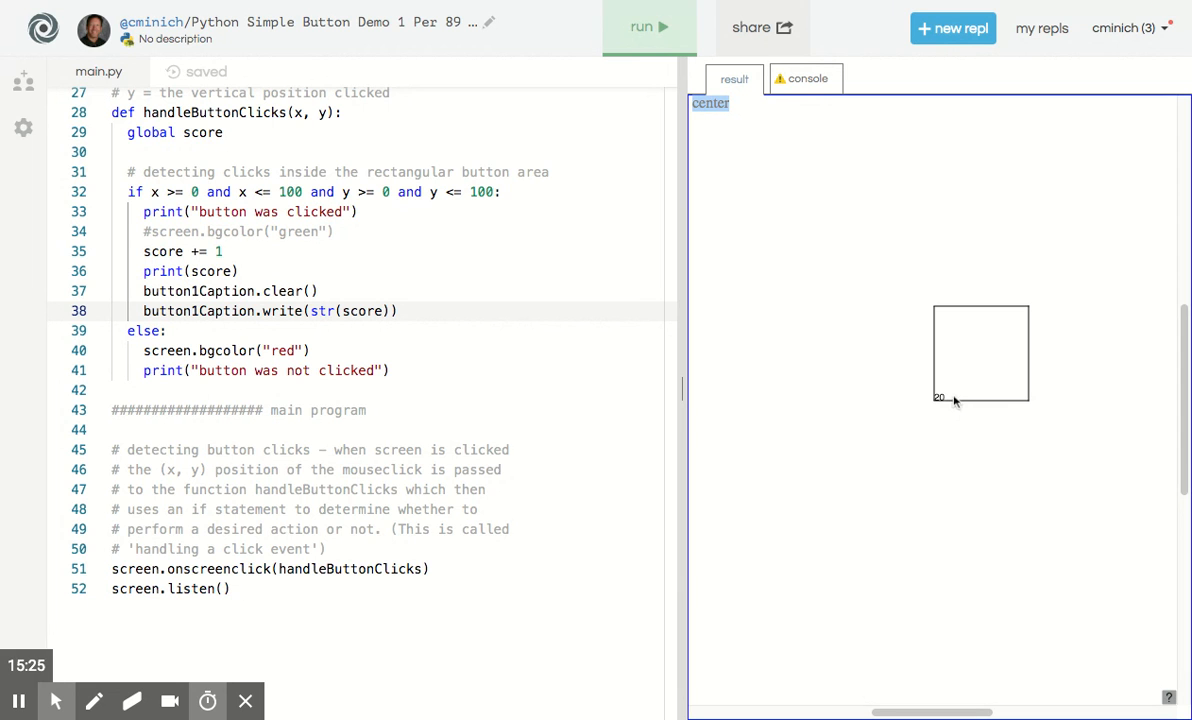
mouse_move(916, 296)
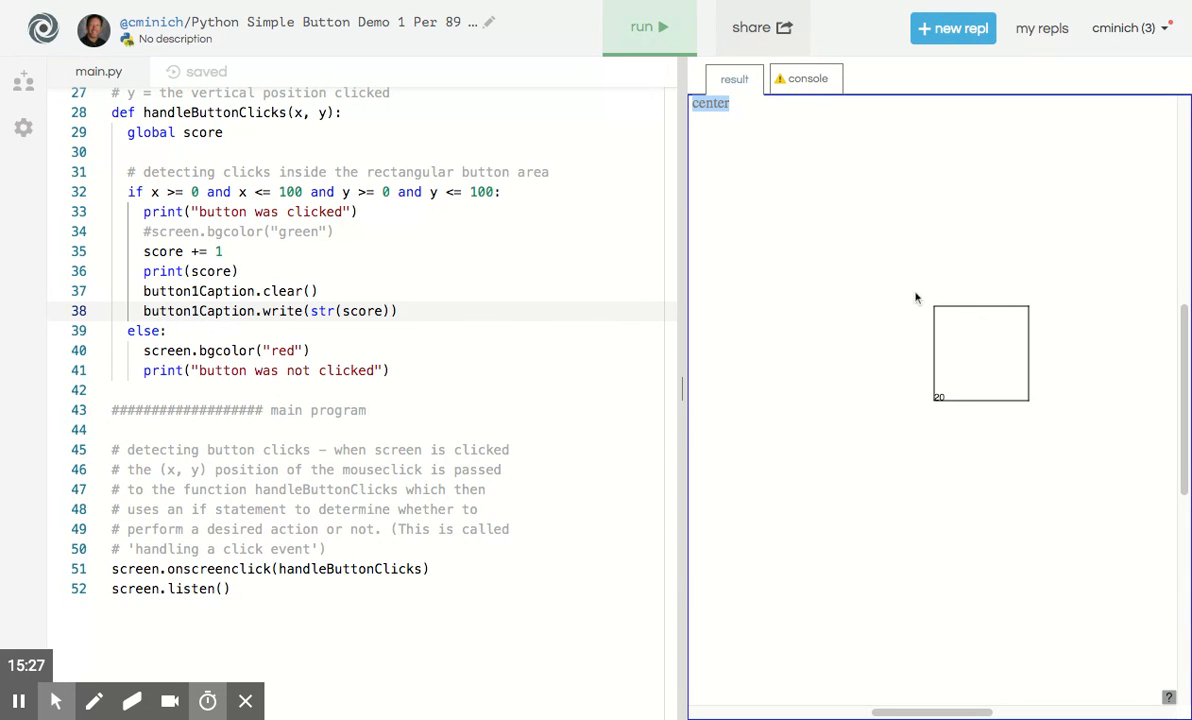
left_click(916, 300)
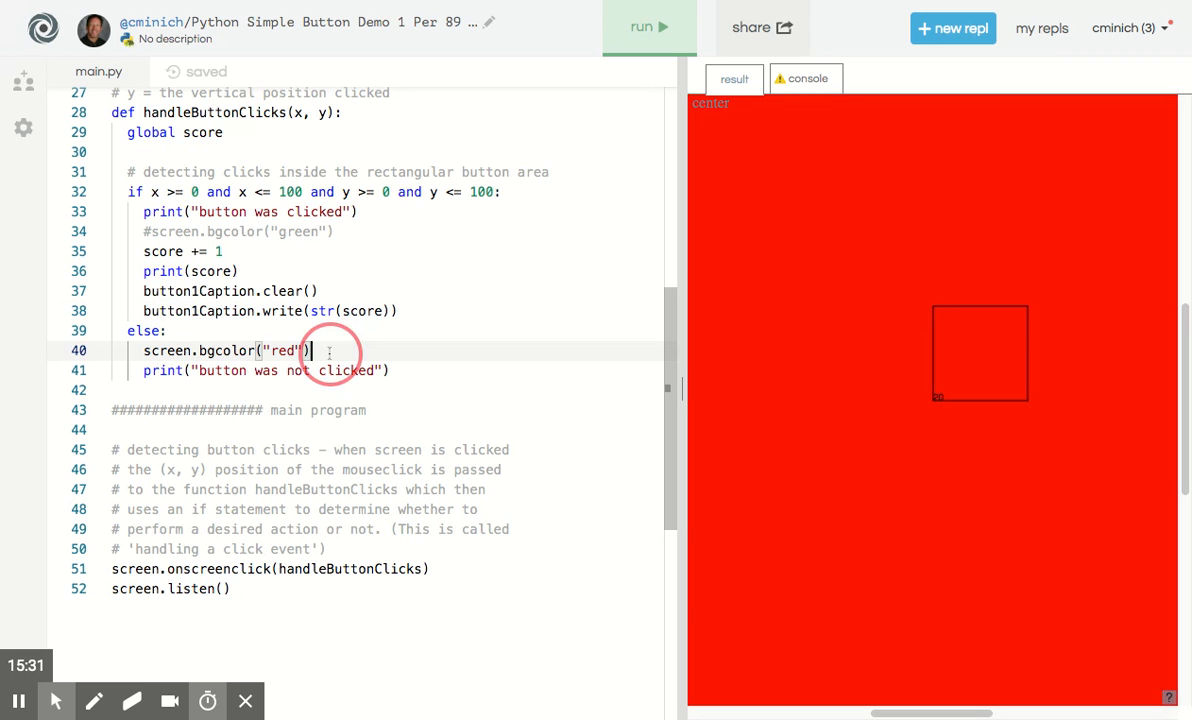
Add button1Caption.write("loser") in the else branch after screen.bgcolor("red")
type("button1Caption.")
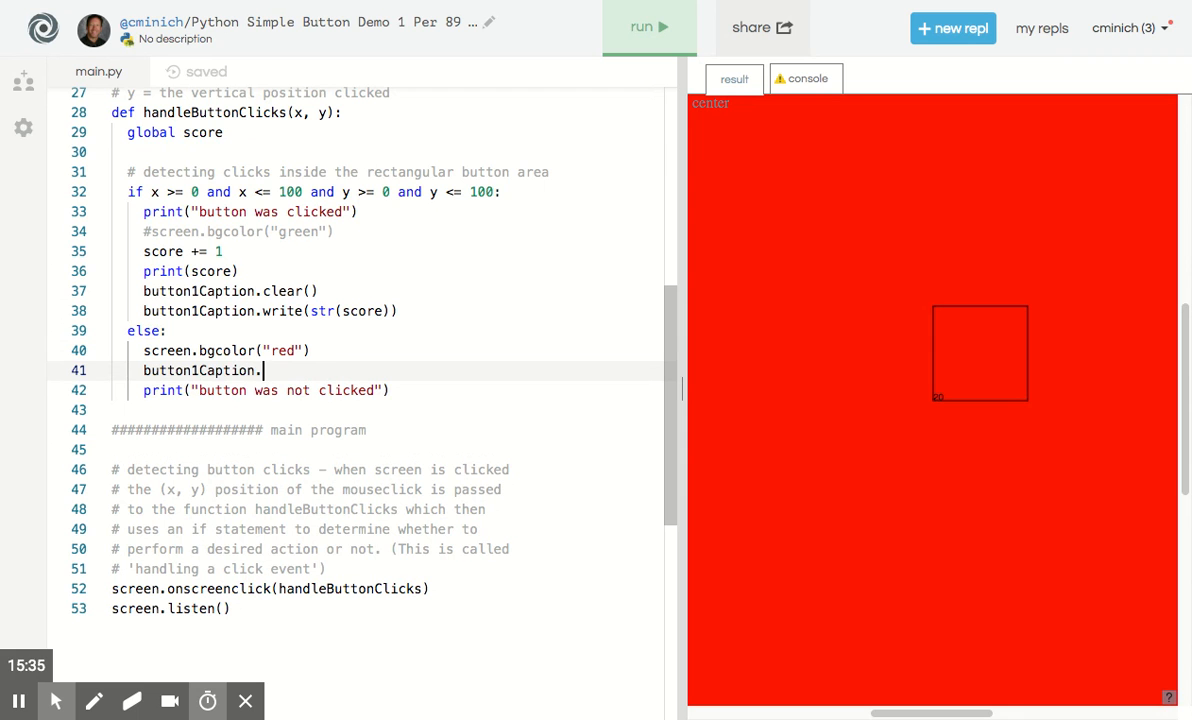
type("write\"\"")
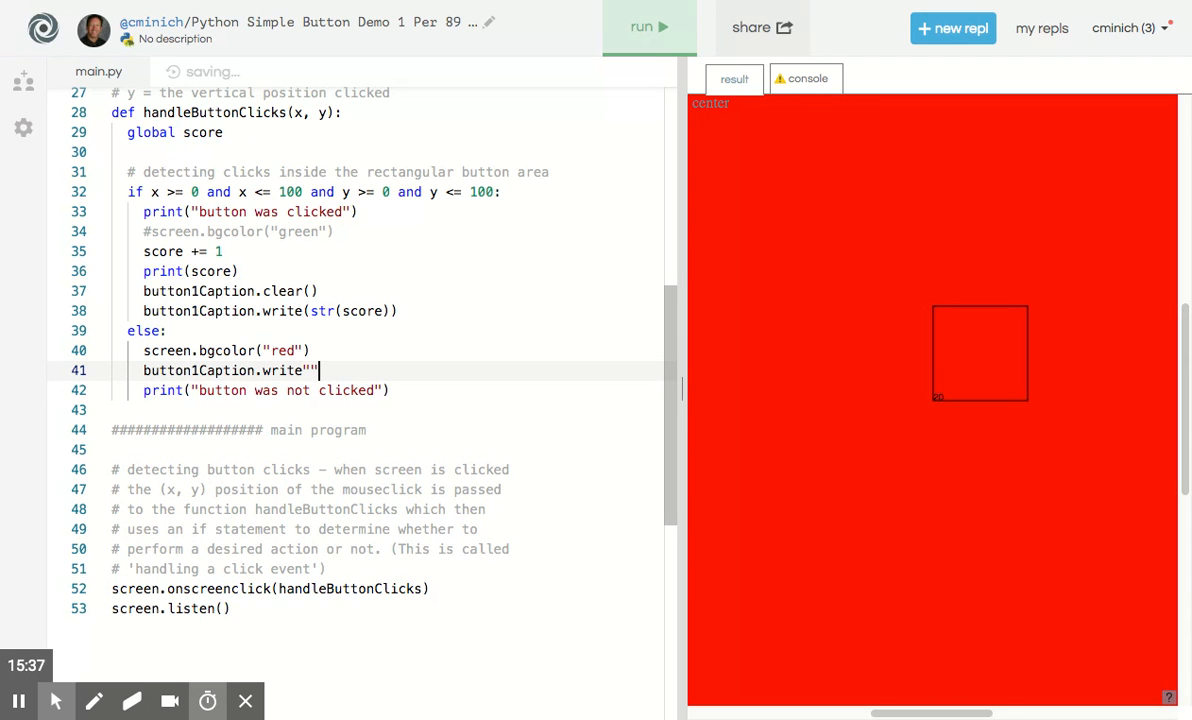
type("loser")
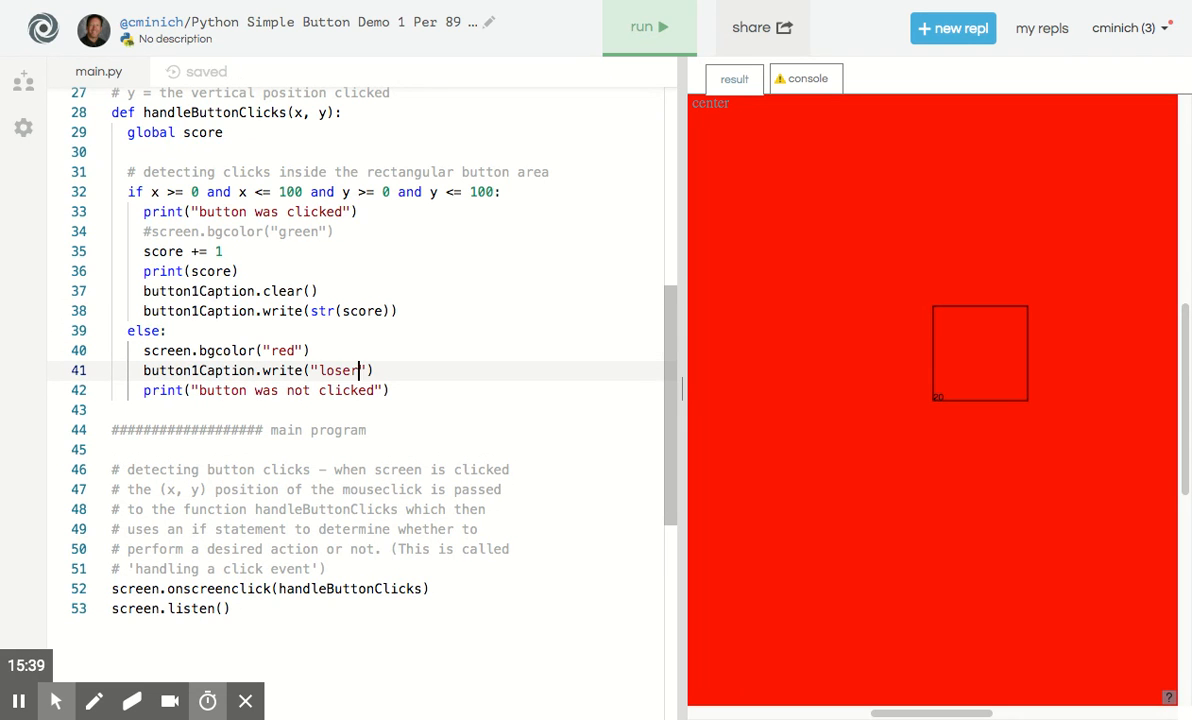
mouse_move(524, 96)
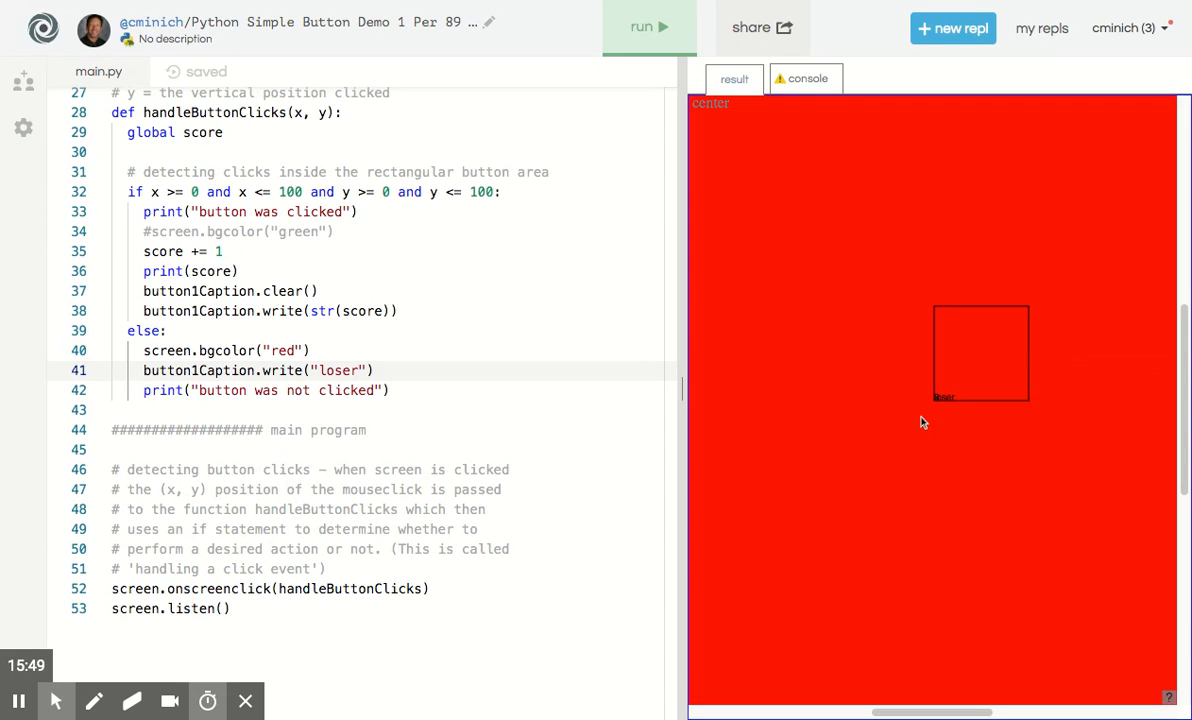
mouse_move(932, 408)
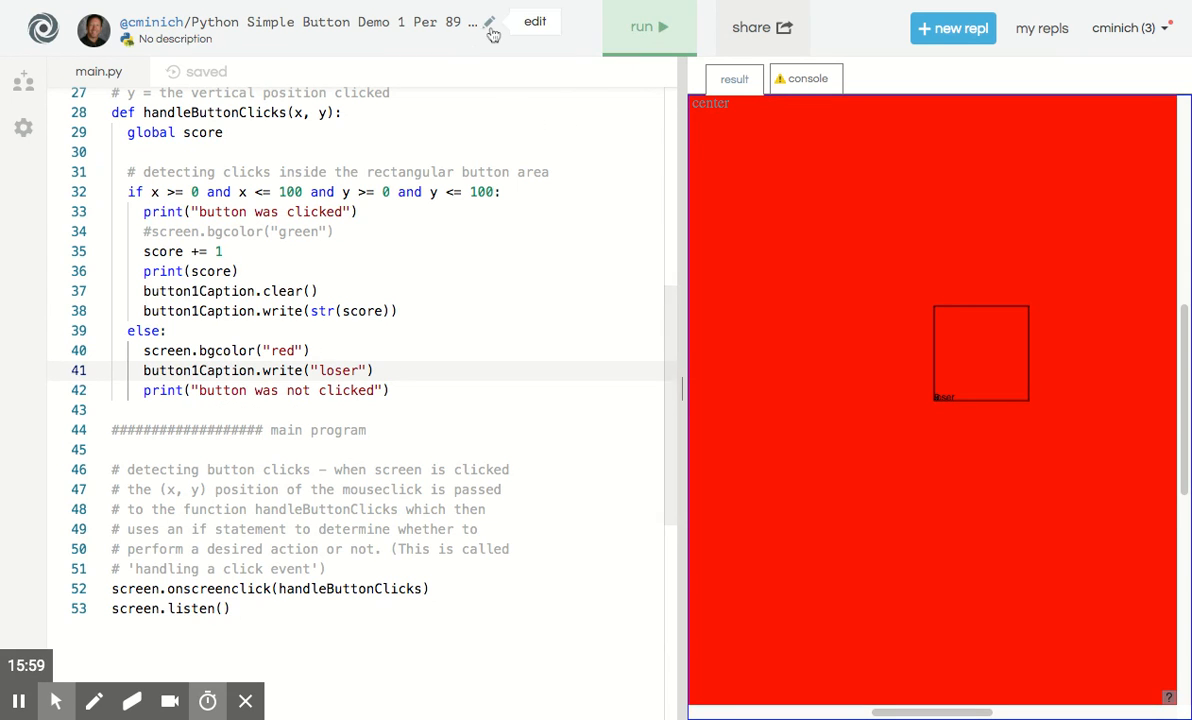
Show the repl's settings, choose Share and select the share link URL for copying
left_click(488, 24)
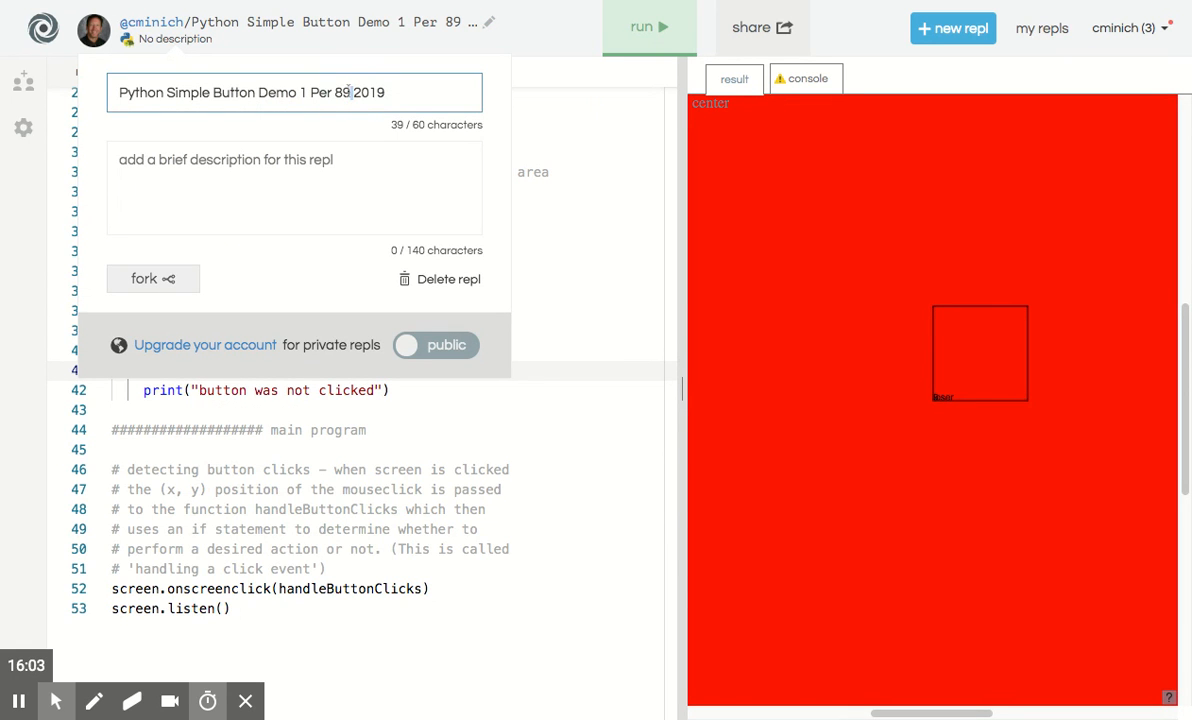
triple_click(250, 92)
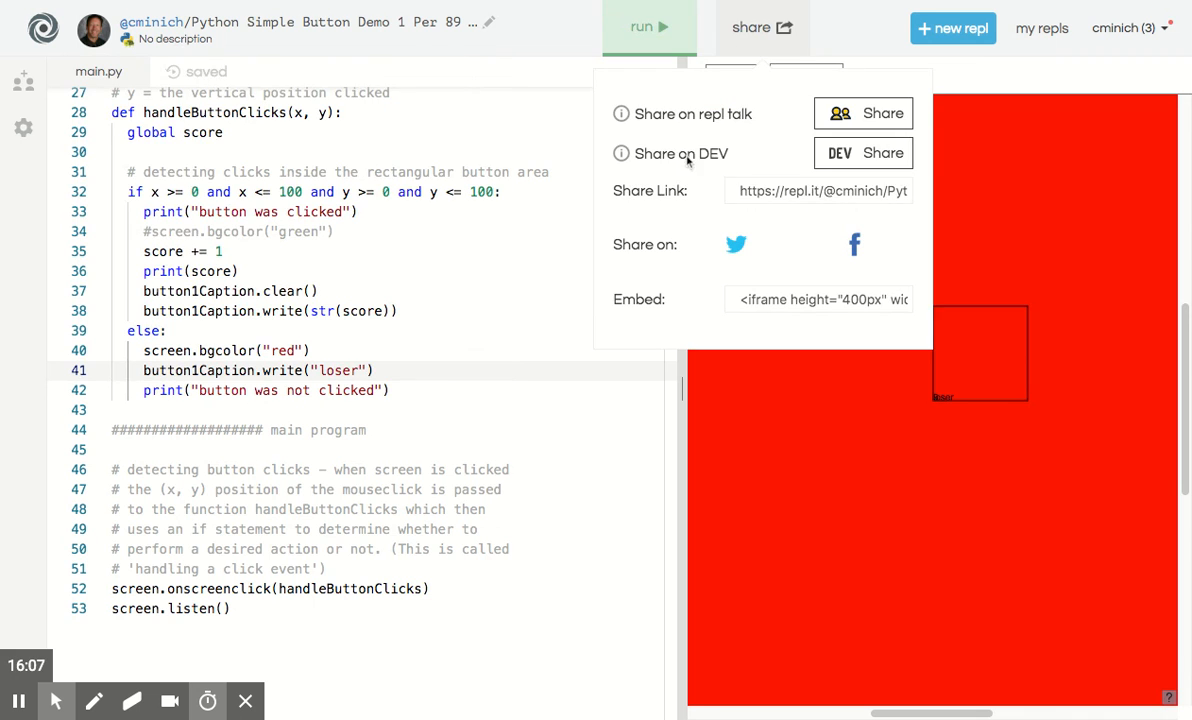
left_click(820, 190)
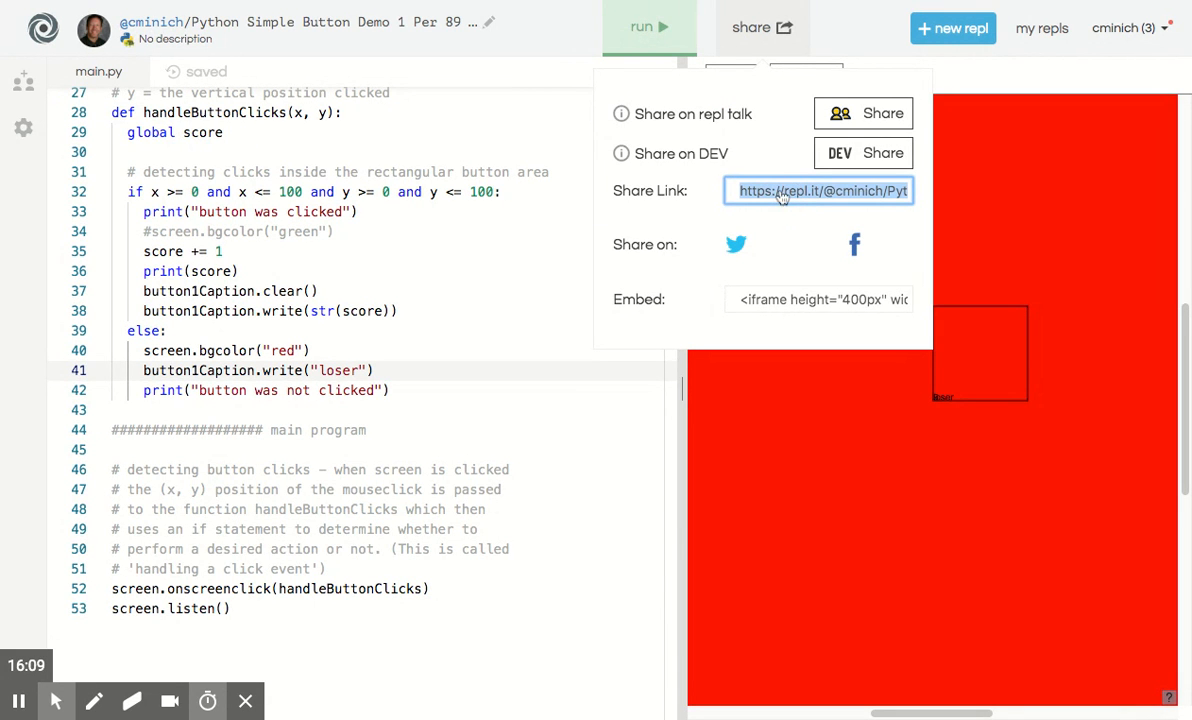